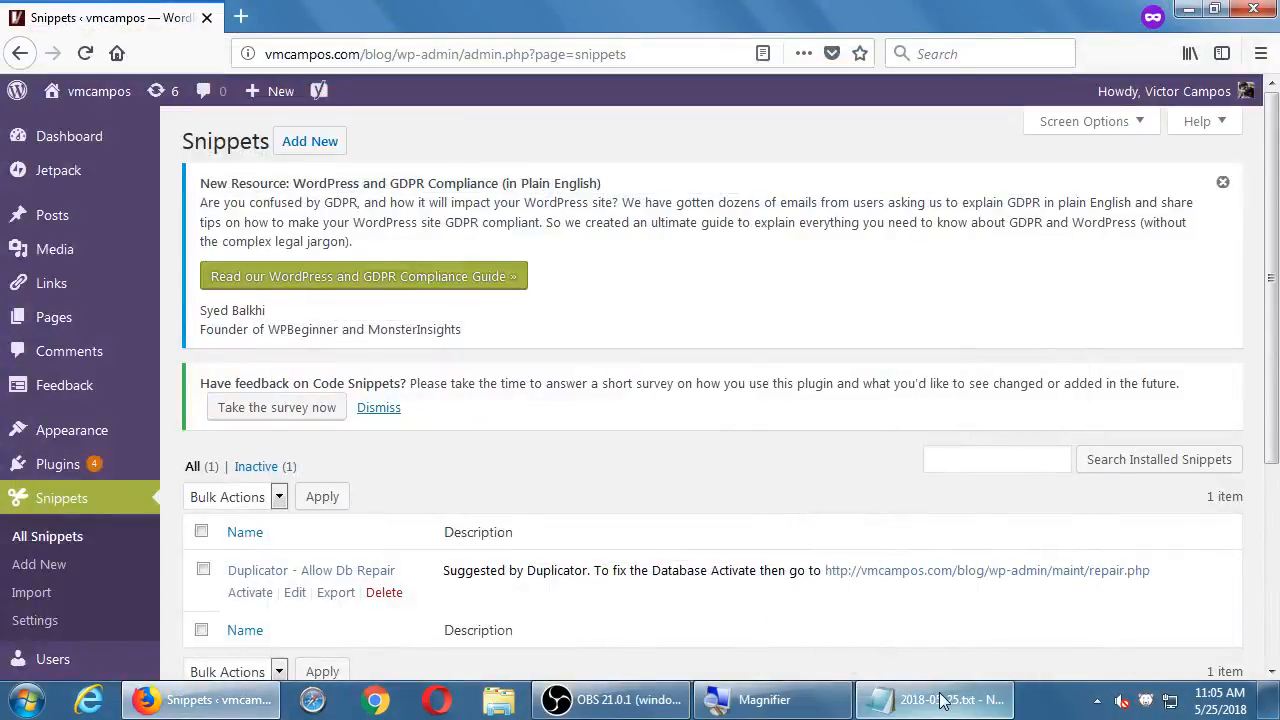
# - Write '- Used to optimize your images.' after the Regenerate Thumbnails entry in the plugin notes
pyautogui.click(930, 700)
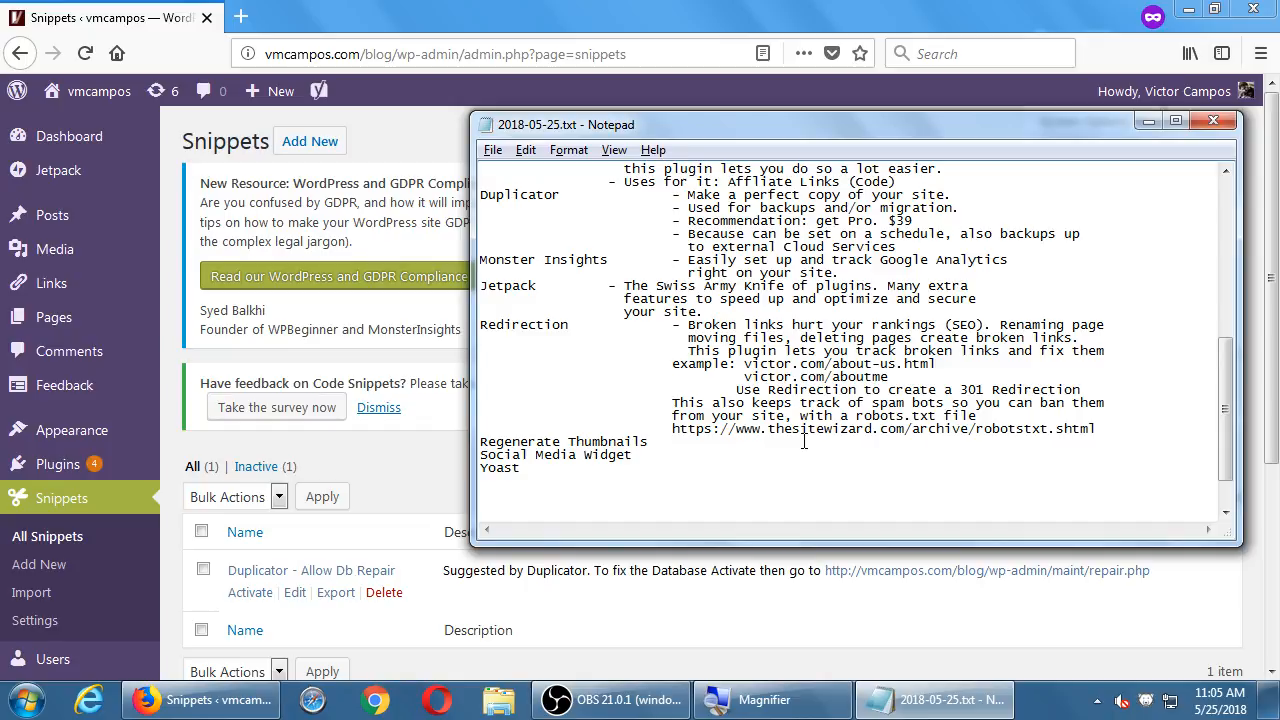
pyautogui.click(648, 442)
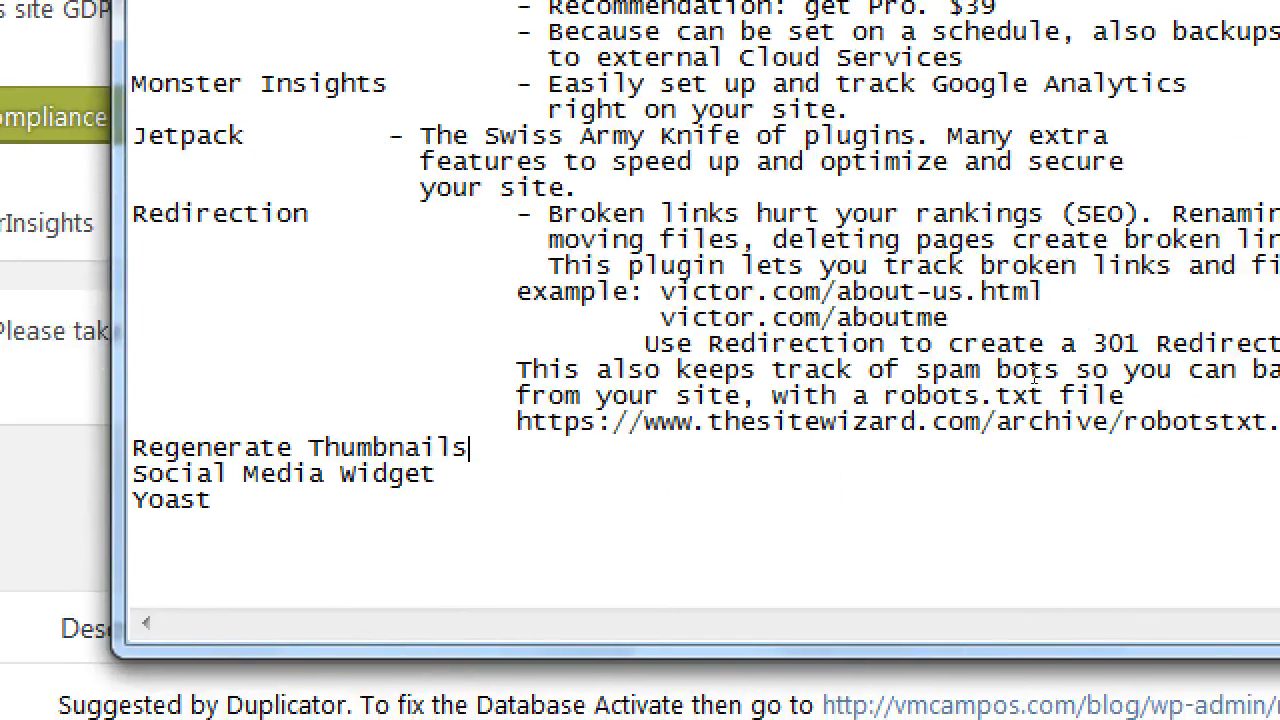
pyautogui.write('- Used')
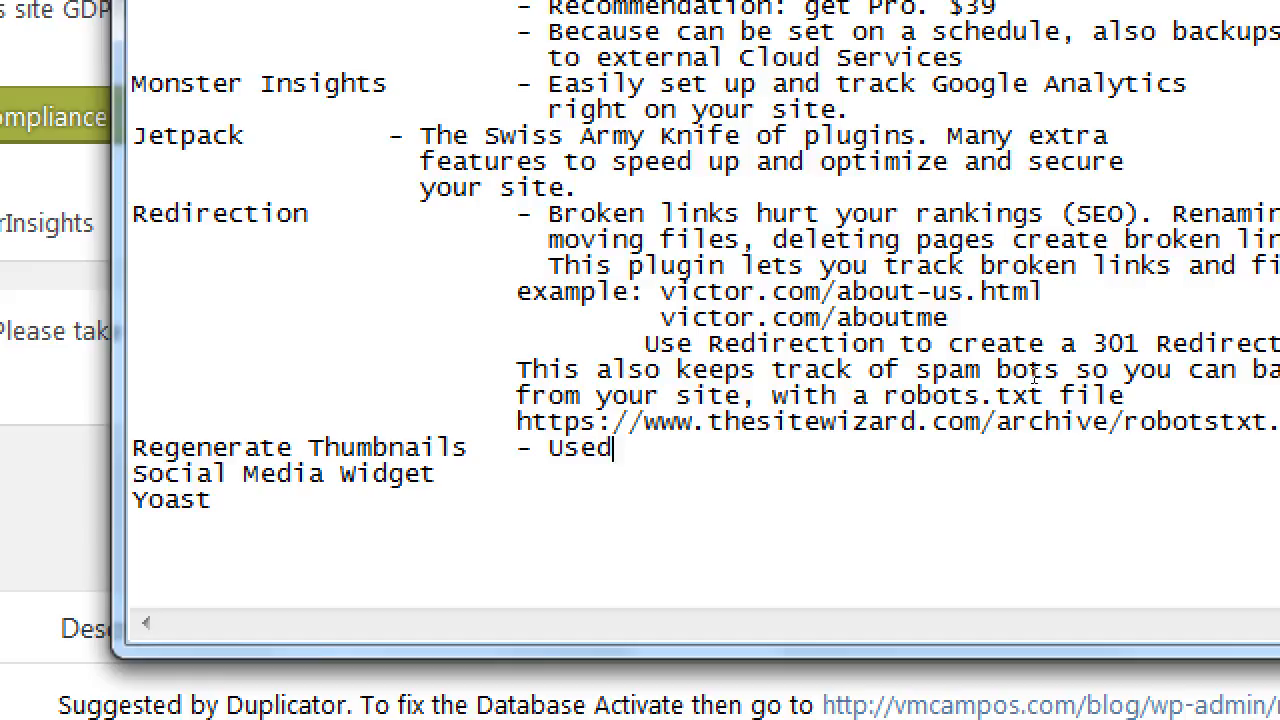
pyautogui.write('to optimize your')
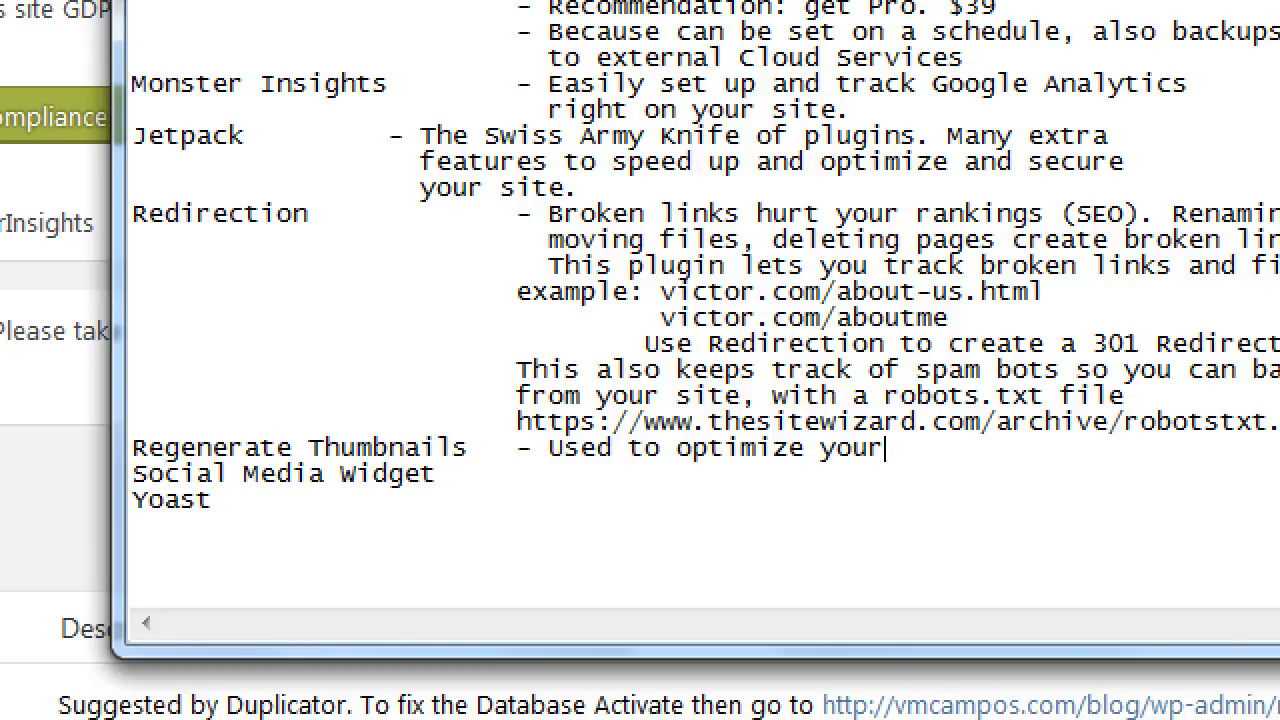
pyautogui.write('images.')
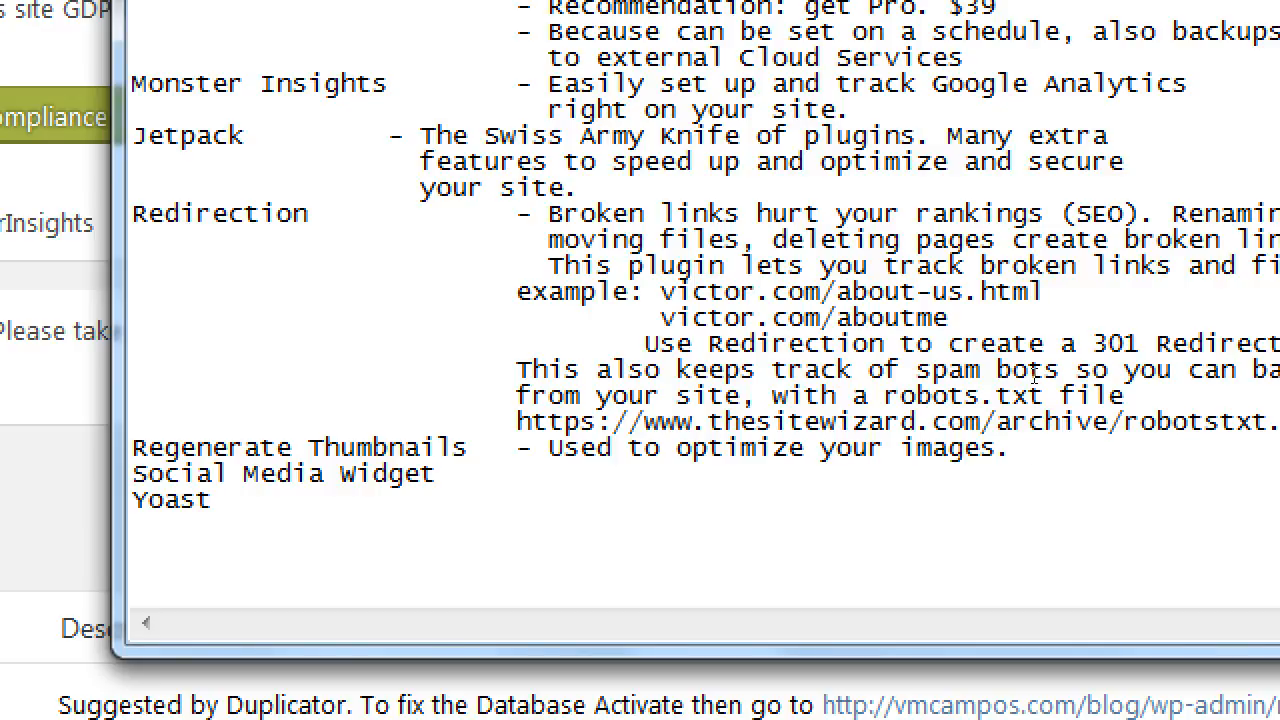
pyautogui.click(1028, 448)
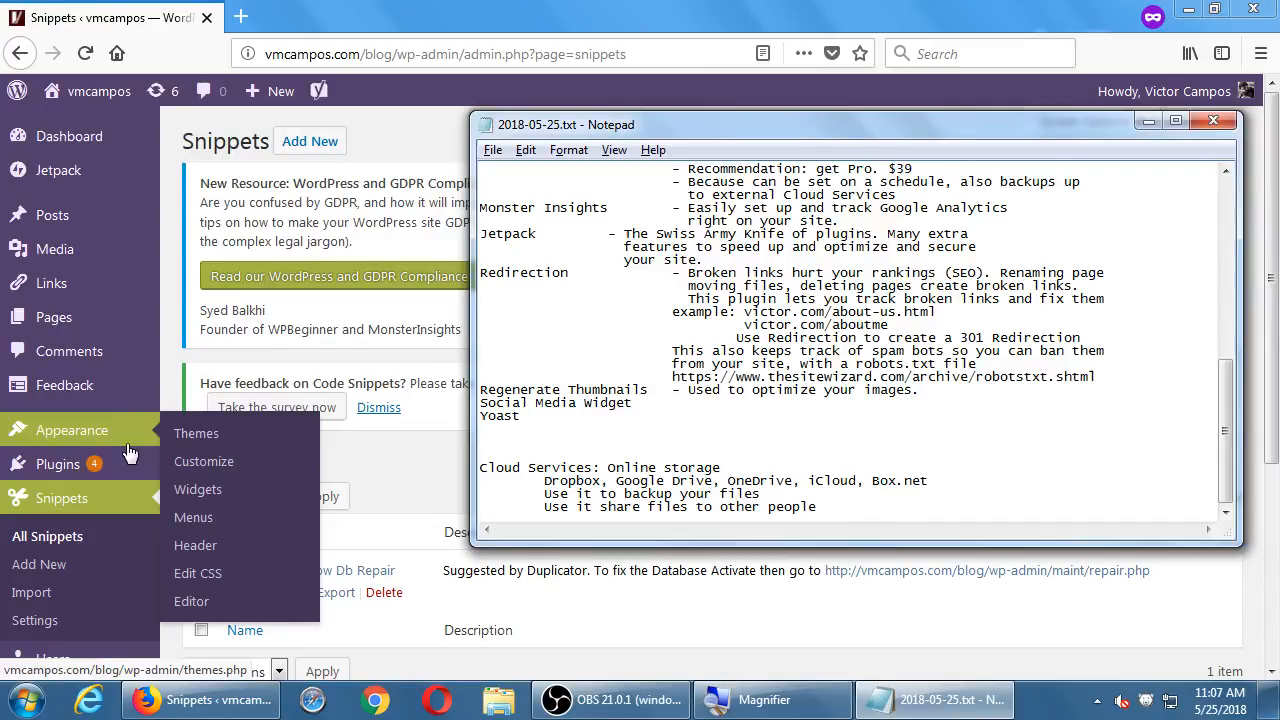
# - Switch back to WordPress admin and open Tools > Redirection to list the site's 301 redirects
pyautogui.click(1216, 122)
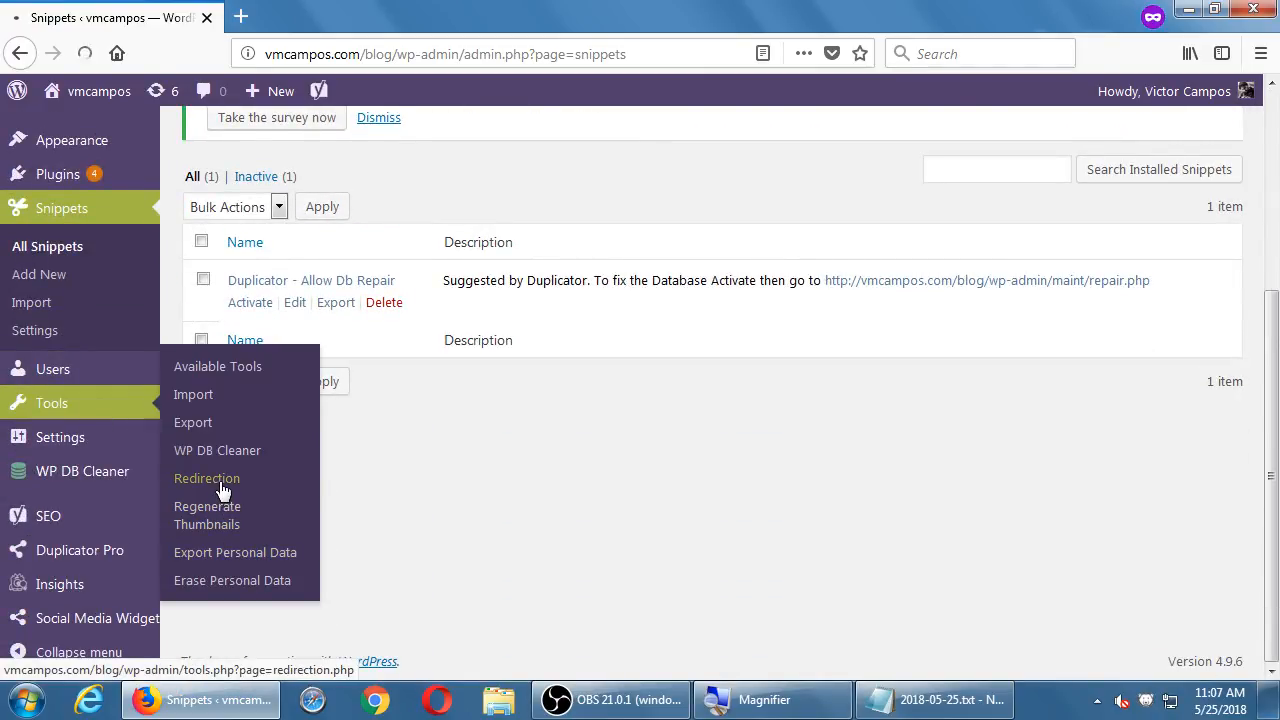
pyautogui.click(208, 478)
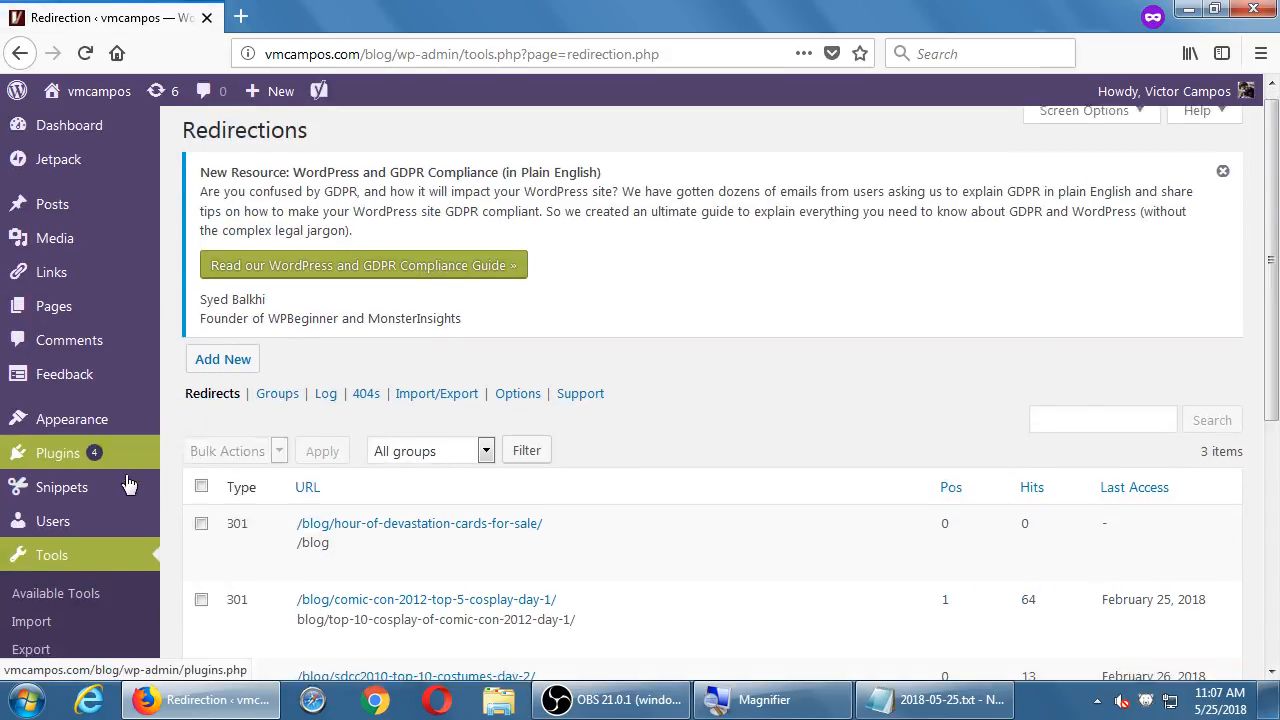
pyautogui.scroll(-3)
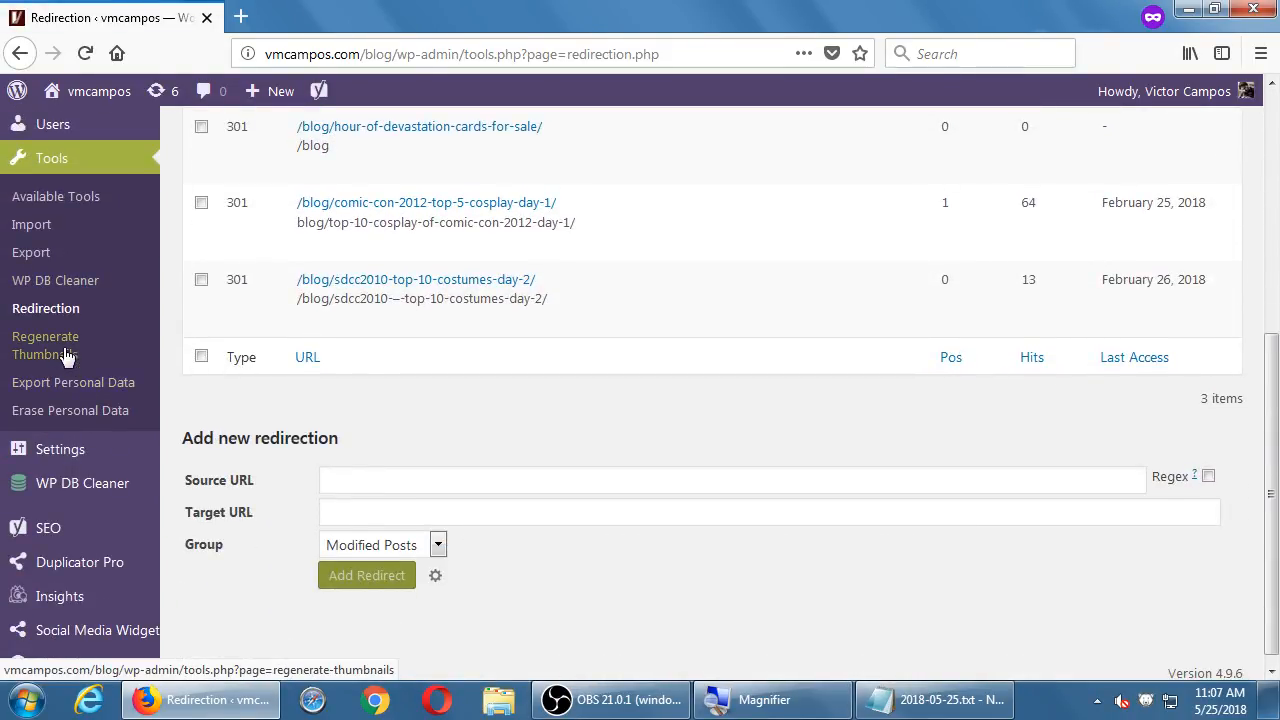
# - Review the Regenerate Thumbnails tool page's options and thumbnail sizes, then return to the notes
pyautogui.click(44, 344)
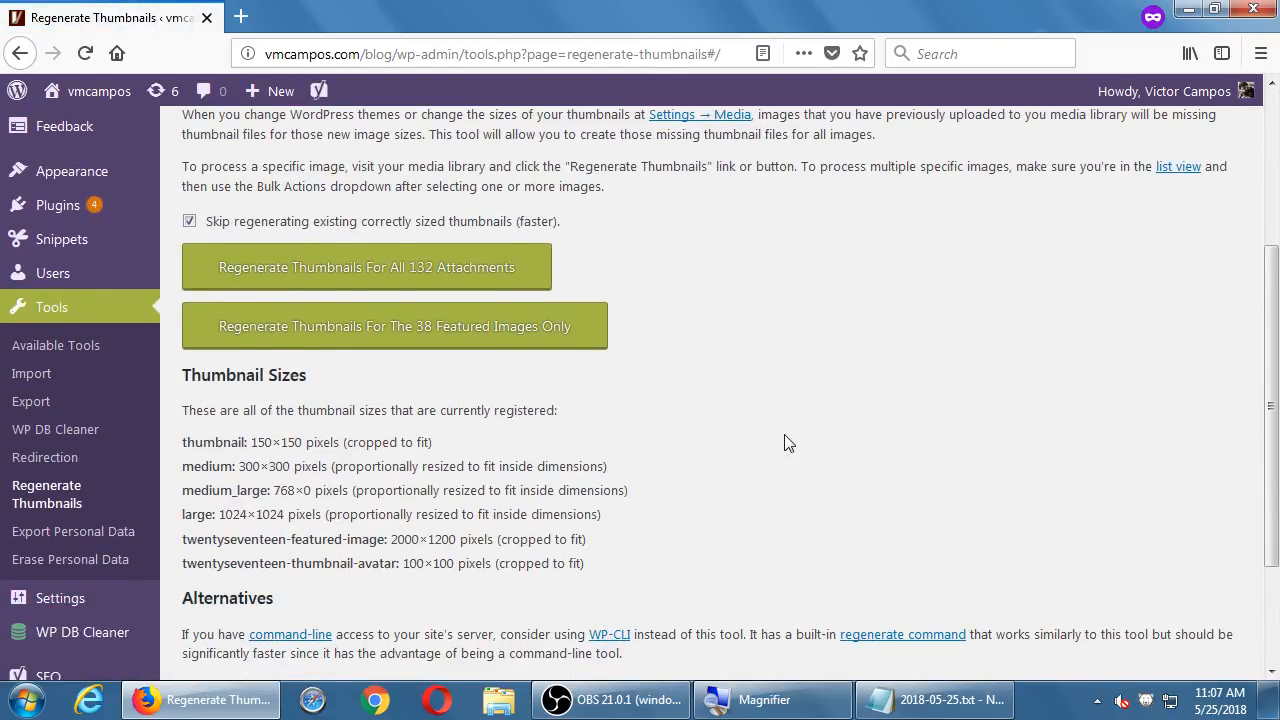
pyautogui.scroll(-3)
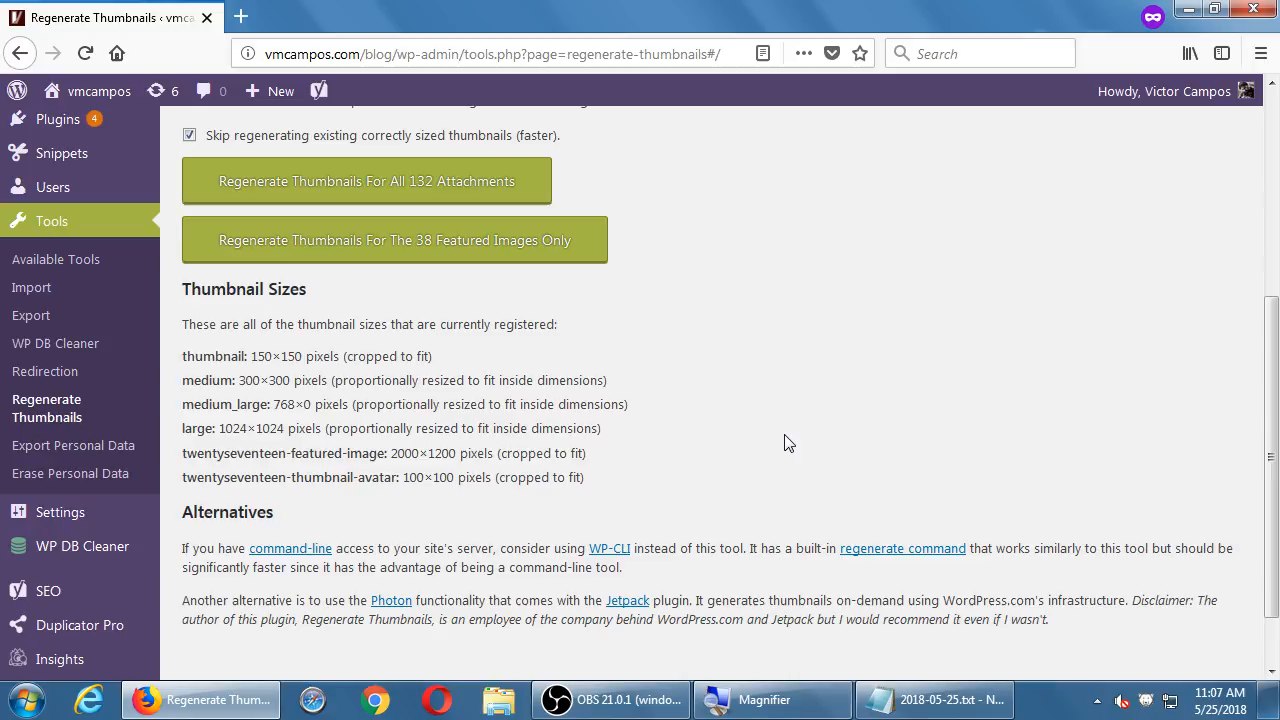
pyautogui.scroll(3)
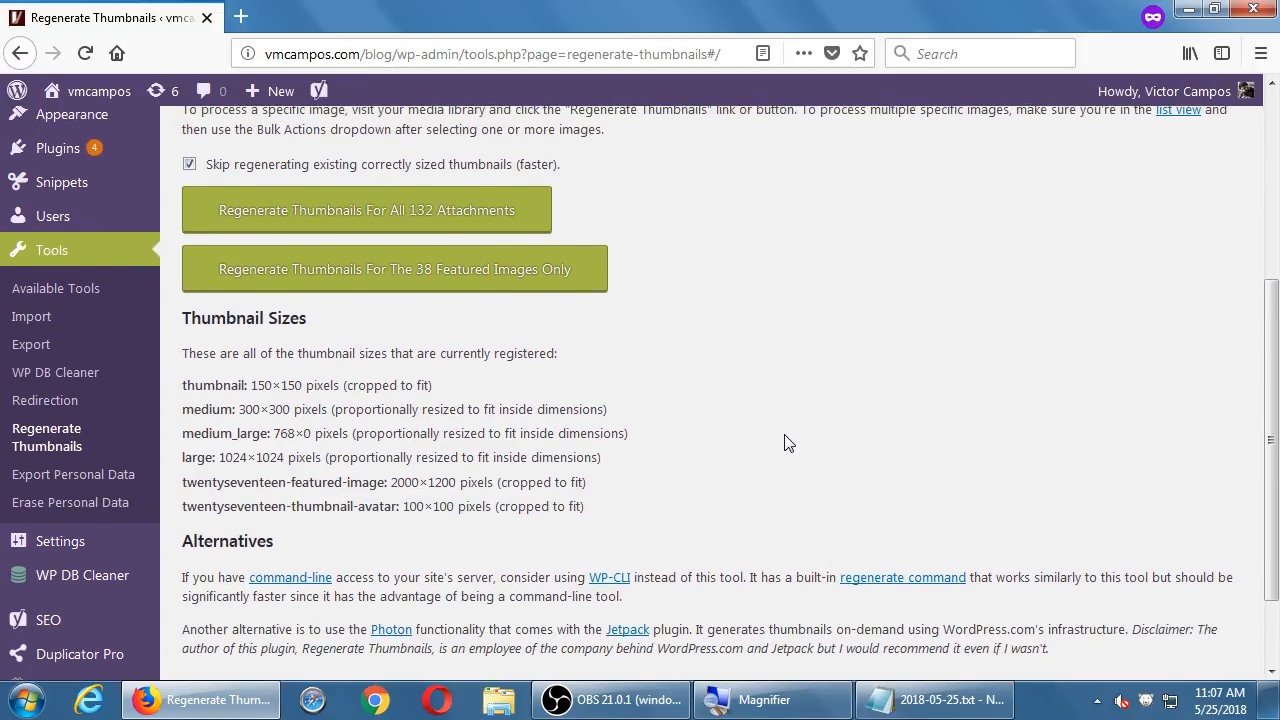
pyautogui.scroll(3)
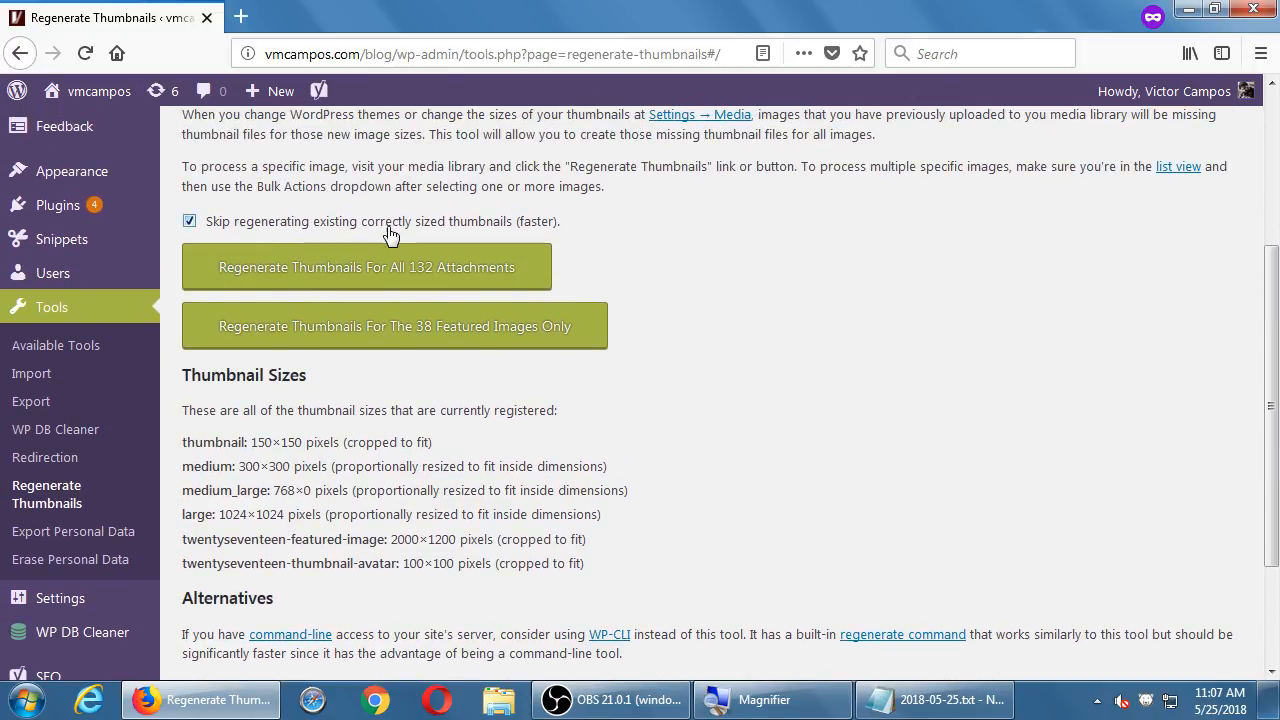
pyautogui.moveTo(516, 232)
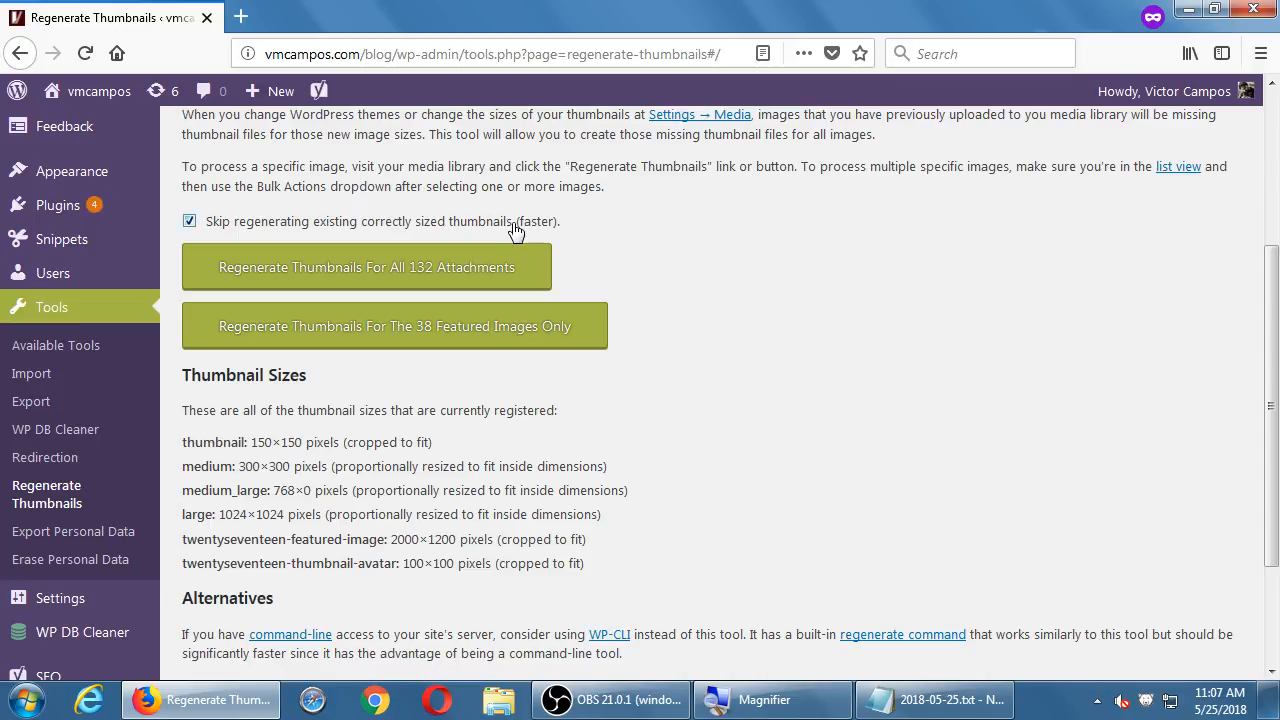
pyautogui.scroll(3)
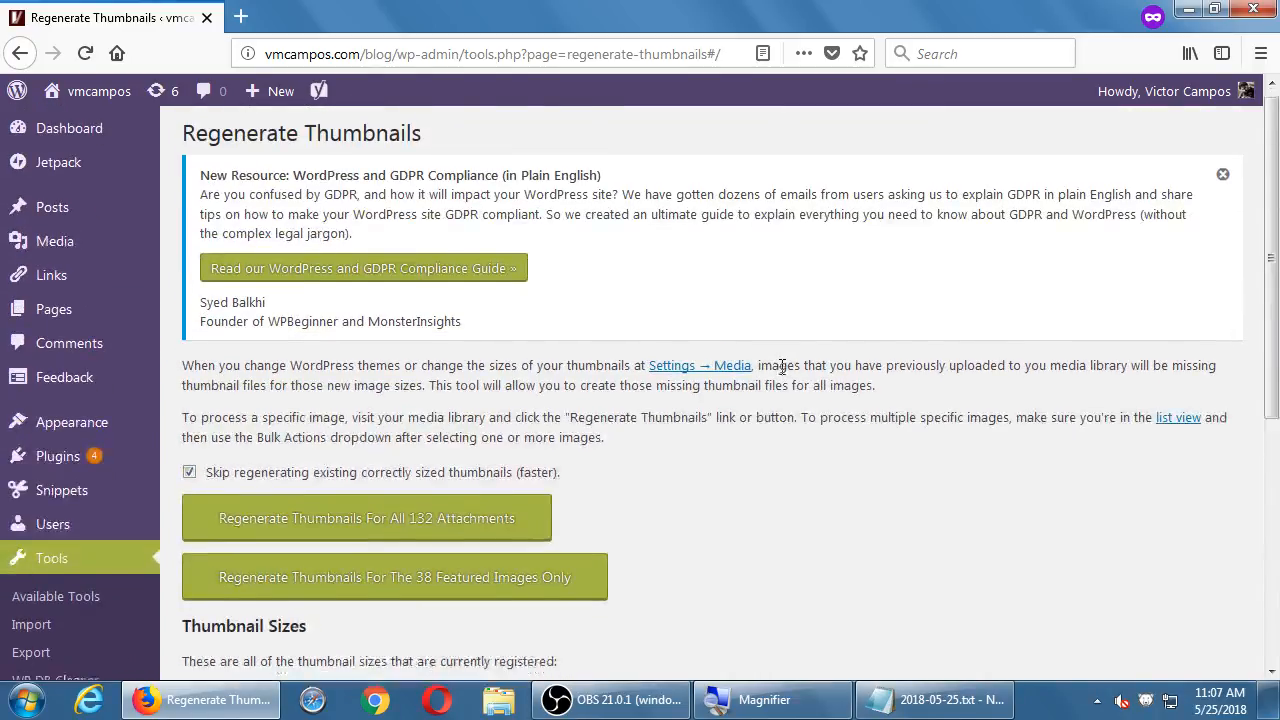
pyautogui.scroll(-3)
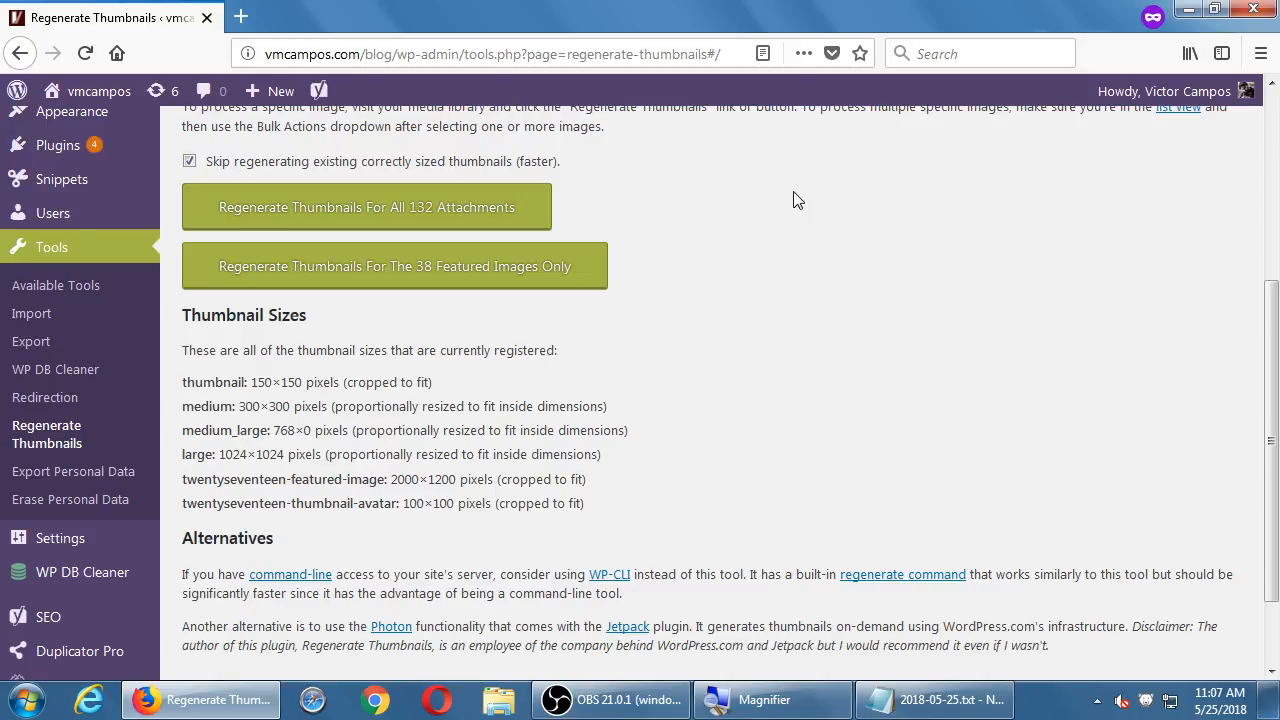
pyautogui.moveTo(816, 426)
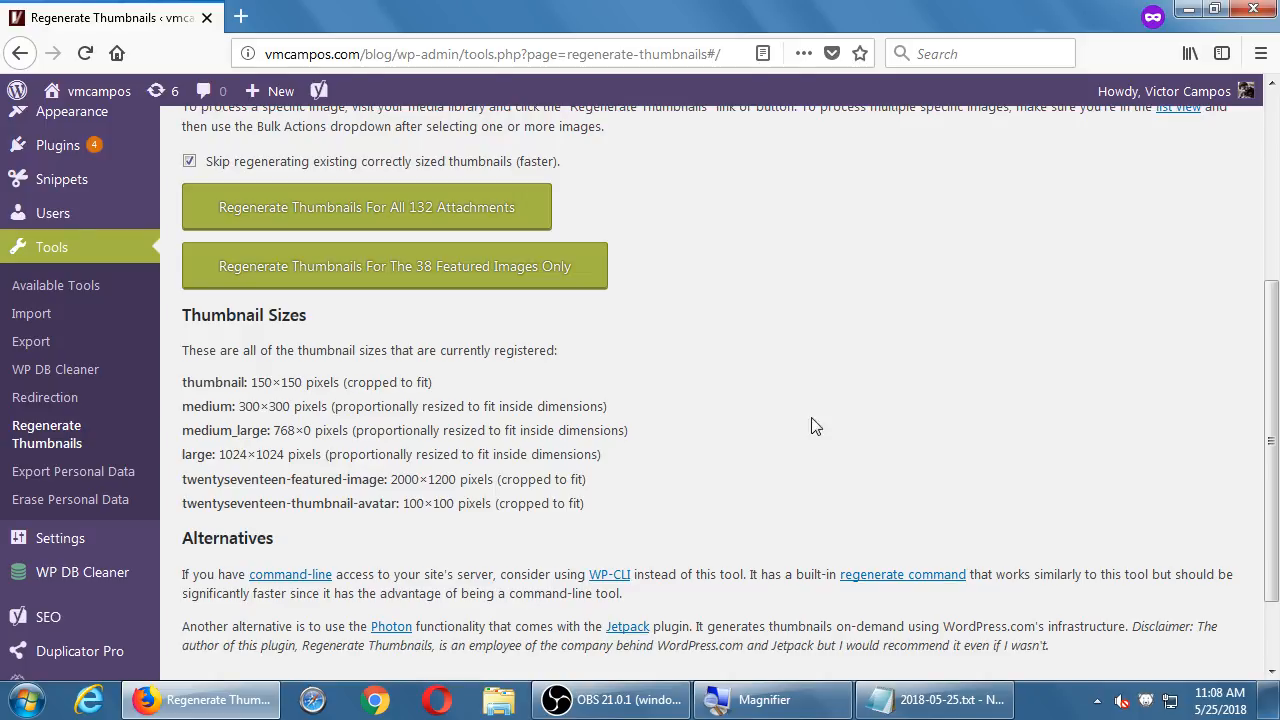
pyautogui.click(936, 700)
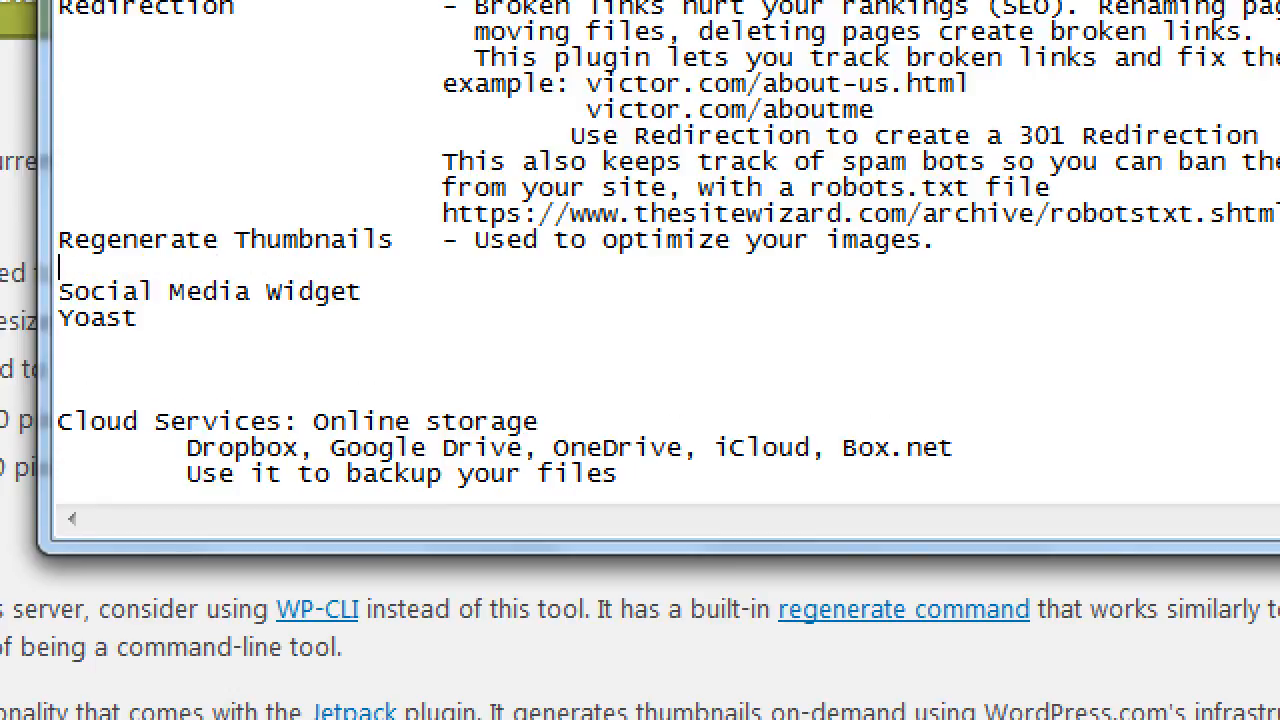
# - Note under Regenerate Thumbnails that it speeds up the site, keeps only relevant images and cleans out outdated versions
pyautogui.click(476, 268)
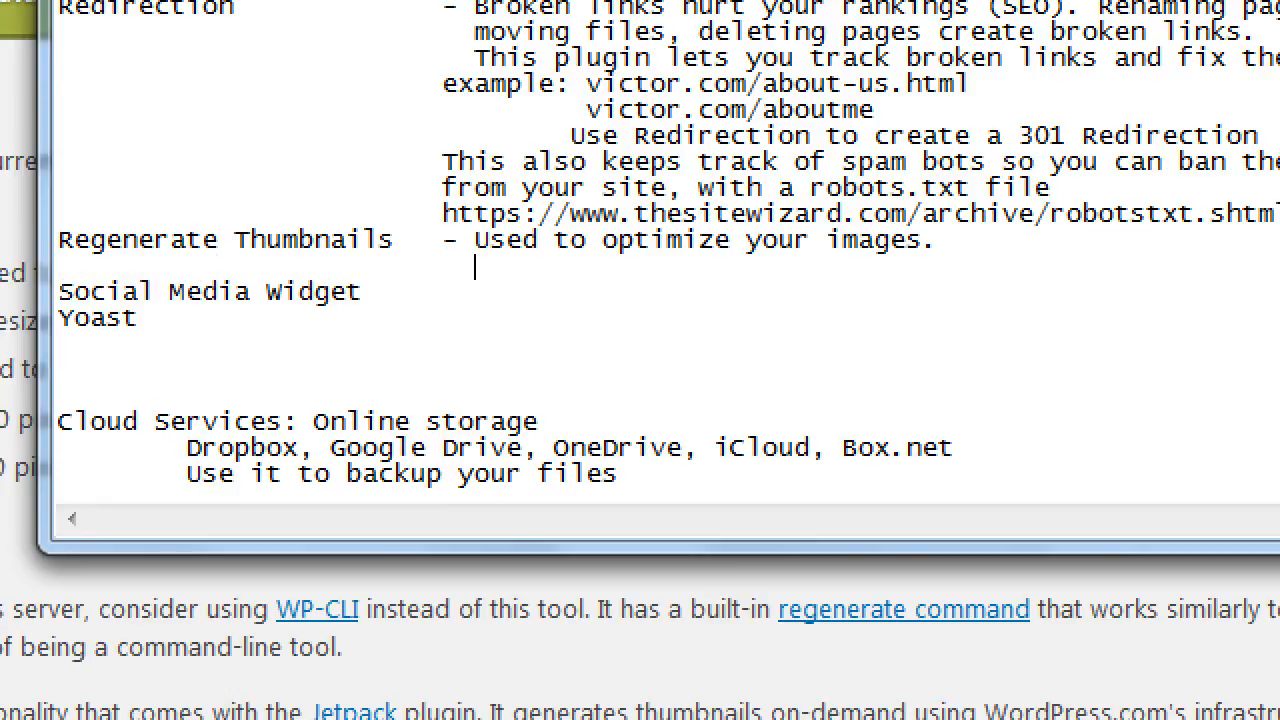
pyautogui.write('Speeds up si')
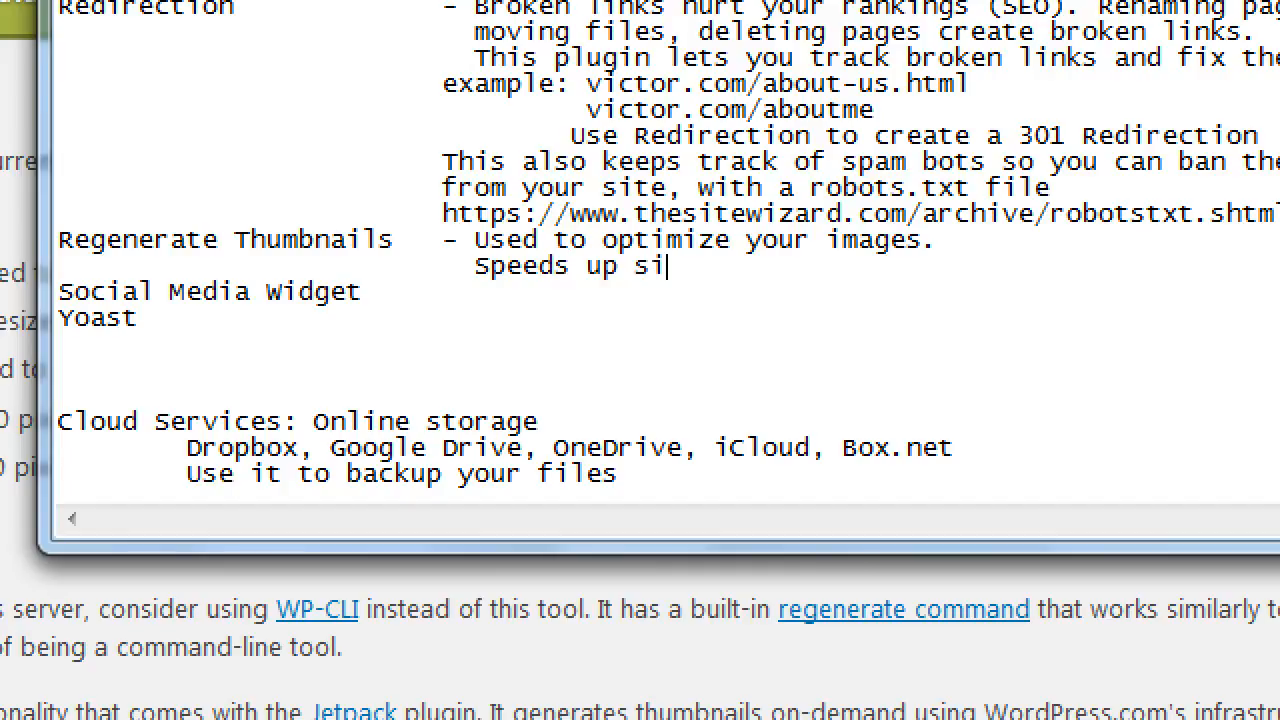
pyautogui.write('ght, only kee')
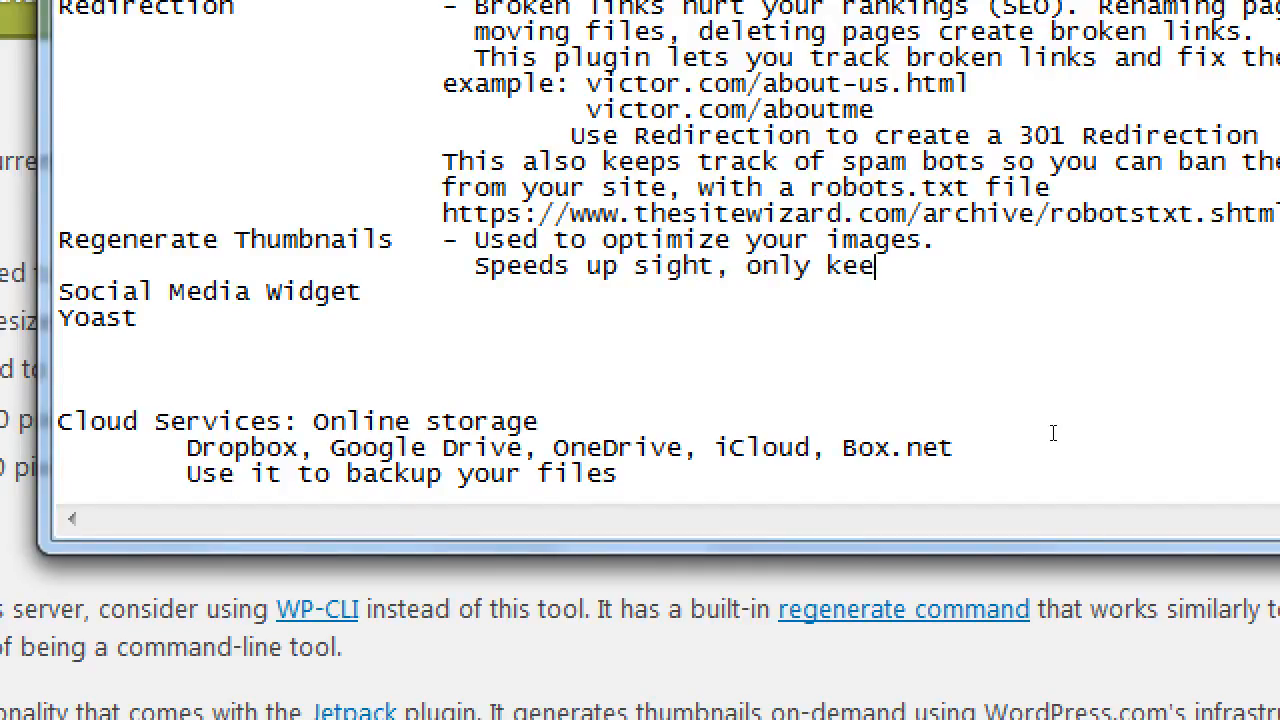
pyautogui.write('ping rel')
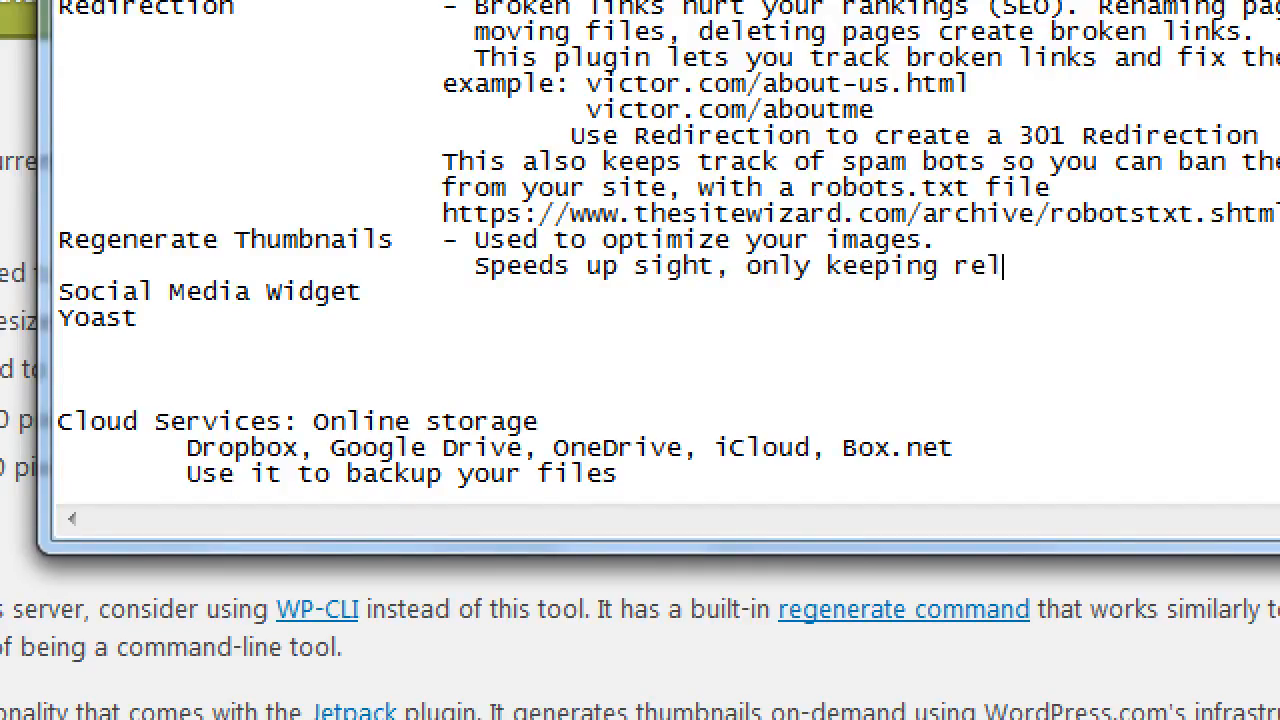
pyautogui.write('evant images')
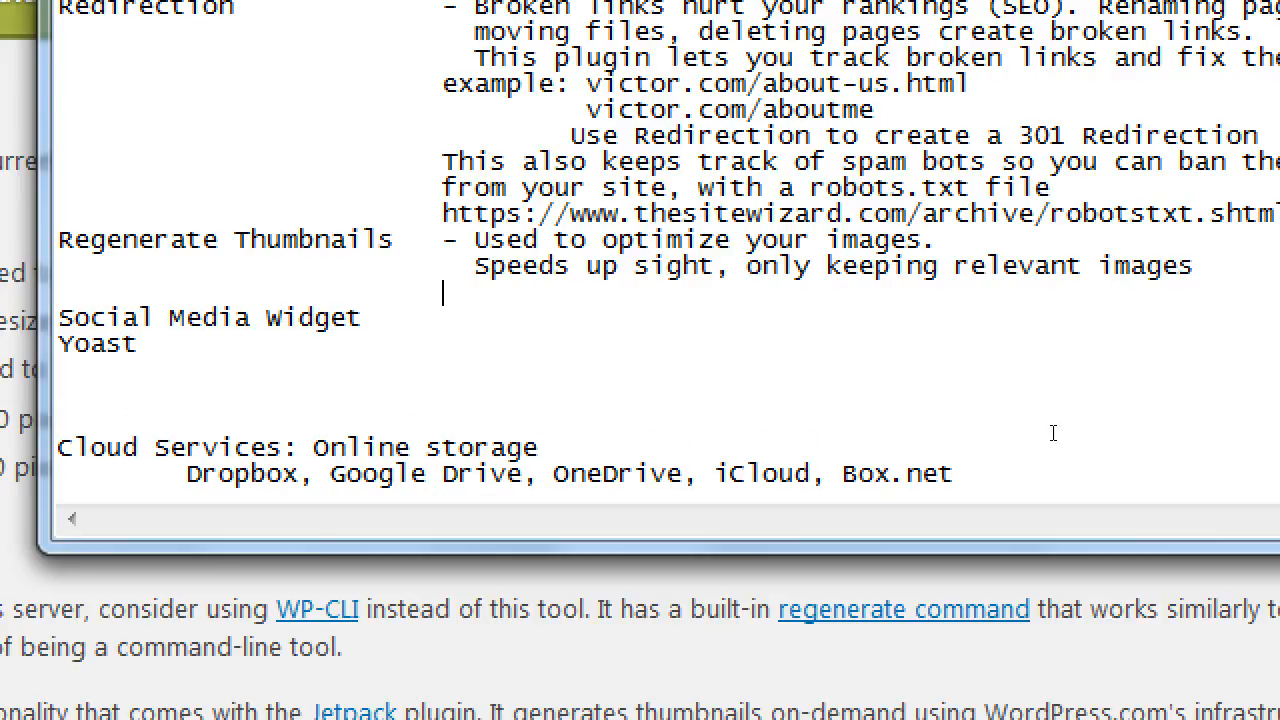
pyautogui.write('Cleans ou')
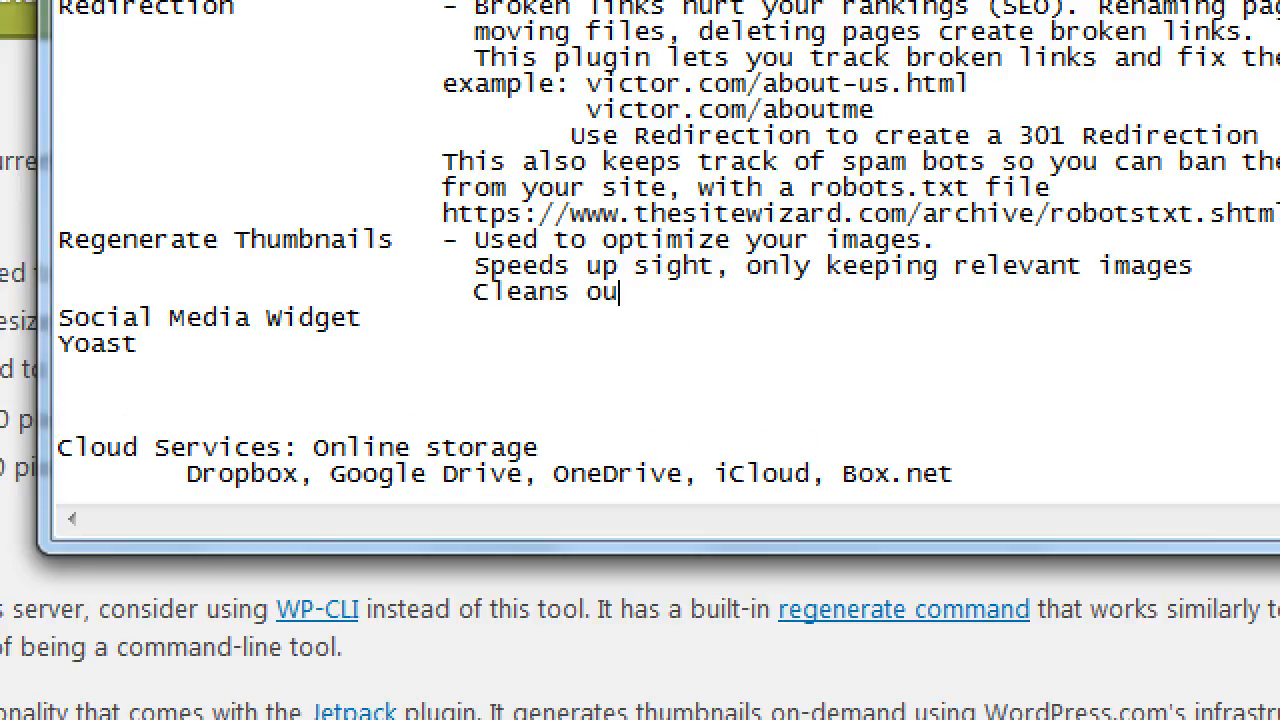
pyautogui.write('t old, ou')
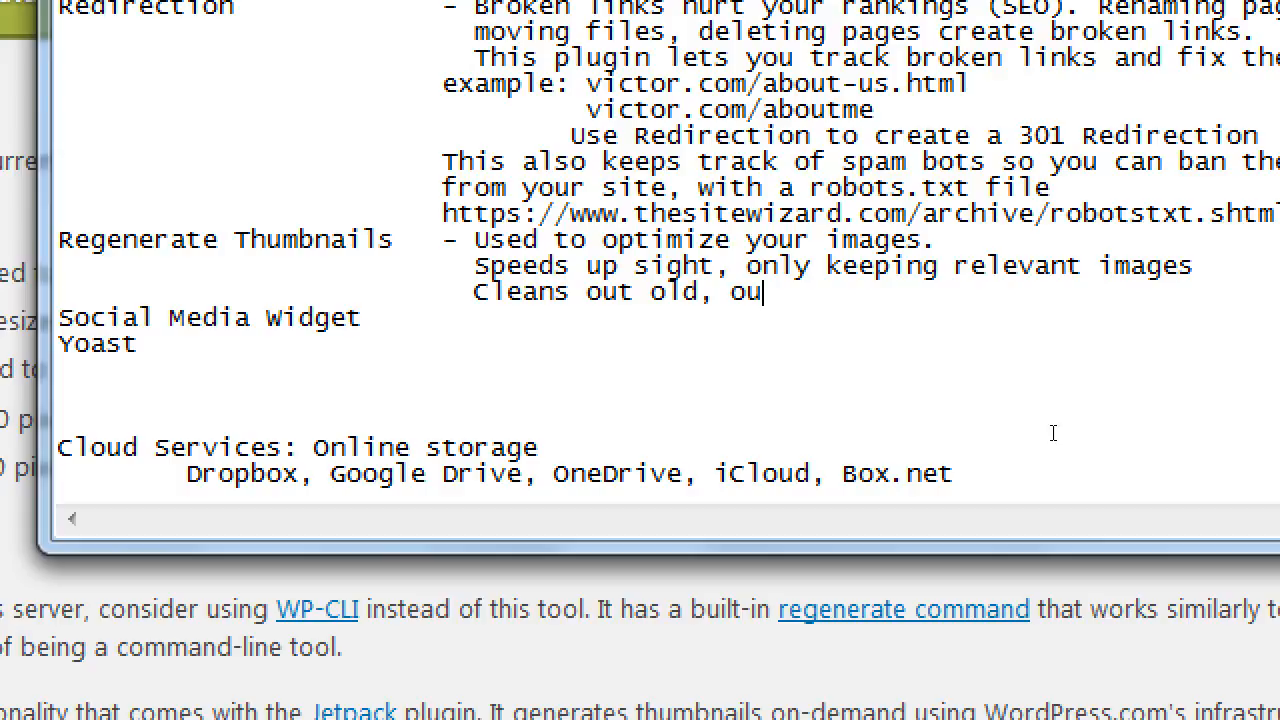
pyautogui.write('tdated')
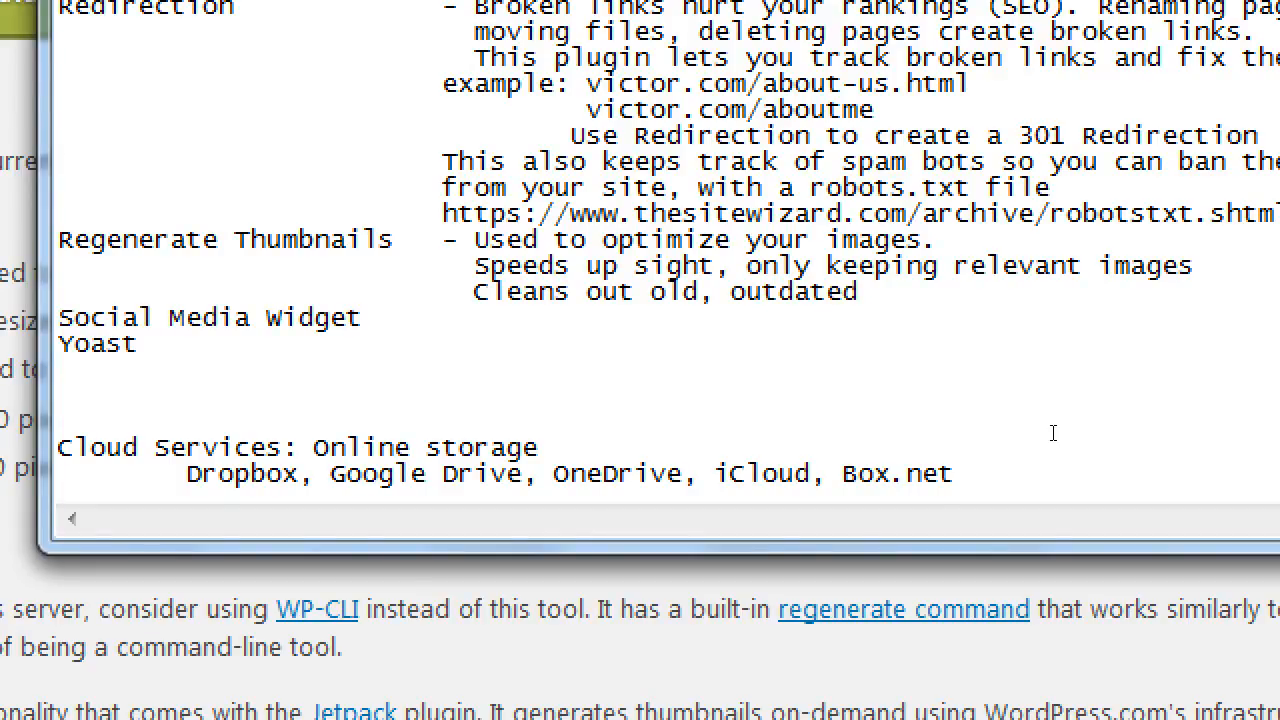
pyautogui.write('versions')
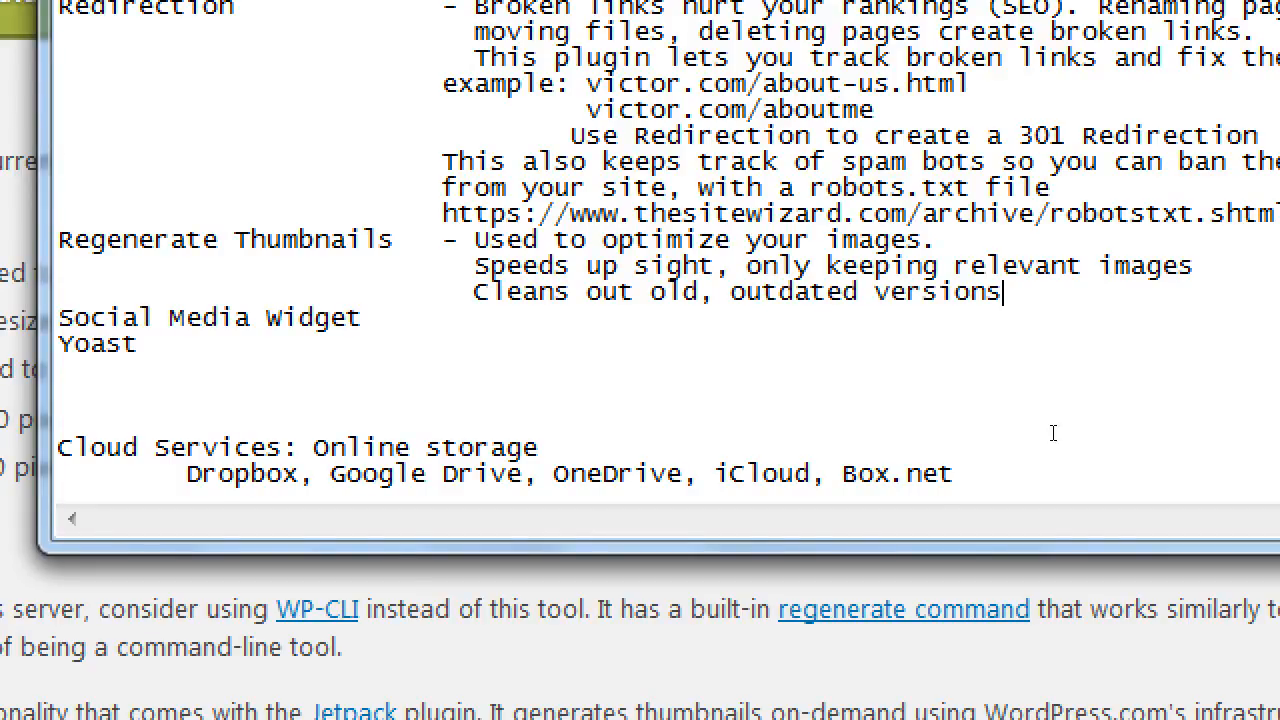
pyautogui.write('of images.')
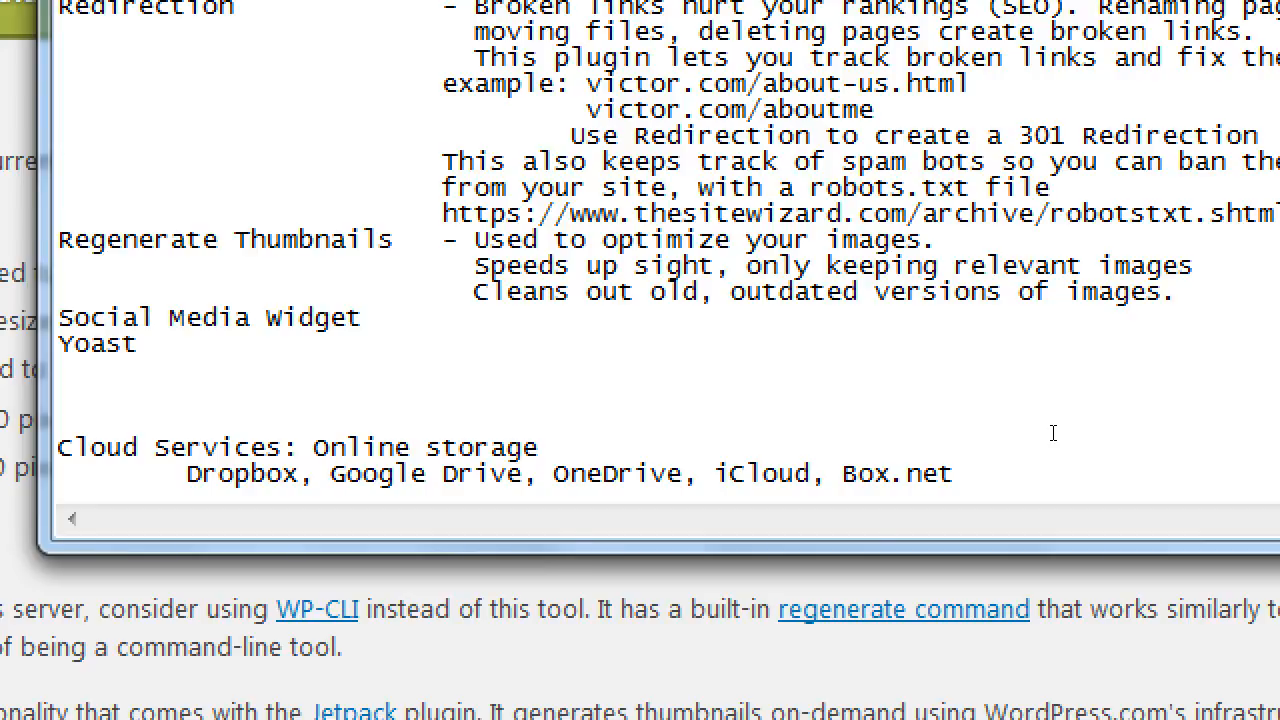
# - Start a '-' note beside the Social Media Widget entry
pyautogui.click(444, 318)
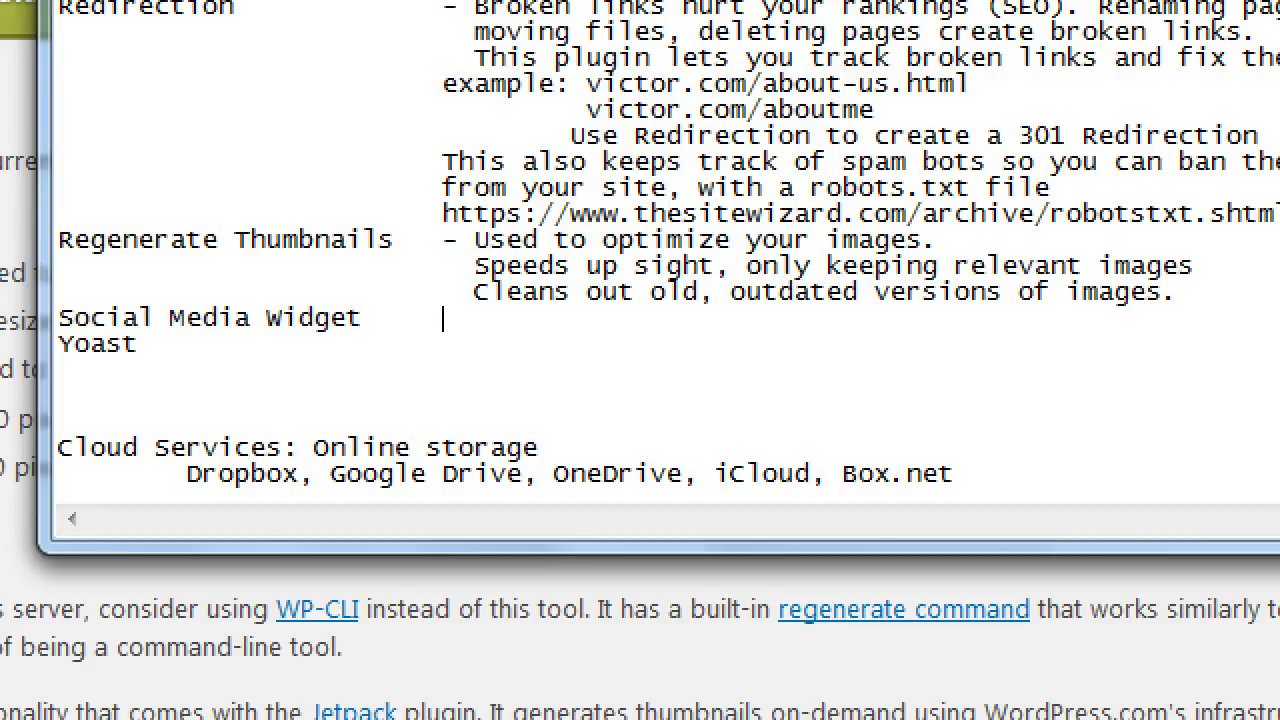
pyautogui.write('-')
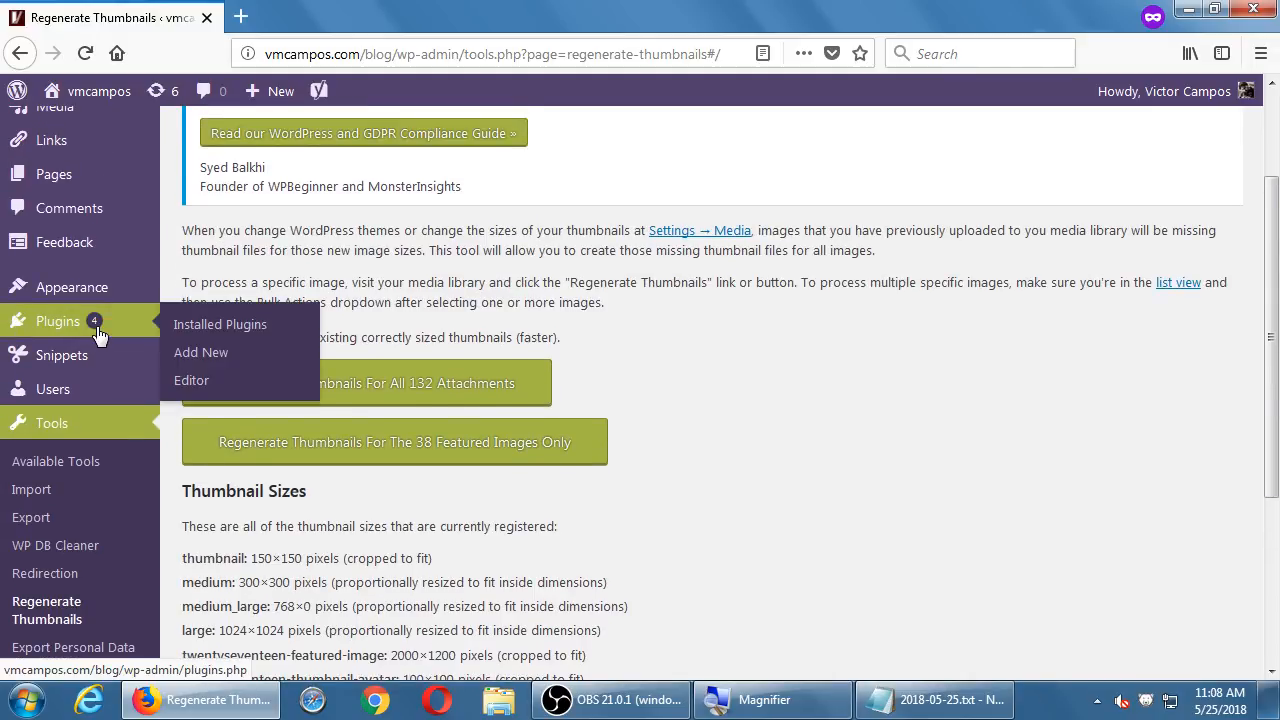
# - Go via Installed Plugins to the Add New plugins page and focus the Search plugins box
pyautogui.click(220, 324)
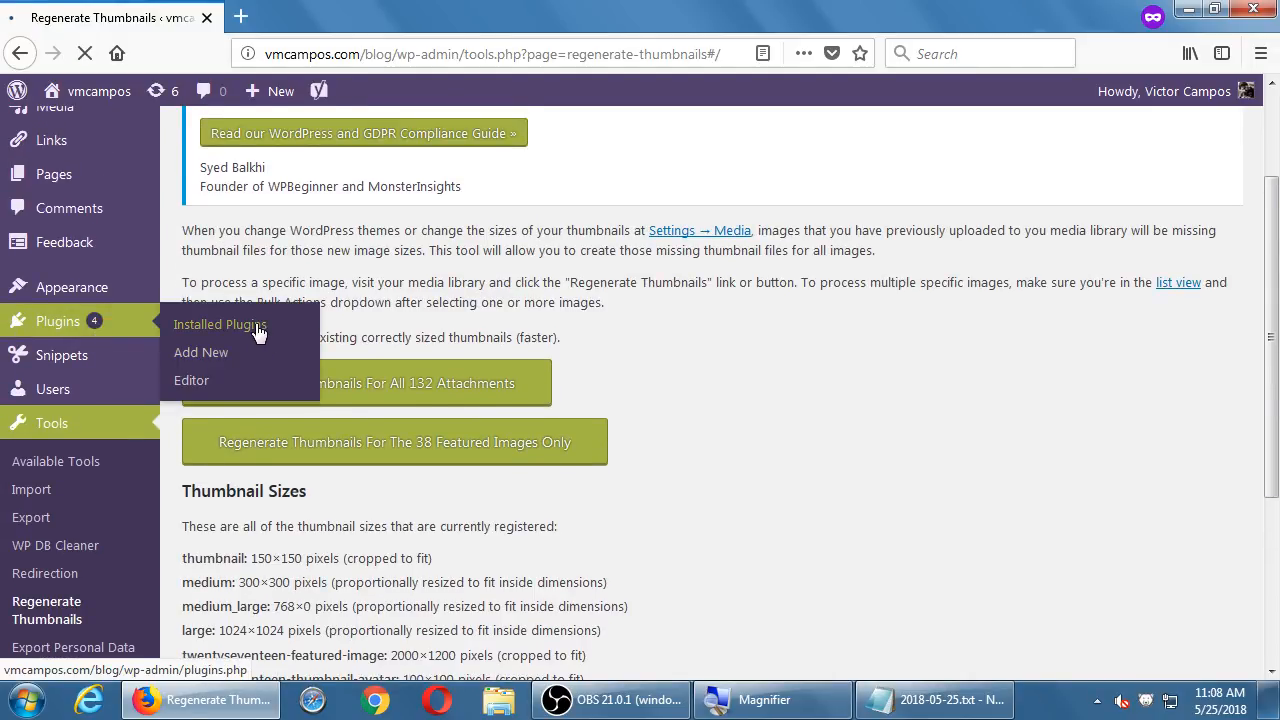
pyautogui.click(220, 324)
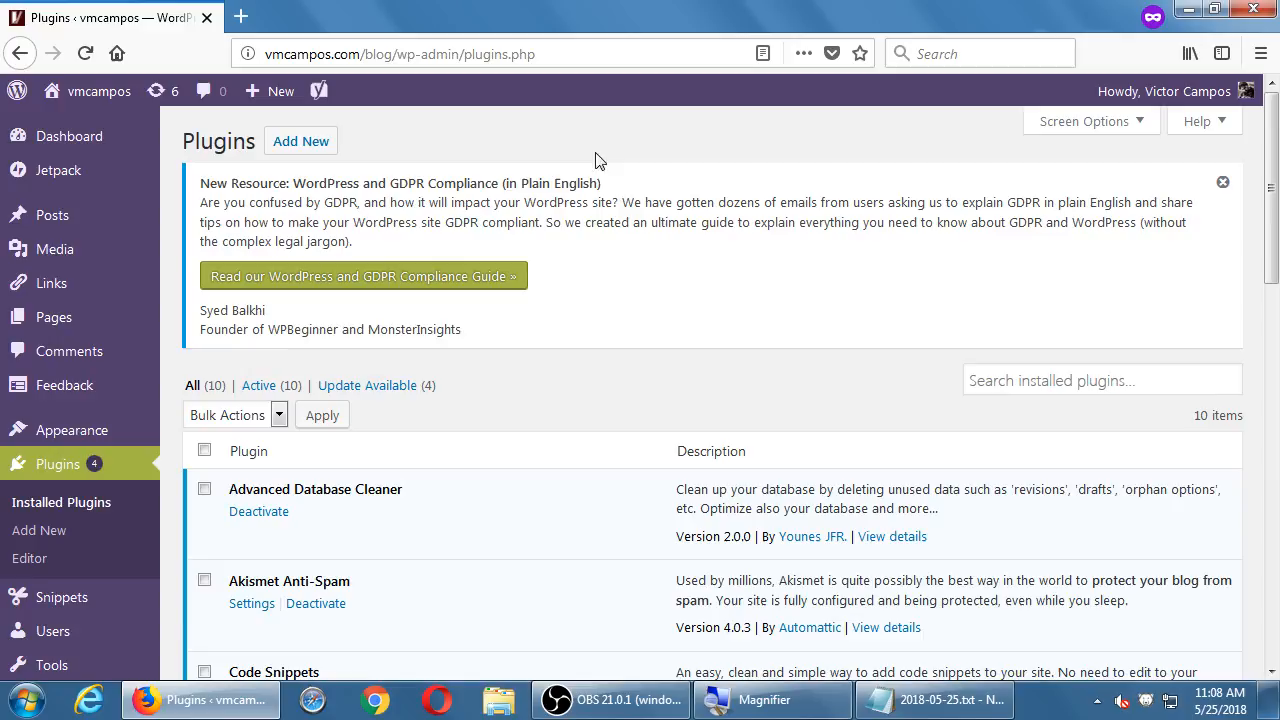
pyautogui.click(300, 140)
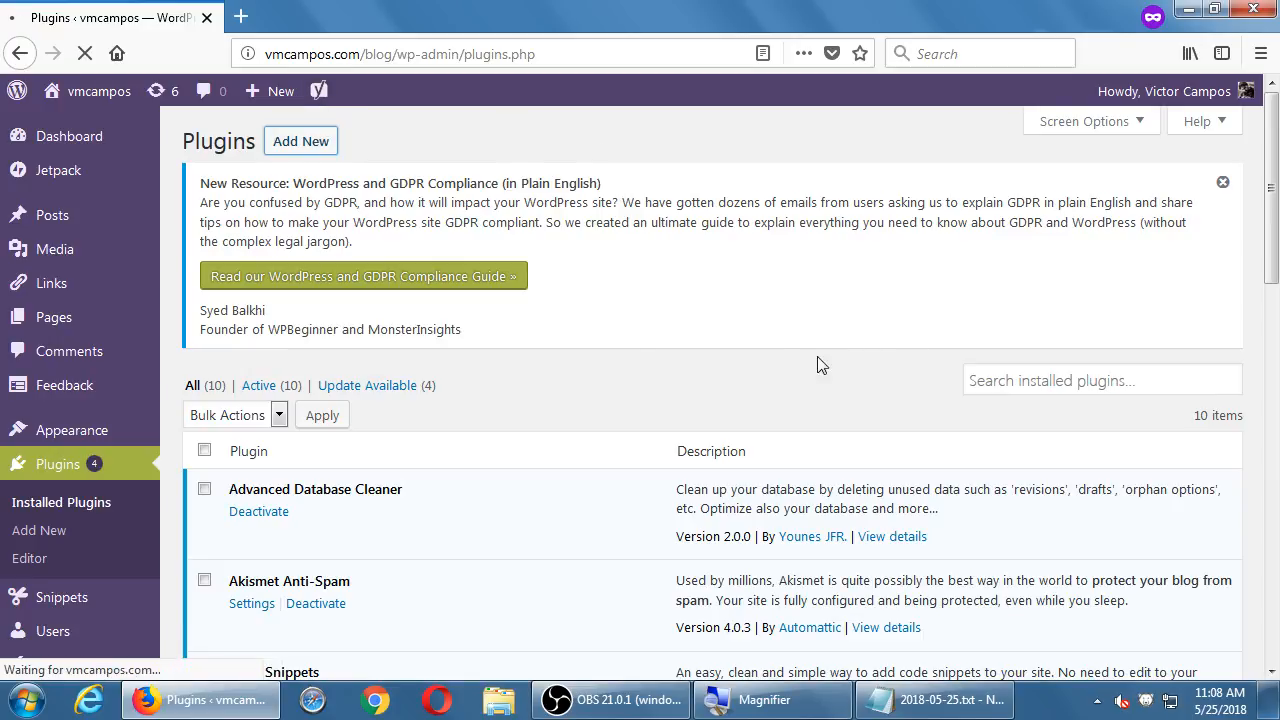
pyautogui.click(40, 530)
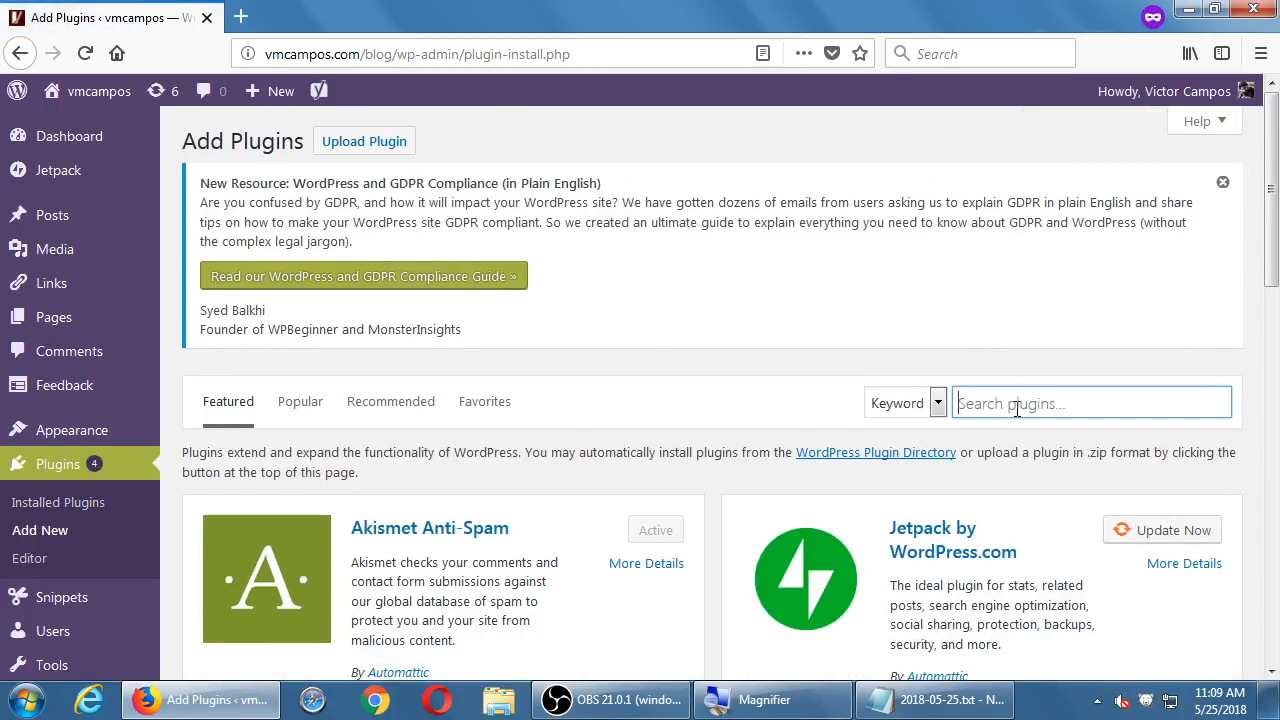
# - Search the plugin directory for 'social media' and browse the results, including Social Media Widget by Acurax
pyautogui.write('social media')
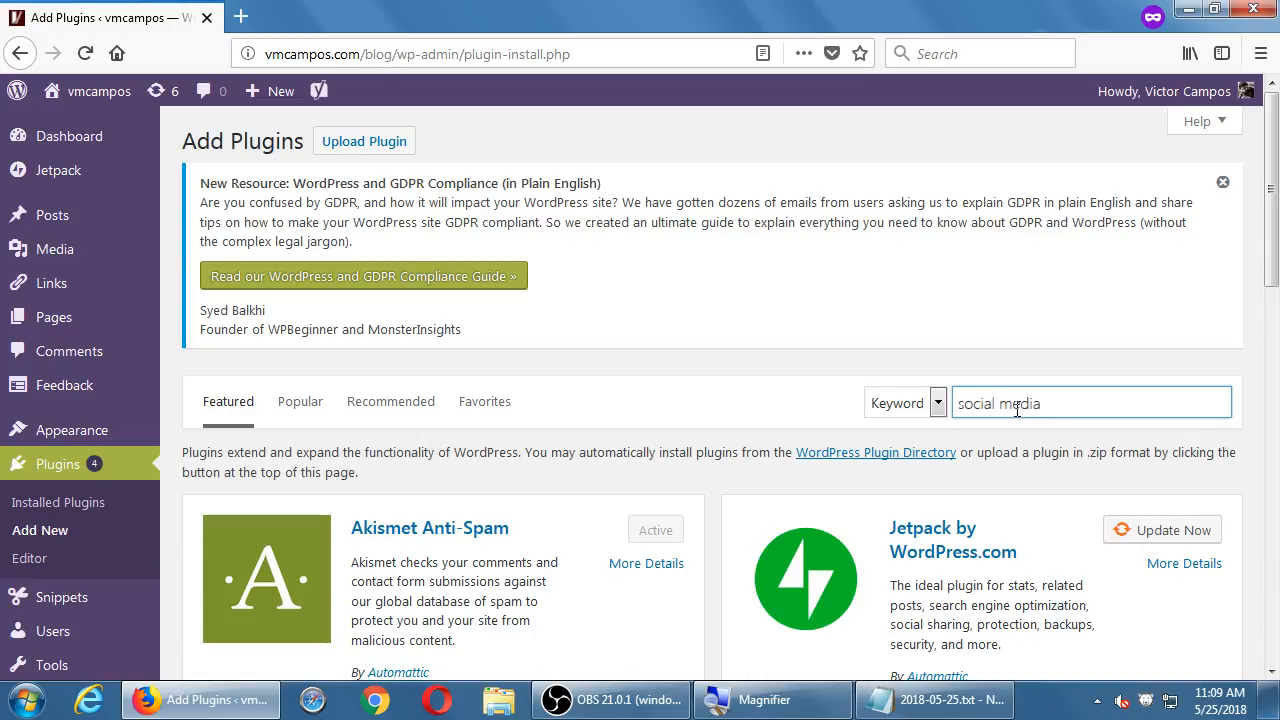
pyautogui.press('Return')
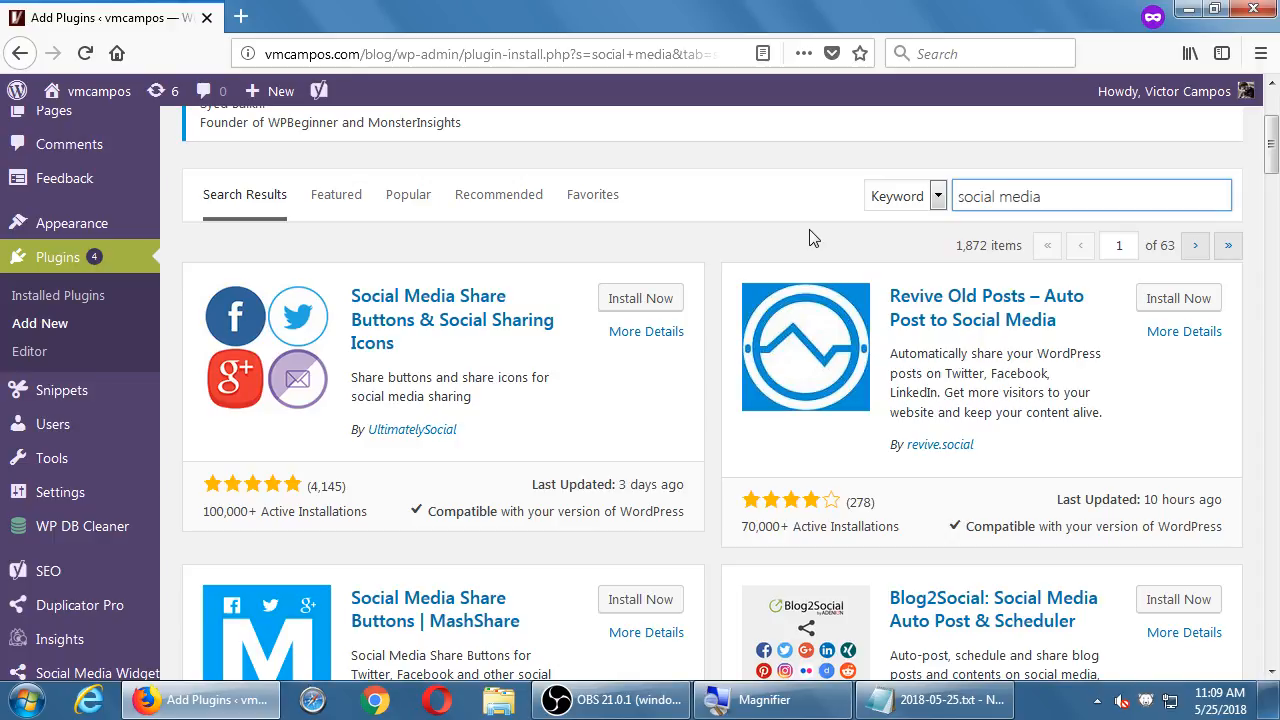
pyautogui.scroll(-3)
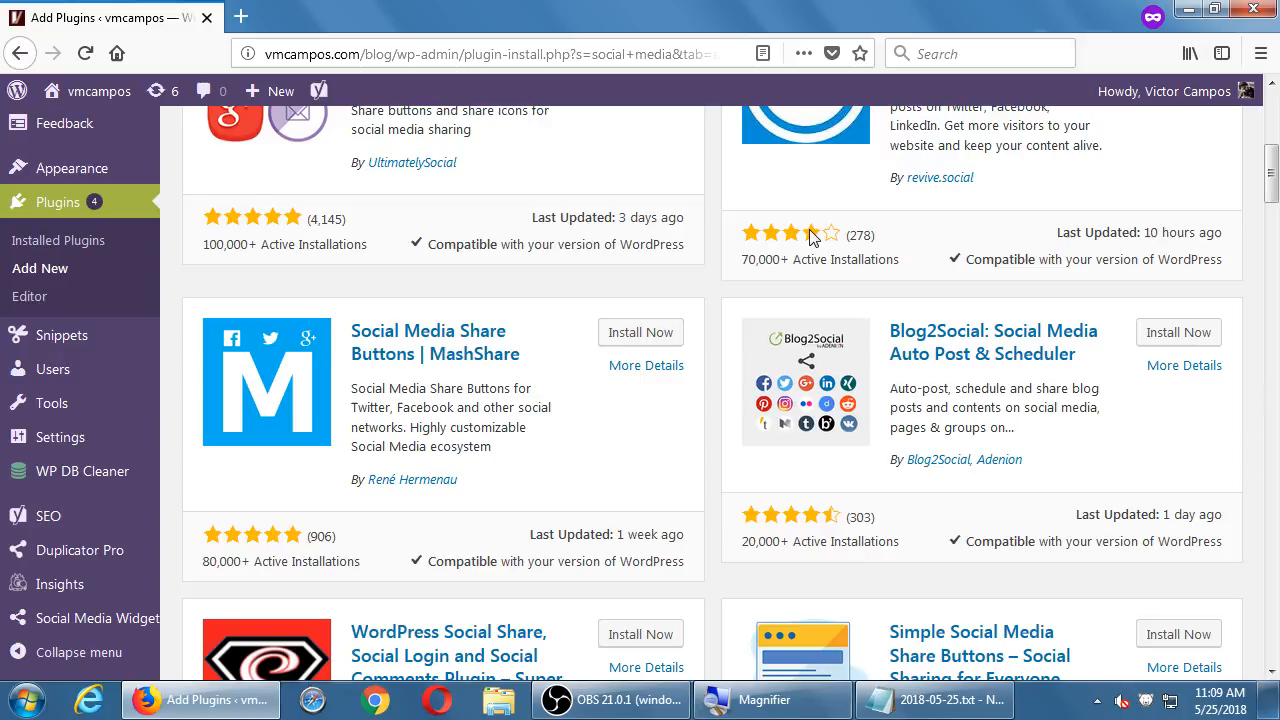
pyautogui.scroll(-3)
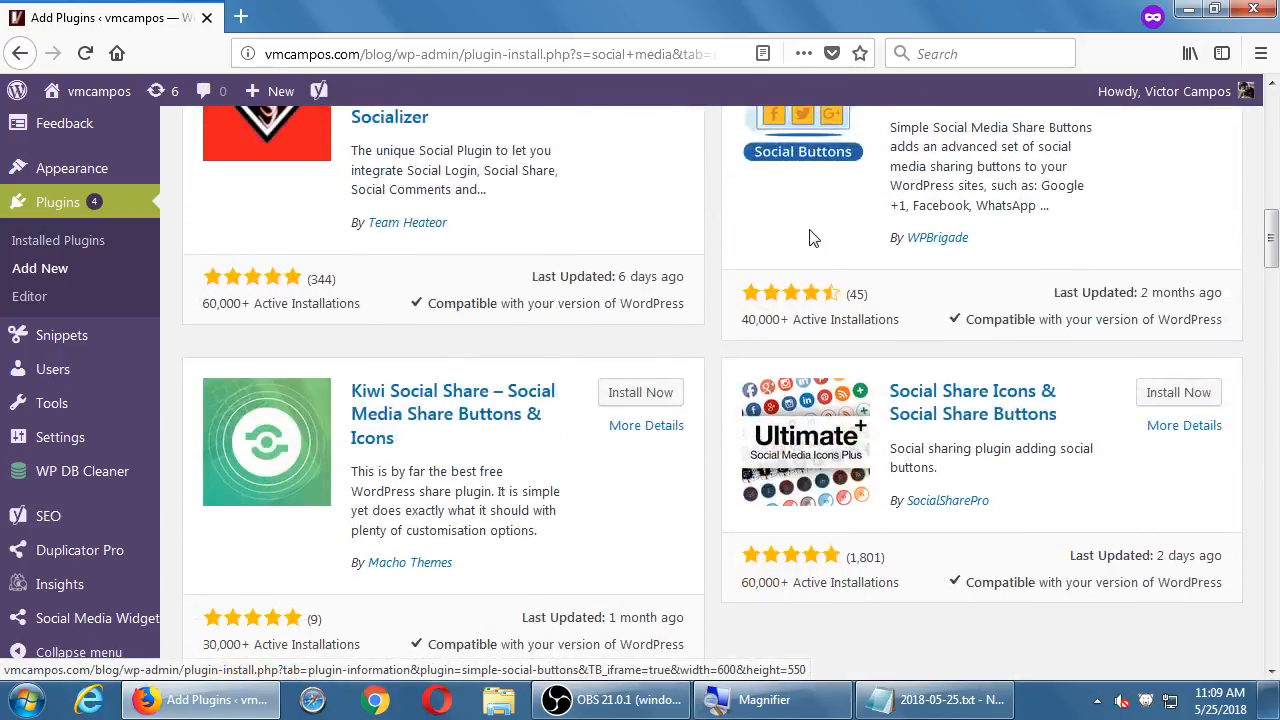
pyautogui.scroll(-3)
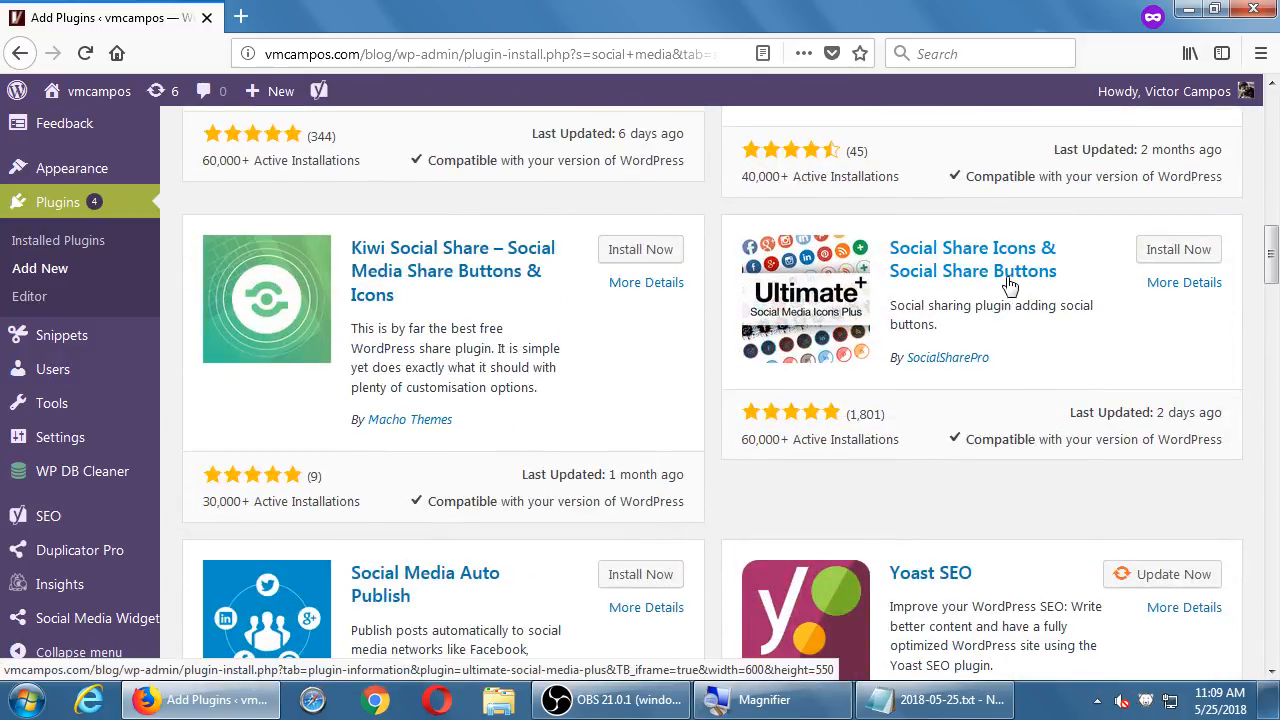
pyautogui.moveTo(964, 308)
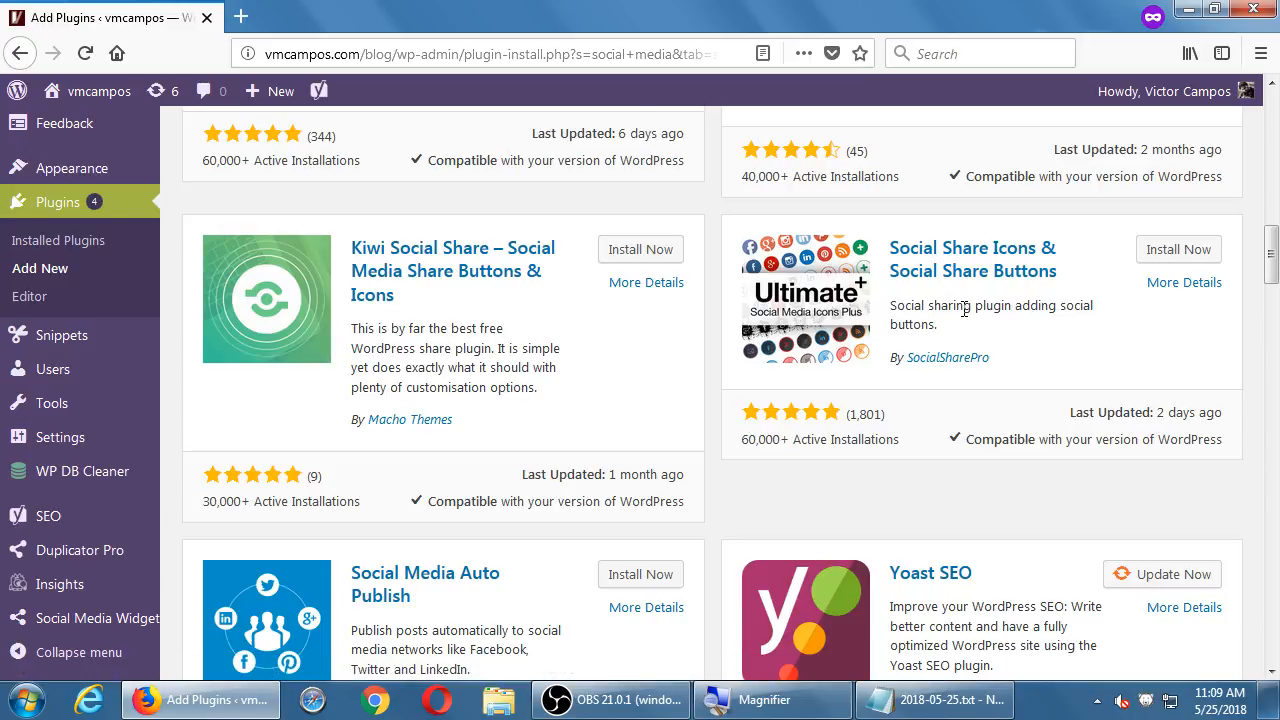
pyautogui.scroll(-3)
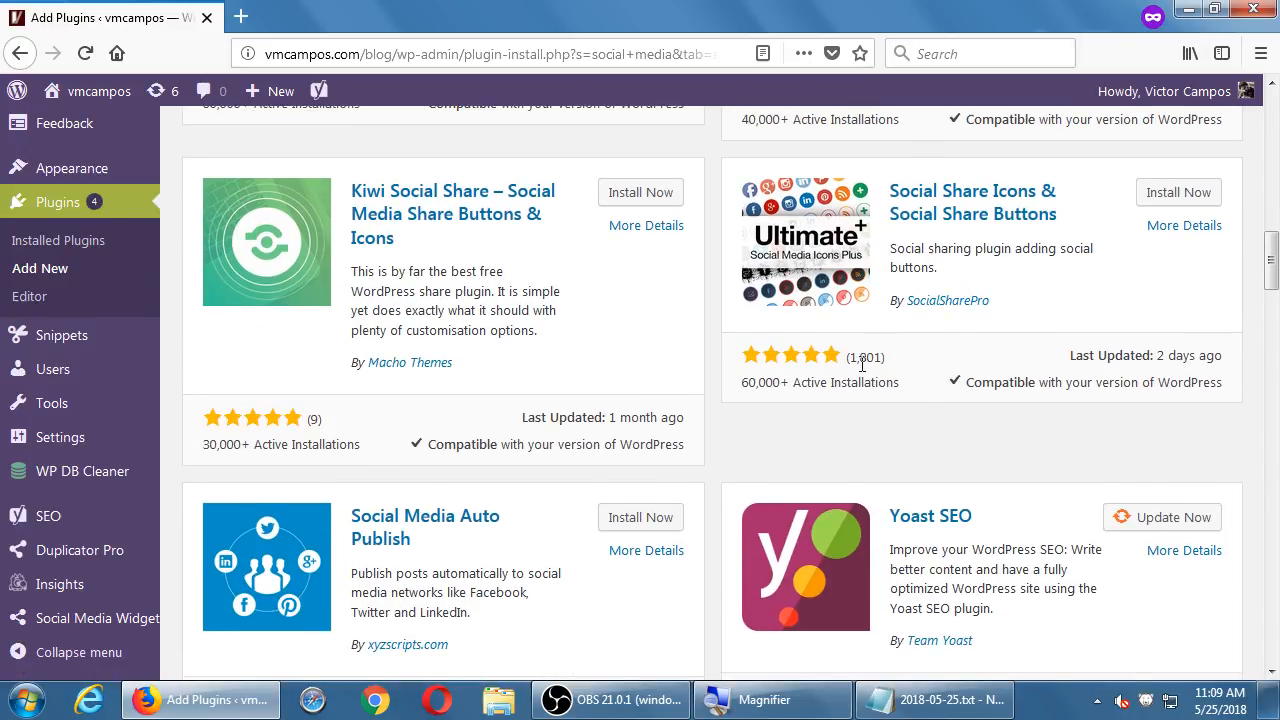
pyautogui.scroll(-3)
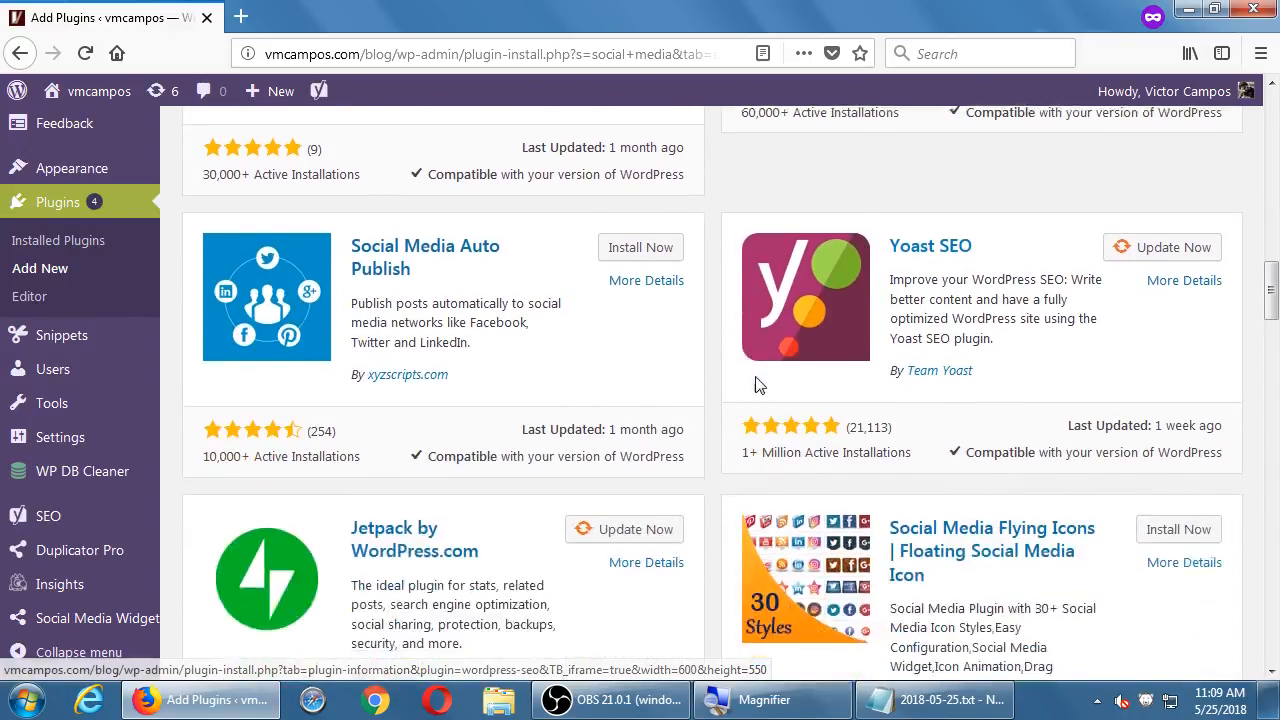
pyautogui.scroll(-3)
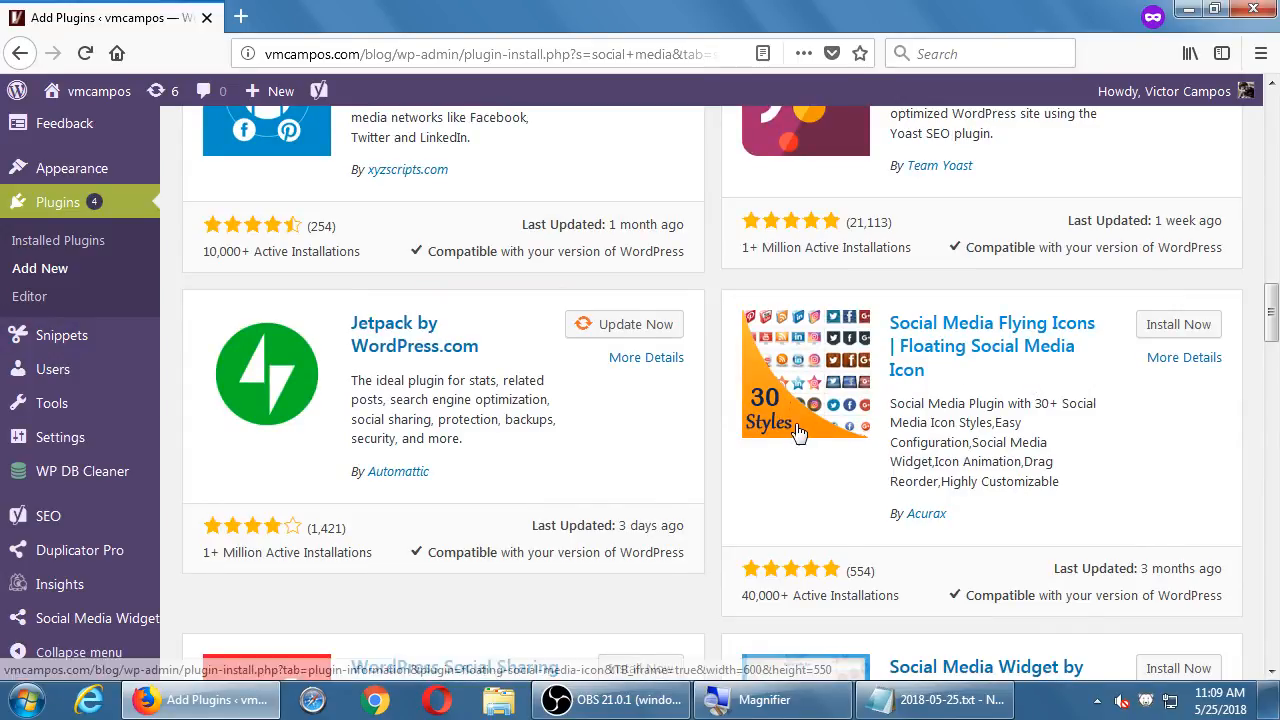
pyautogui.scroll(-3)
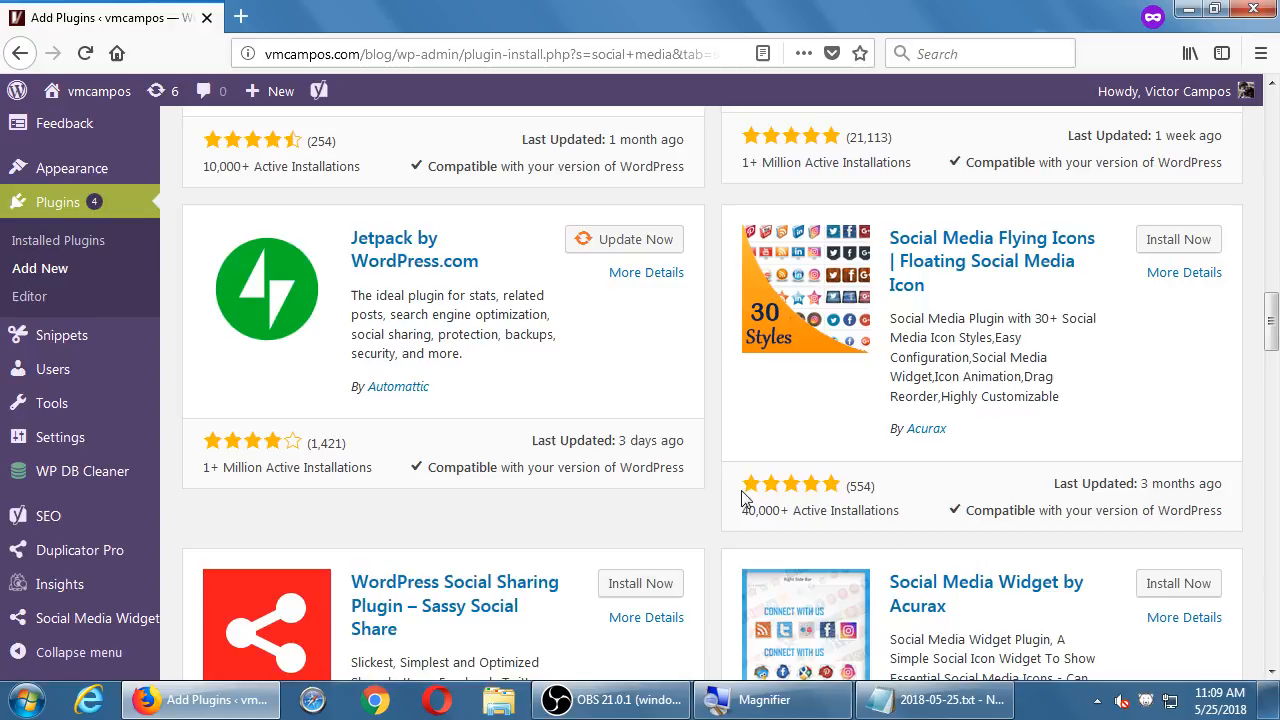
pyautogui.scroll(-3)
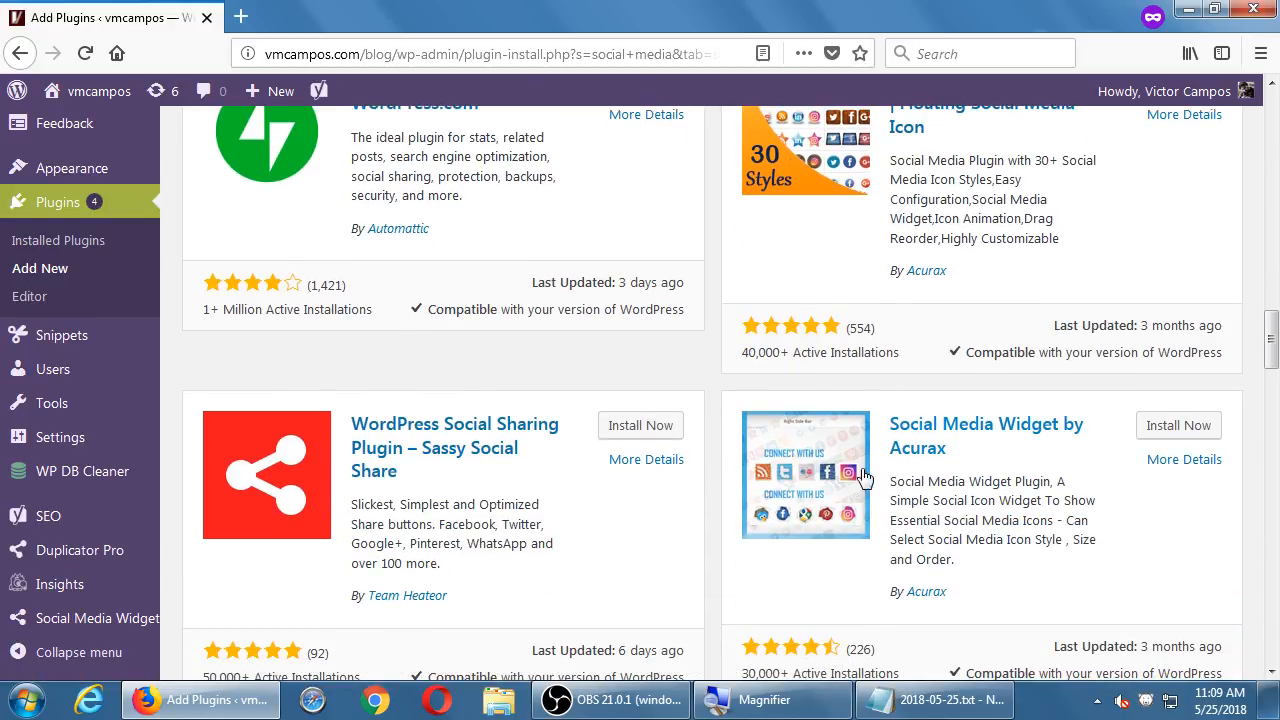
pyautogui.moveTo(968, 480)
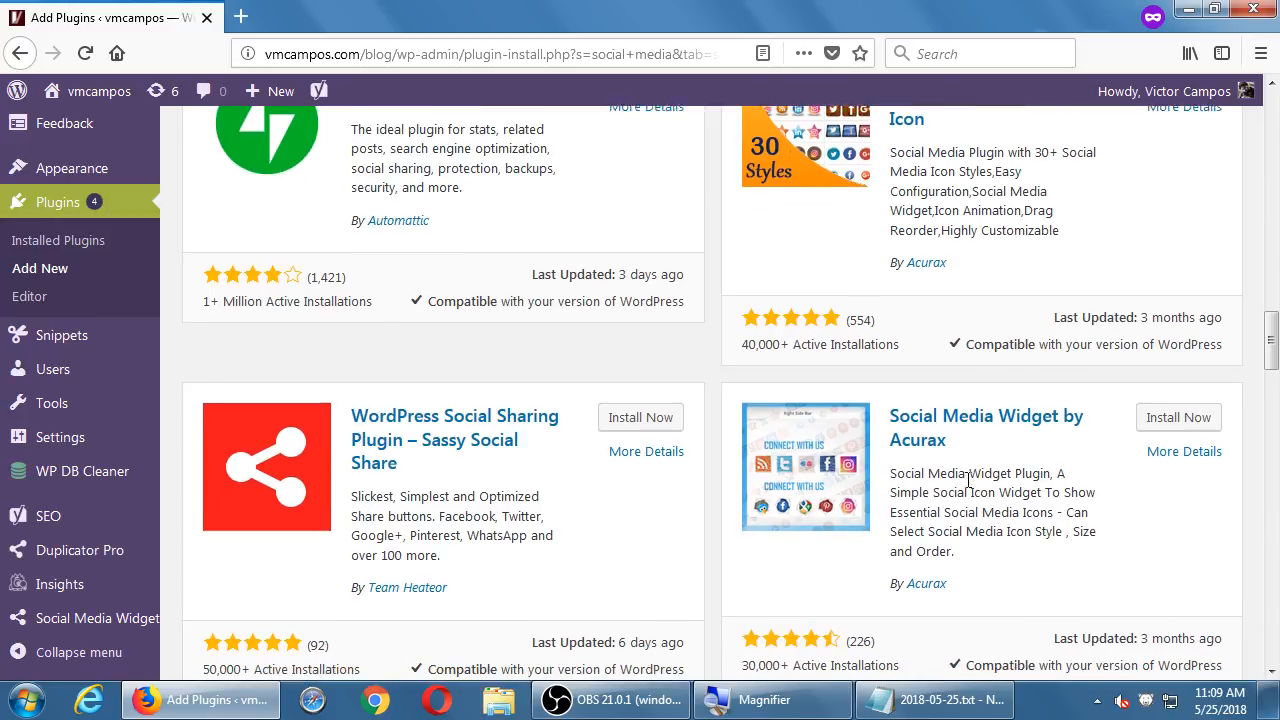
pyautogui.scroll(-3)
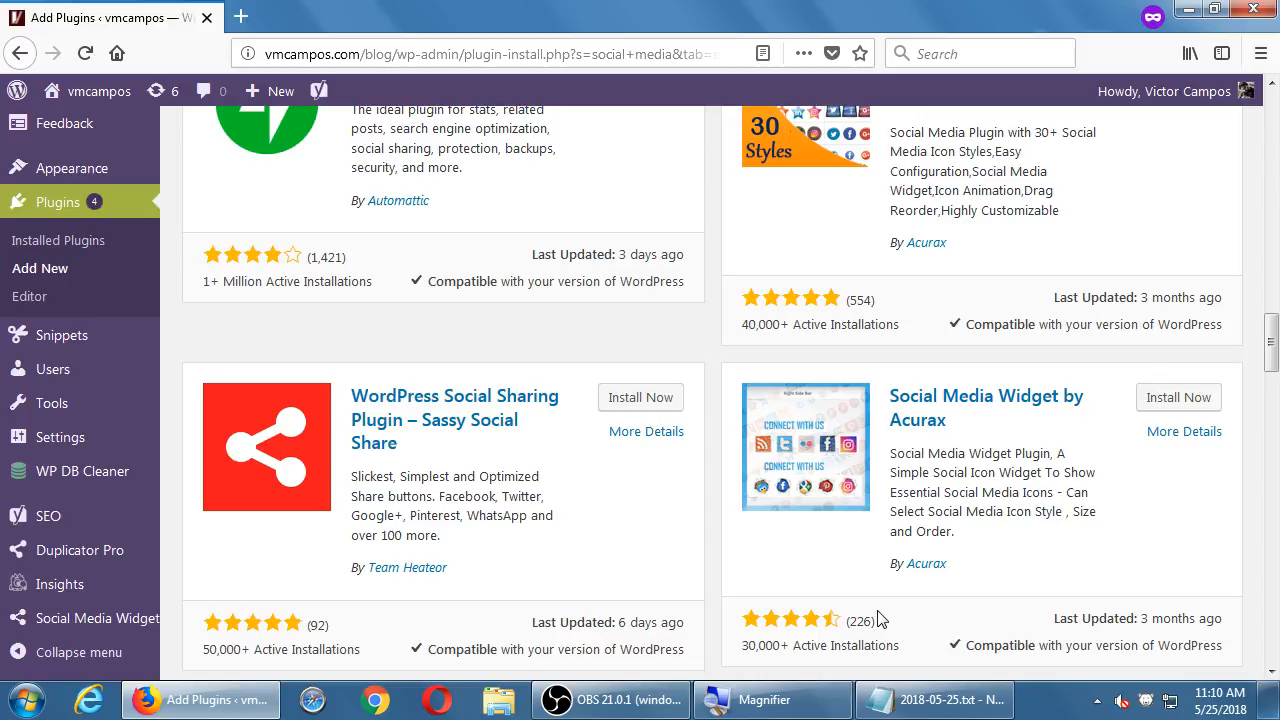
# - In the notes, describe Social Media Widget as 'Allows people to share your content'
pyautogui.click(936, 700)
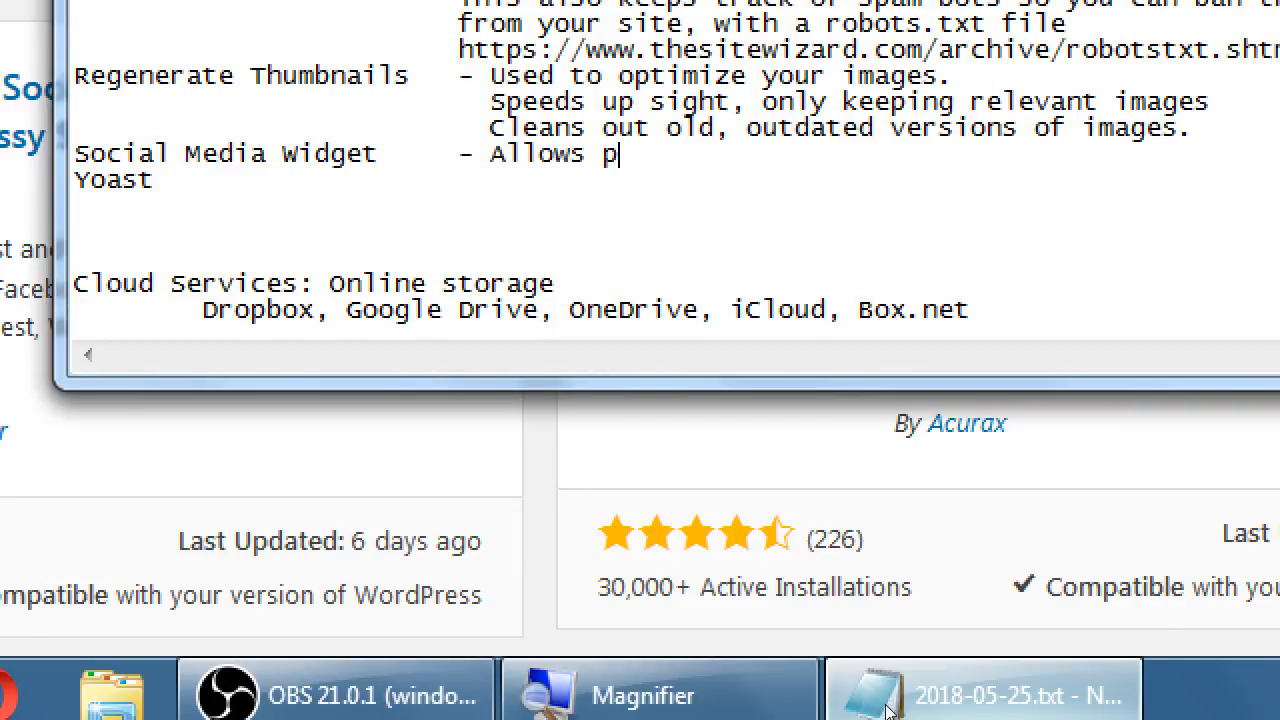
pyautogui.write('eople to share your cont')
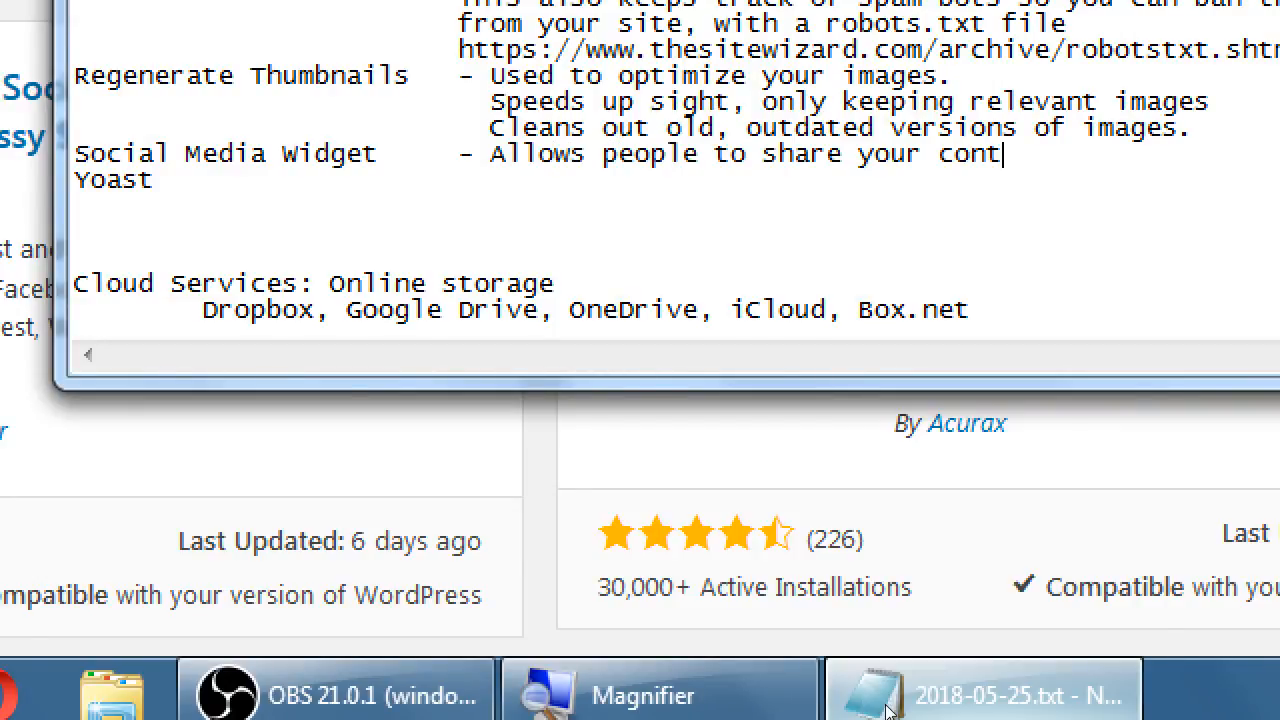
pyautogui.write('ent')
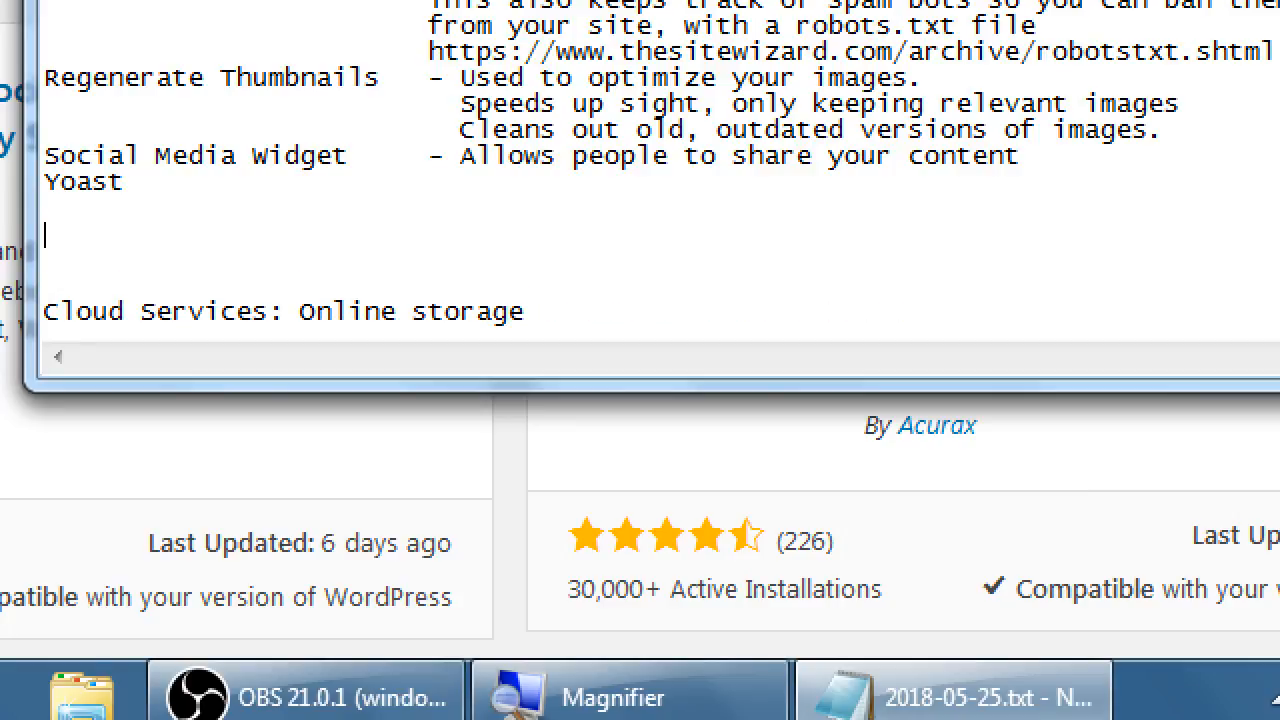
# - Add 'Note: Try to use only one Plugin for one task' below the Yoast entry
pyautogui.write('Note: Try')
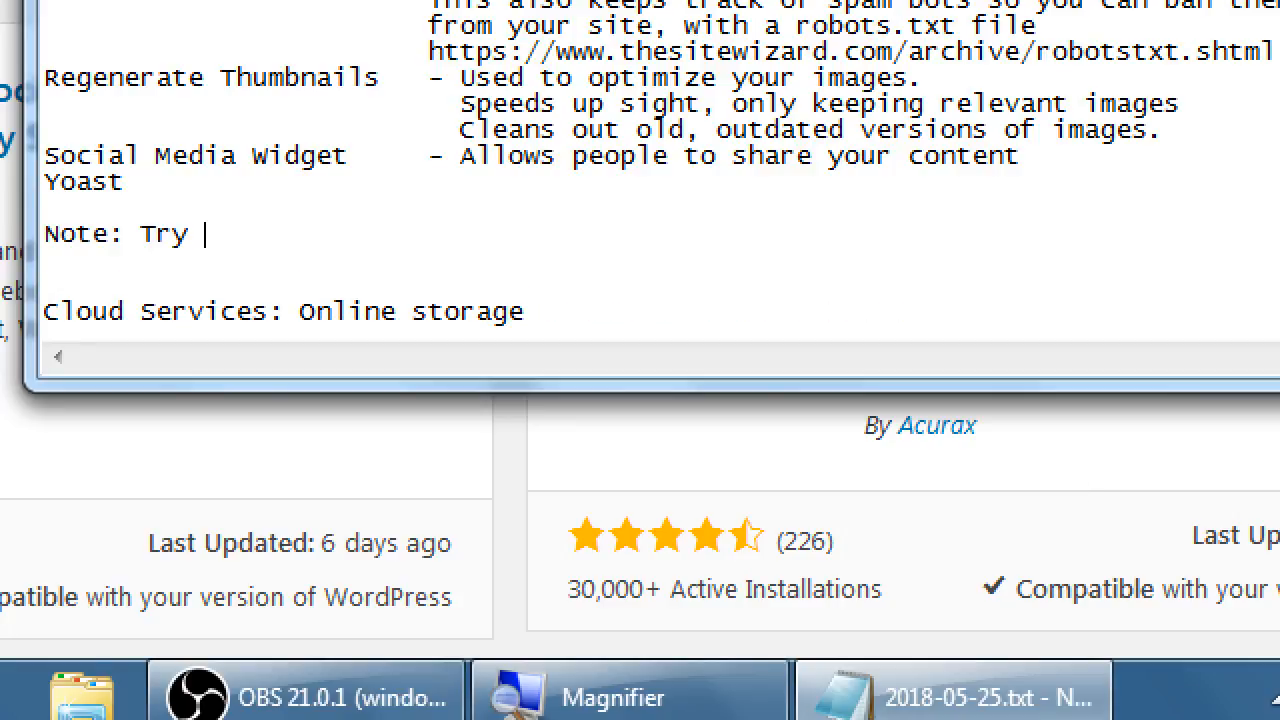
pyautogui.write('to use o')
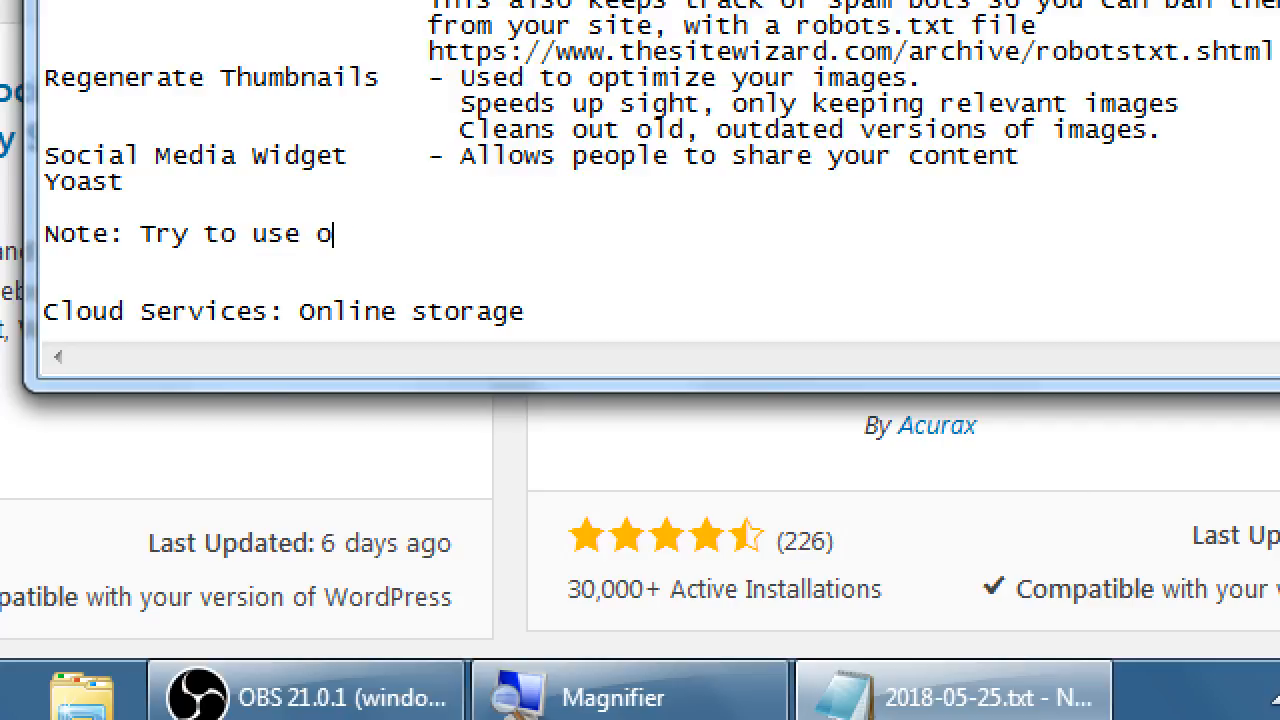
pyautogui.write('nly one P')
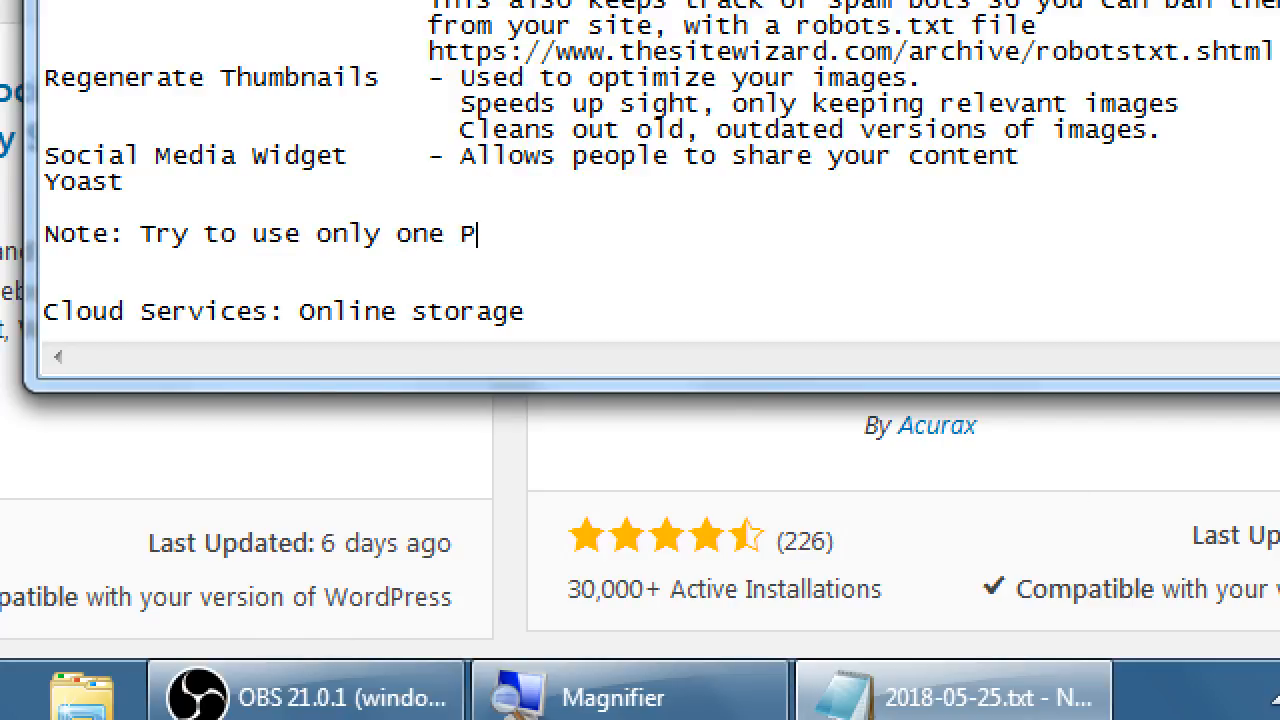
pyautogui.write('lugin for one t')
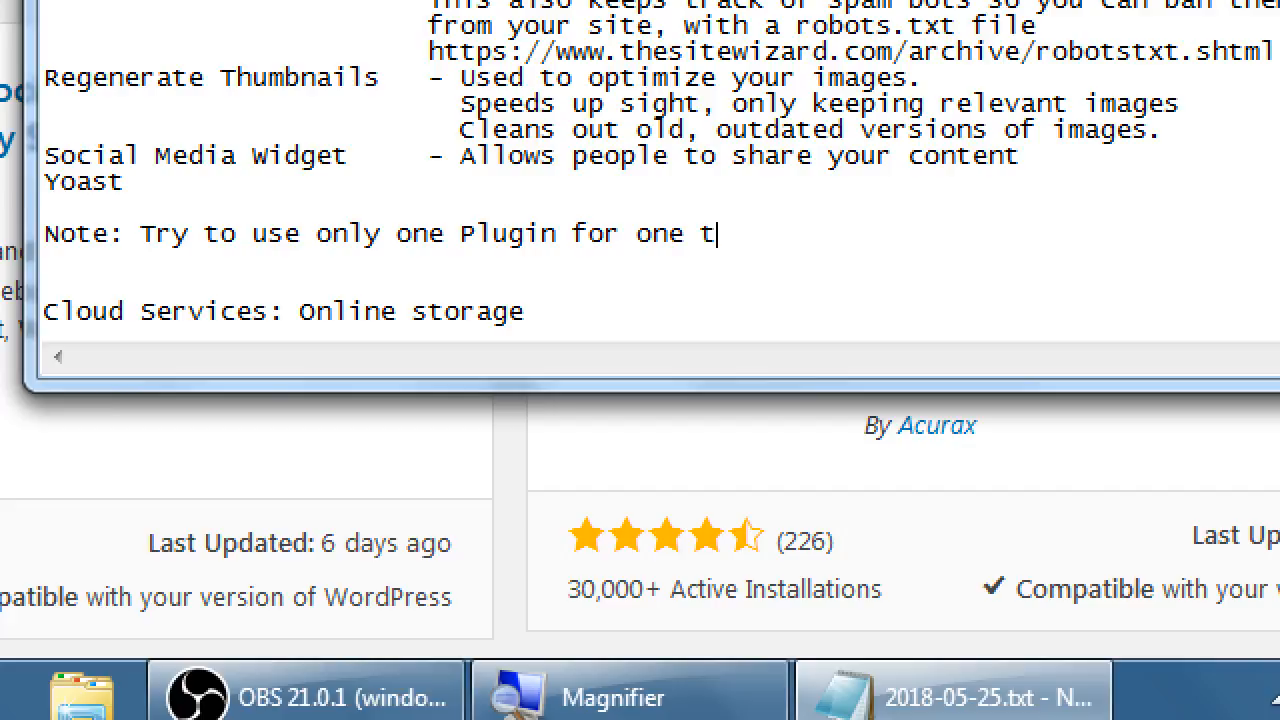
pyautogui.write('ask')
pyautogui.click(550, 156)
pyautogui.write(' t')
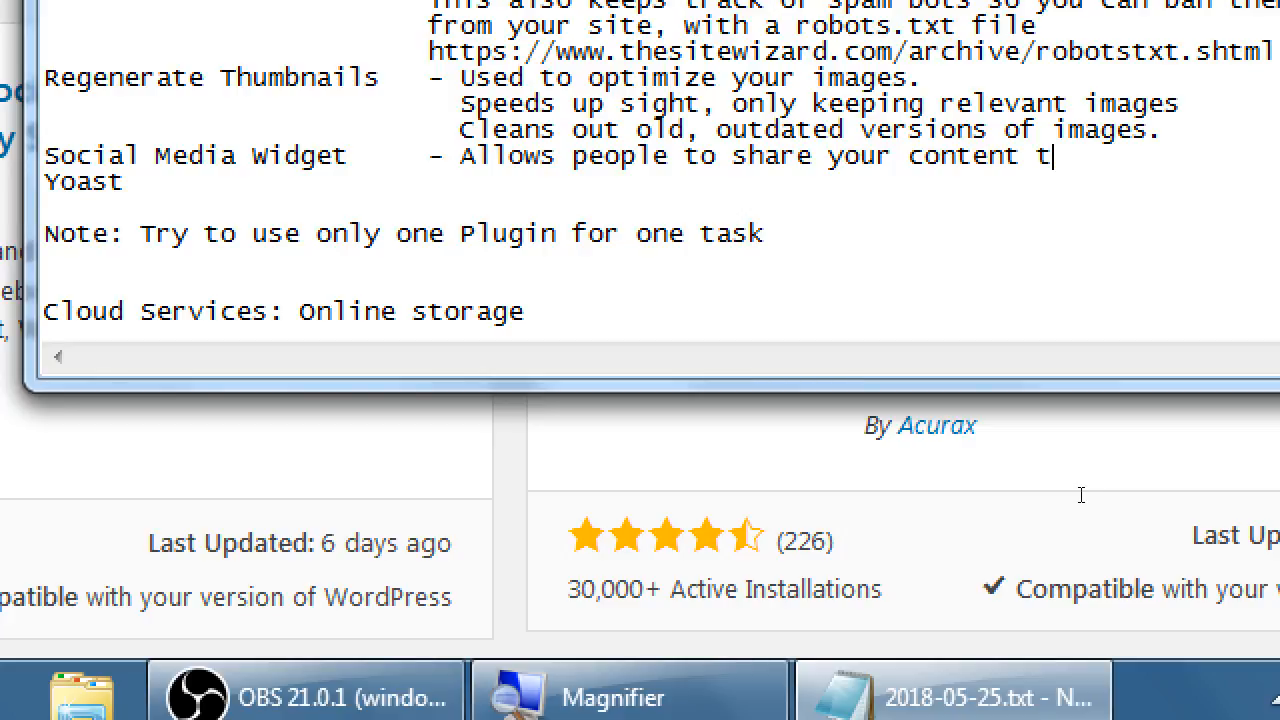
# - Extend the Social Media Widget note with 'Purpose: Free publicity.'
pyautogui.write('o their profile')
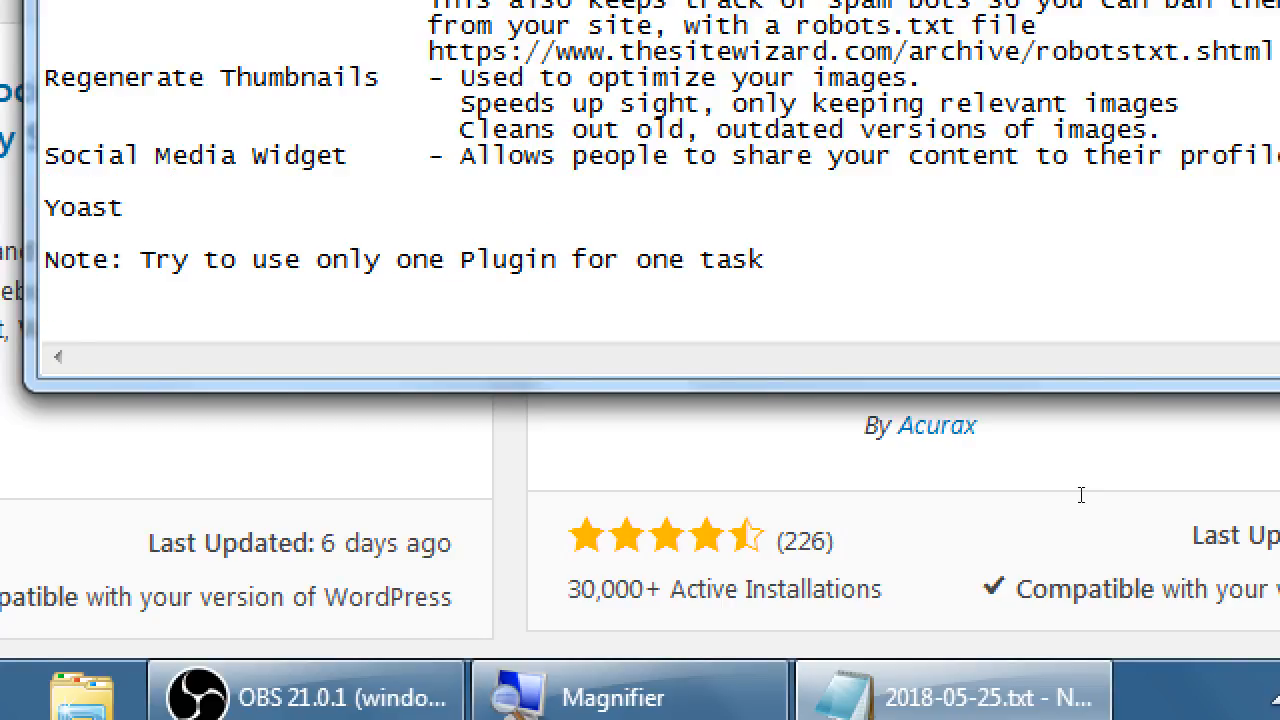
pyautogui.write('Prupose')
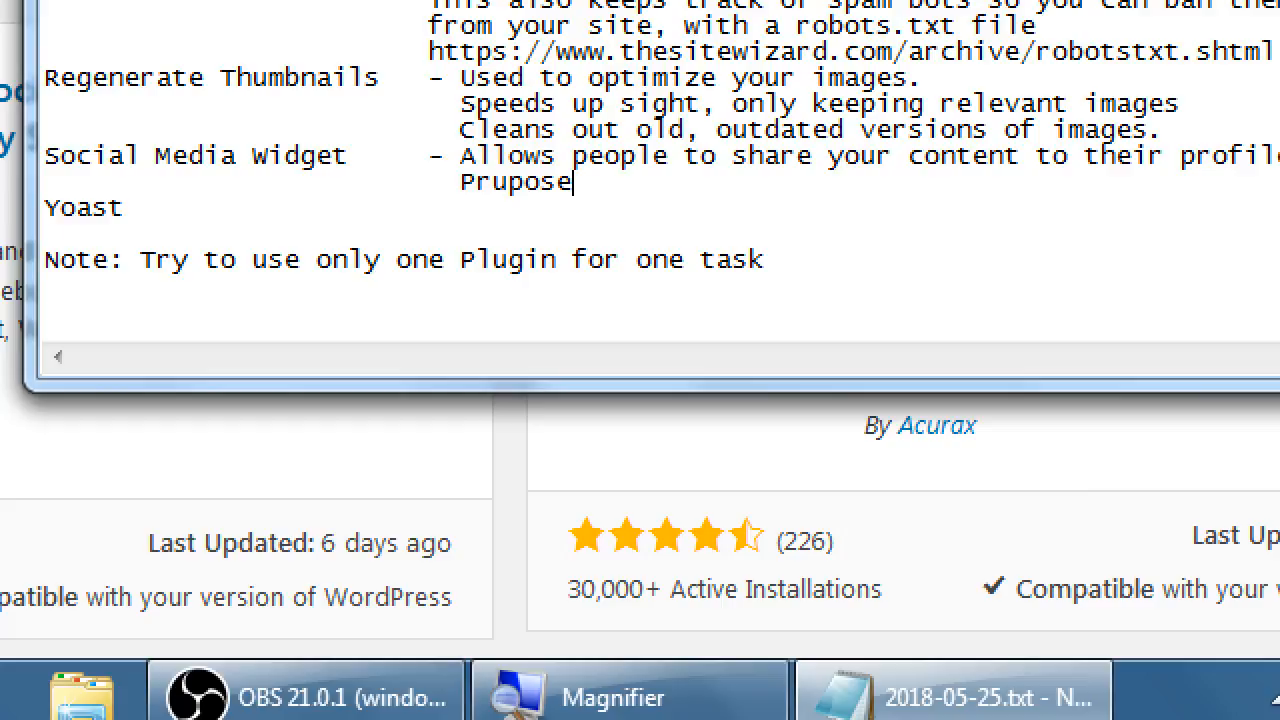
pyautogui.write('Purpose:')
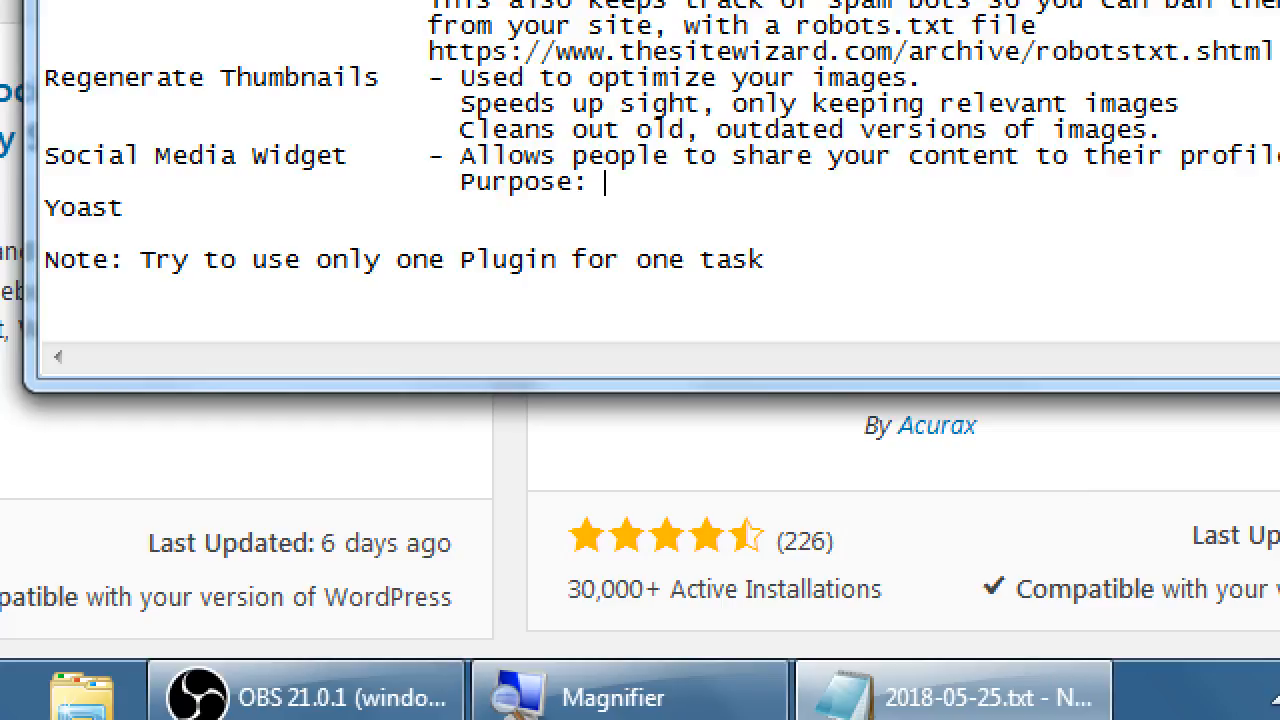
pyautogui.write('Free publicity')
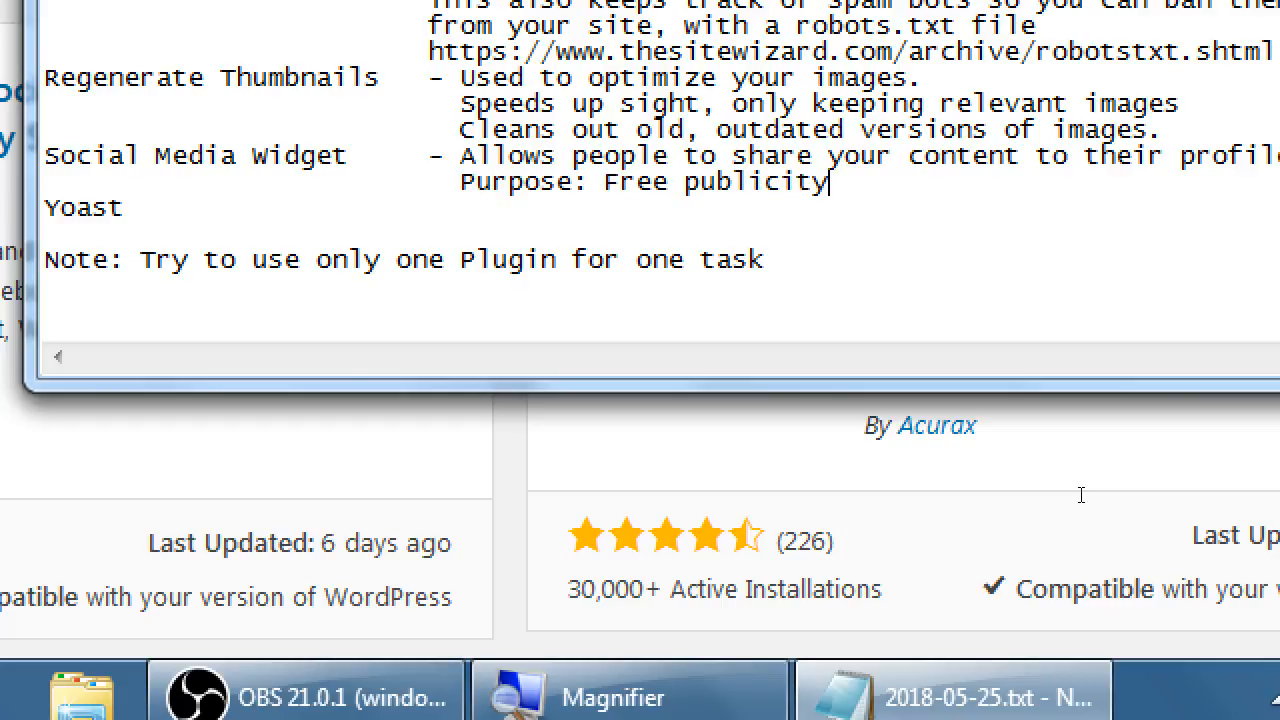
pyautogui.write('.')
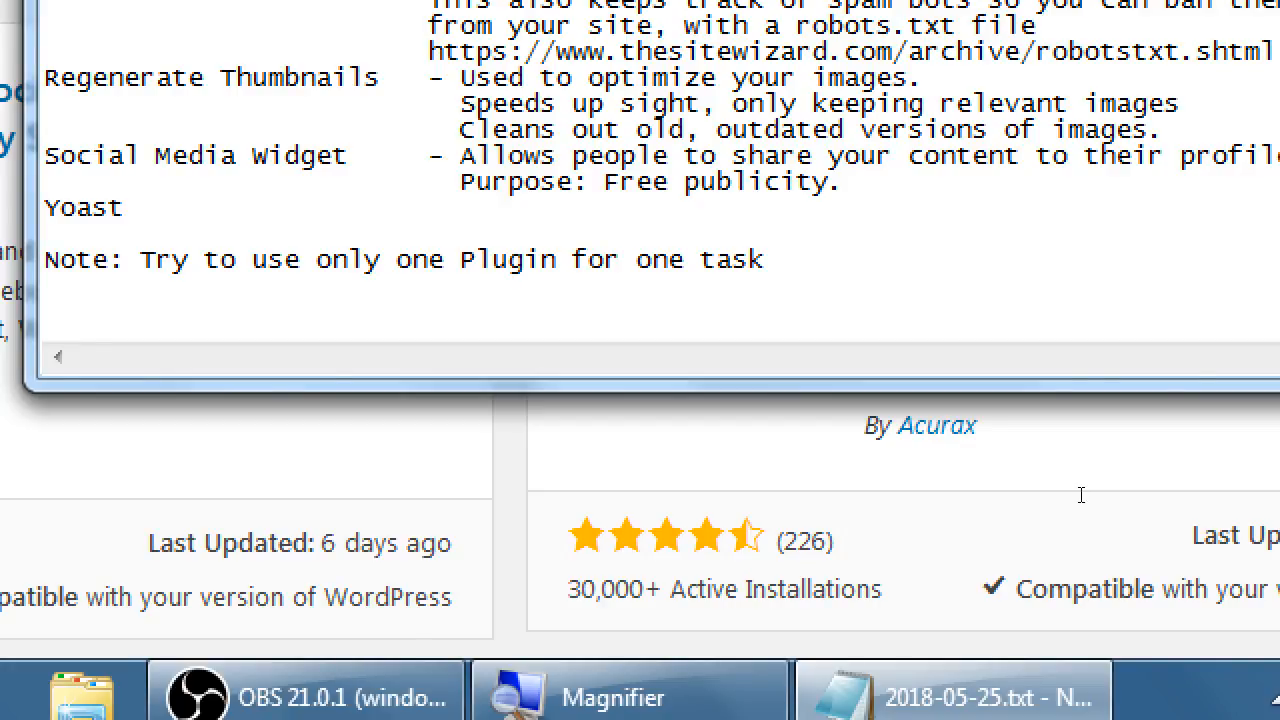
pyautogui.click(850, 180)
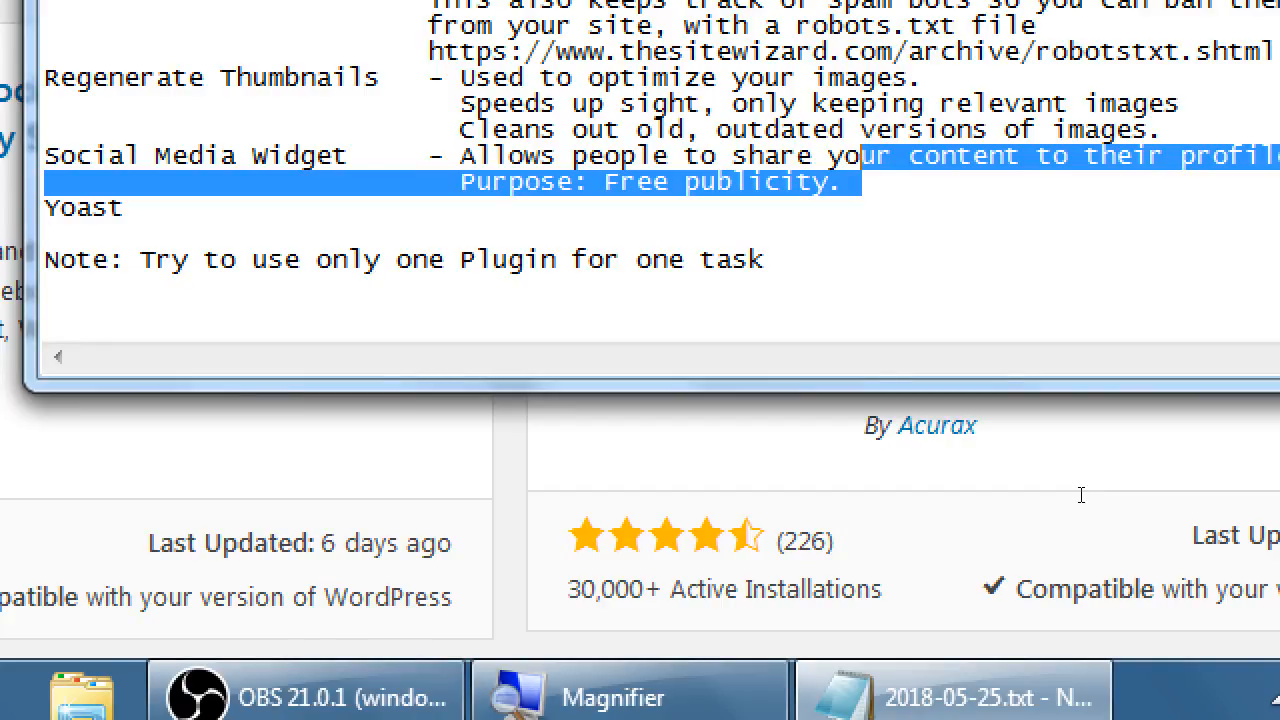
# - Leave the cursor after the Yoast entry and bring the WordPress plugin page forward
pyautogui.click(44, 180)
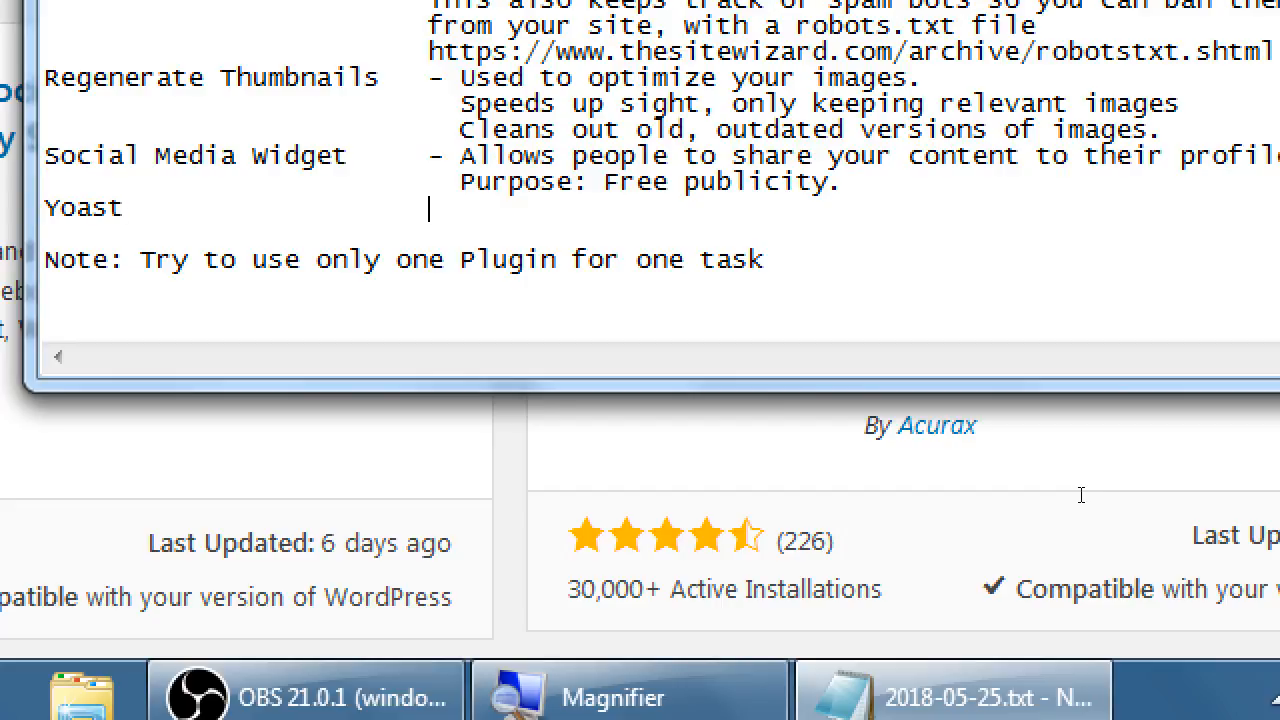
pyautogui.click(200, 696)
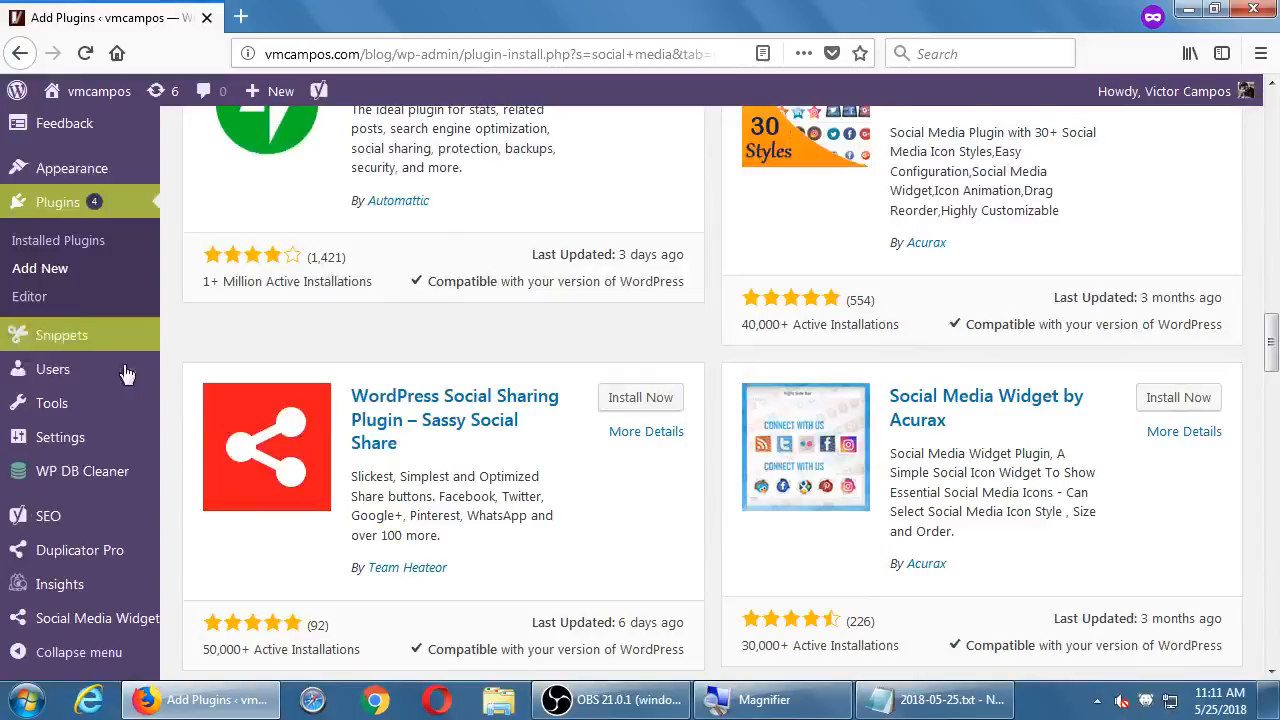
# - Scroll the Add Plugins page to locate the Social Media Widget plugin
pyautogui.scroll(-3)
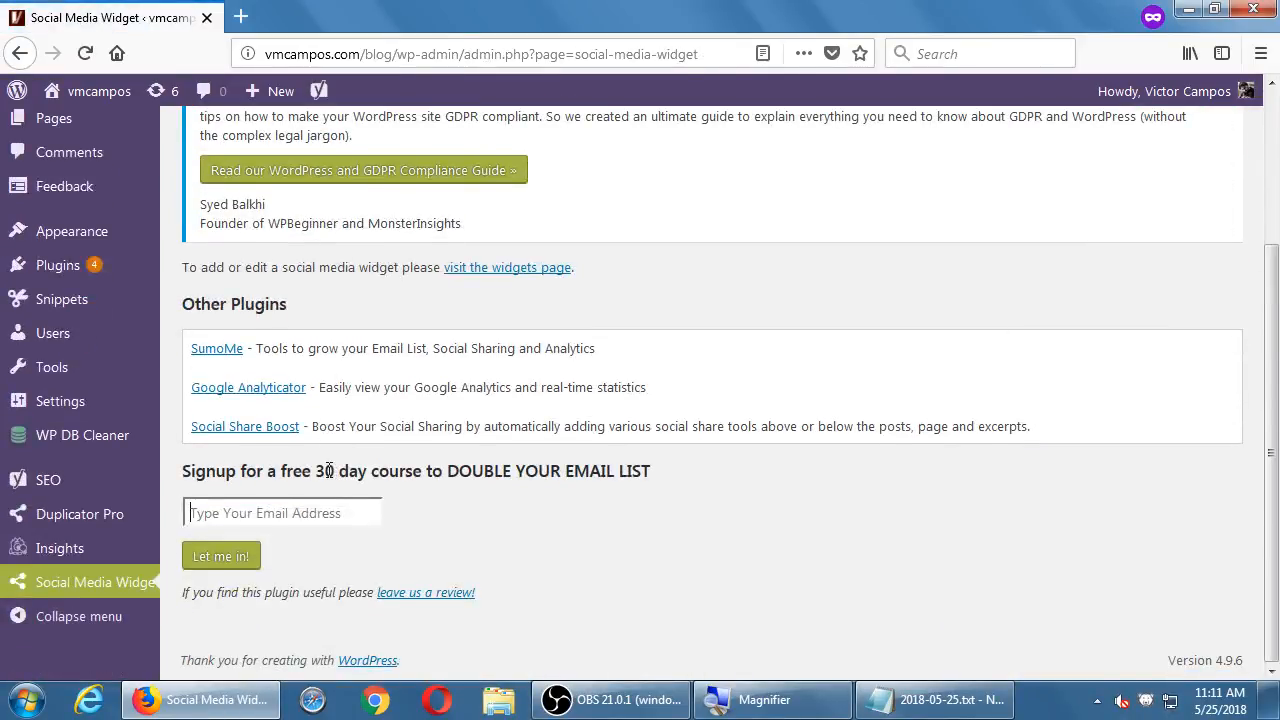
pyautogui.moveTo(464, 506)
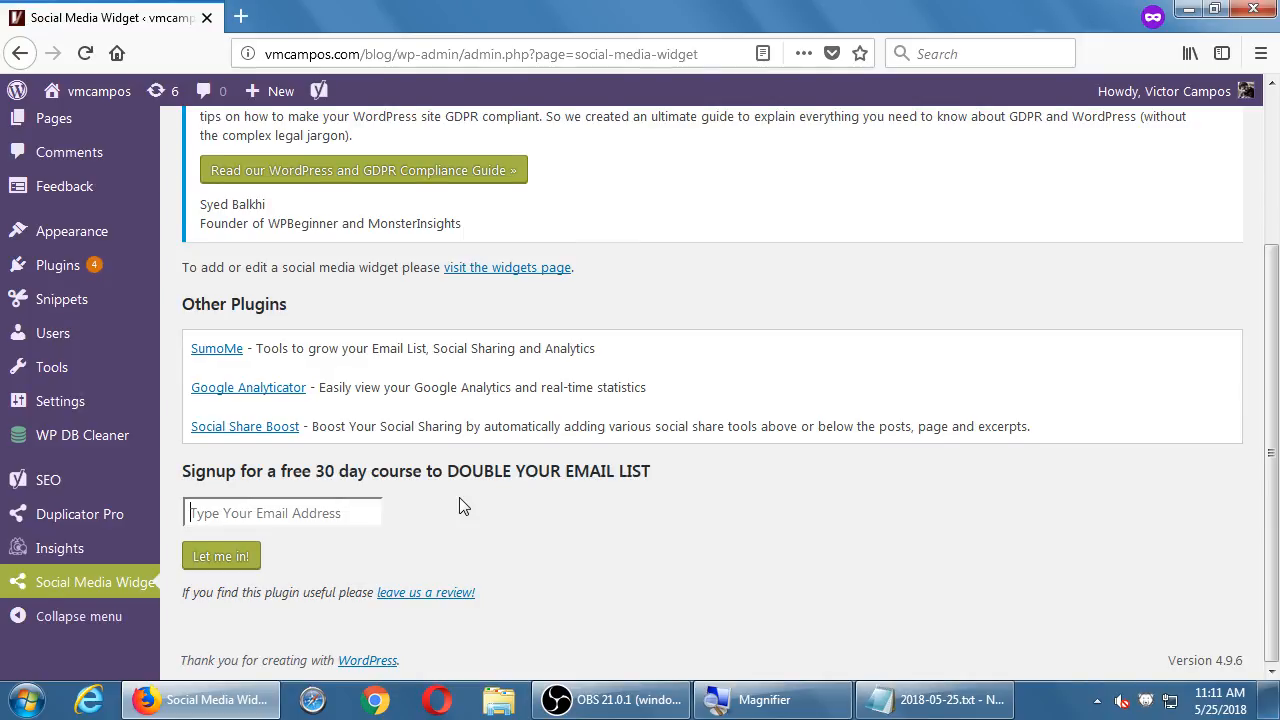
pyautogui.scroll(3)
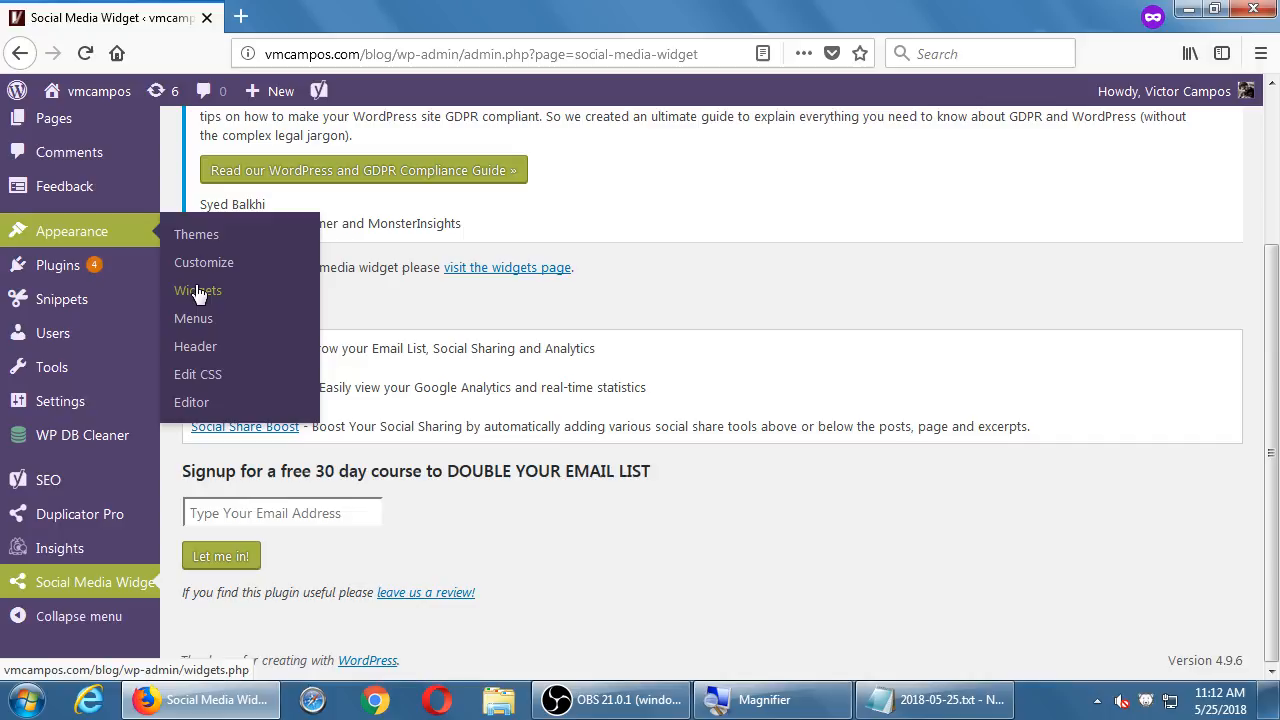
# - Go to Appearance > Widgets and expand the inactive Social Media Widget
pyautogui.click(198, 290)
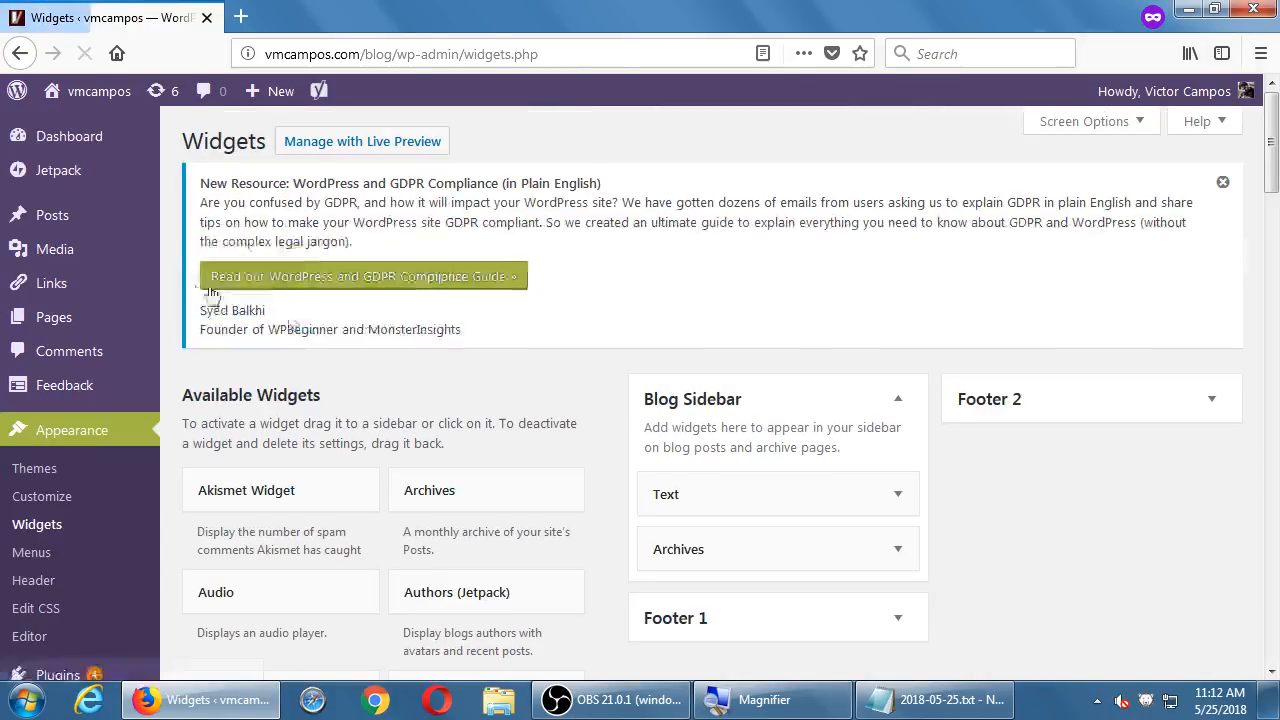
pyautogui.scroll(-3)
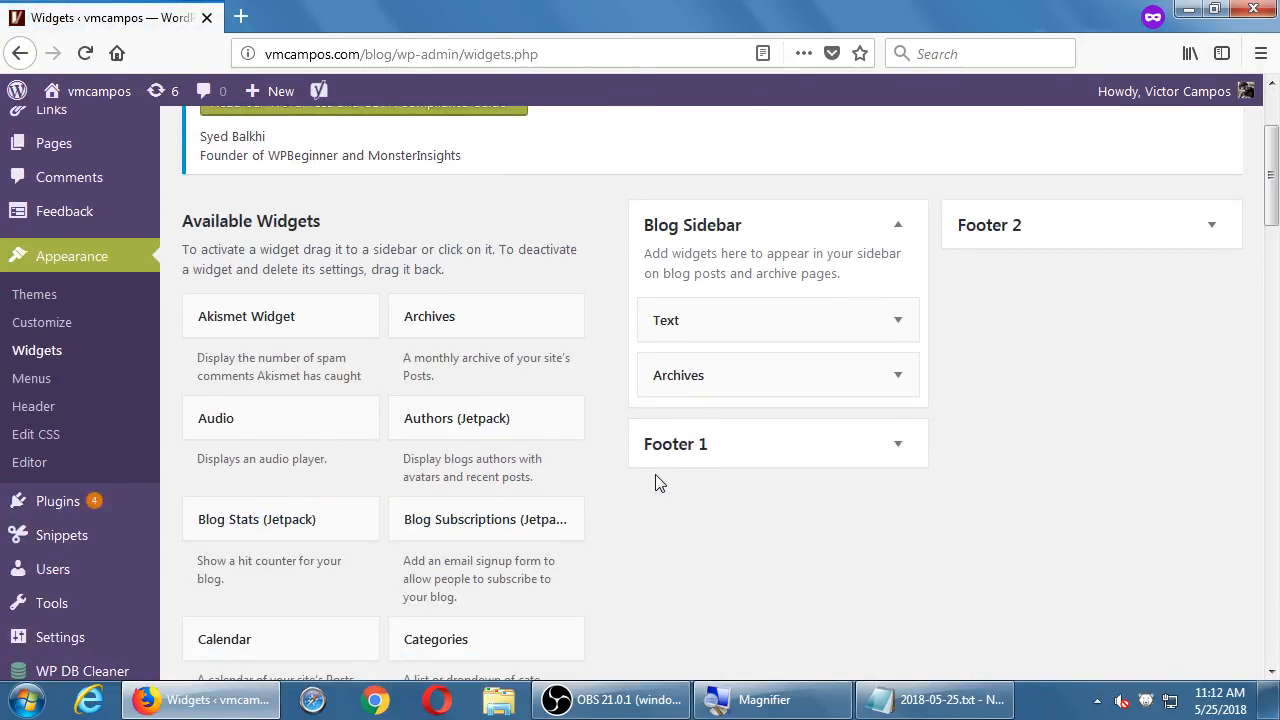
pyautogui.scroll(-3)
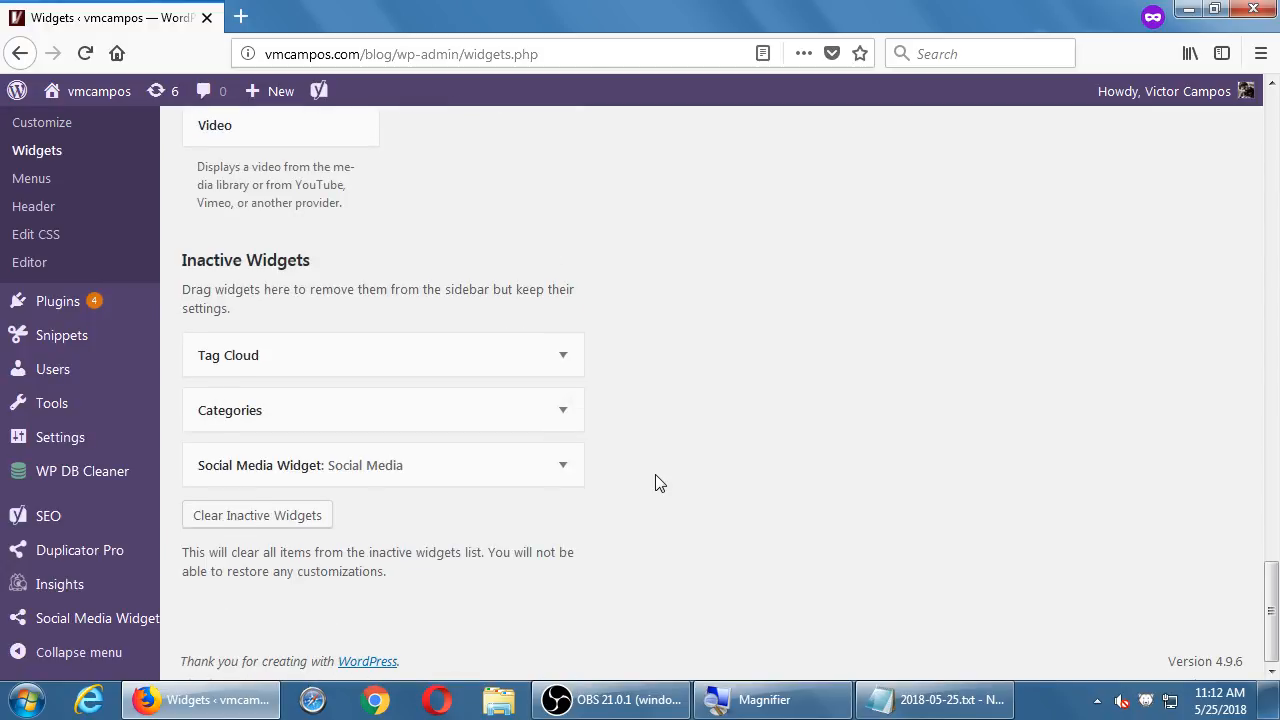
pyautogui.click(562, 464)
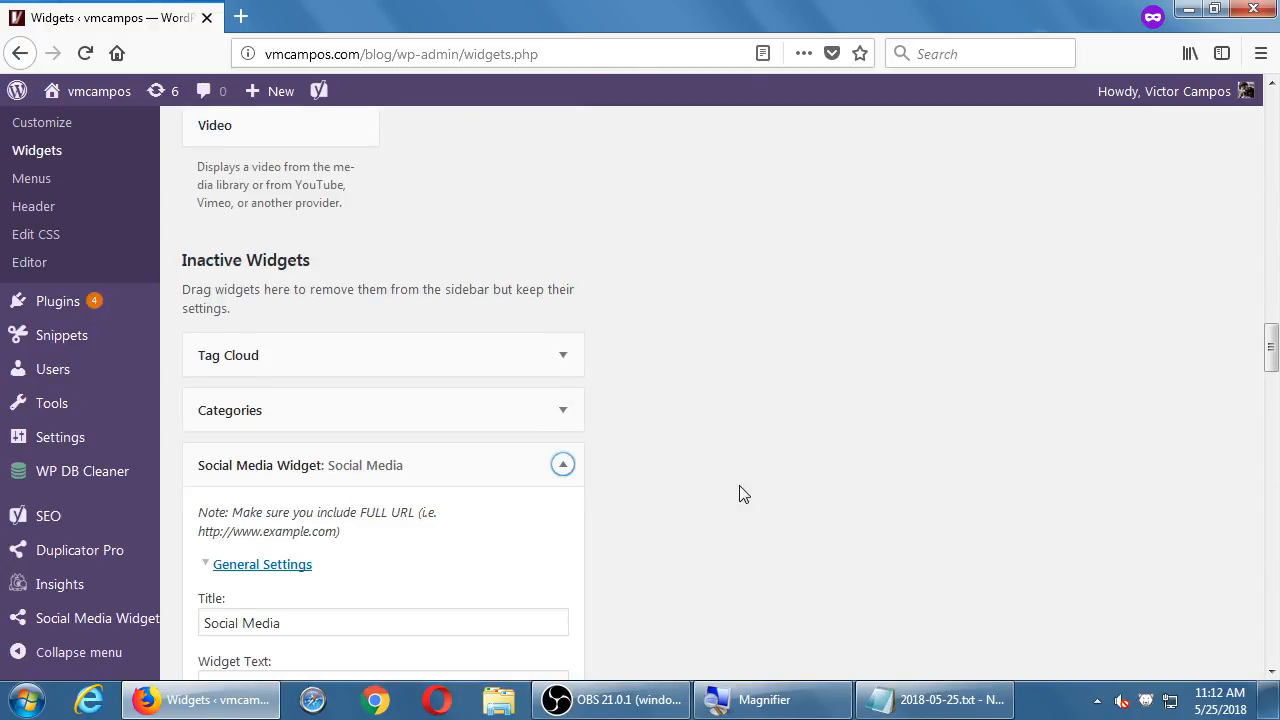
# - Scroll through the Social Media Widget's icon options
pyautogui.scroll(-3)
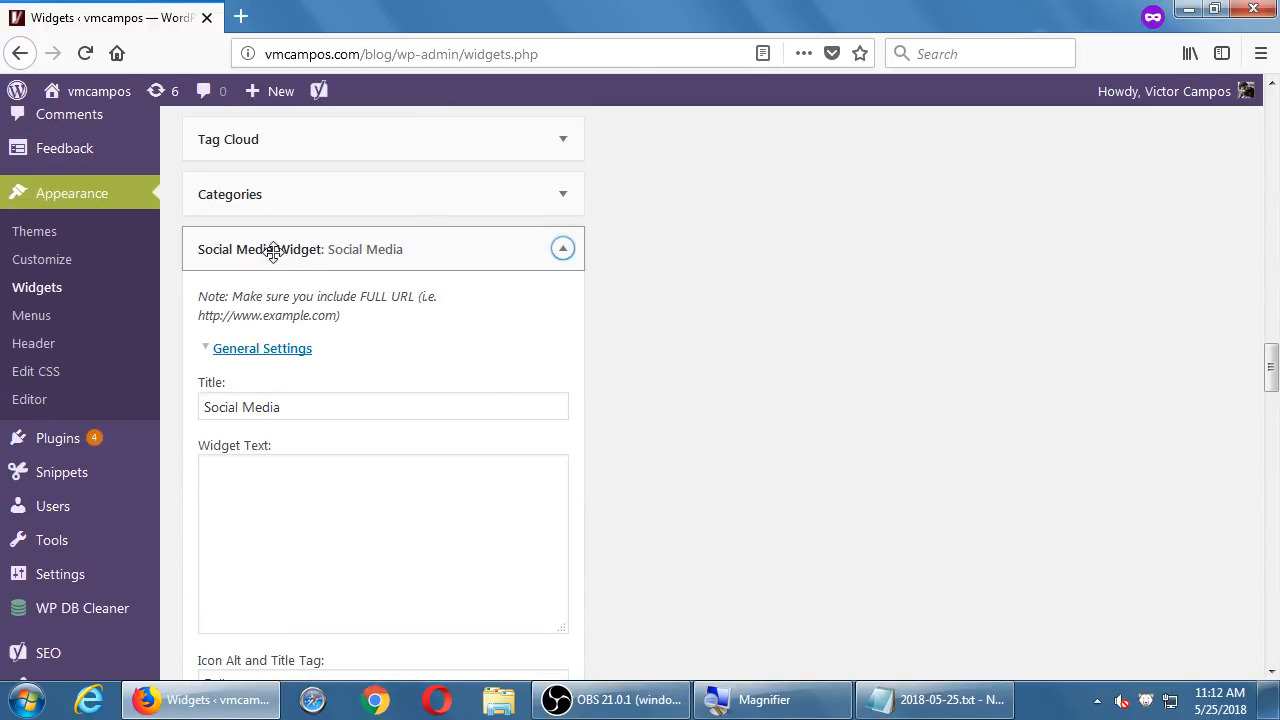
pyautogui.scroll(-3)
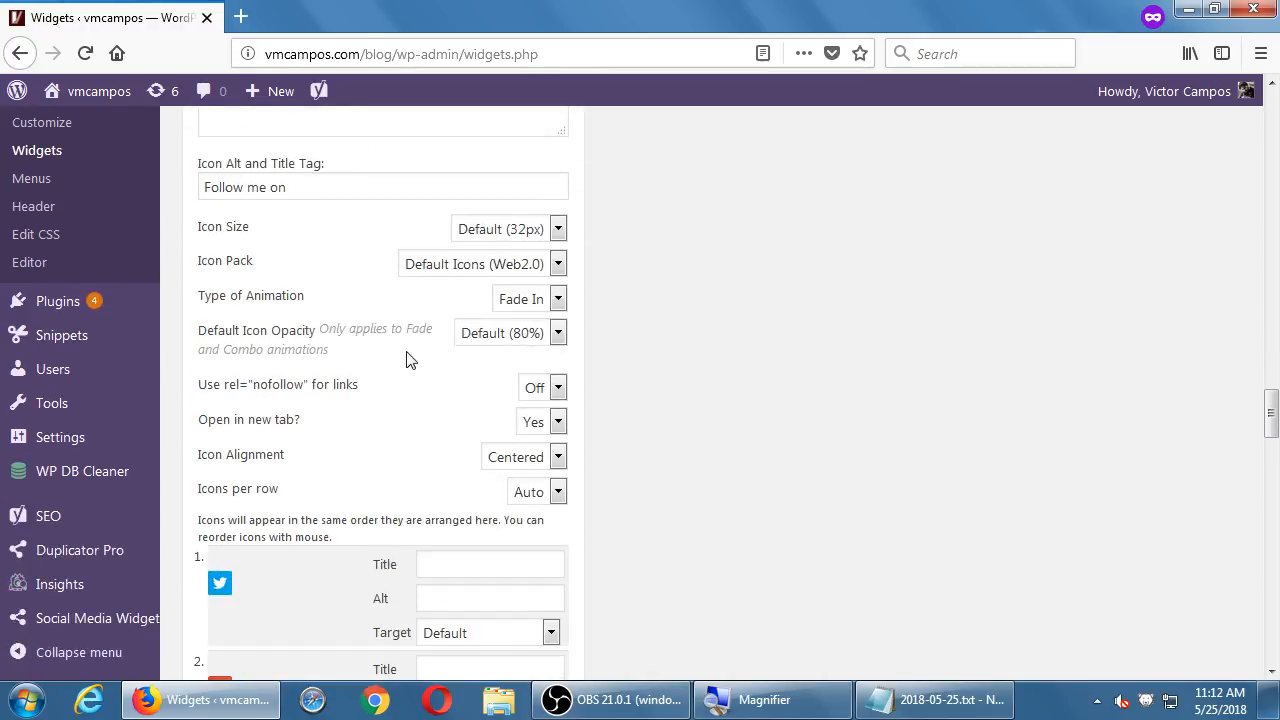
pyautogui.scroll(-3)
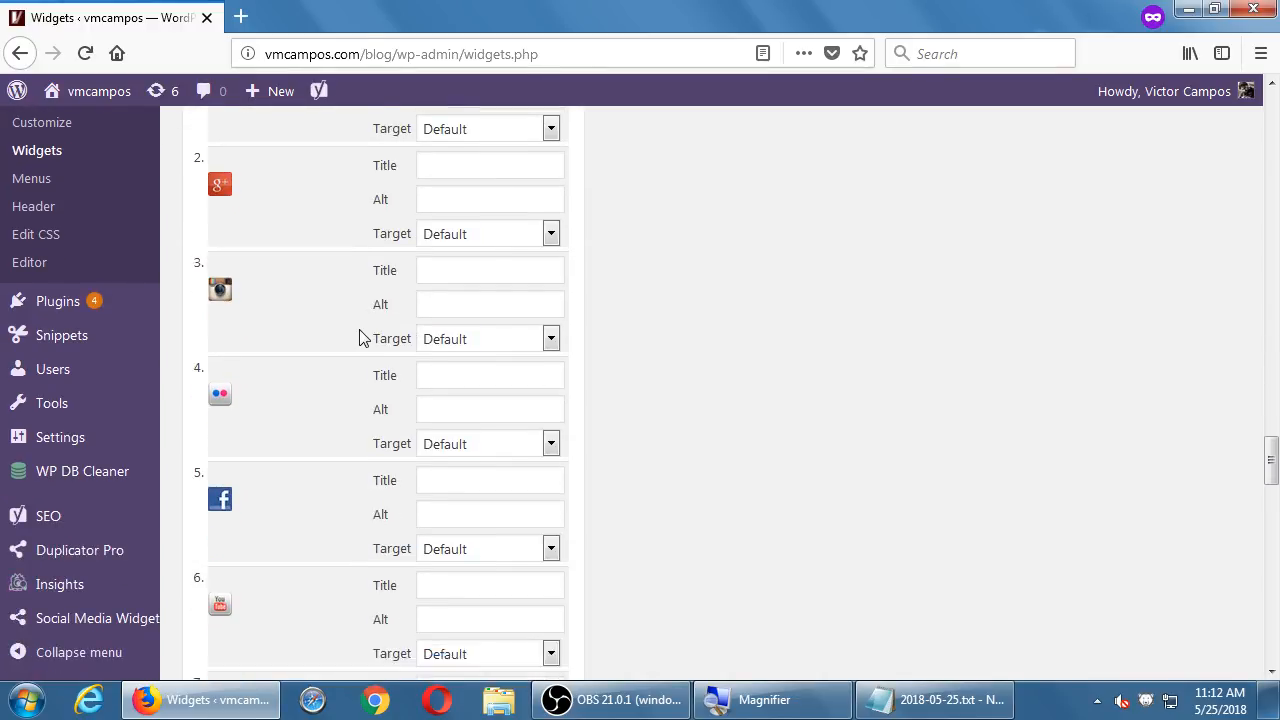
pyautogui.scroll(-3)
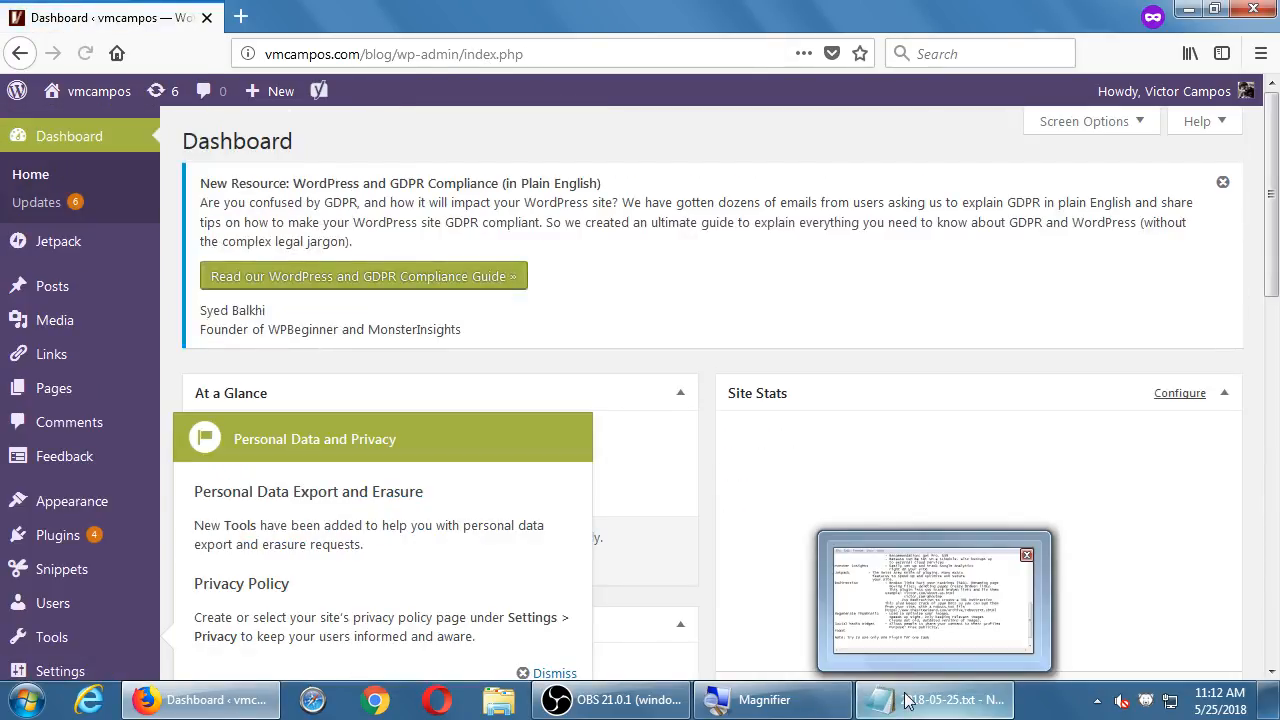
# - In Notepad's Yoast entry, note it is an excellent plugin to help you with SEO setup
pyautogui.click(936, 700)
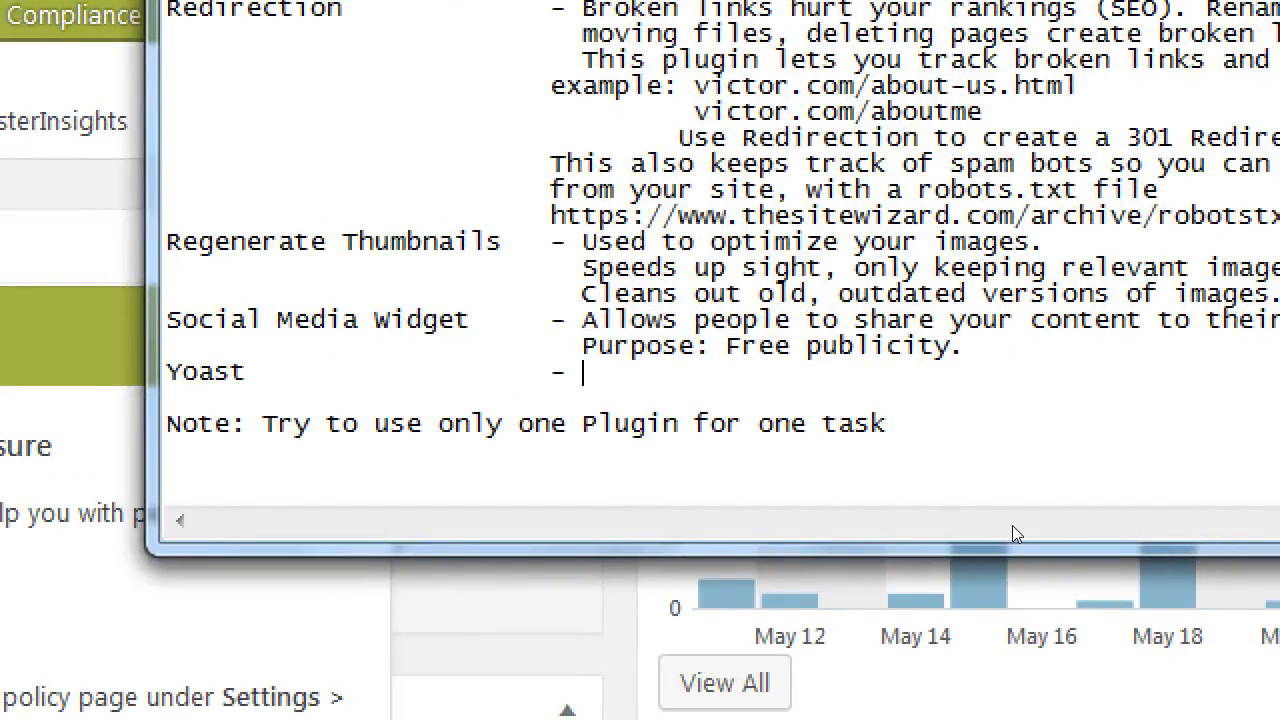
pyautogui.write('Excellent w')
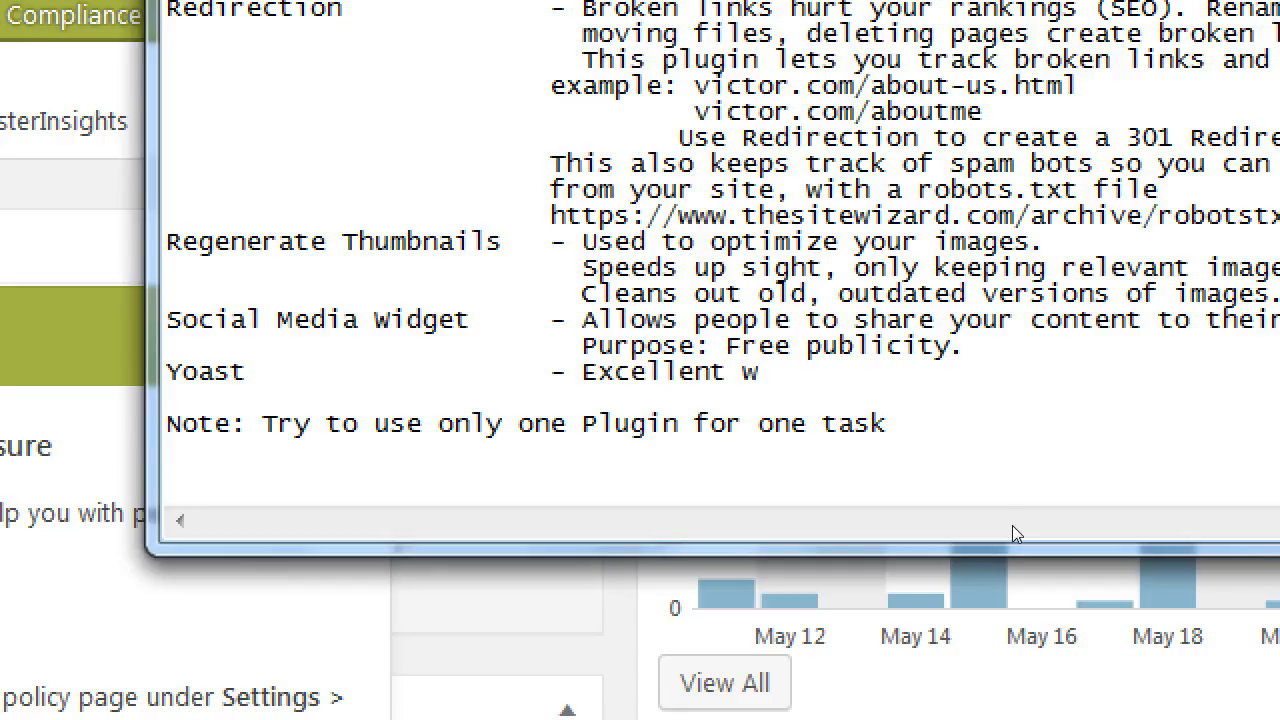
pyautogui.write('plu')
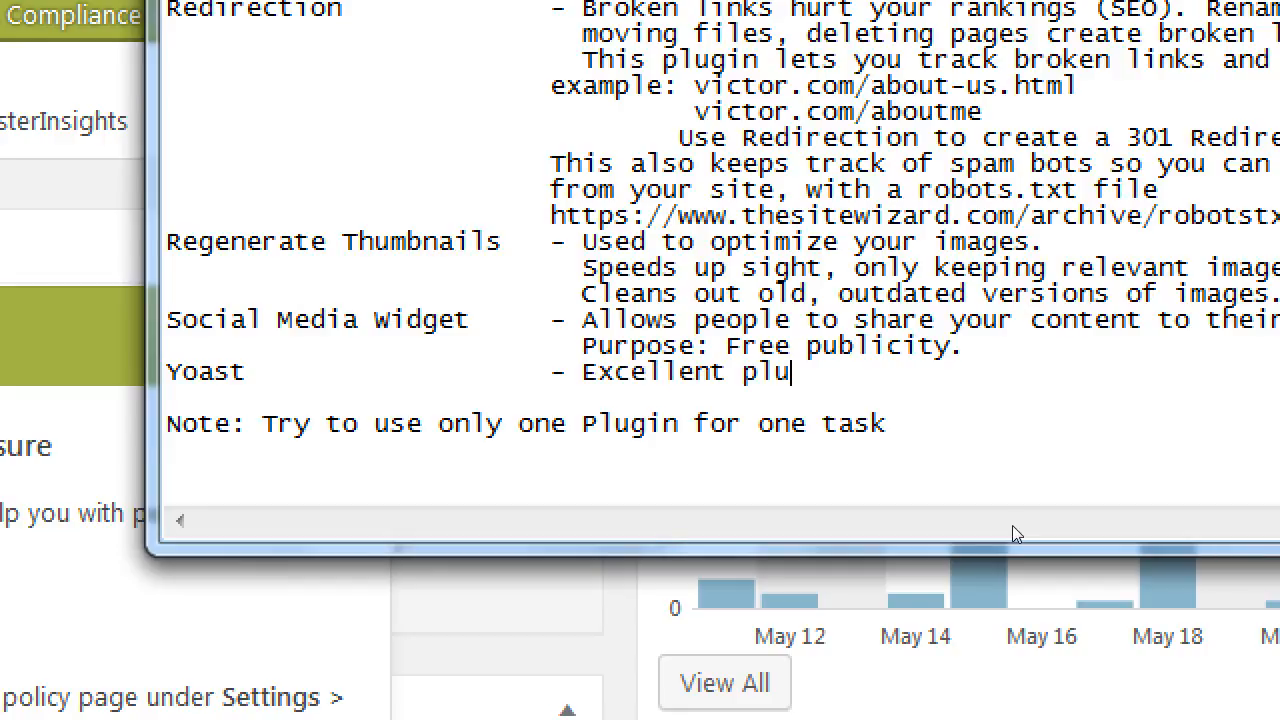
pyautogui.write('gin')
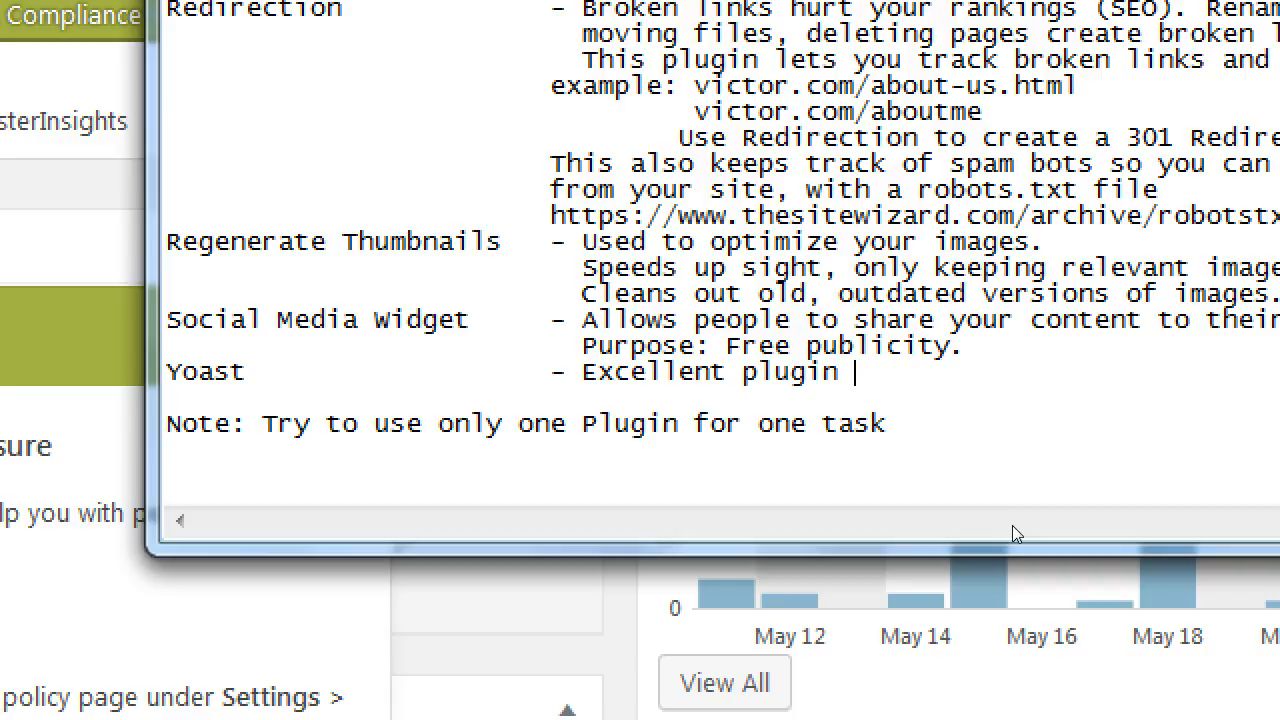
pyautogui.write('to hel y')
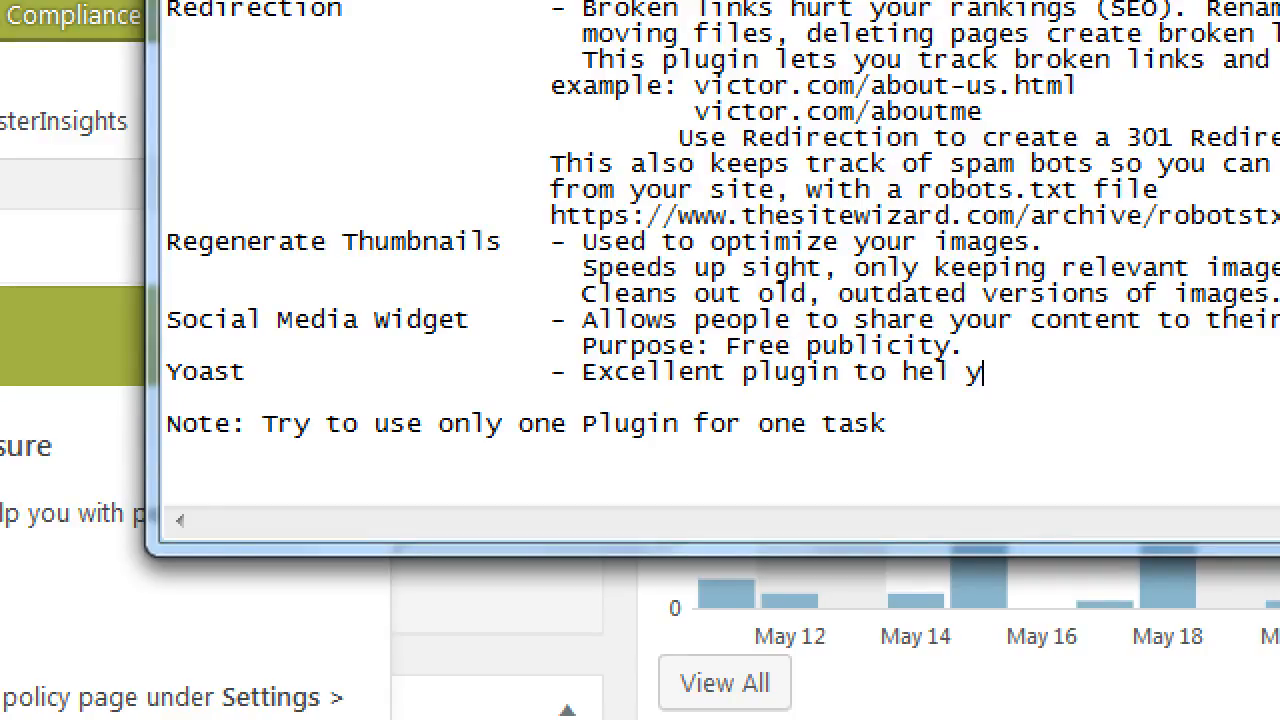
pyautogui.write('p you with')
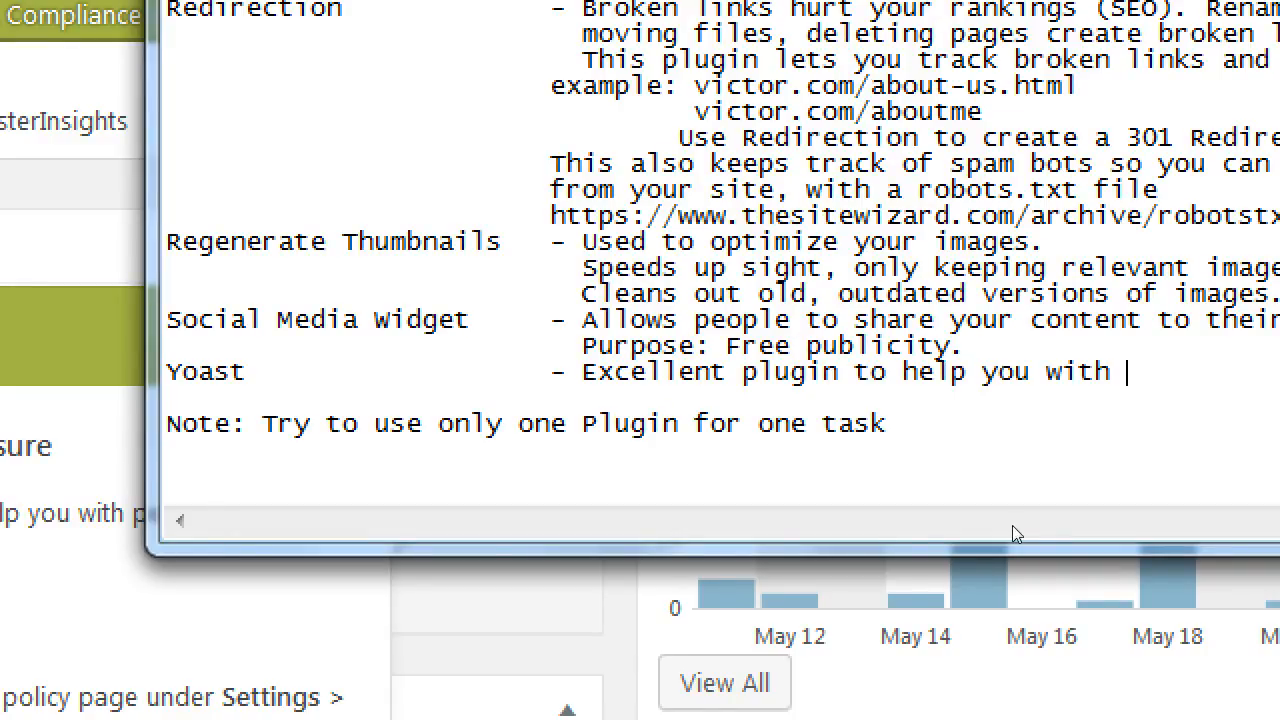
pyautogui.write('s')
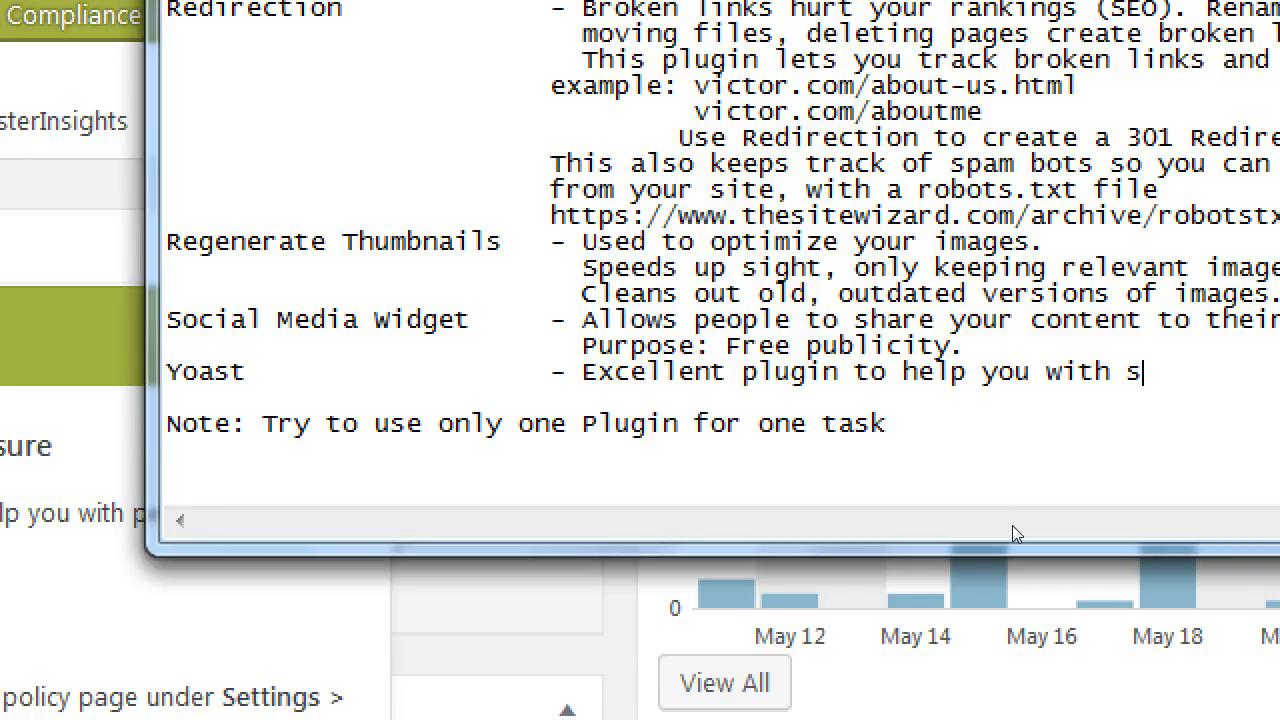
pyautogui.write('EO setup')
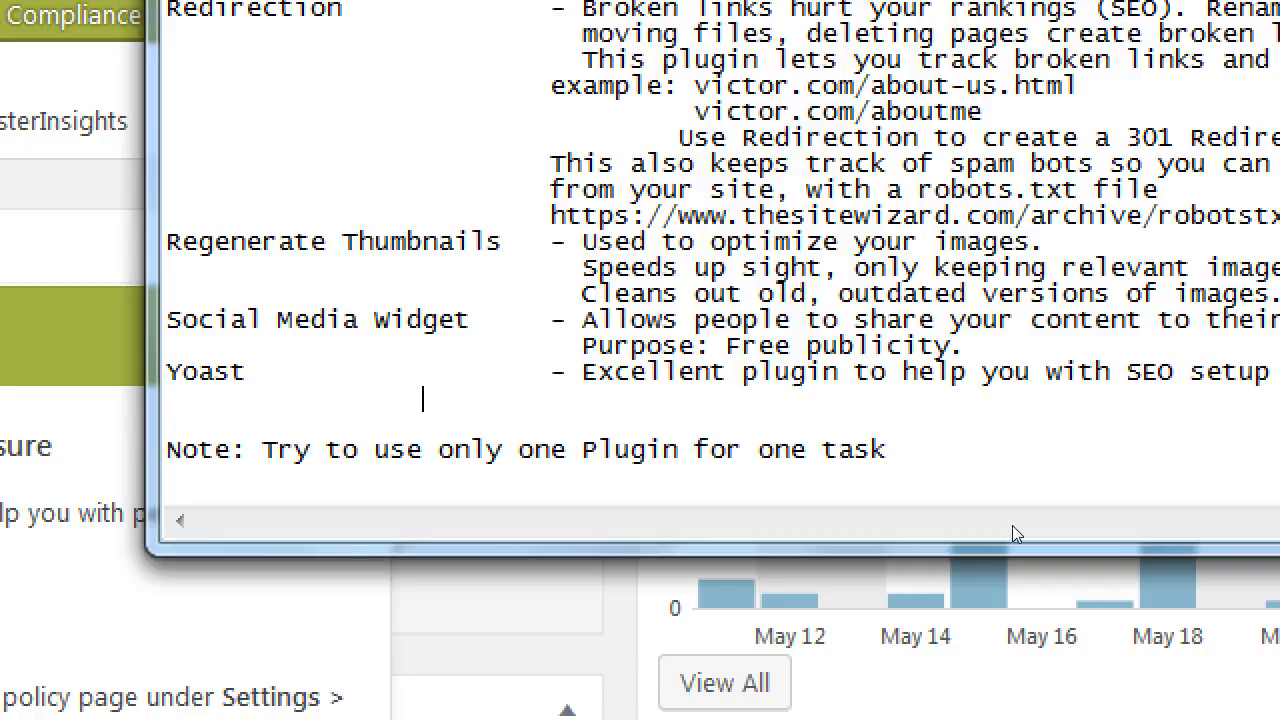
# - Add that it can analyze your site, what works and what's not, and gives tips on how to improve
pyautogui.write('Can ana')
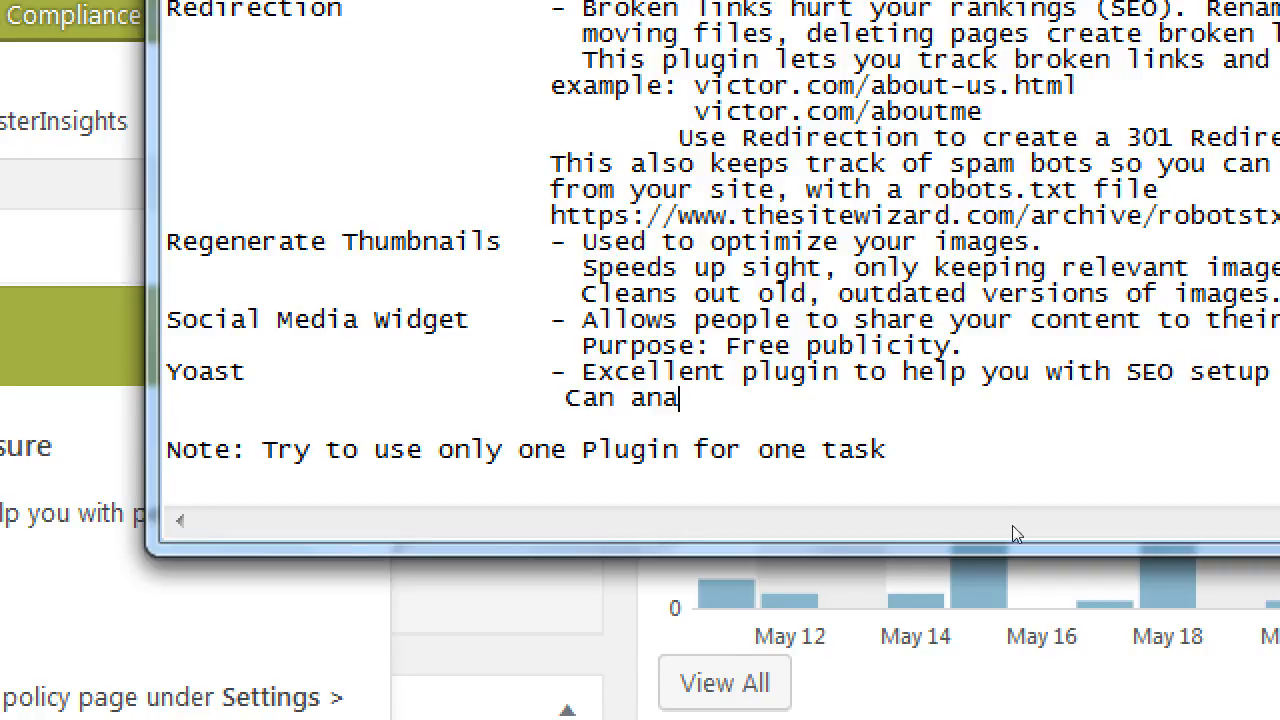
pyautogui.write("lyzie your site and tell you what's working")
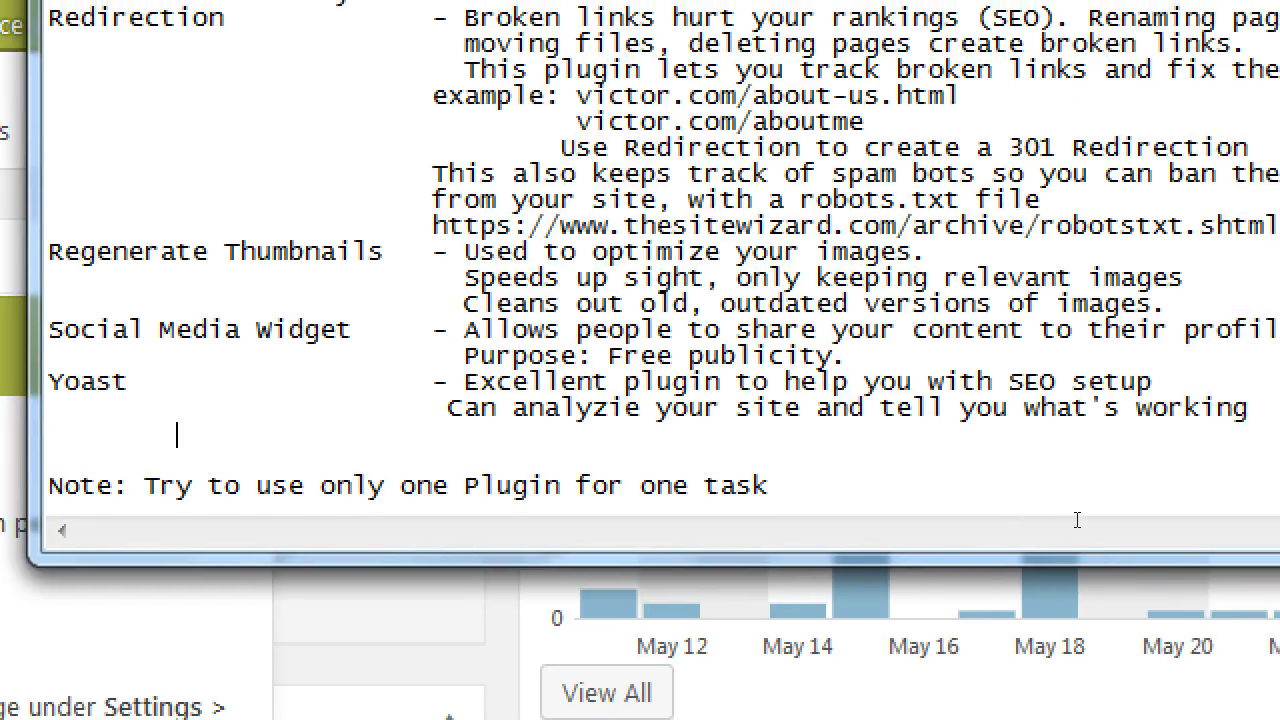
pyautogui.write('and')
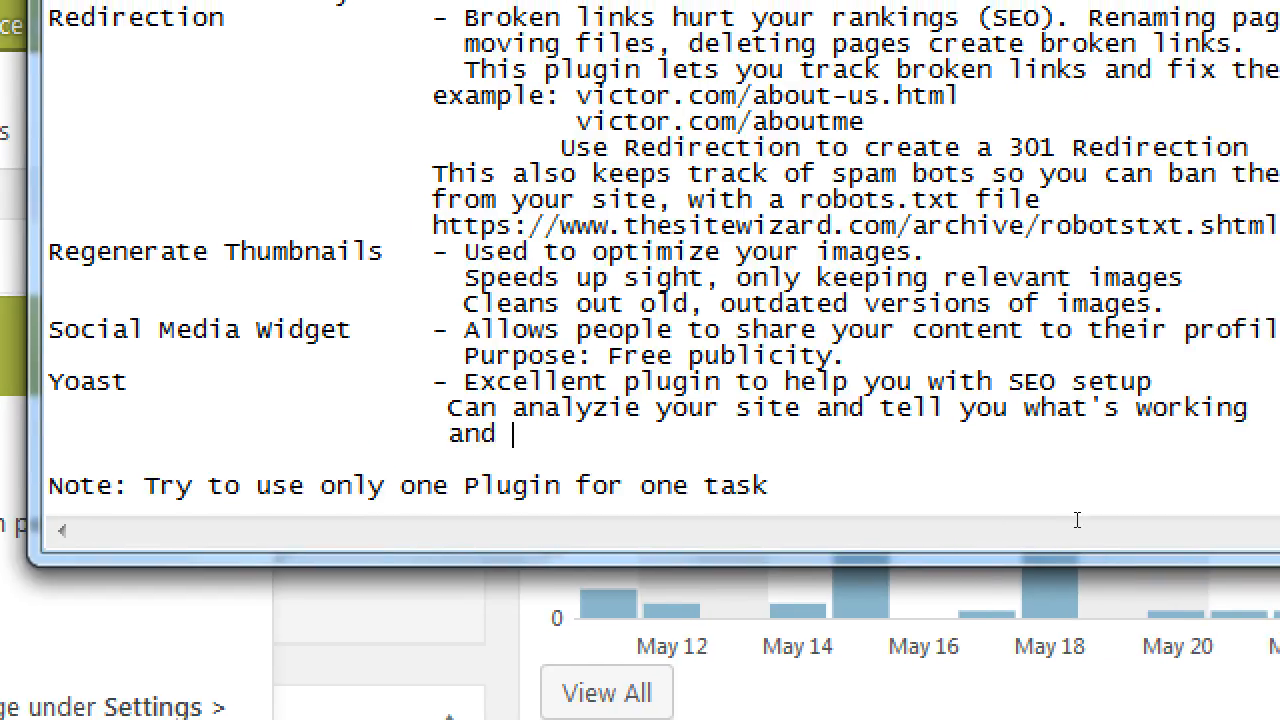
pyautogui.write("what's not; and gives you")
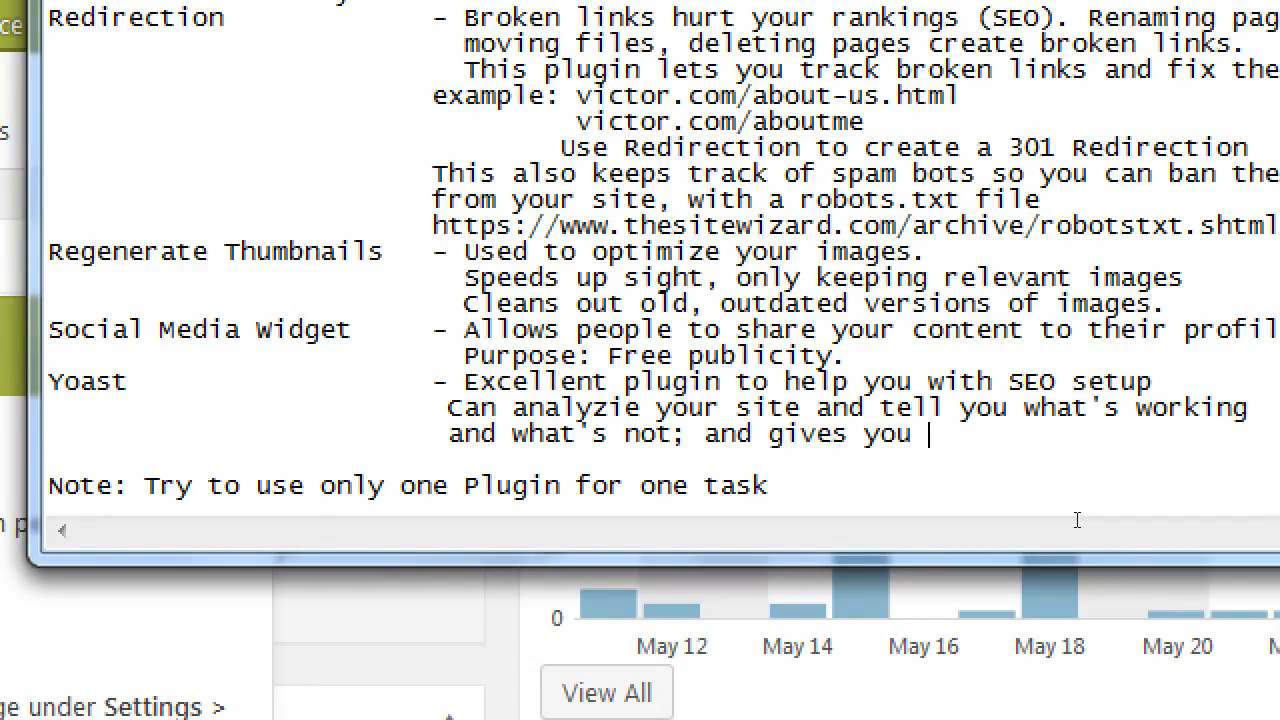
pyautogui.write('tips o')
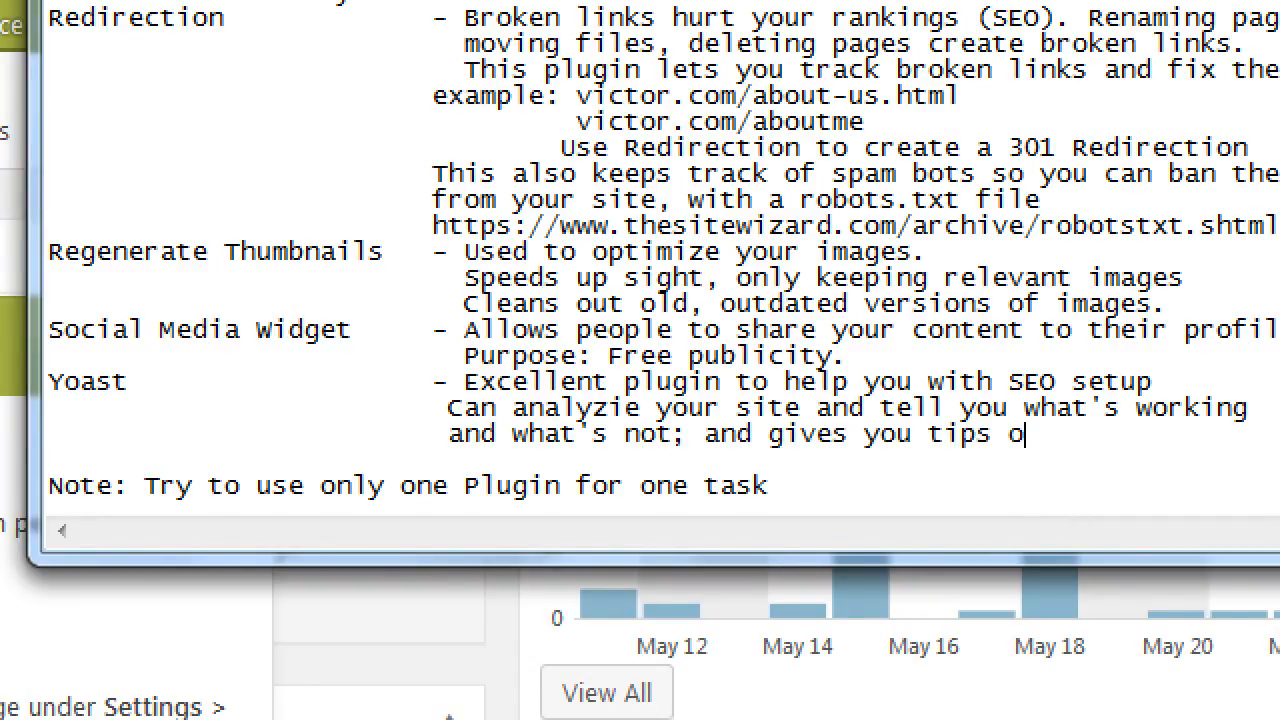
pyautogui.write('n how to improve')
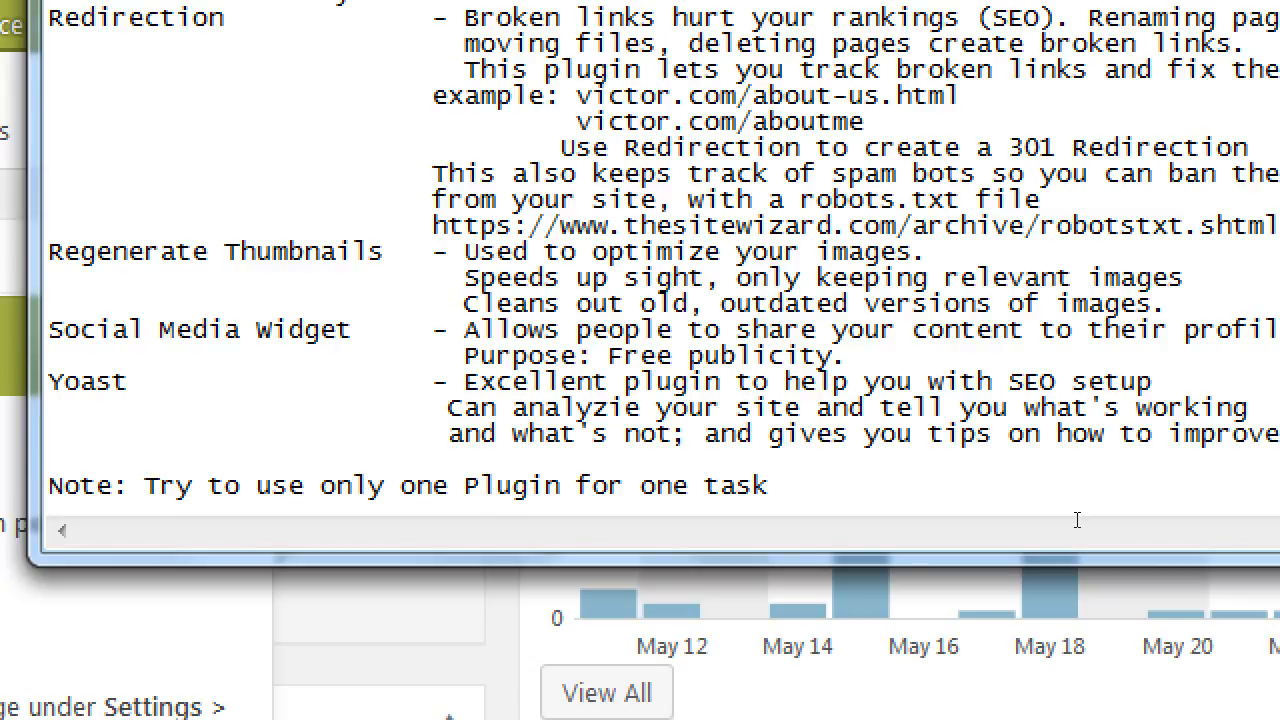
pyautogui.moveTo(780, 496)
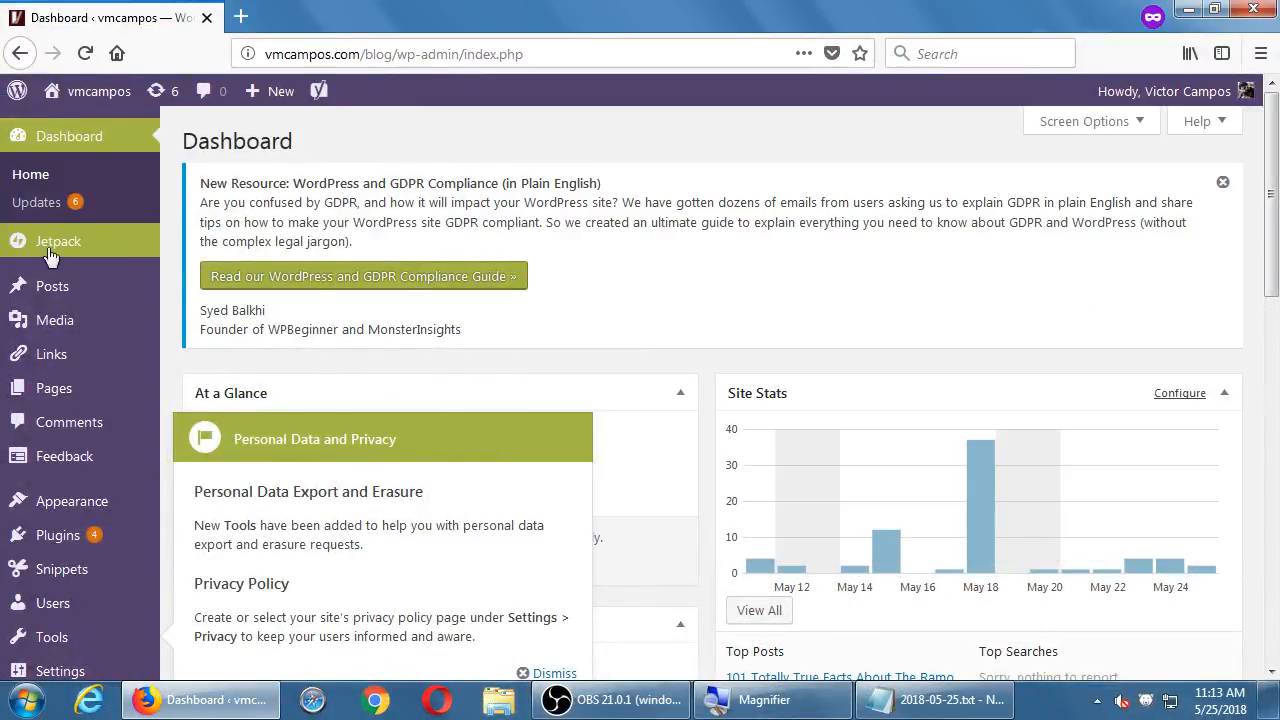
pyautogui.click(52, 286)
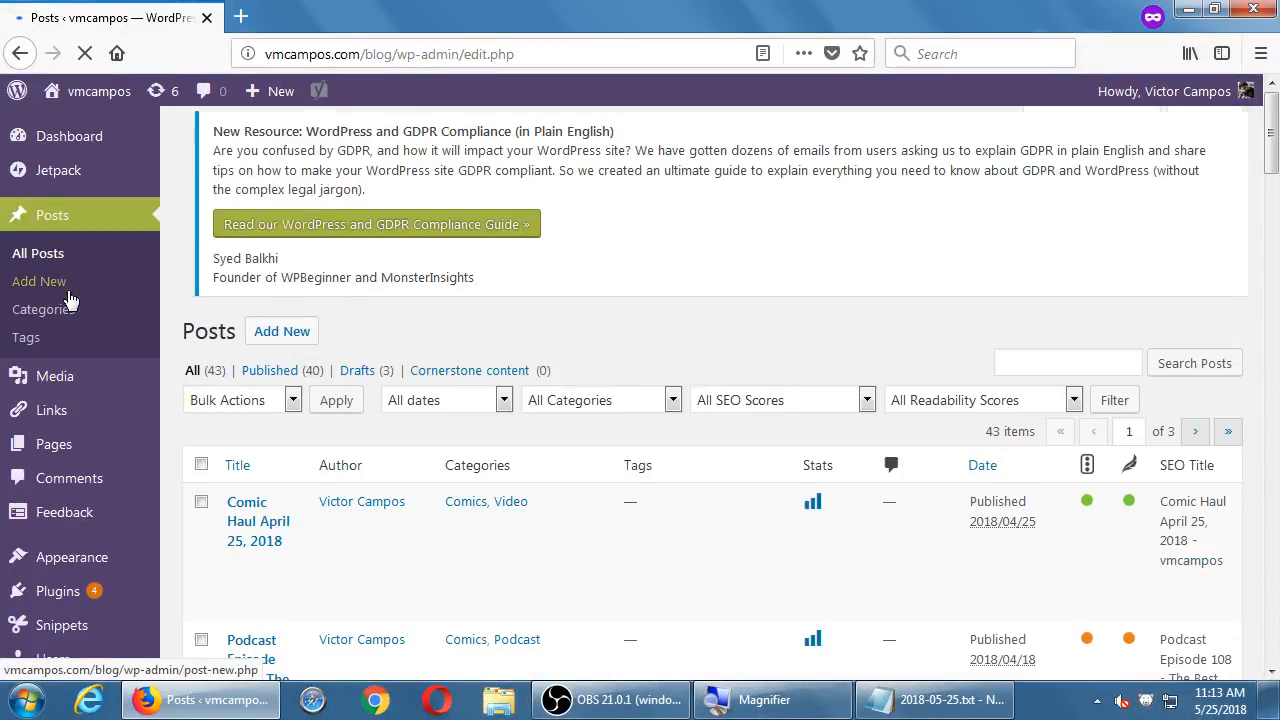
pyautogui.scroll(-3)
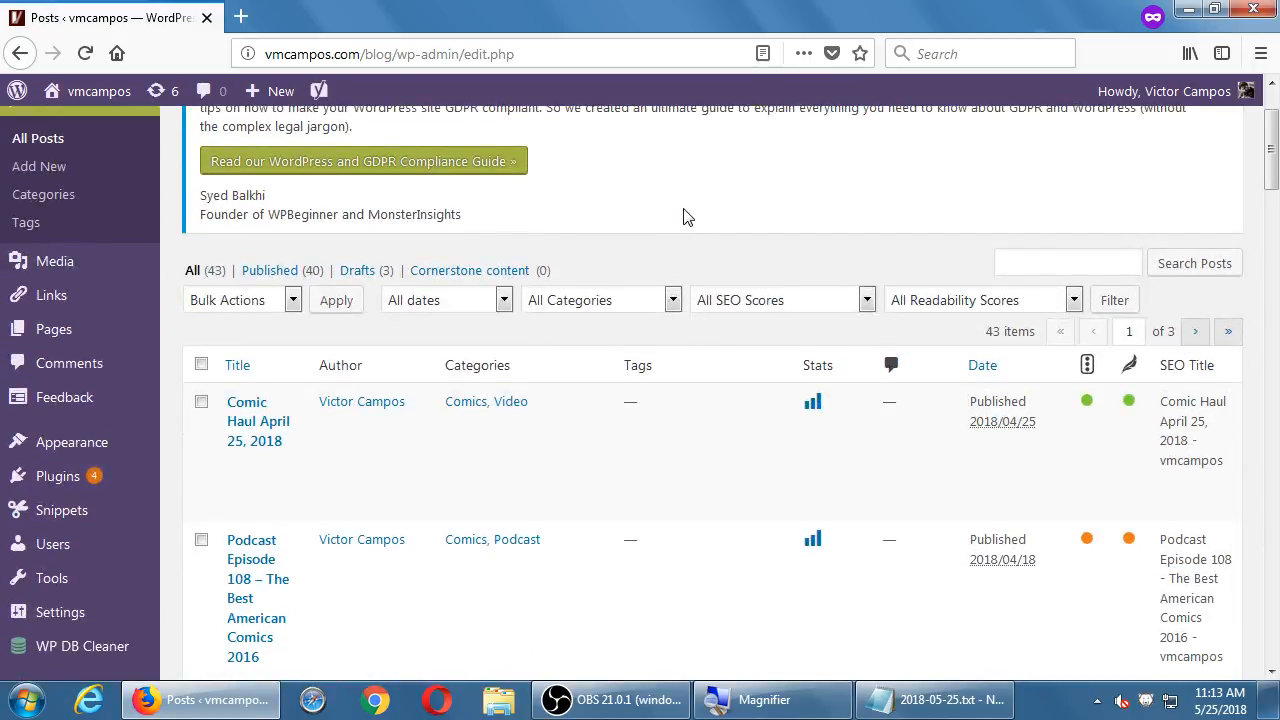
pyautogui.scroll(-3)
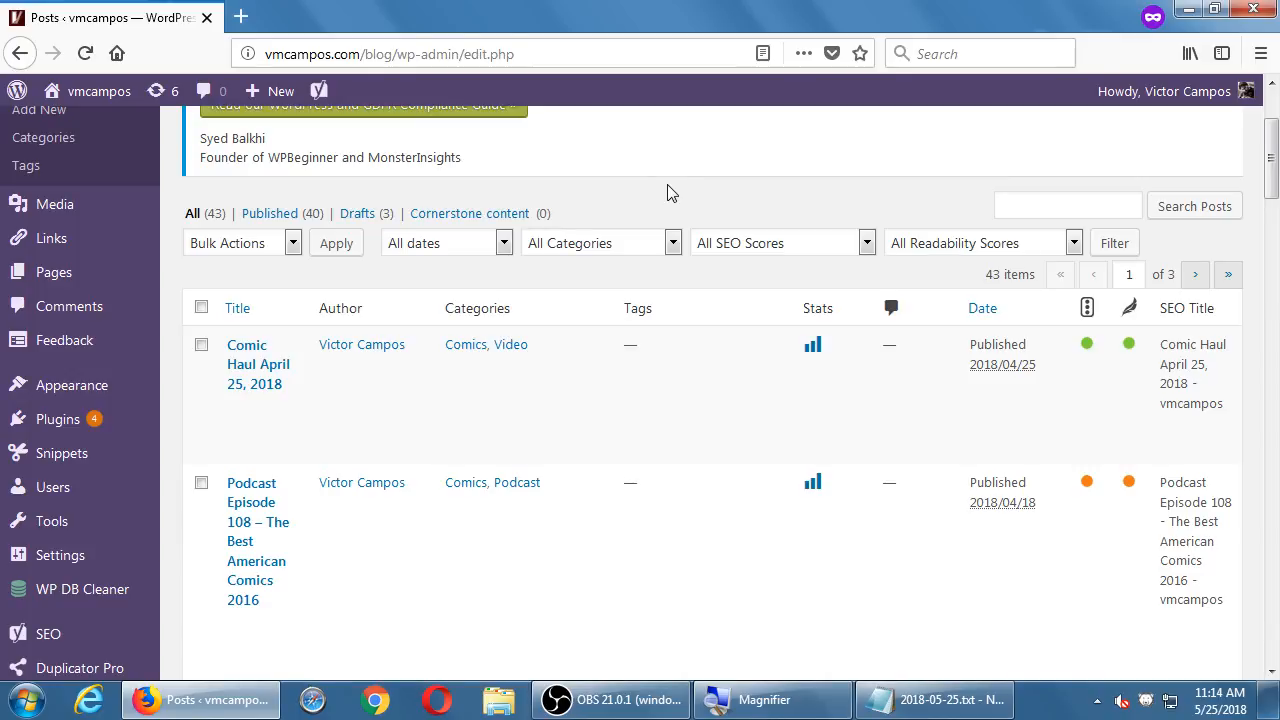
pyautogui.moveTo(776, 188)
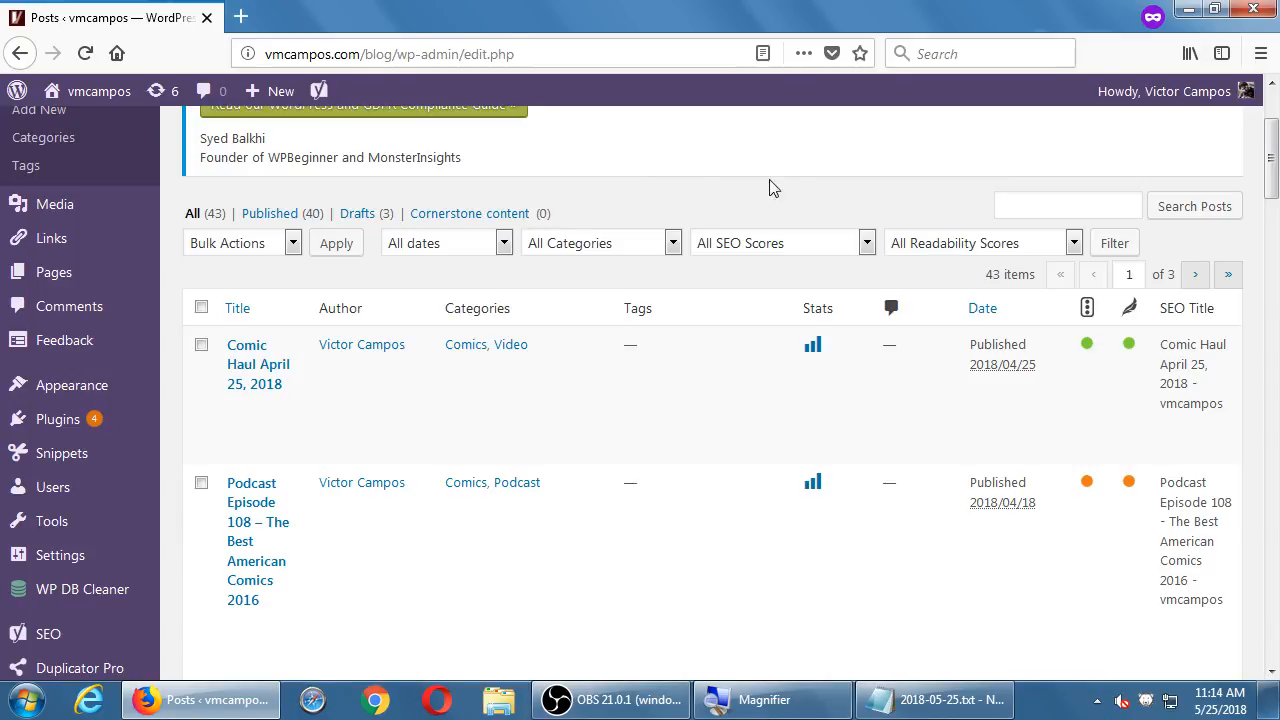
pyautogui.scroll(-3)
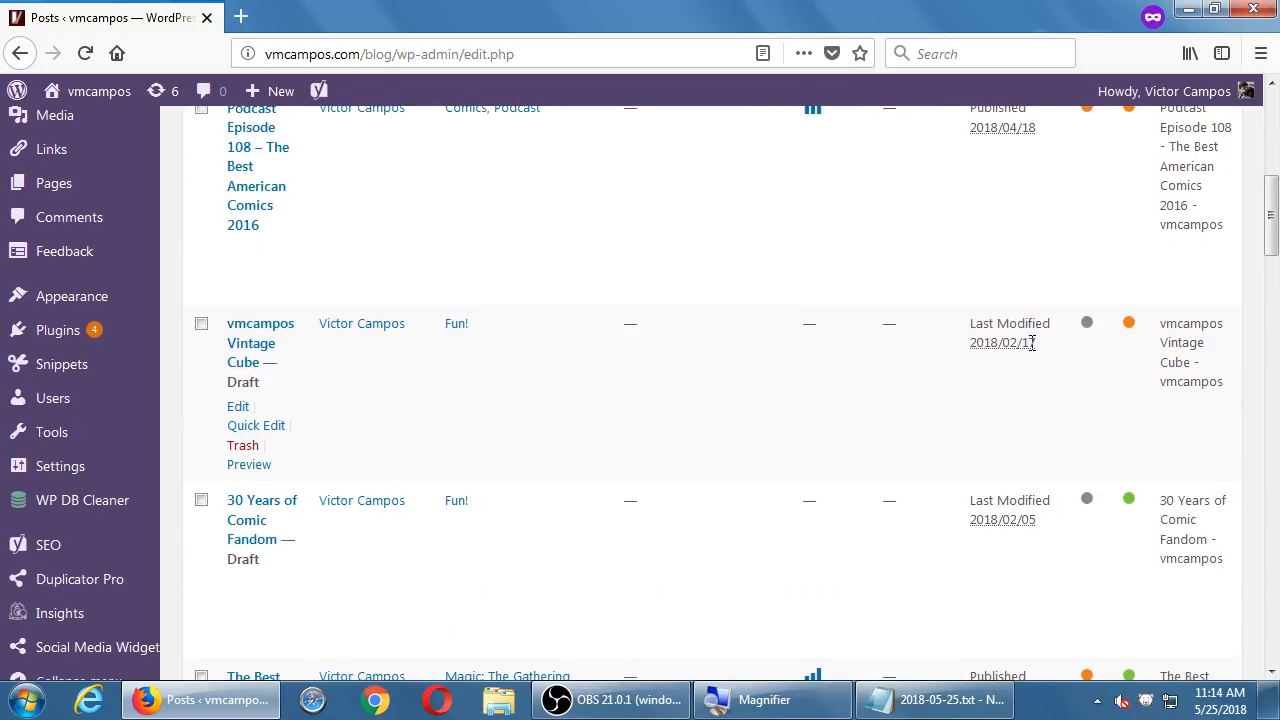
pyautogui.moveTo(1078, 348)
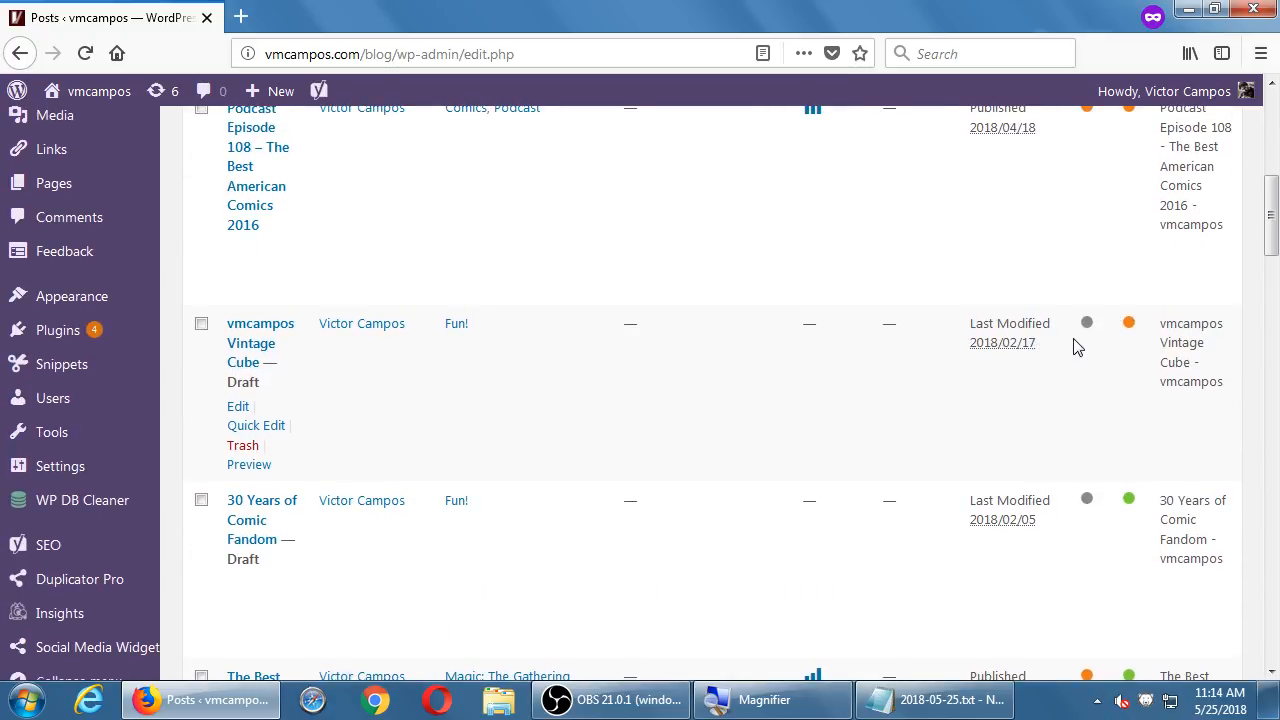
pyautogui.scroll(3)
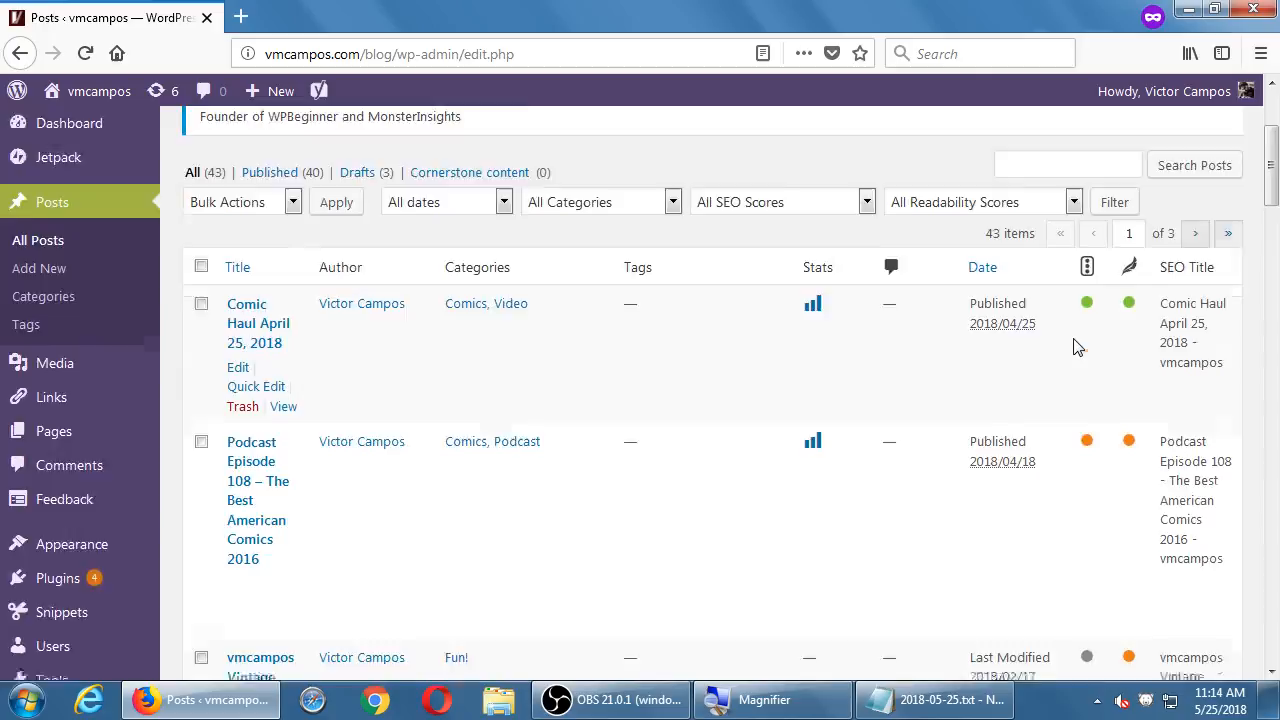
pyautogui.scroll(-3)
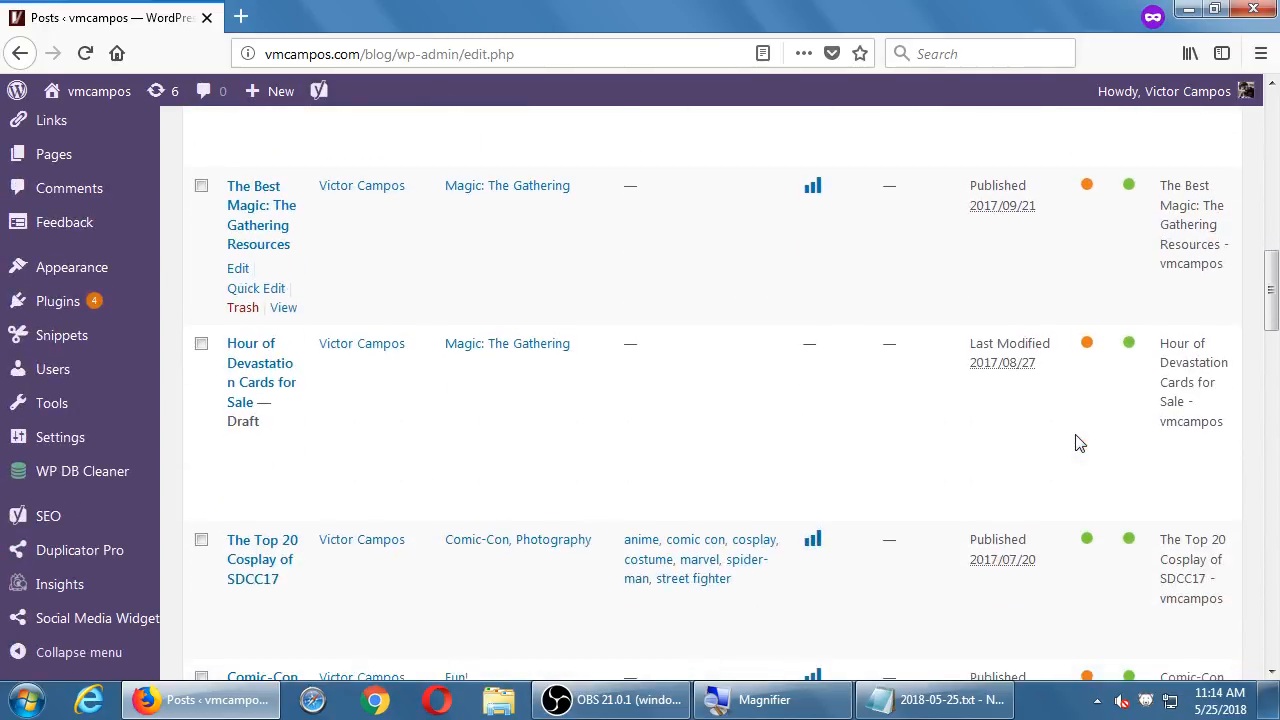
pyautogui.scroll(-3)
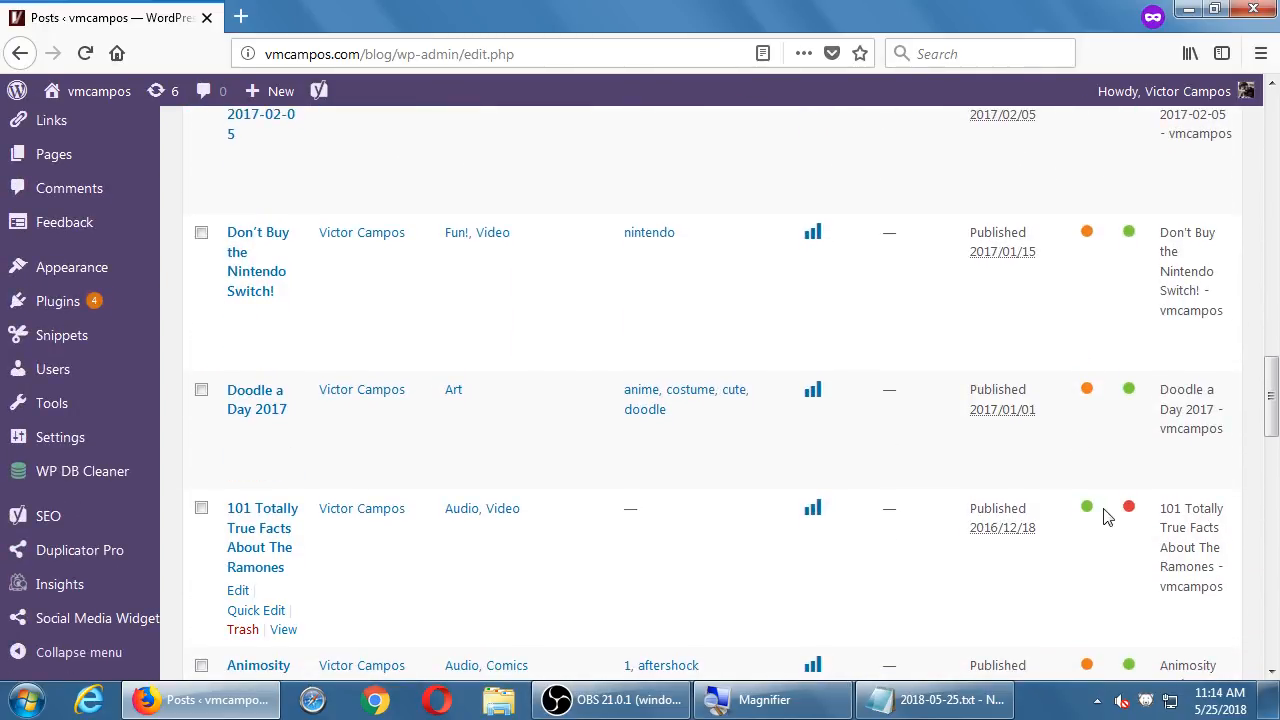
pyautogui.scroll(-3)
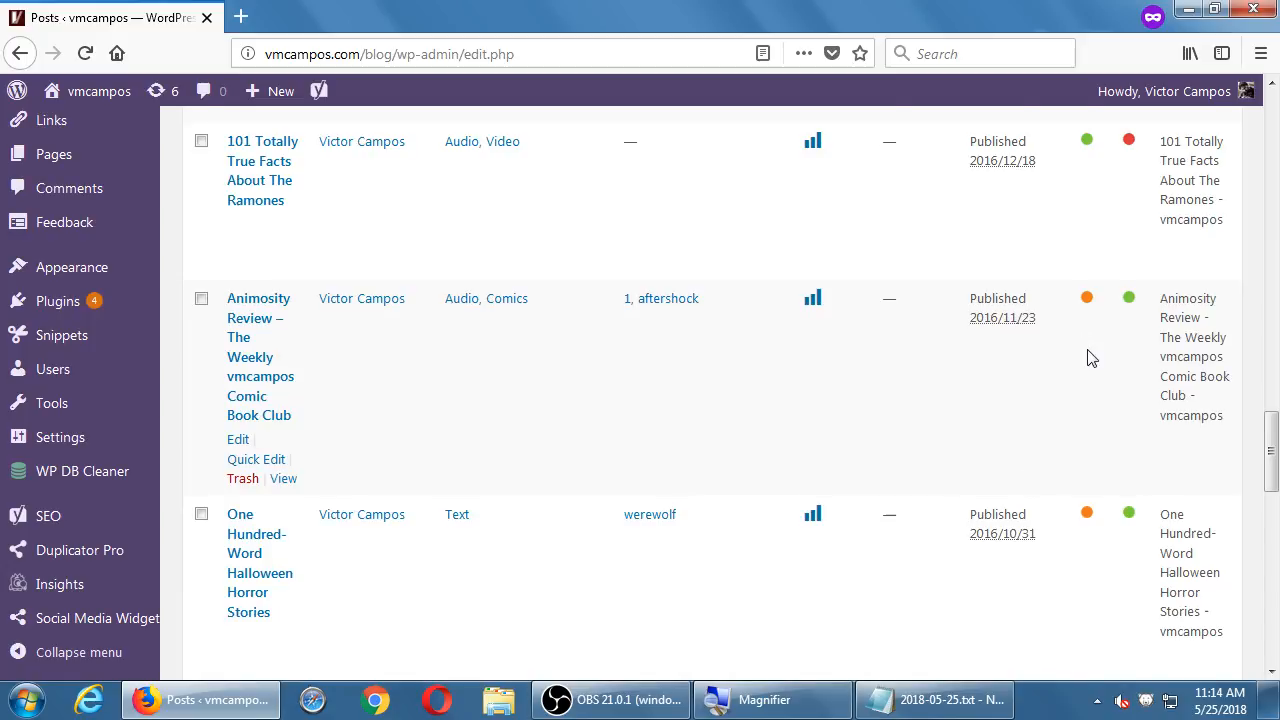
pyautogui.scroll(-3)
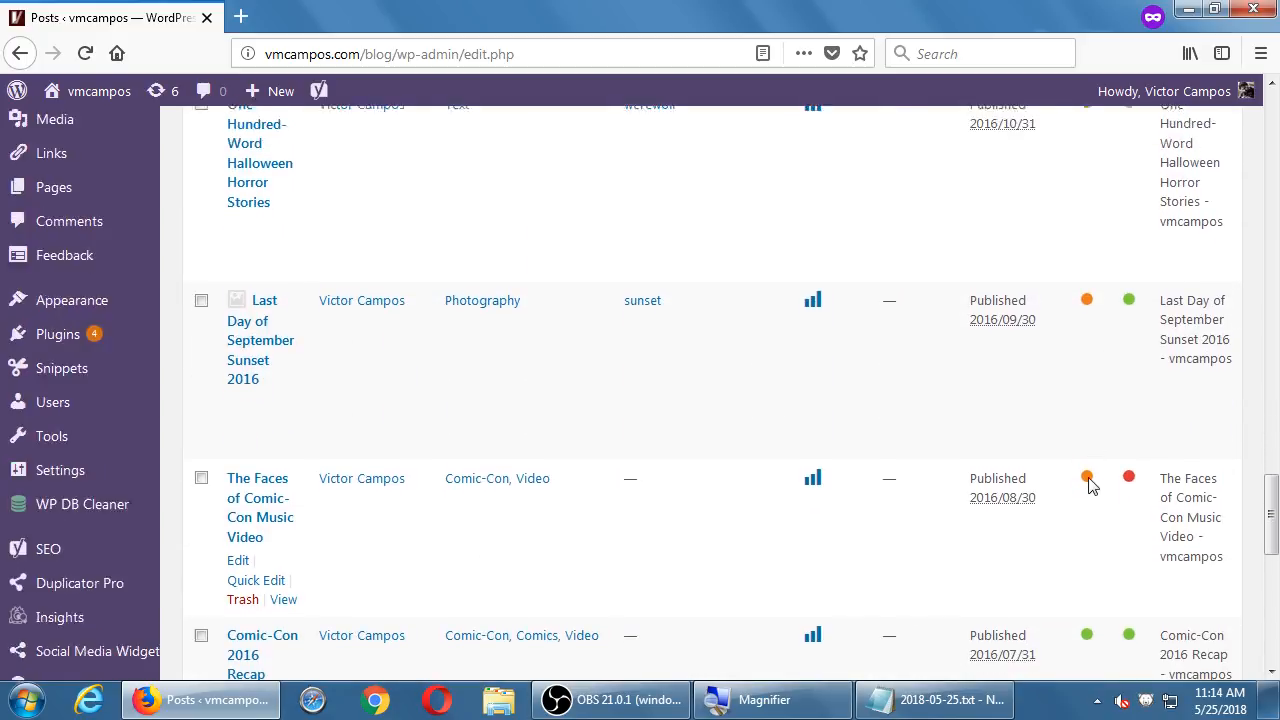
pyautogui.scroll(3)
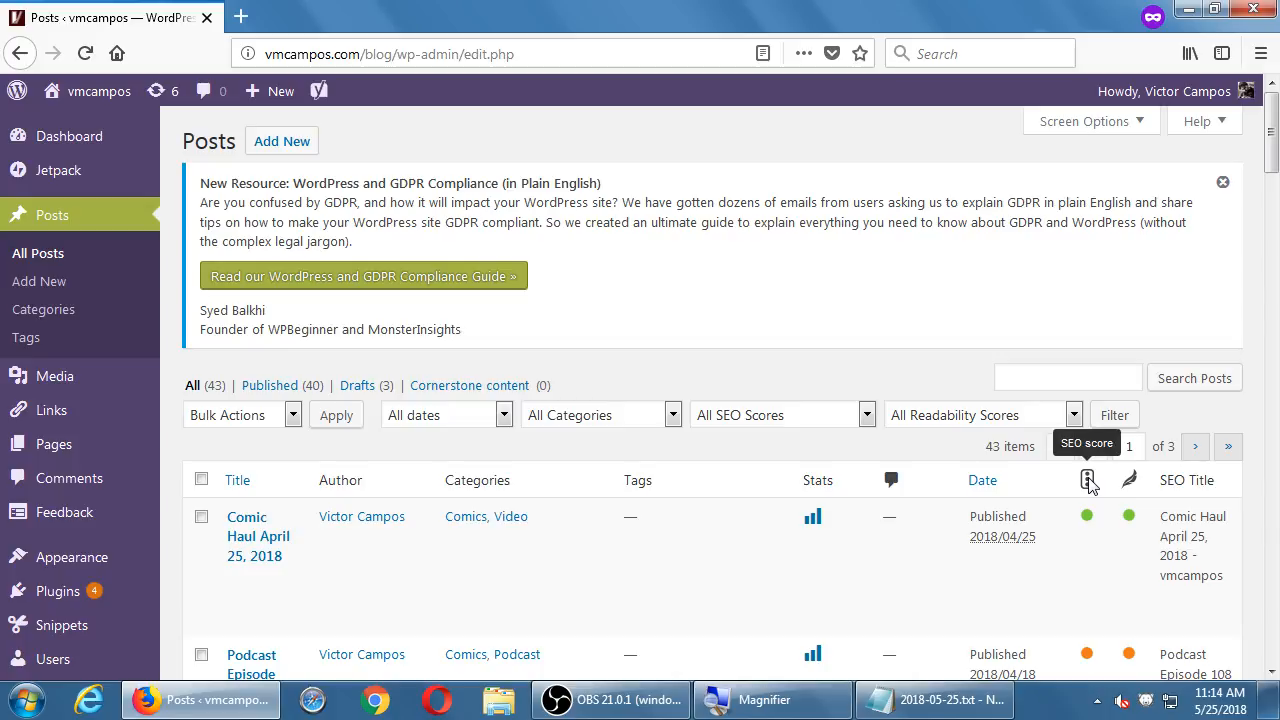
pyautogui.scroll(-3)
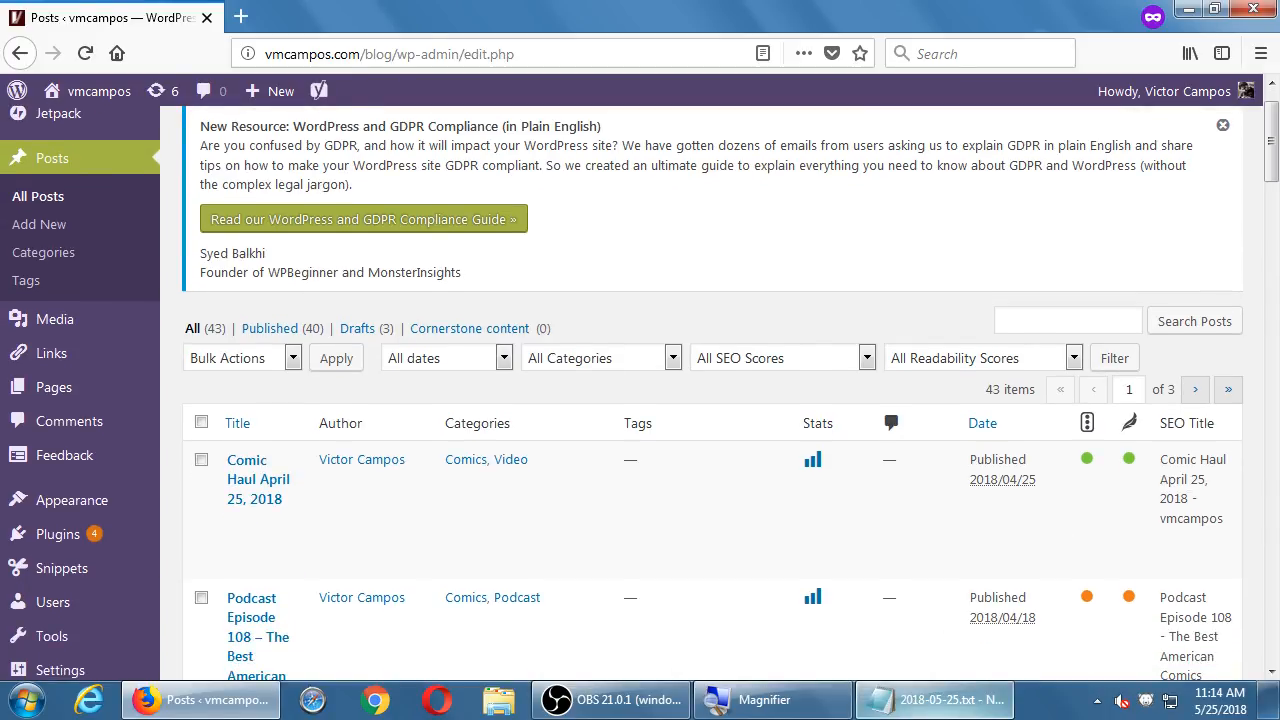
pyautogui.click(934, 700)
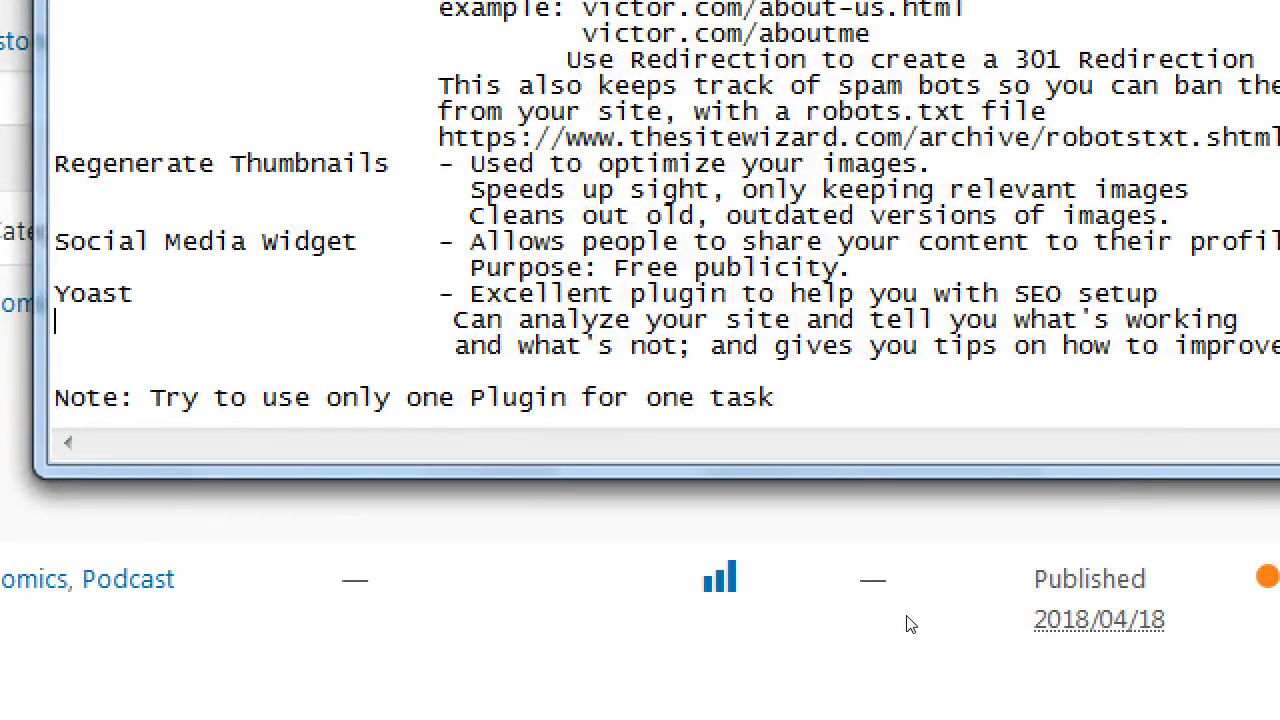
# - Under Yoast, note it ranks EVERY screen of your site Red to Yellow to Green
pyautogui.write('Ran')
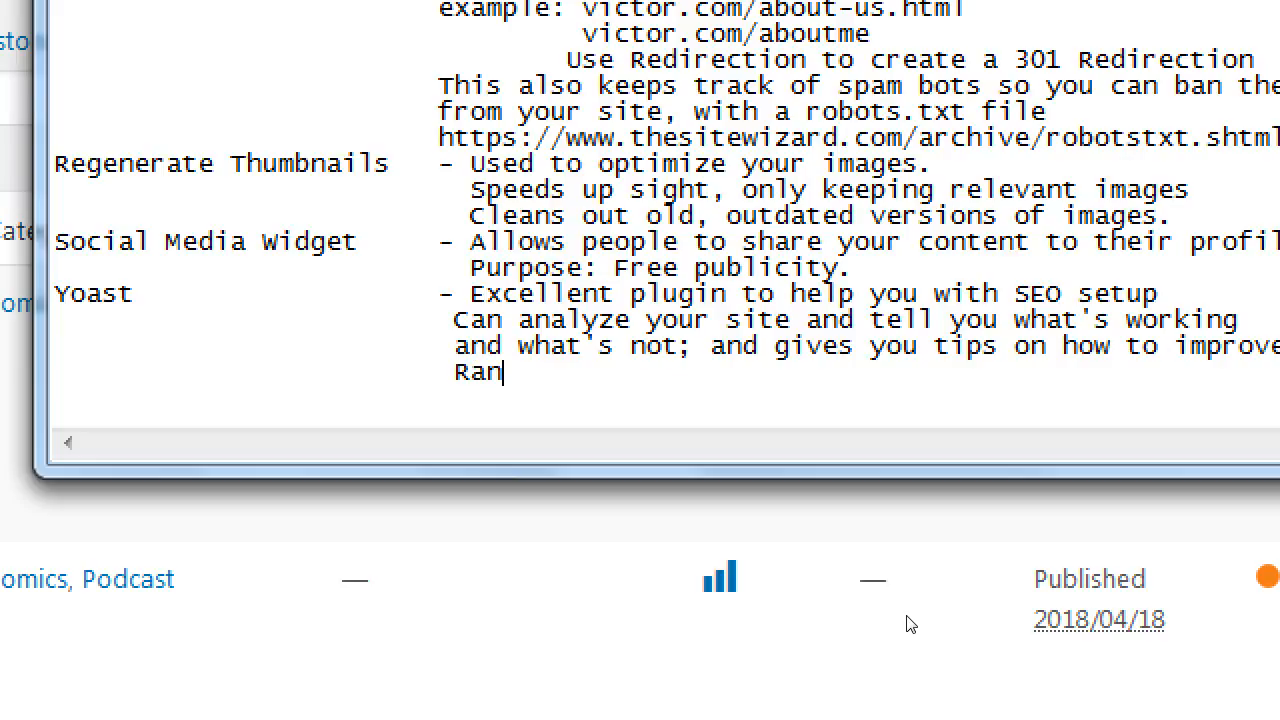
pyautogui.write('ks e')
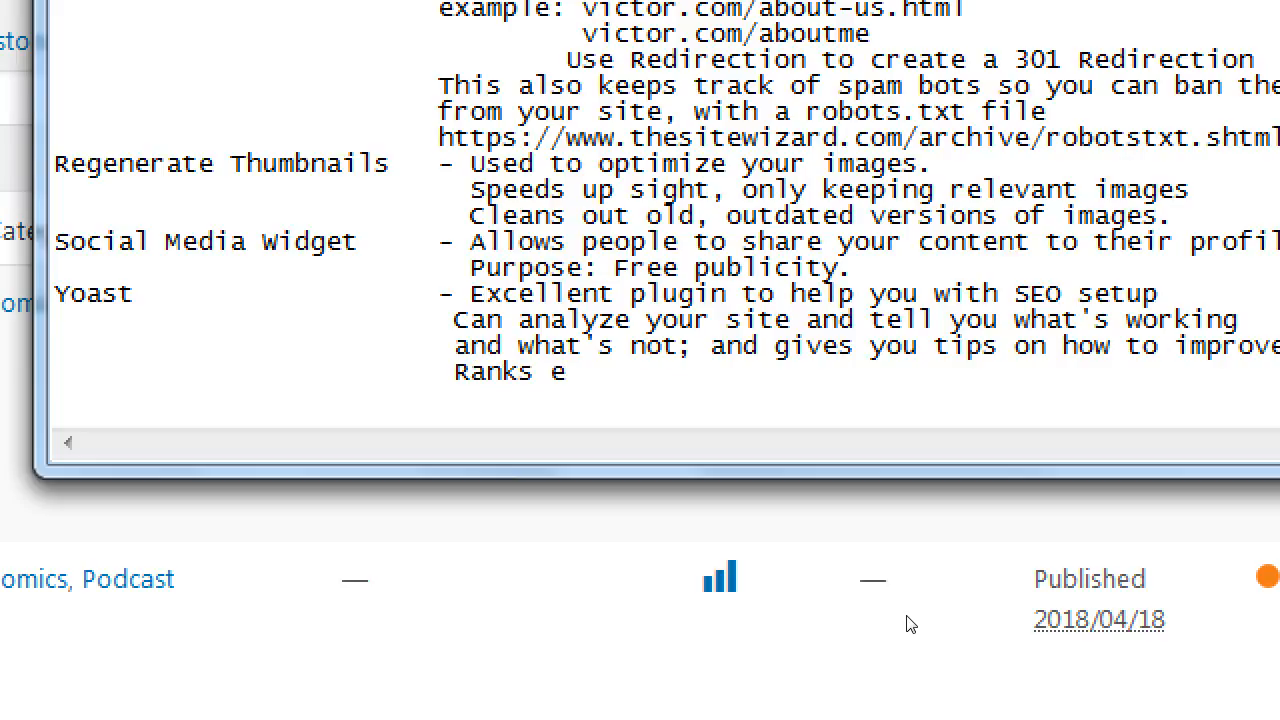
pyautogui.write('EVERY screeen')
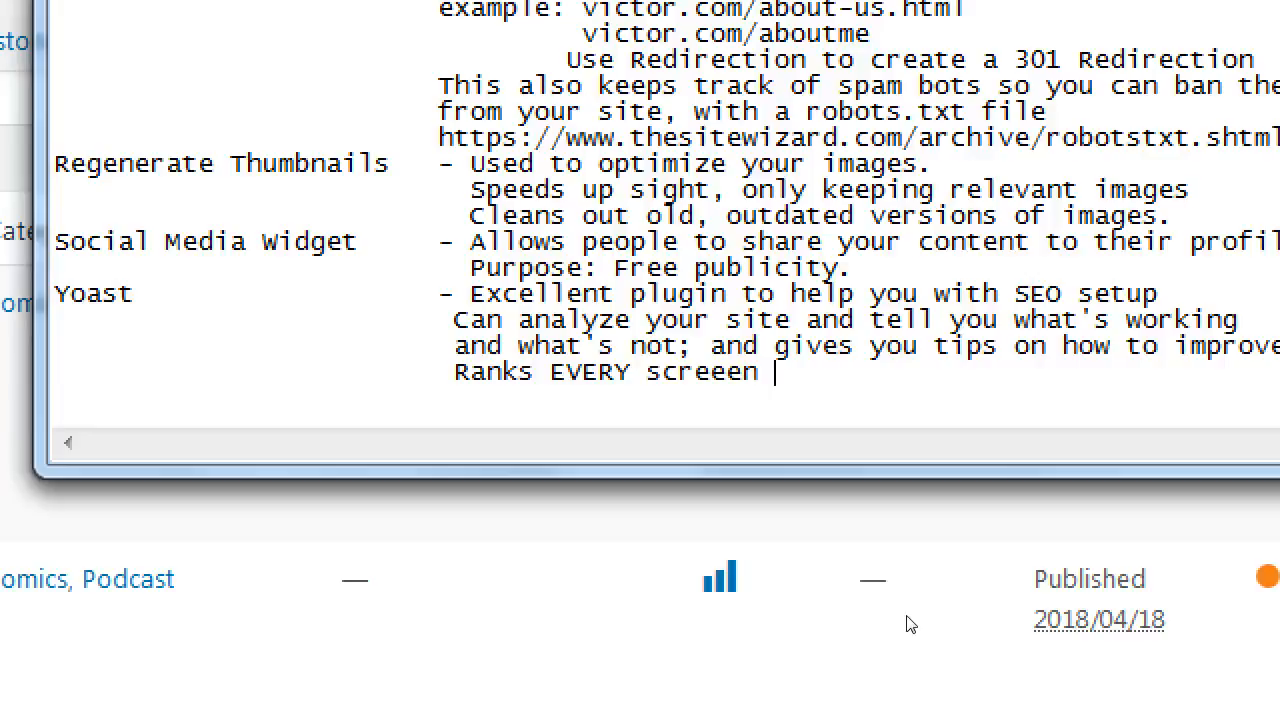
pyautogui.write('of your')
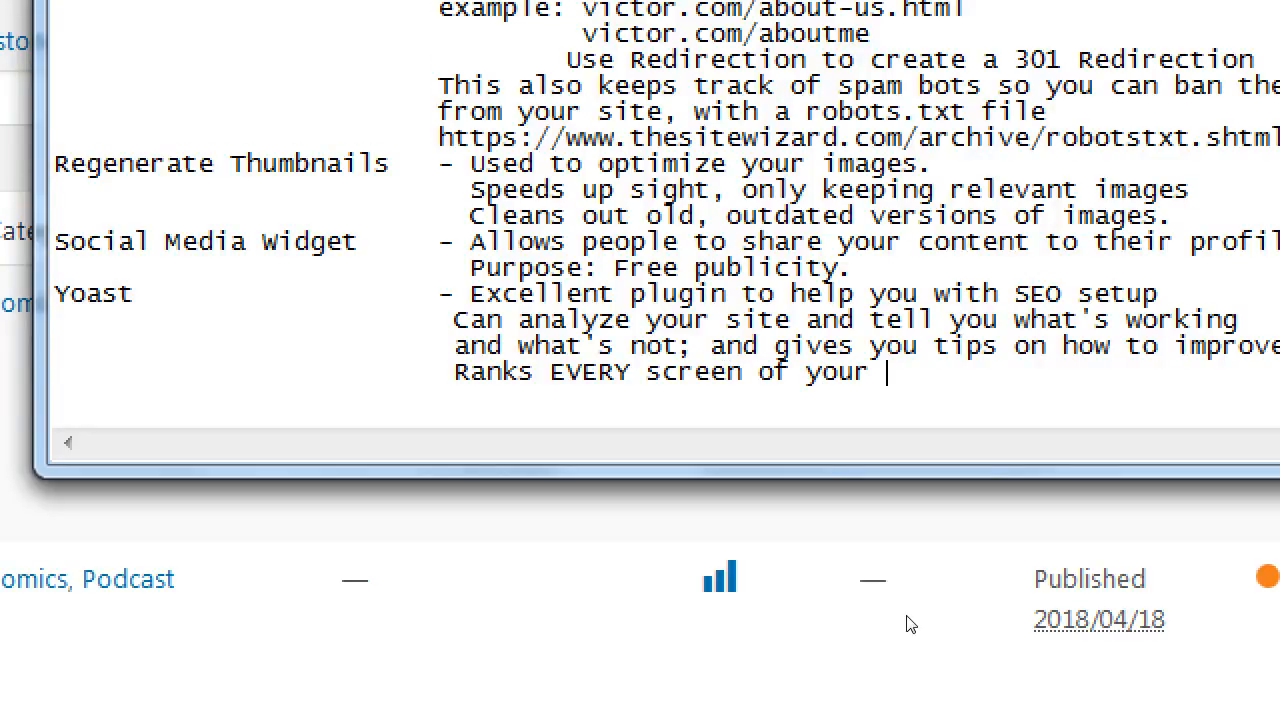
pyautogui.write('site')
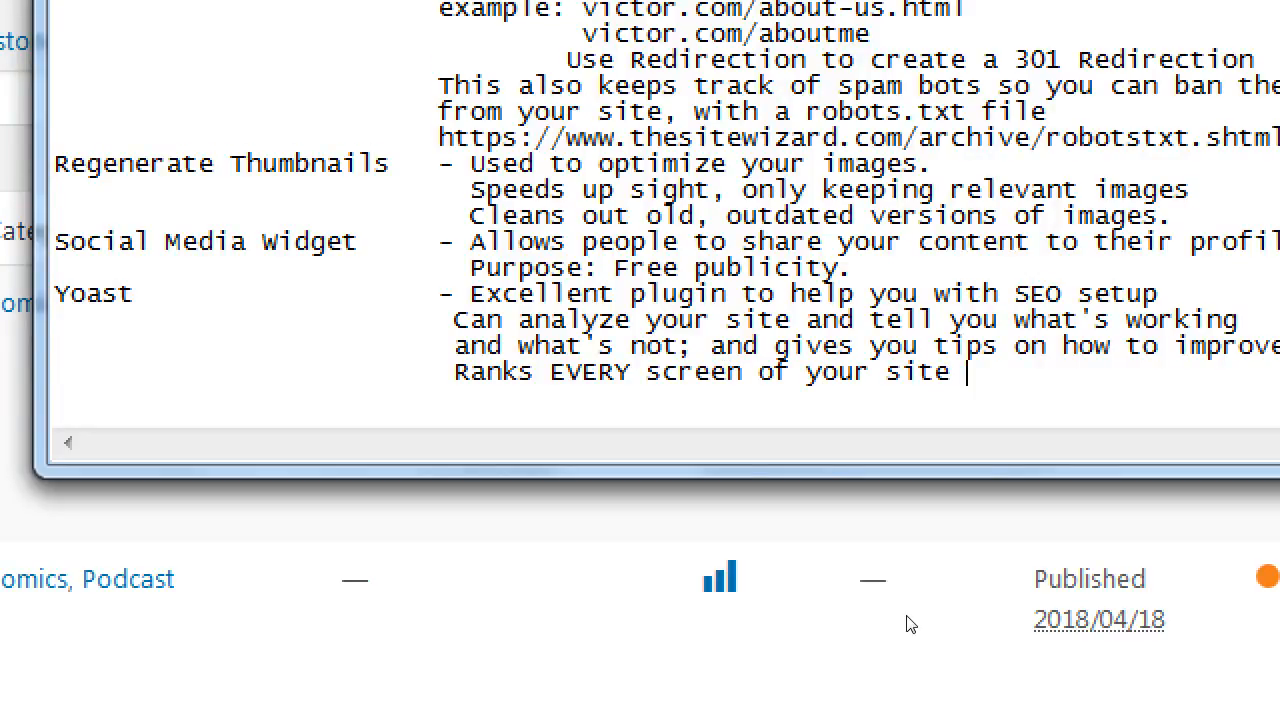
pyautogui.write('Red to')
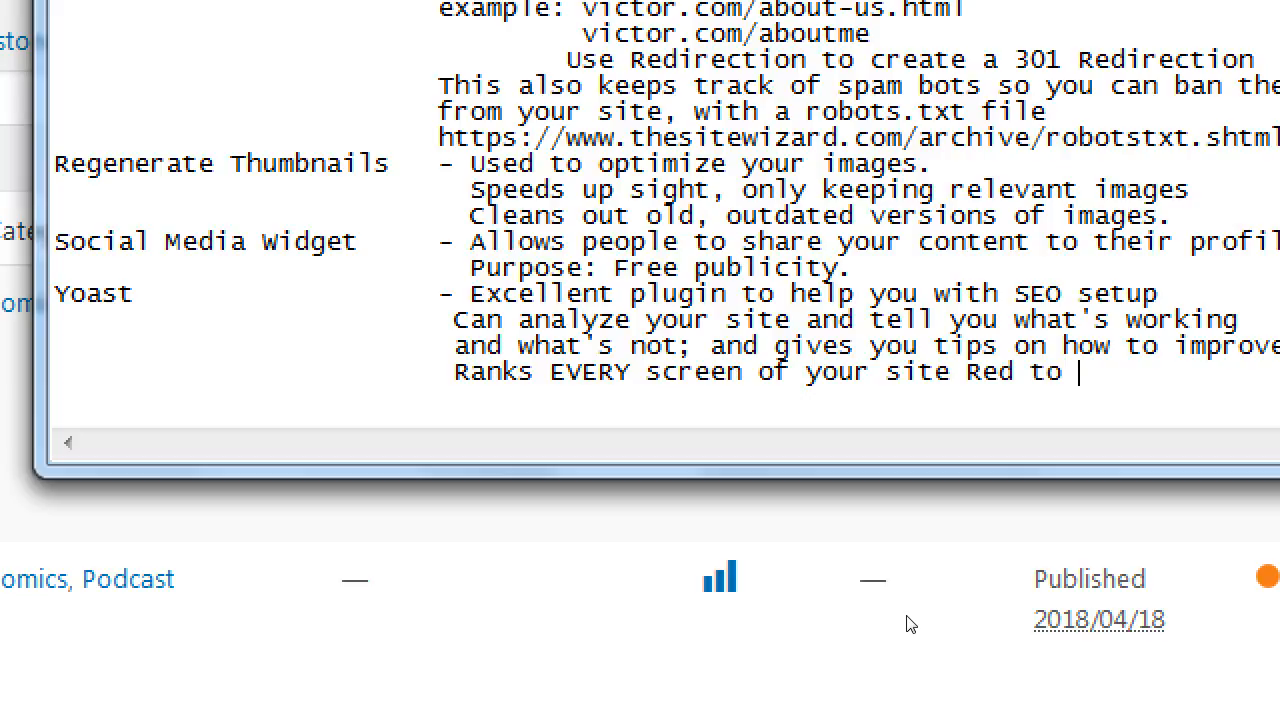
pyautogui.write('Yellow to Gre')
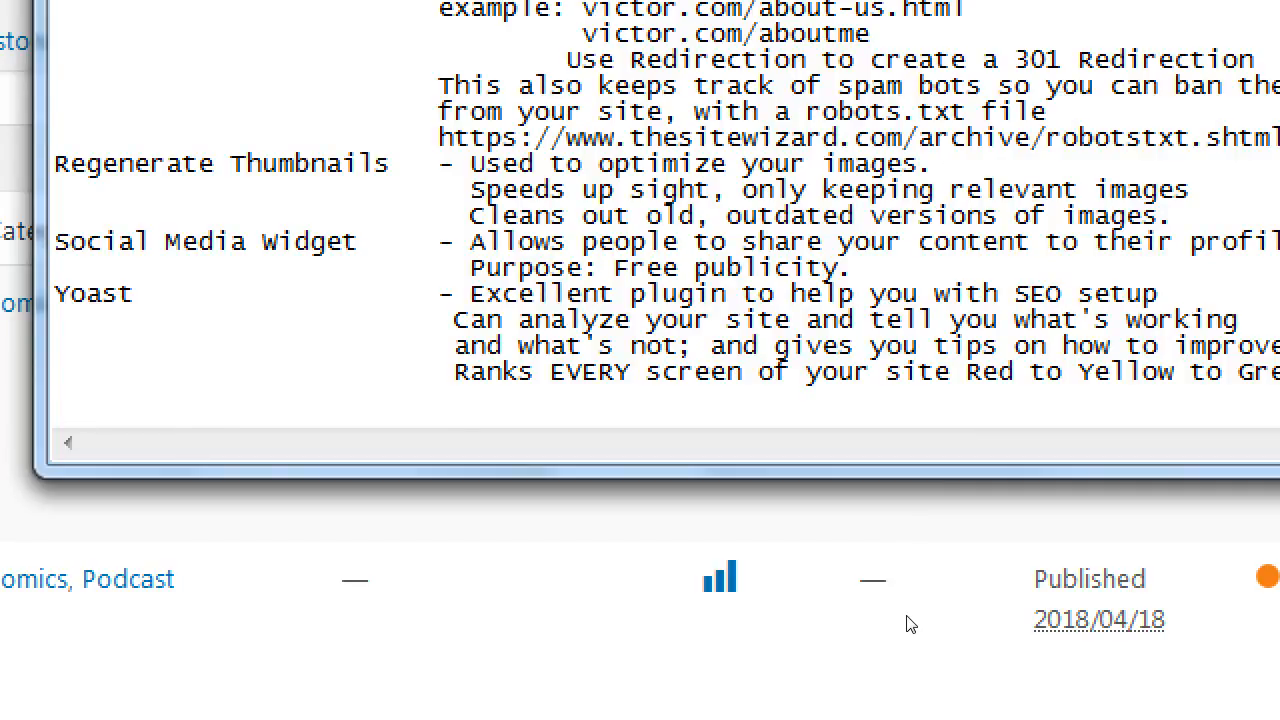
# - Add that you should strive for Yellow/Green, not Red/Gray
pyautogui.write('And you should stri')
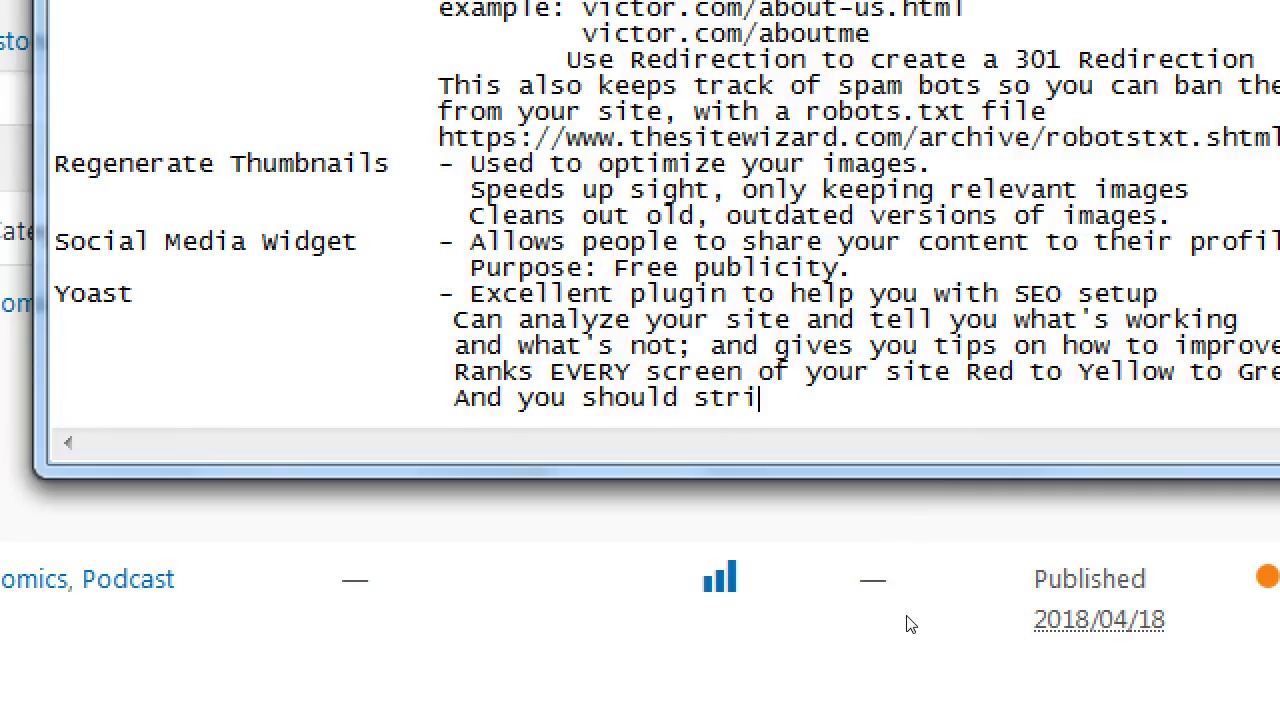
pyautogui.write('ve for')
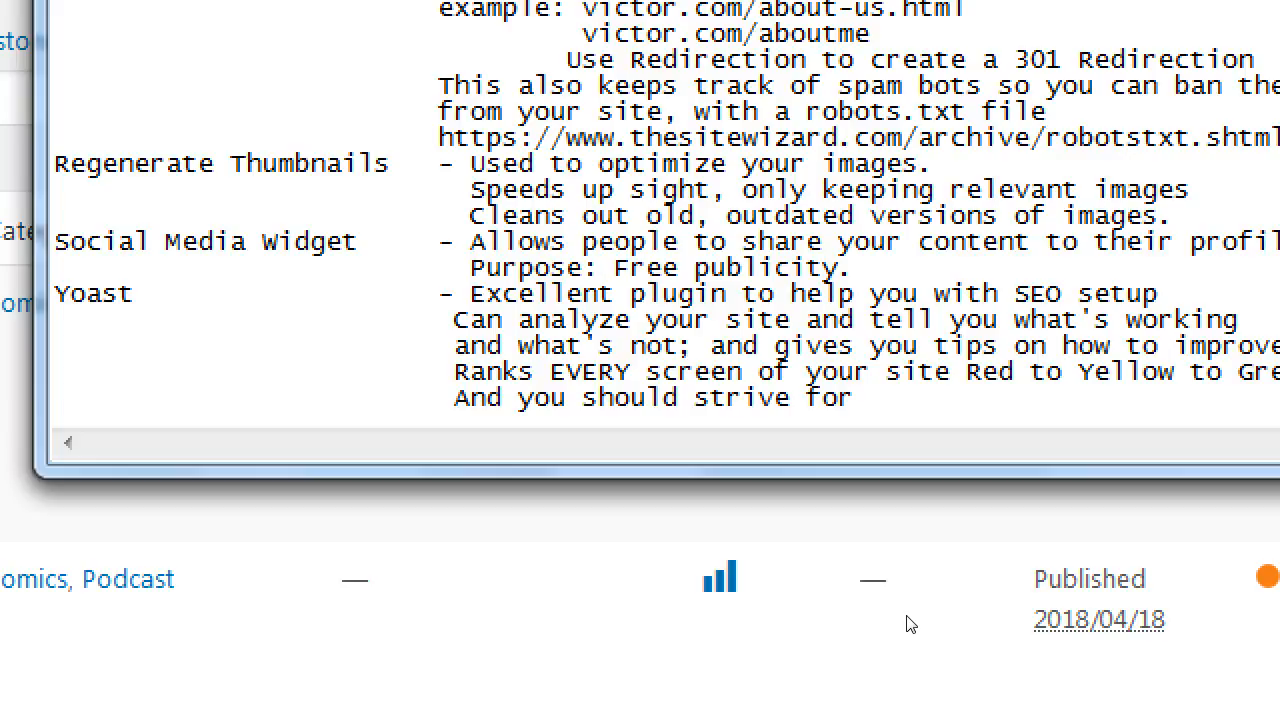
pyautogui.write('Yellor')
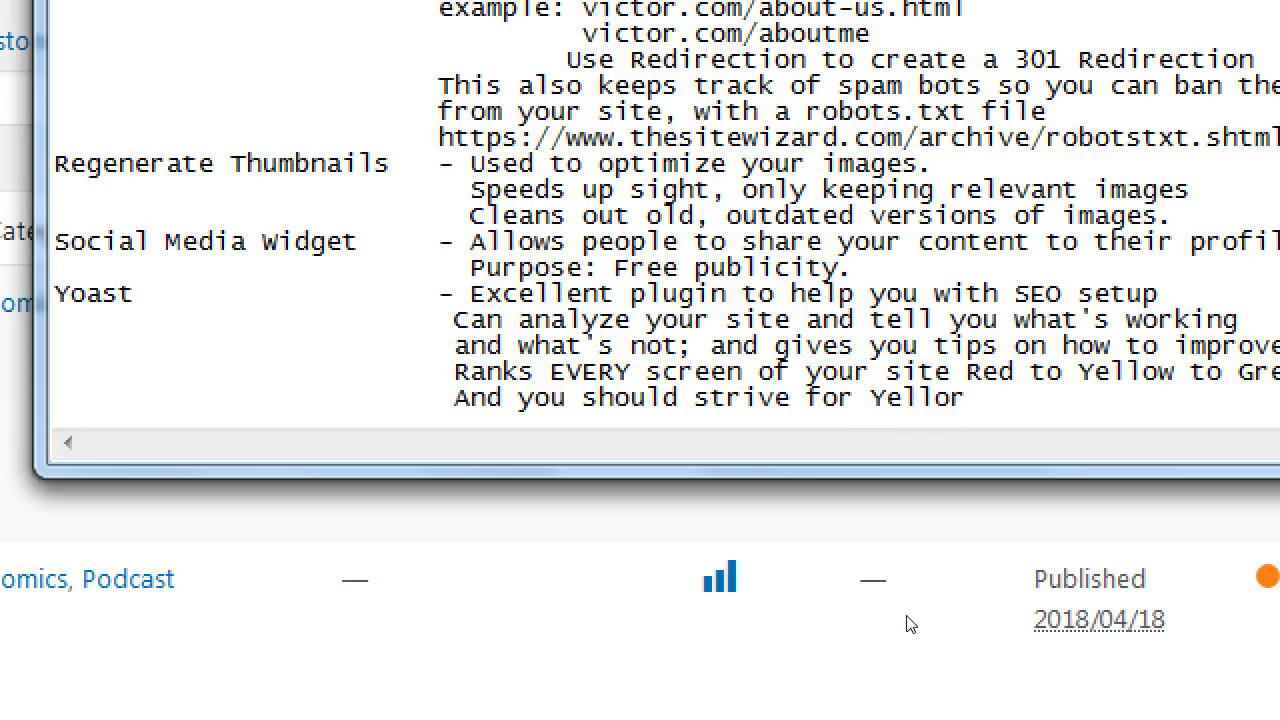
pyautogui.write('w/Gree')
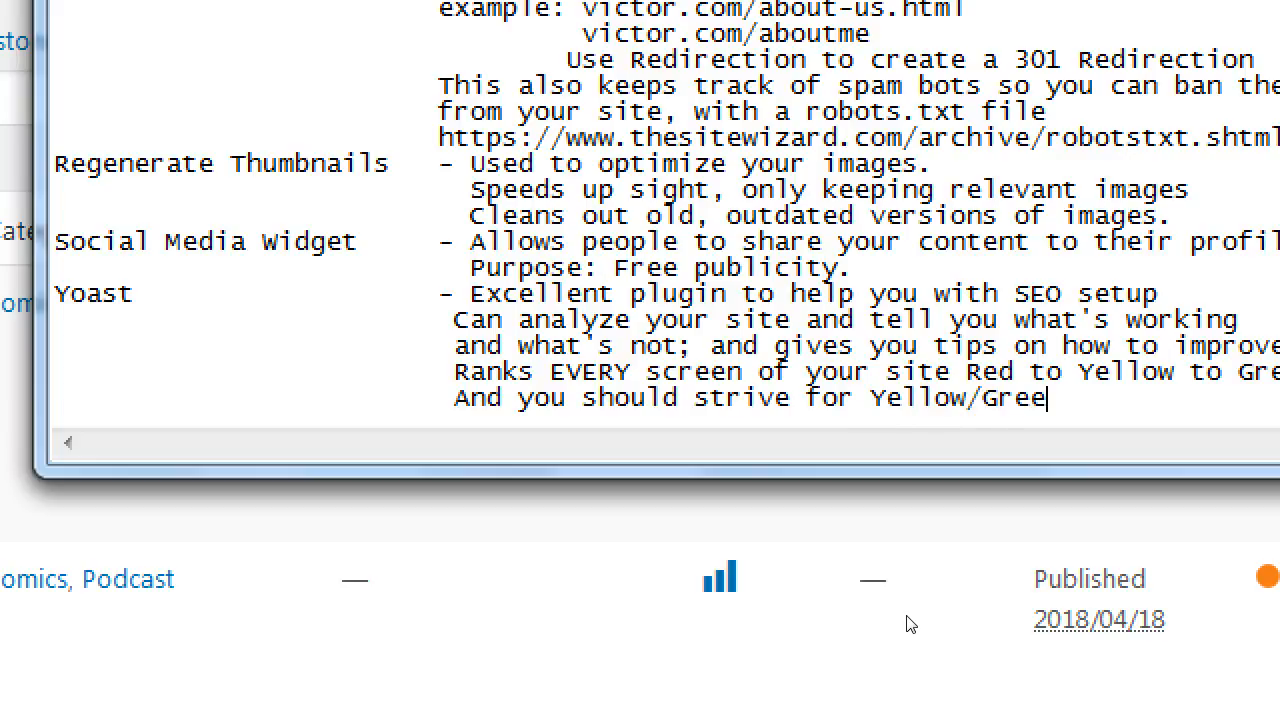
pyautogui.write('; not Re')
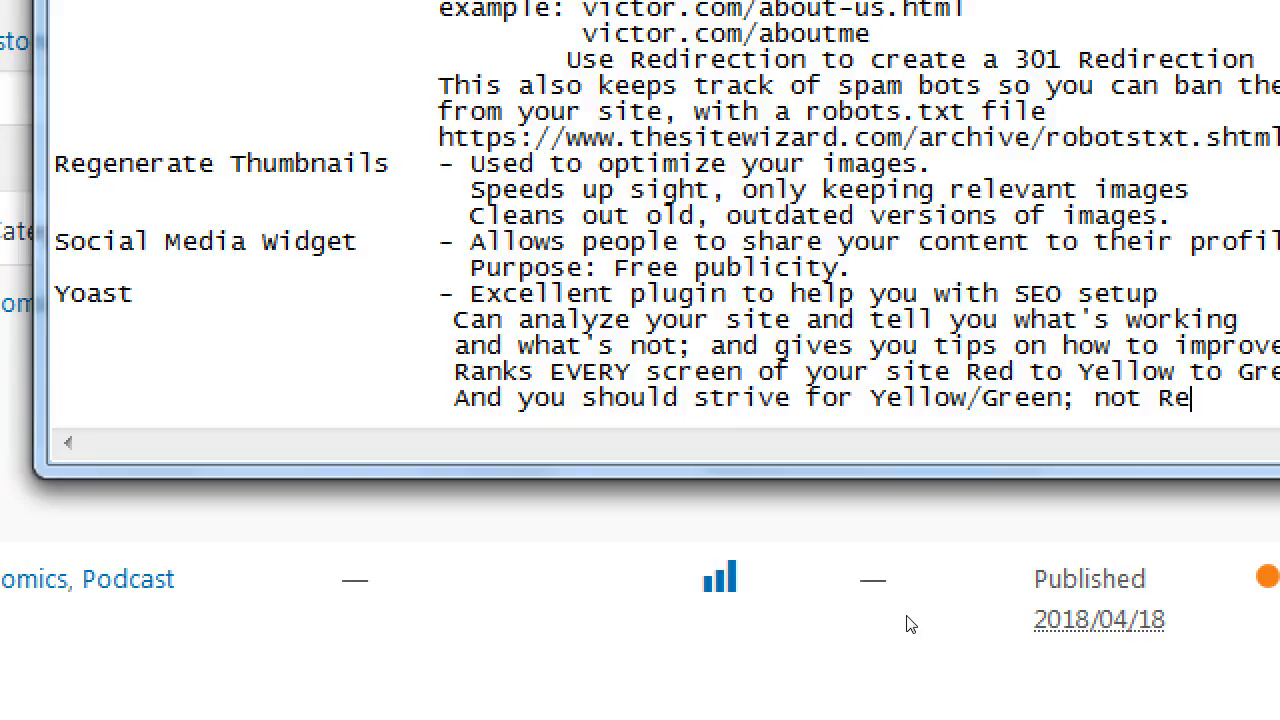
pyautogui.write('d/Gray')
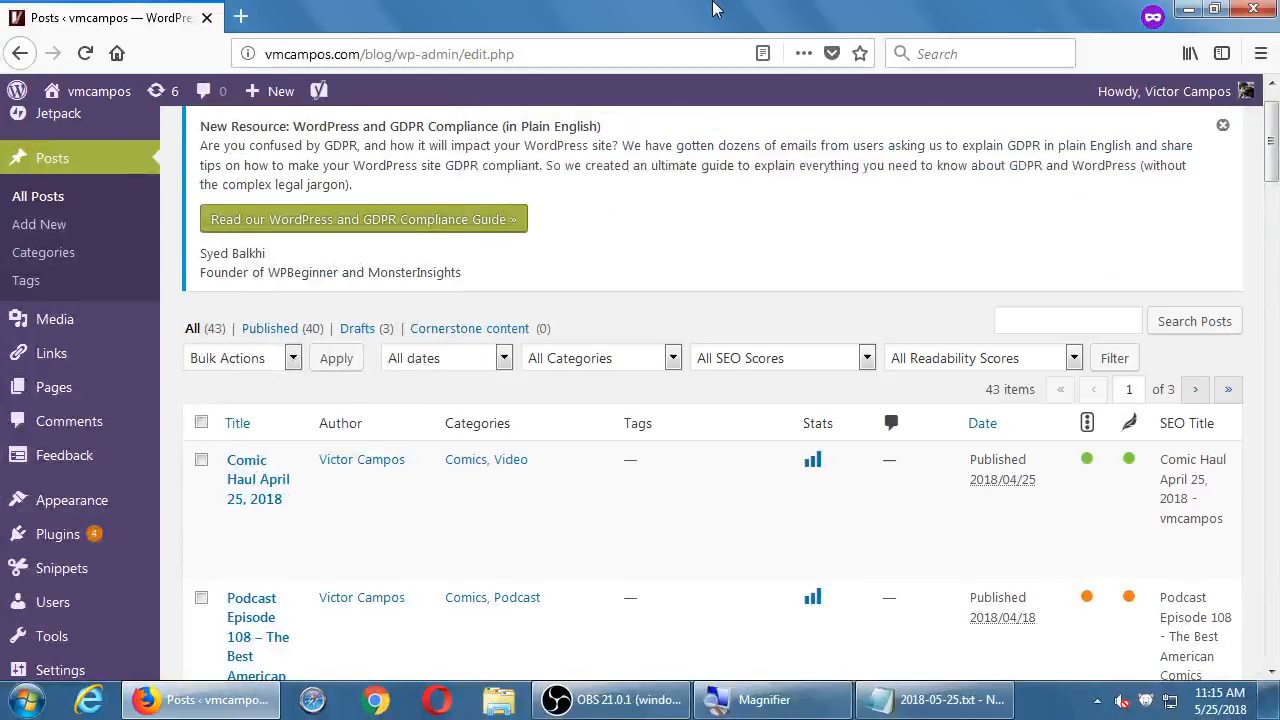
pyautogui.moveTo(258, 478)
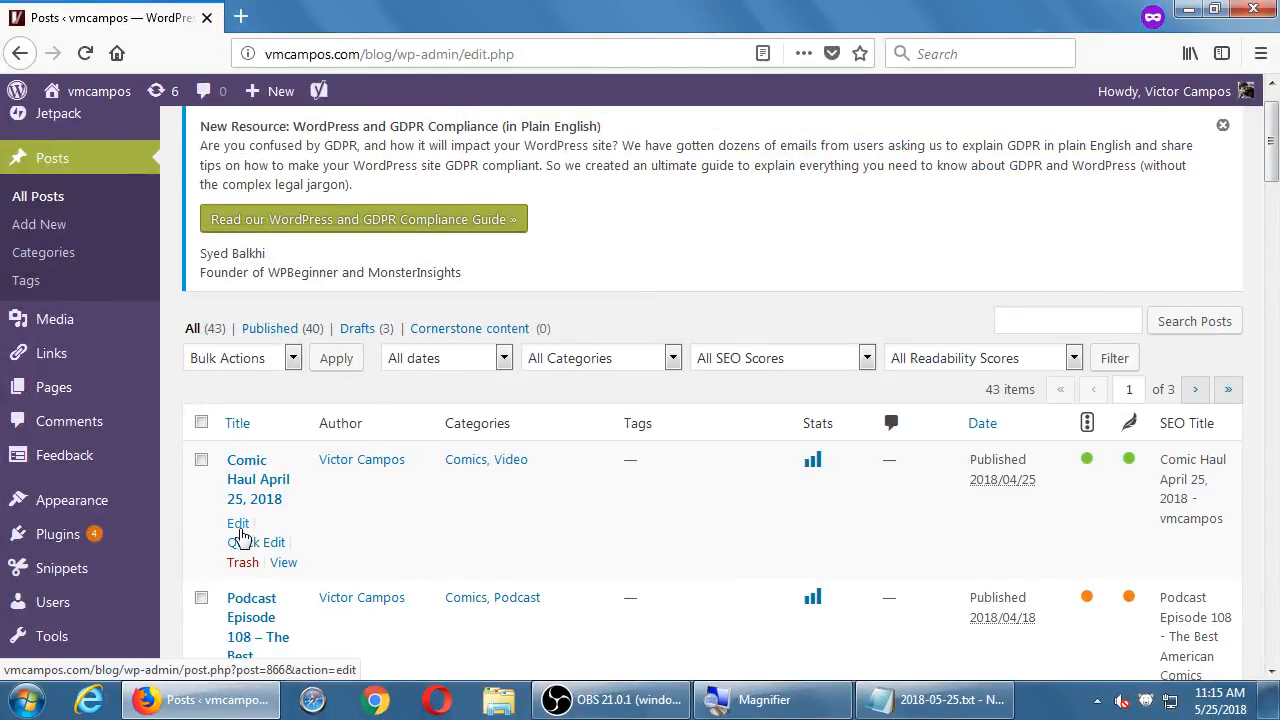
# - Edit the 'Comic Haul April 25, 2018' post and scroll down to its Yoast SEO analysis
pyautogui.click(238, 524)
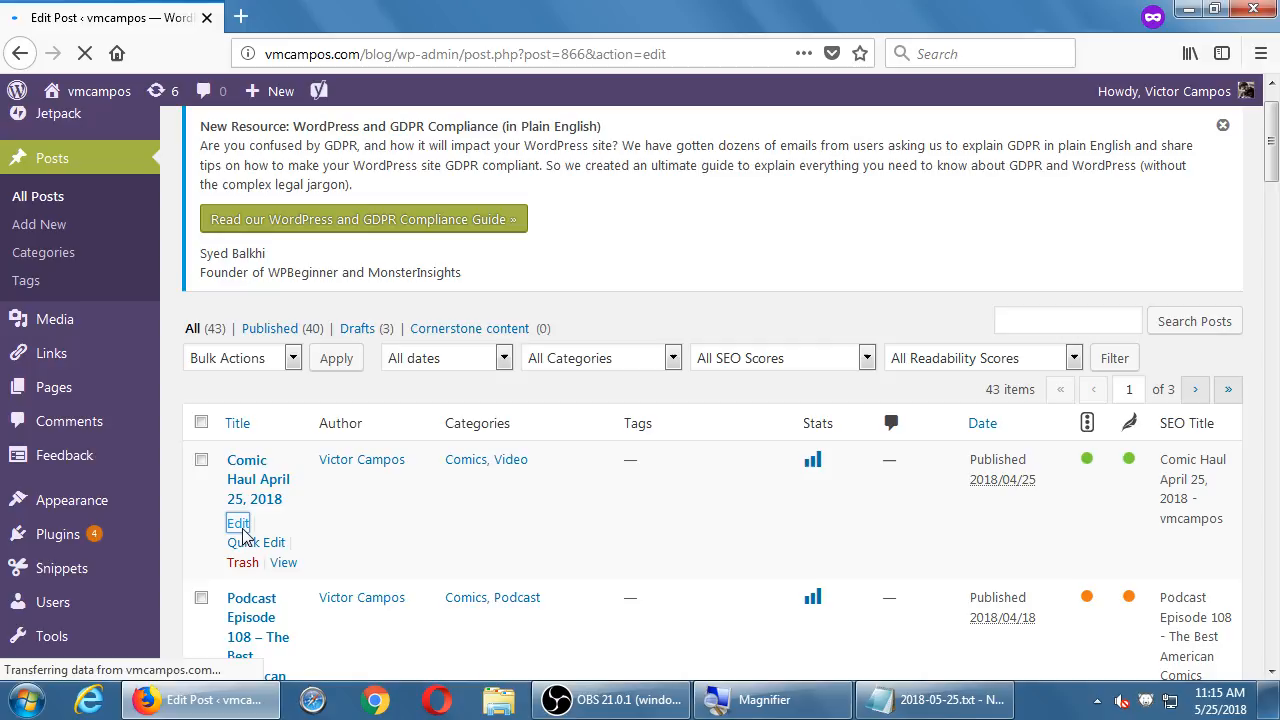
pyautogui.click(238, 524)
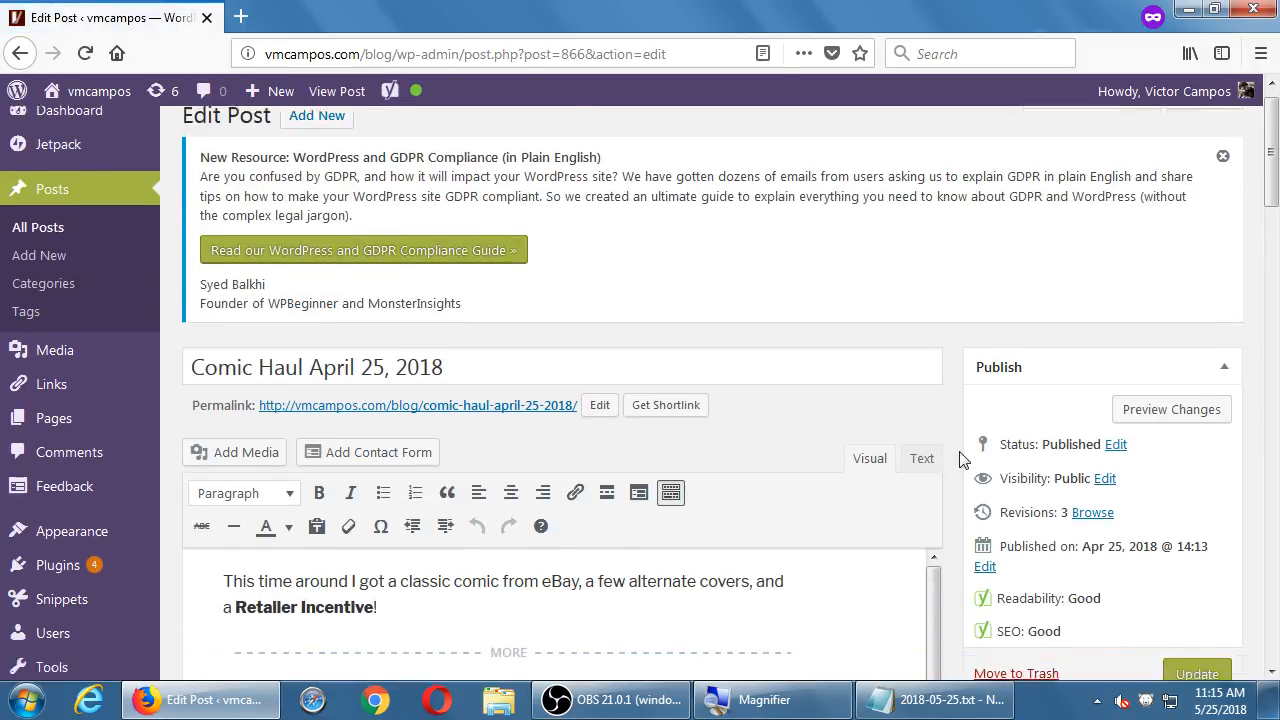
pyautogui.scroll(-3)
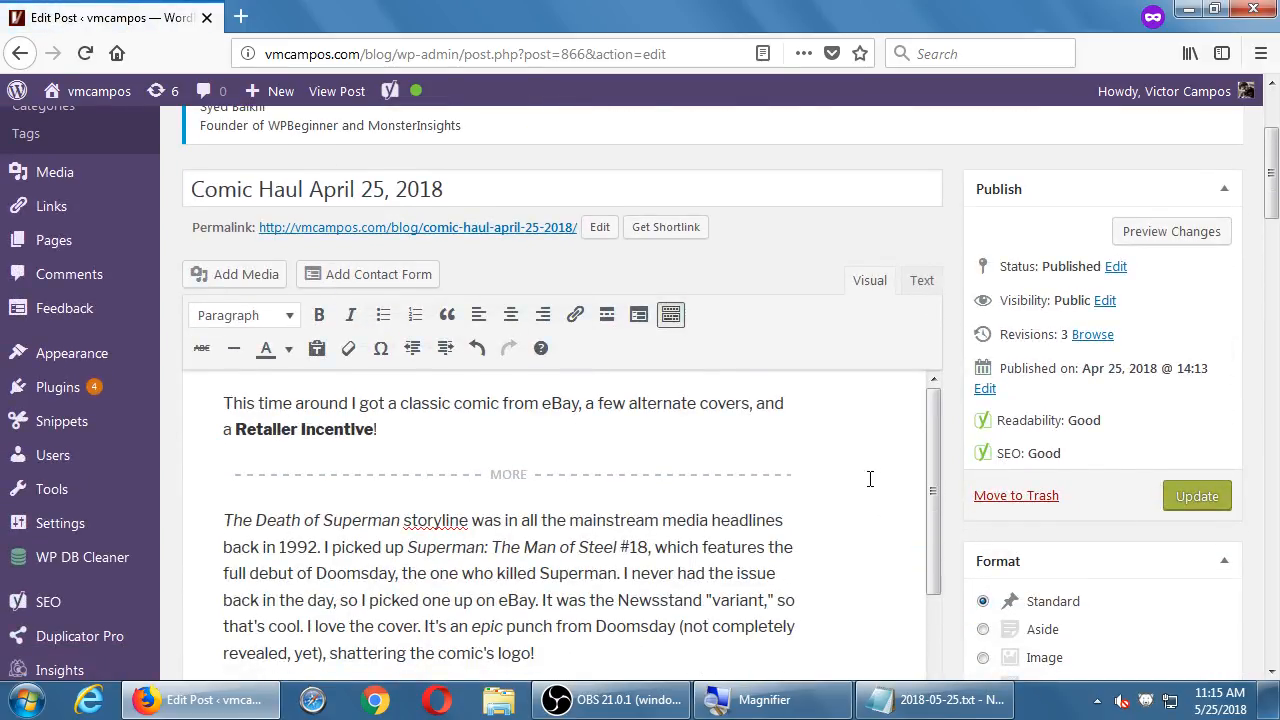
pyautogui.scroll(-3)
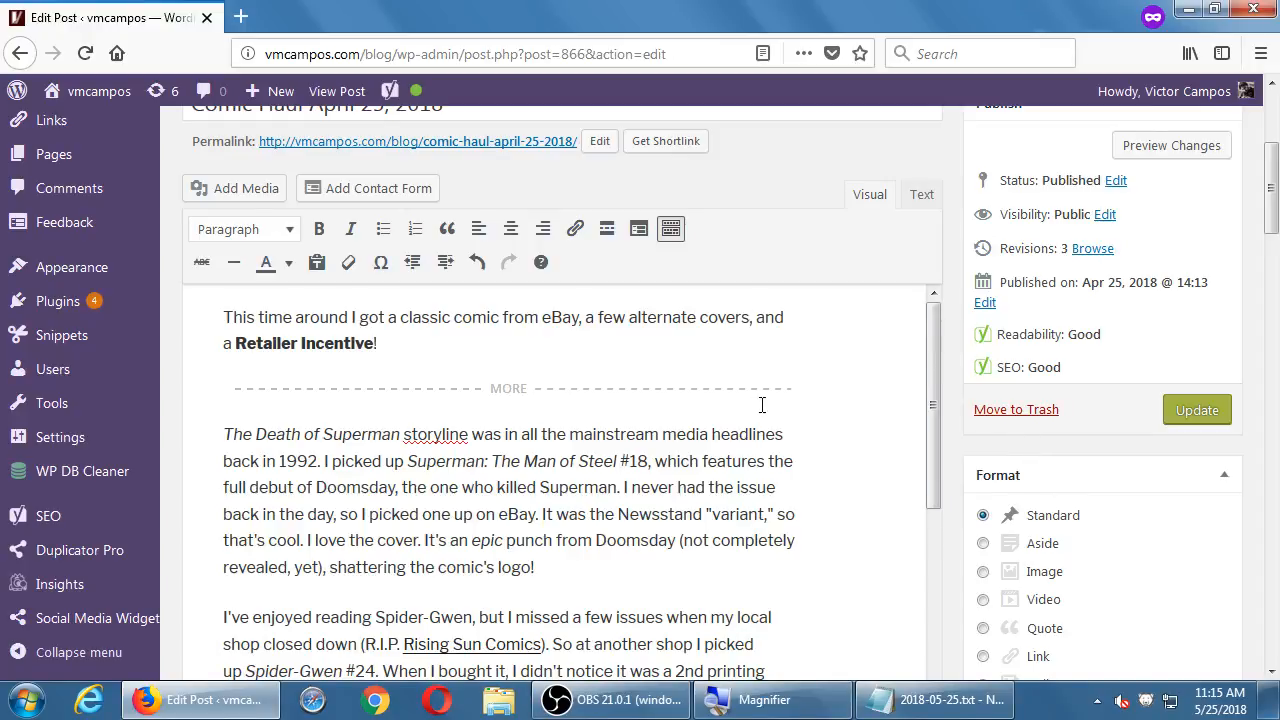
pyautogui.scroll(-3)
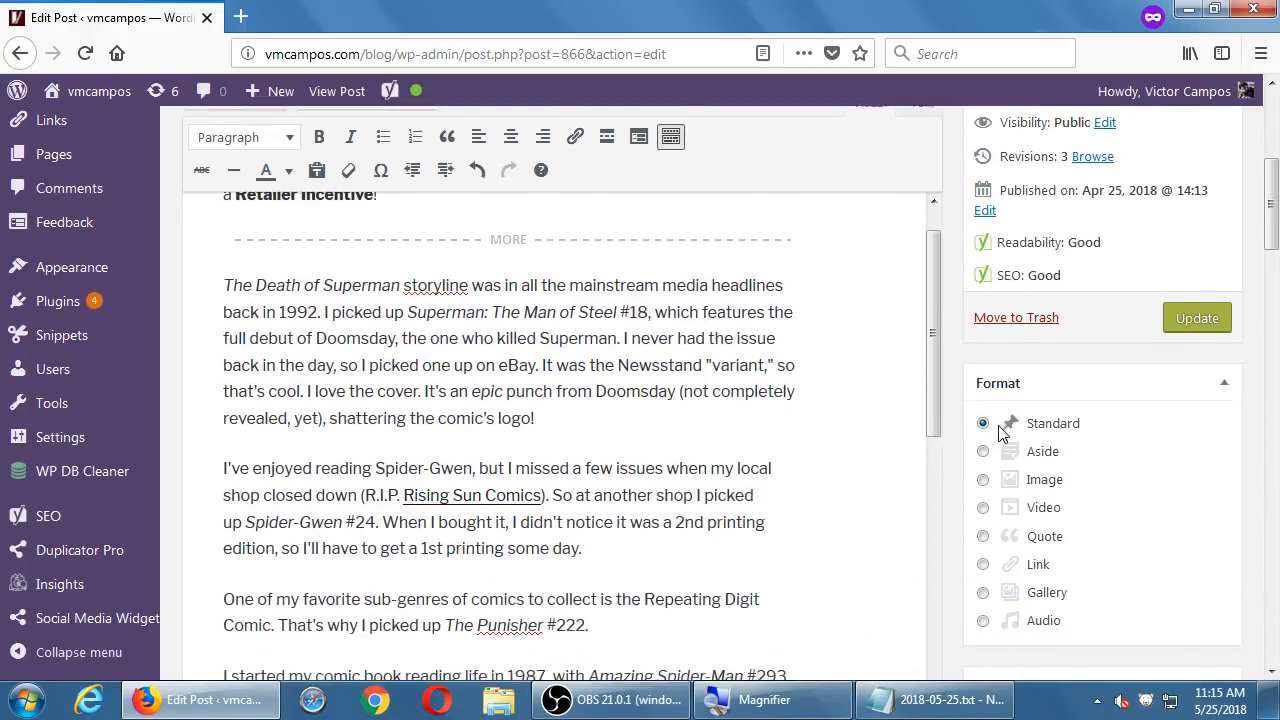
pyautogui.scroll(-3)
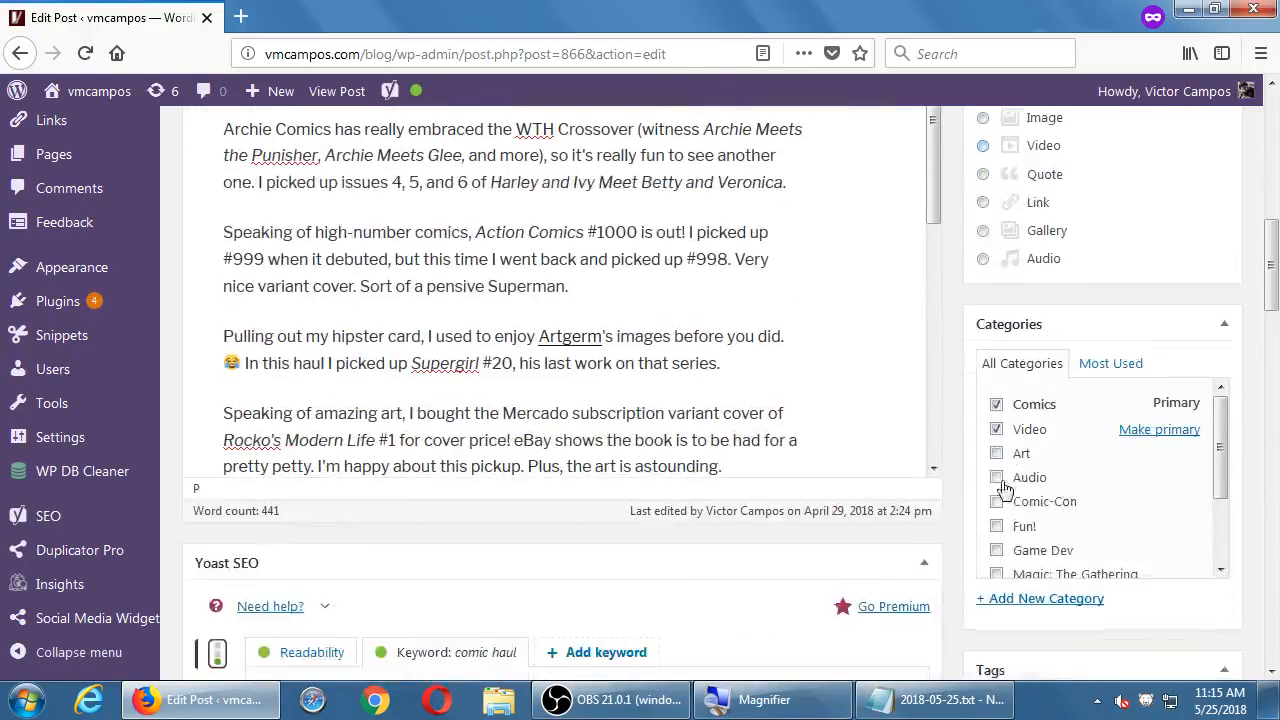
pyautogui.scroll(-3)
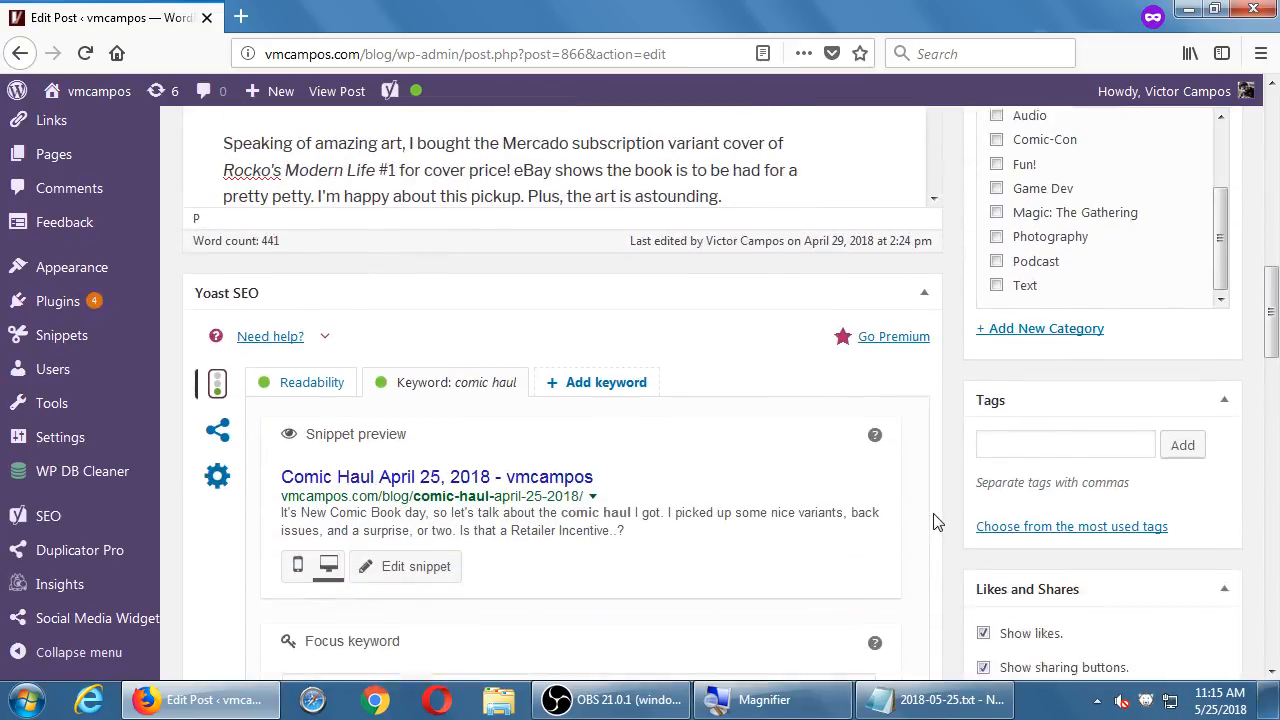
pyautogui.scroll(-3)
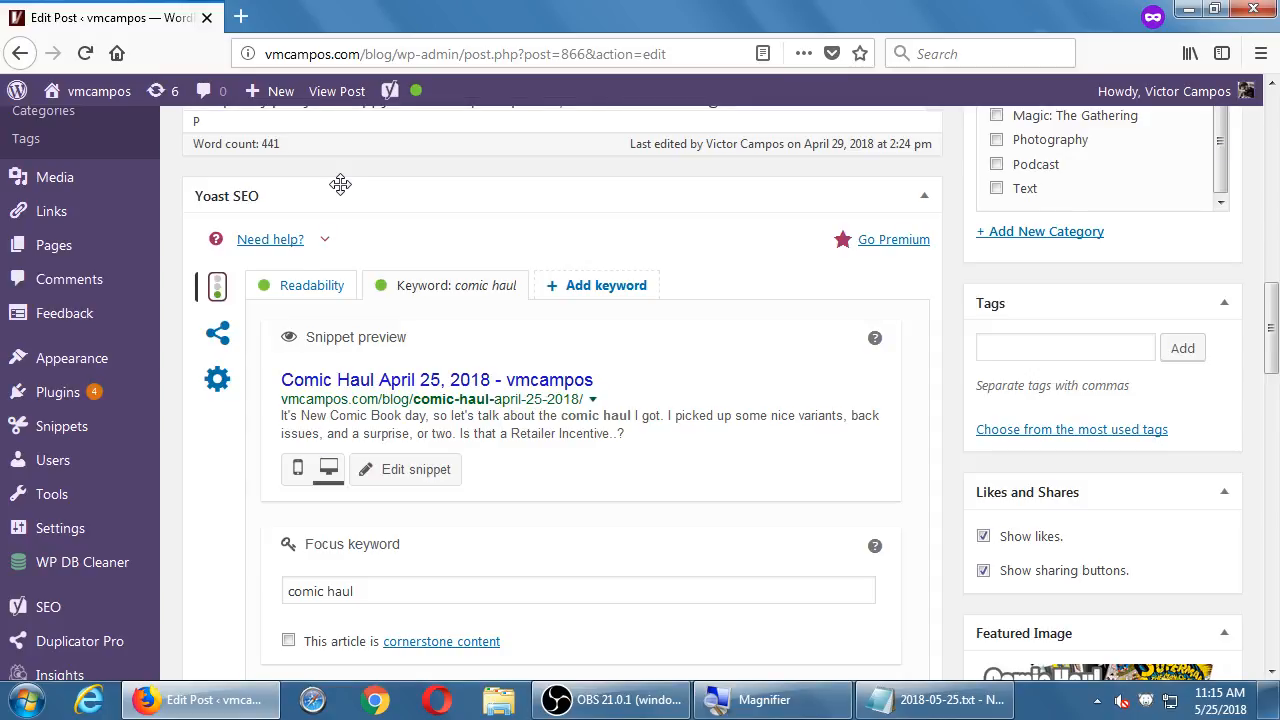
pyautogui.scroll(-3)
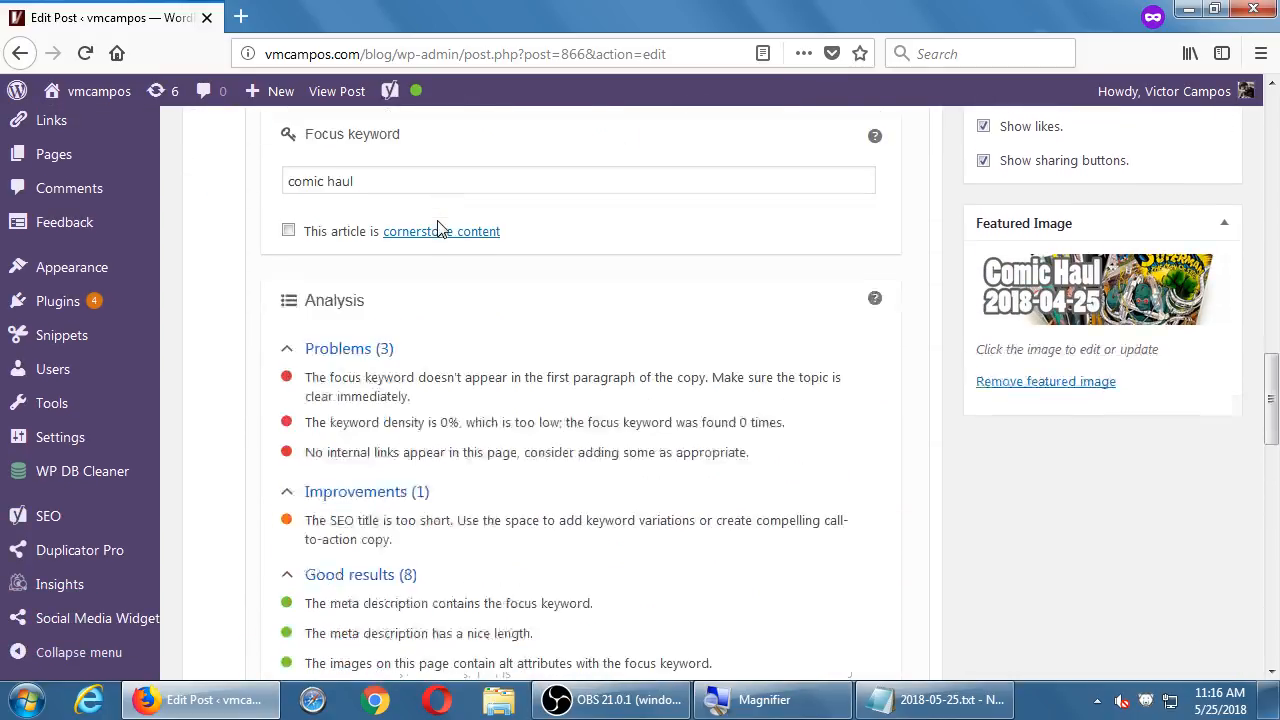
pyautogui.scroll(-3)
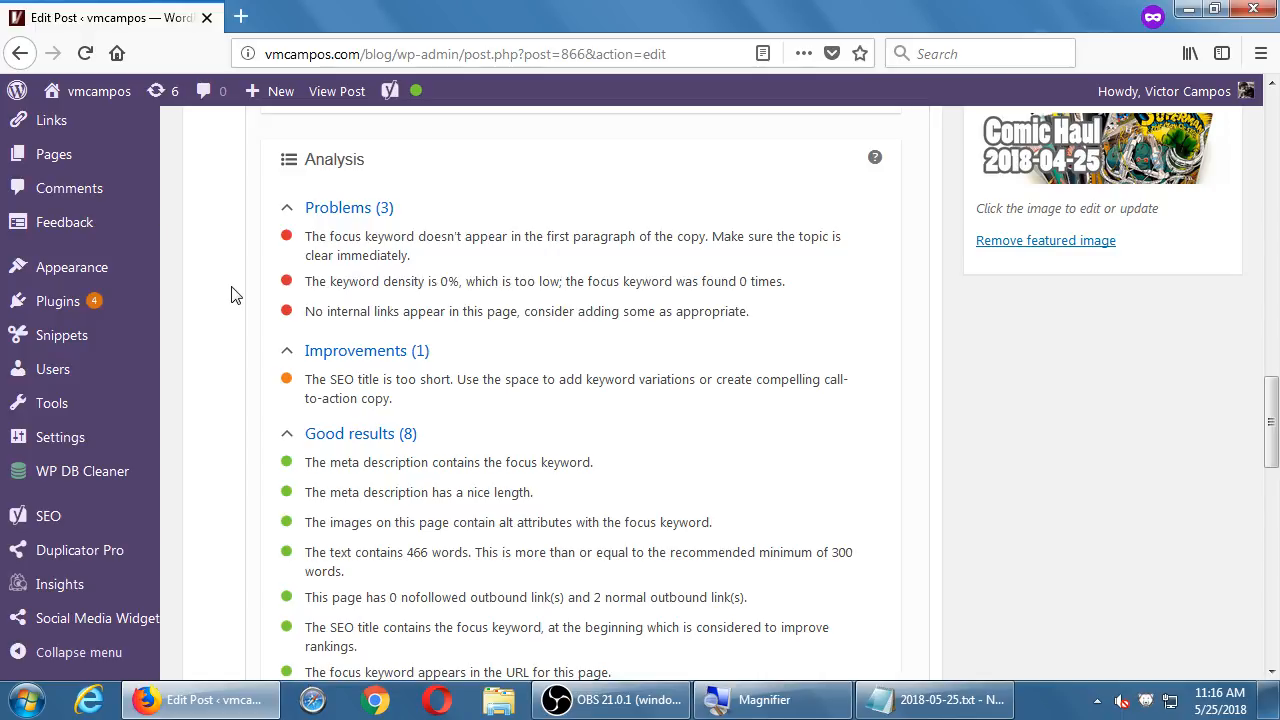
pyautogui.moveTo(406, 424)
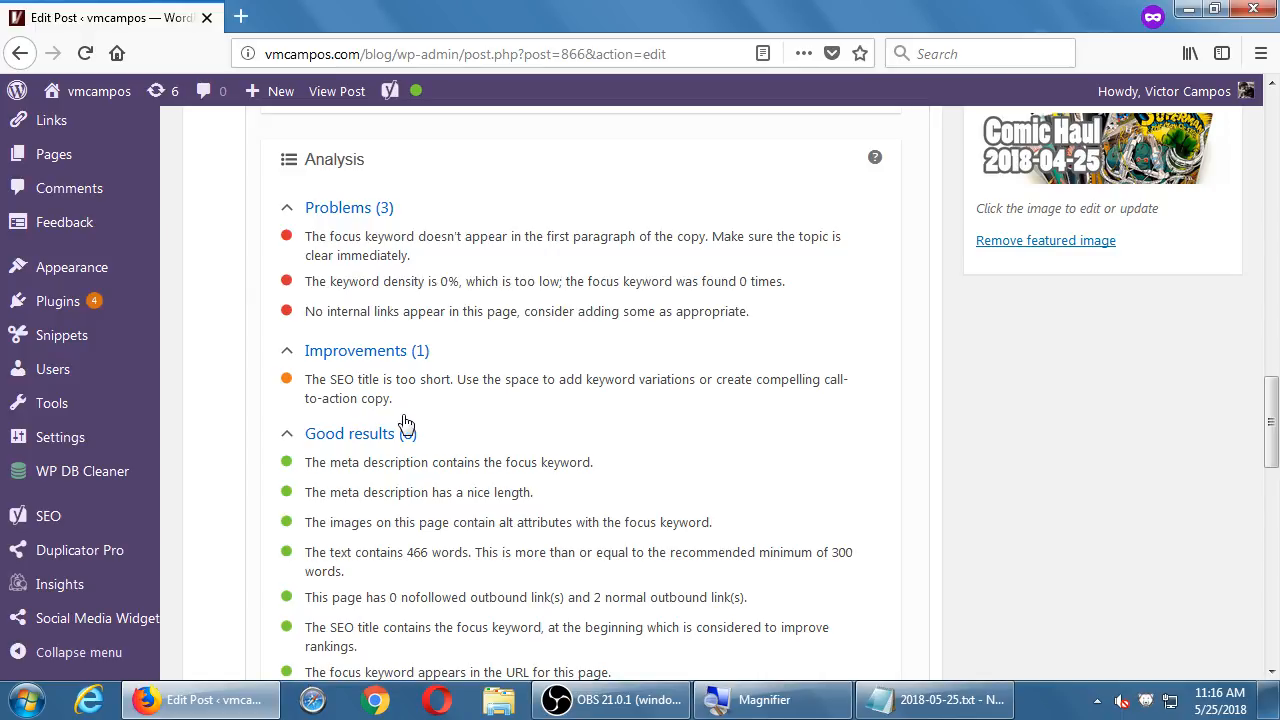
pyautogui.click(416, 92)
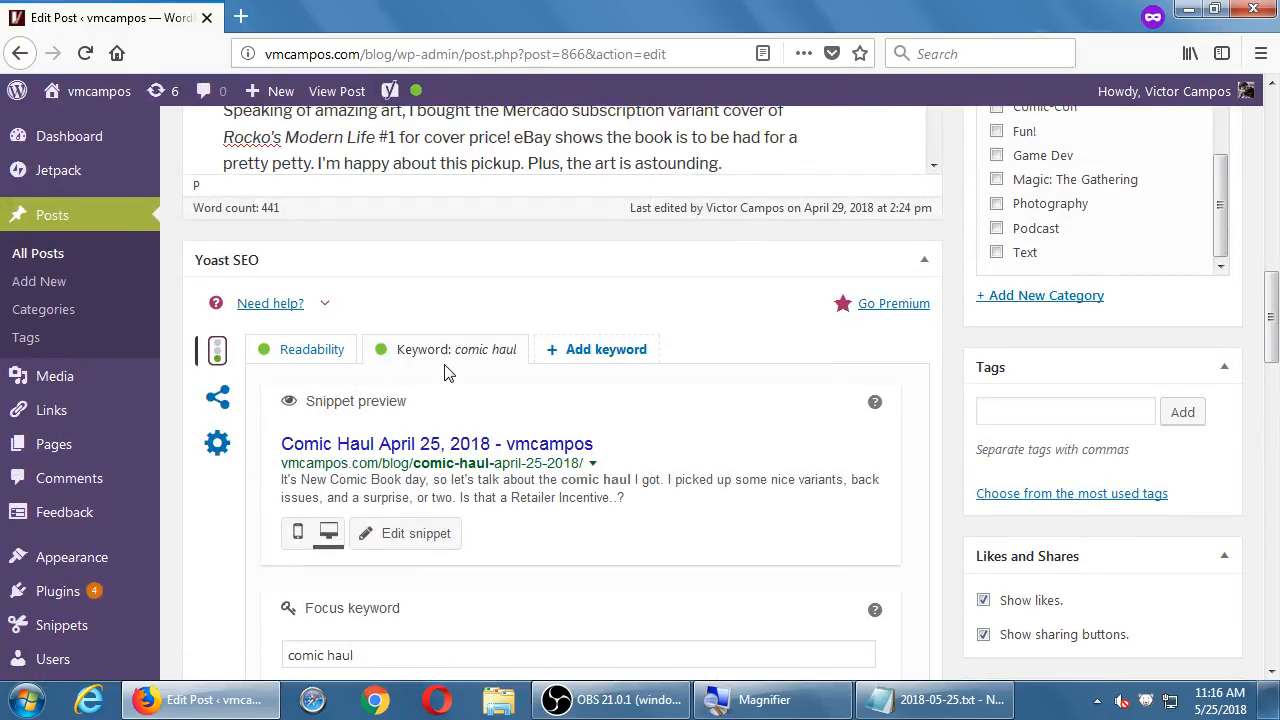
pyautogui.scroll(-3)
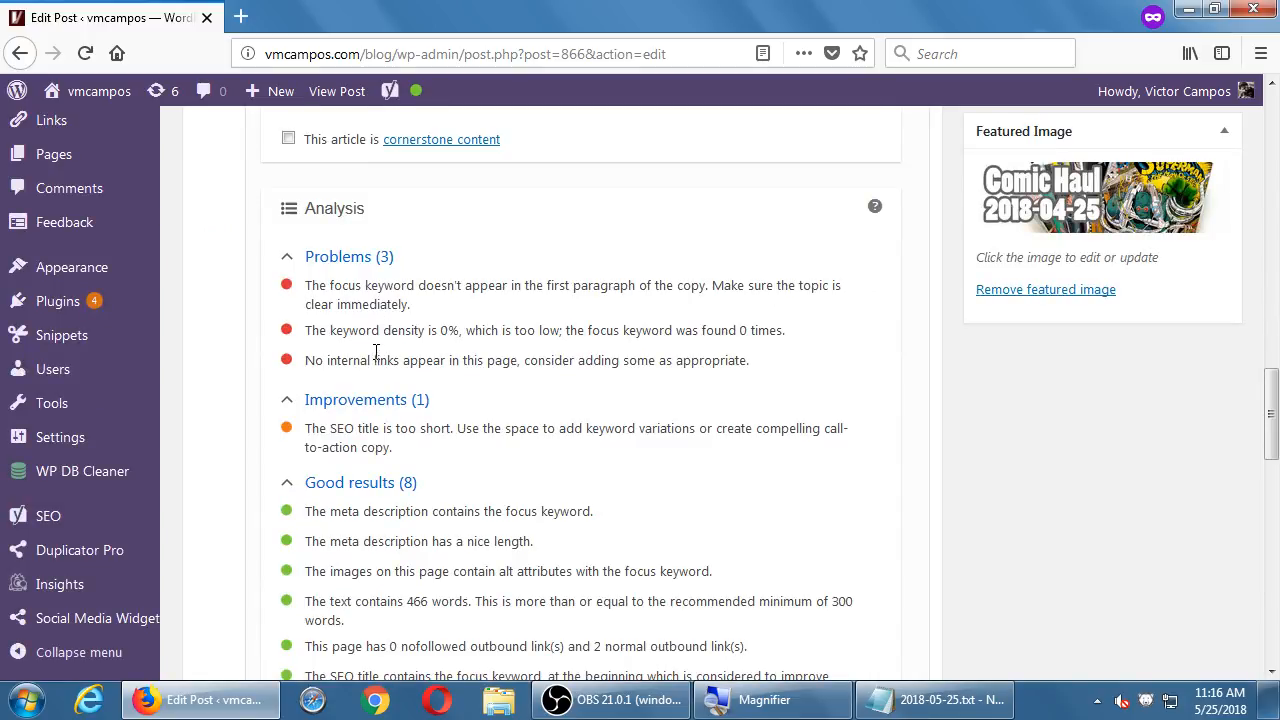
pyautogui.moveTo(330, 360); pyautogui.dragTo(496, 360)
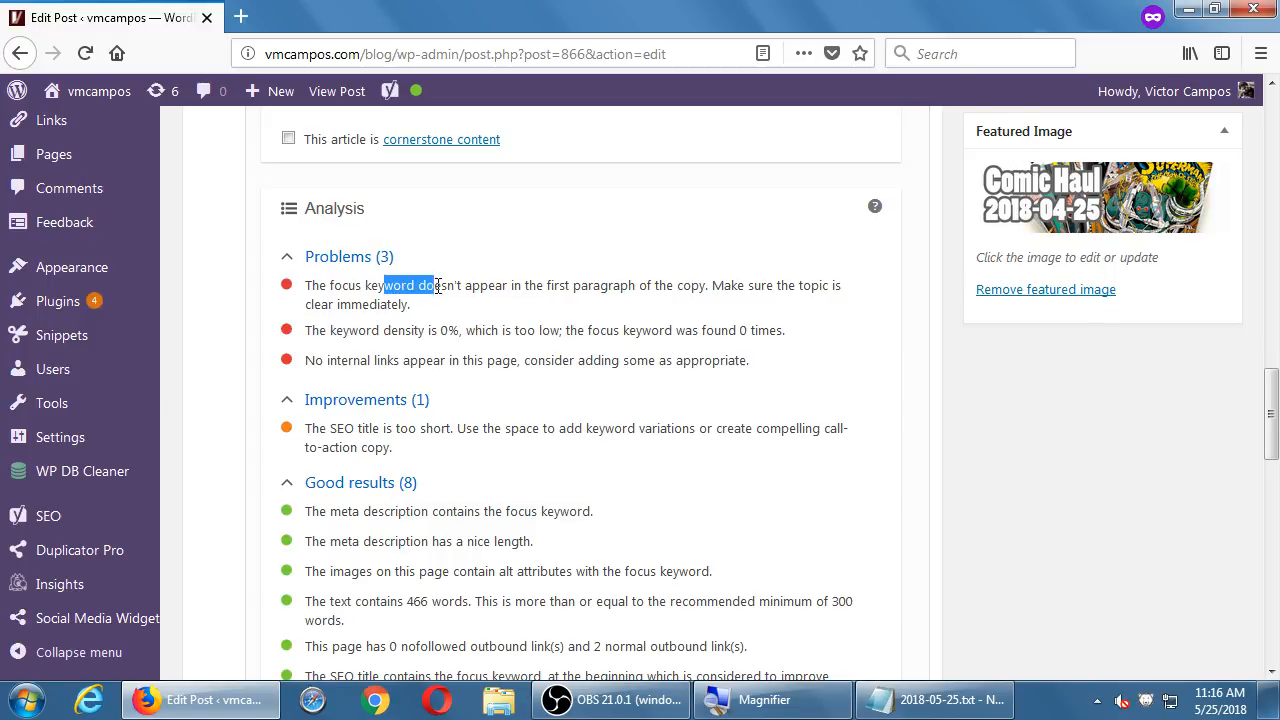
pyautogui.moveTo(544, 318)
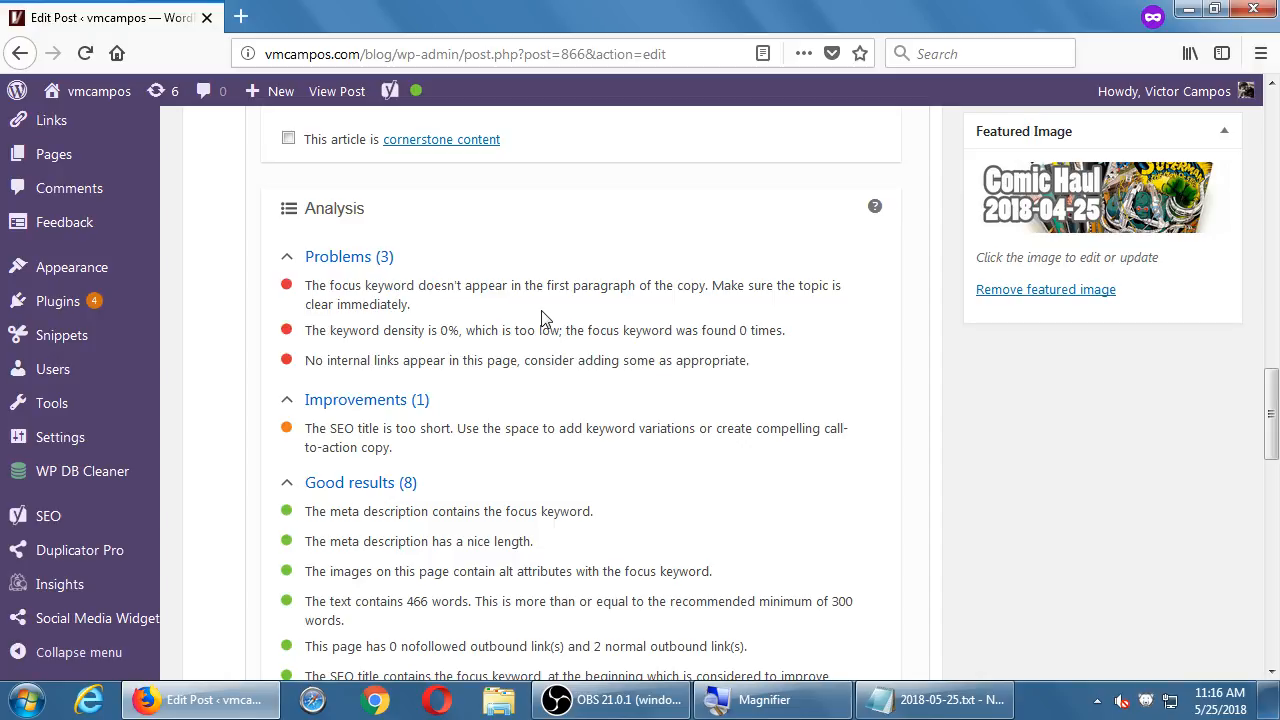
pyautogui.scroll(-3)
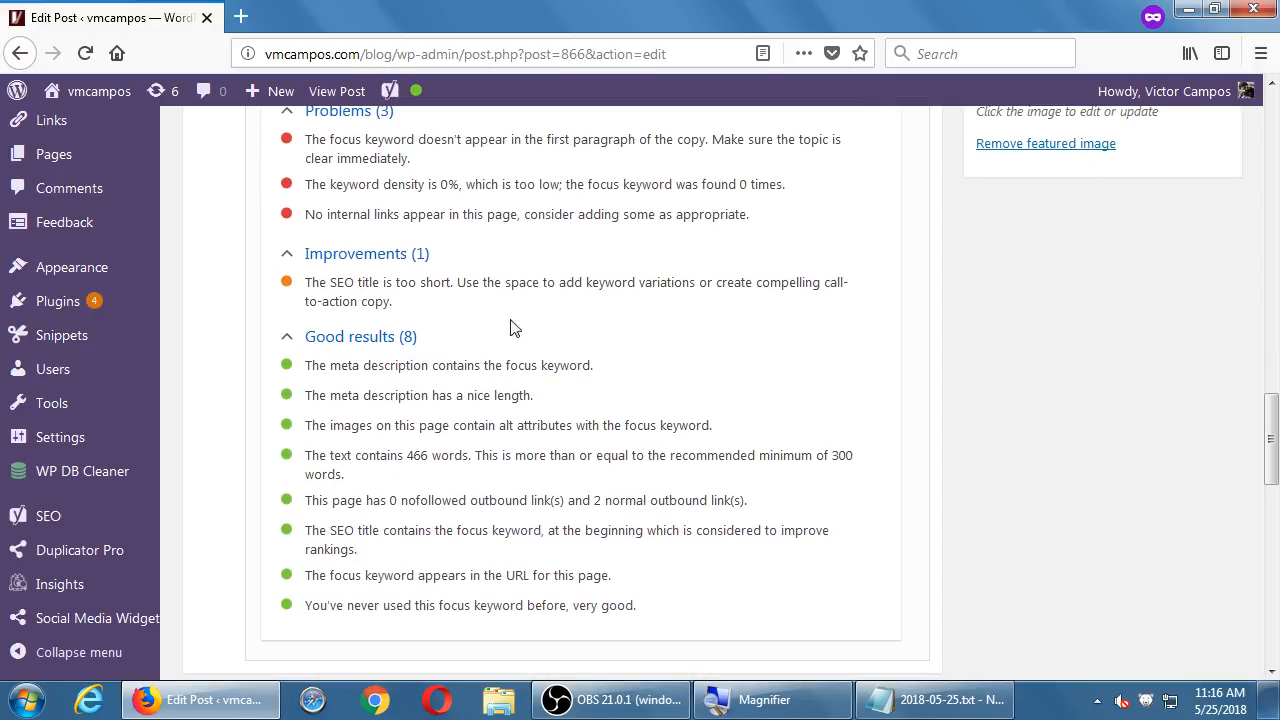
pyautogui.moveTo(472, 356)
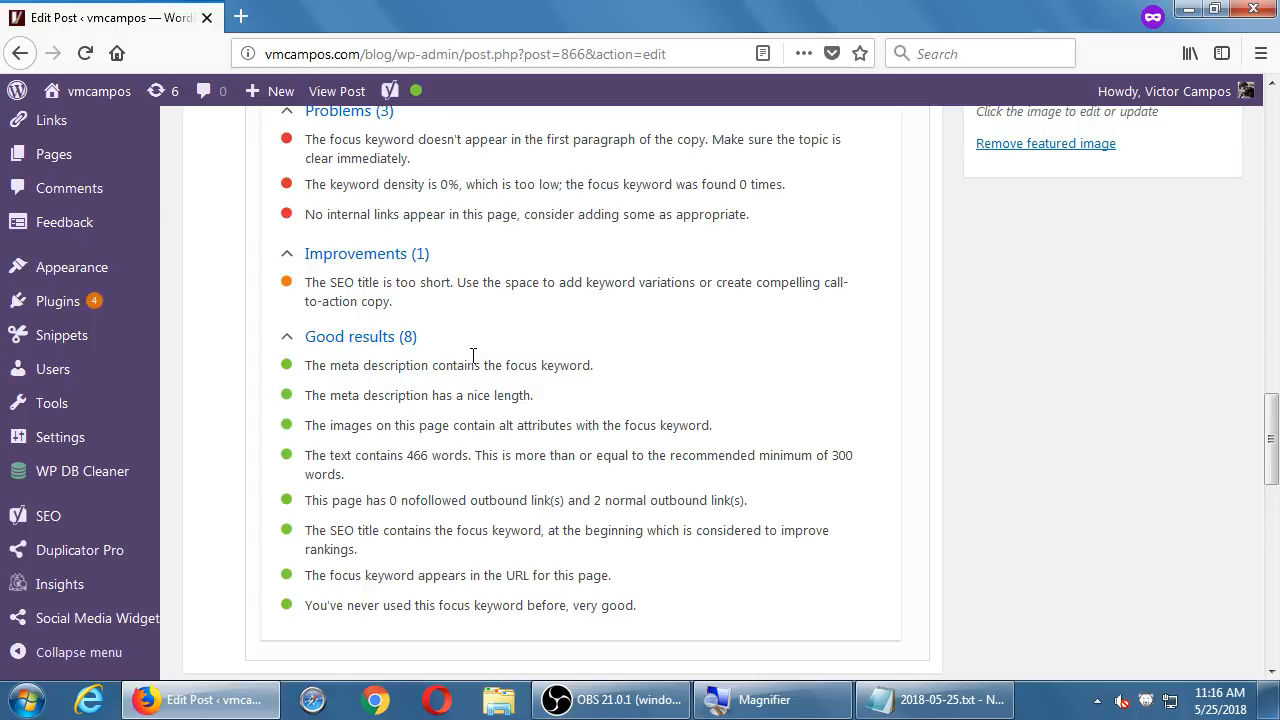
pyautogui.scroll(3)
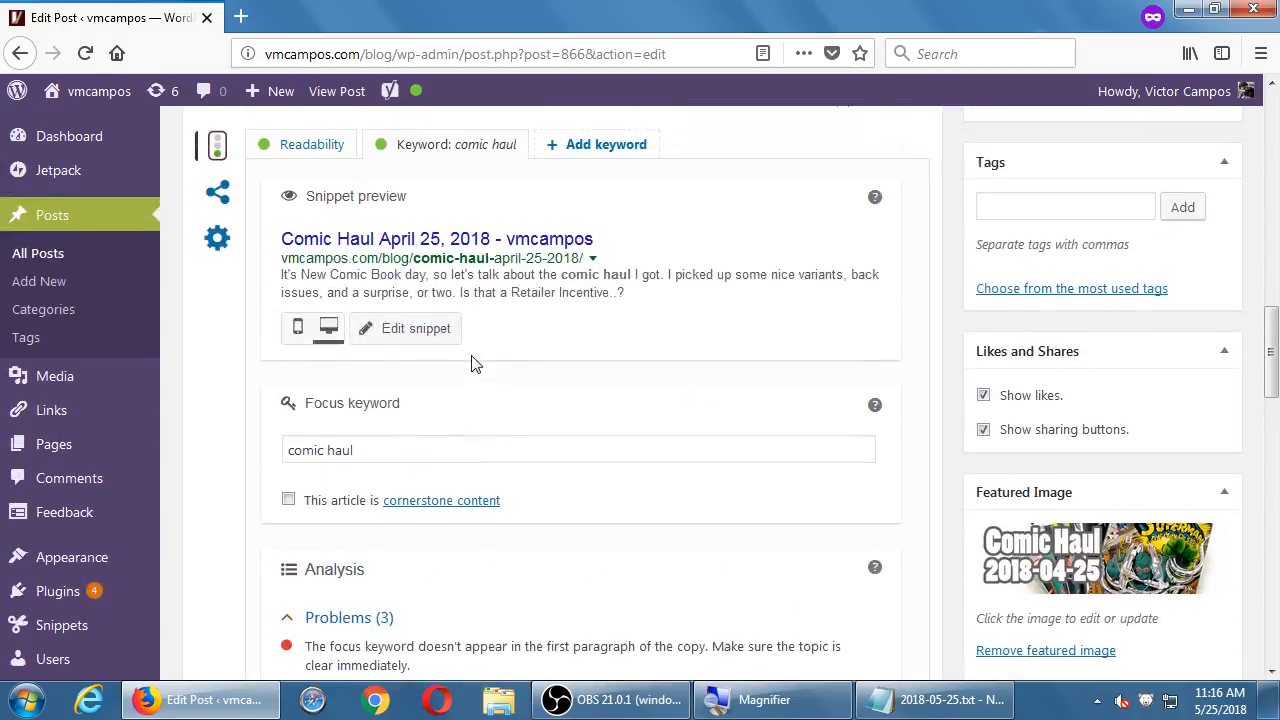
pyautogui.scroll(3)
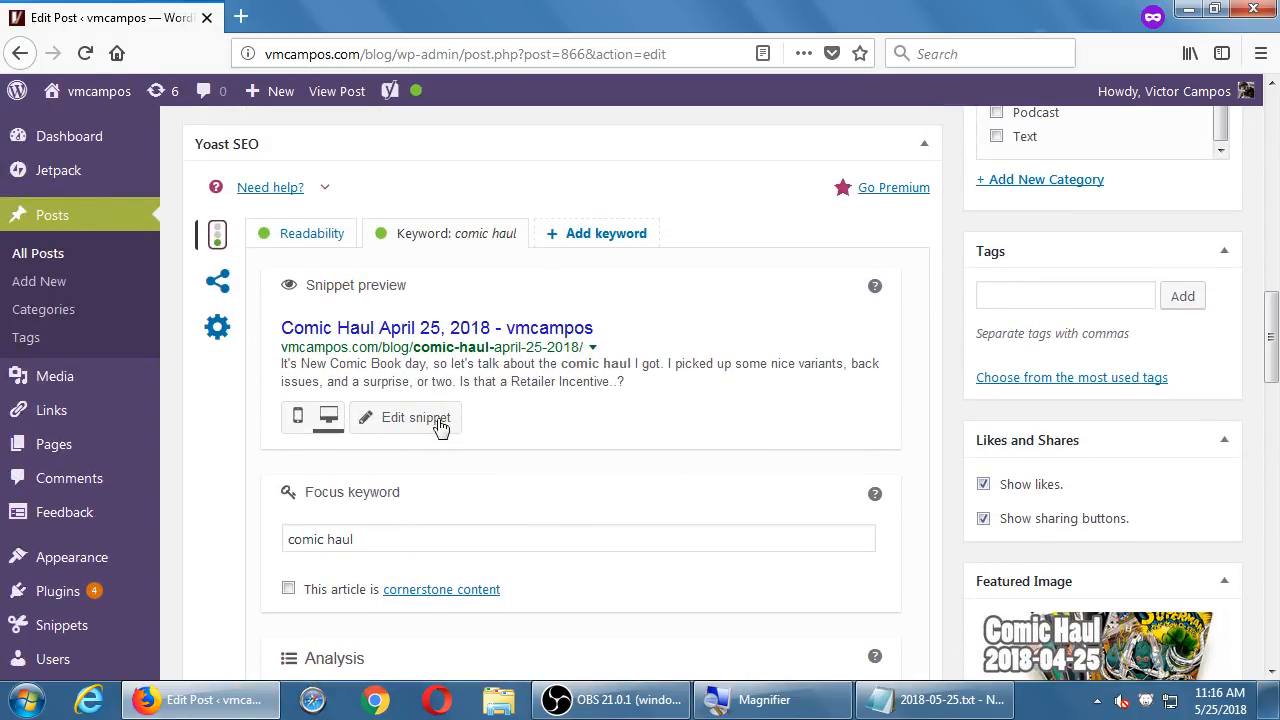
# - Open Yoast's Edit snippet view with the post's SEO title, slug and meta description
pyautogui.click(404, 418)
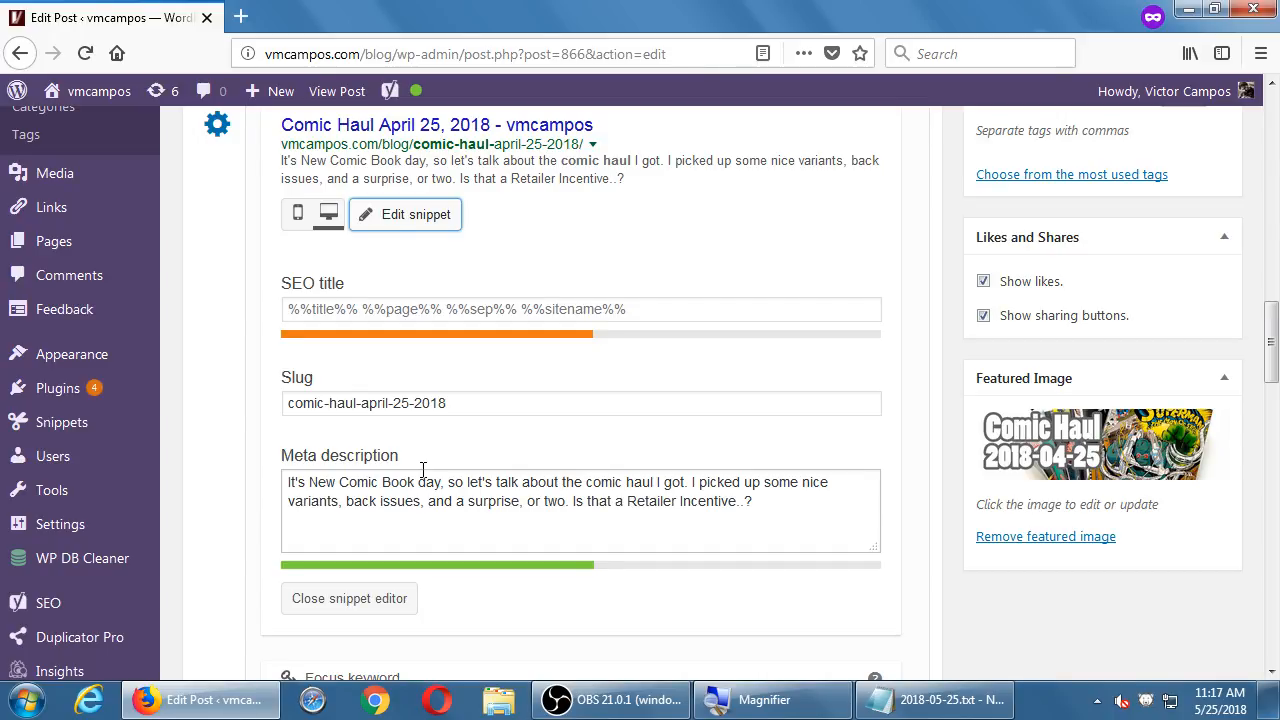
pyautogui.scroll(-3)
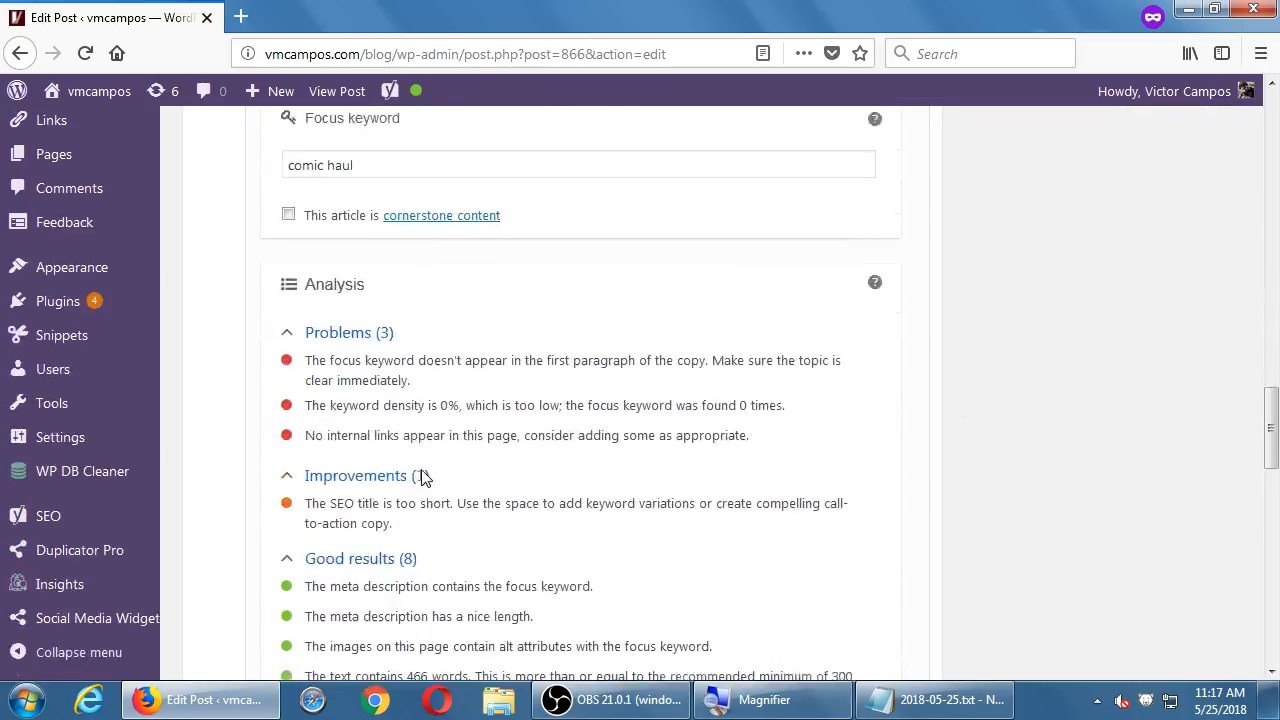
pyautogui.scroll(-3)
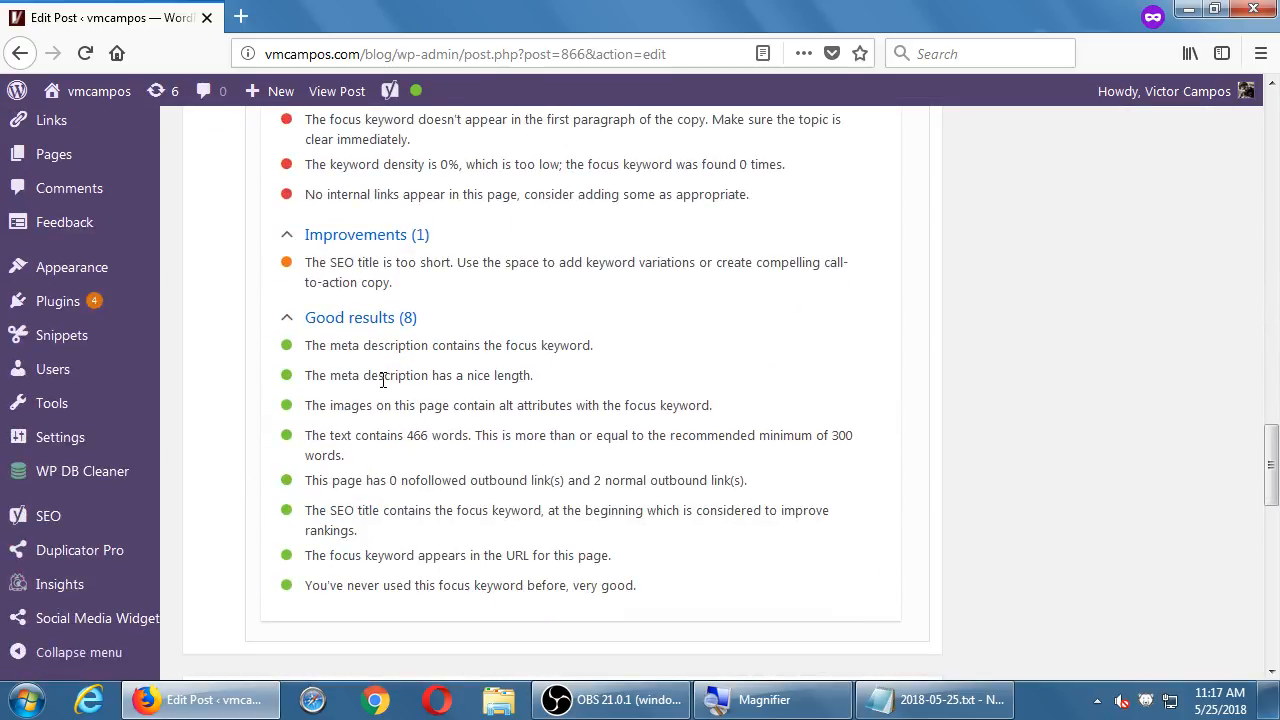
pyautogui.moveTo(404, 378)
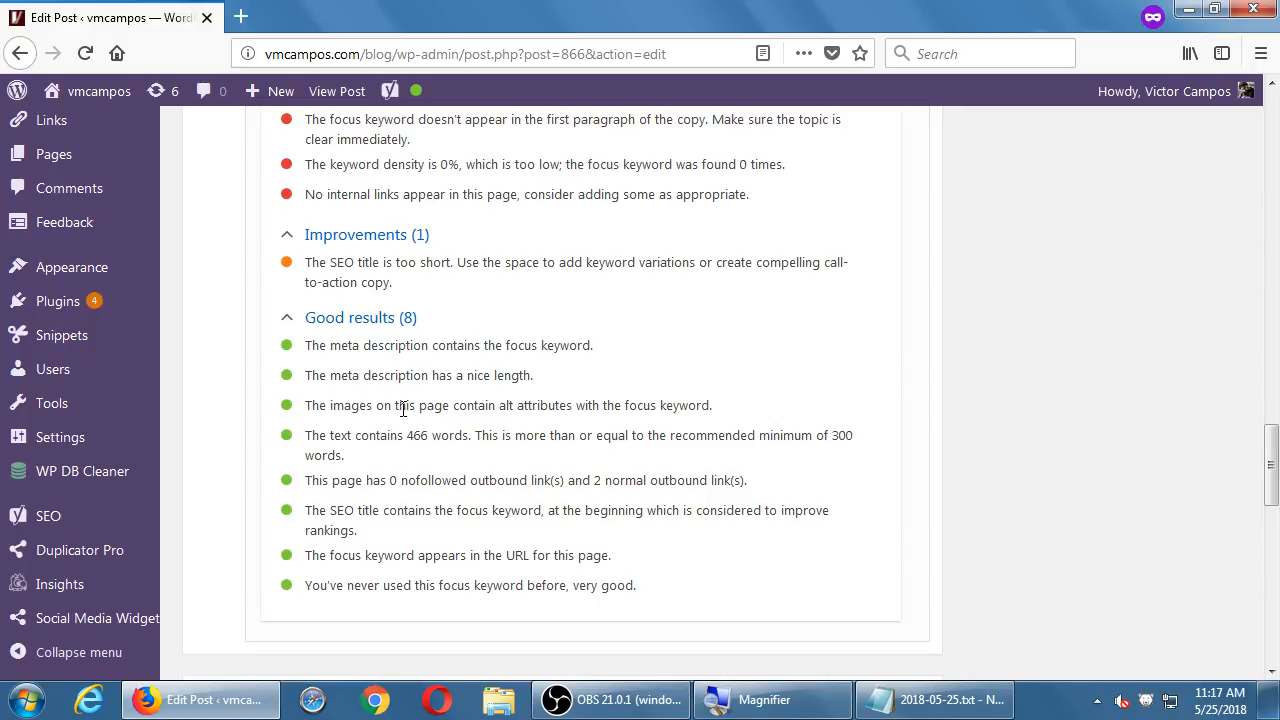
# - Check the word 'Comic' in the post title against the snippet, then return to the analysis
pyautogui.scroll(3)
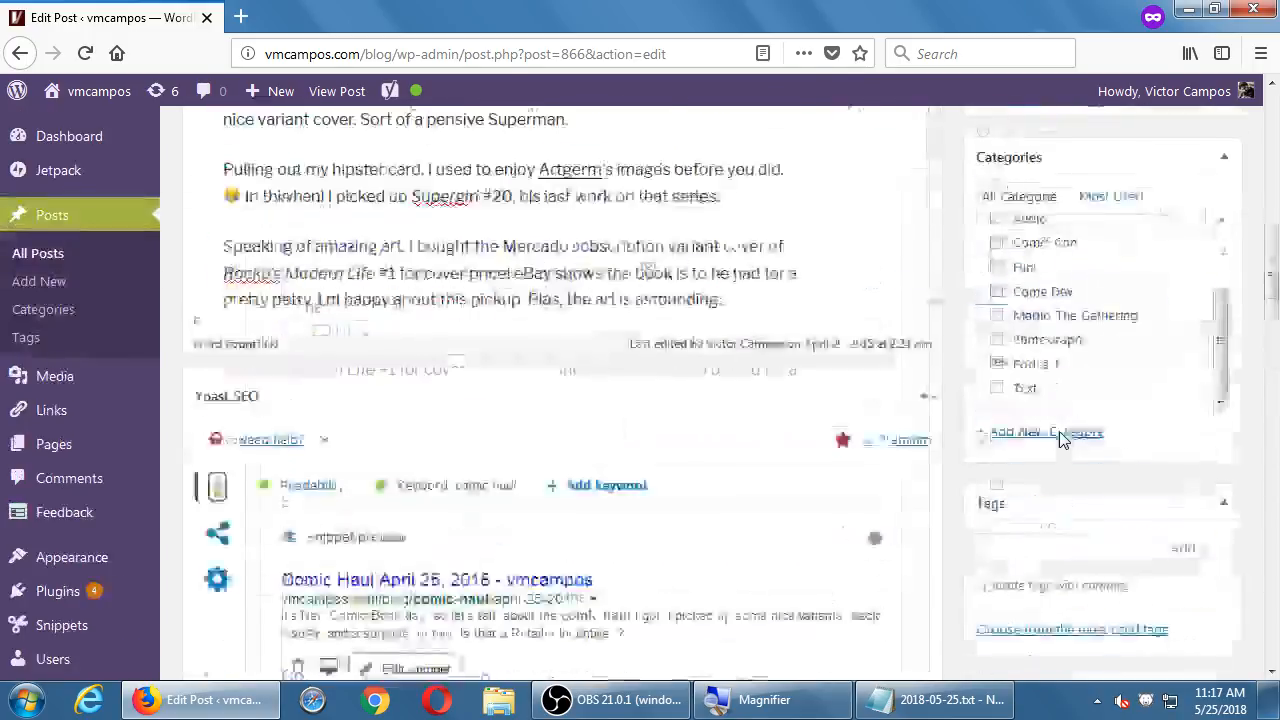
pyautogui.scroll(3)
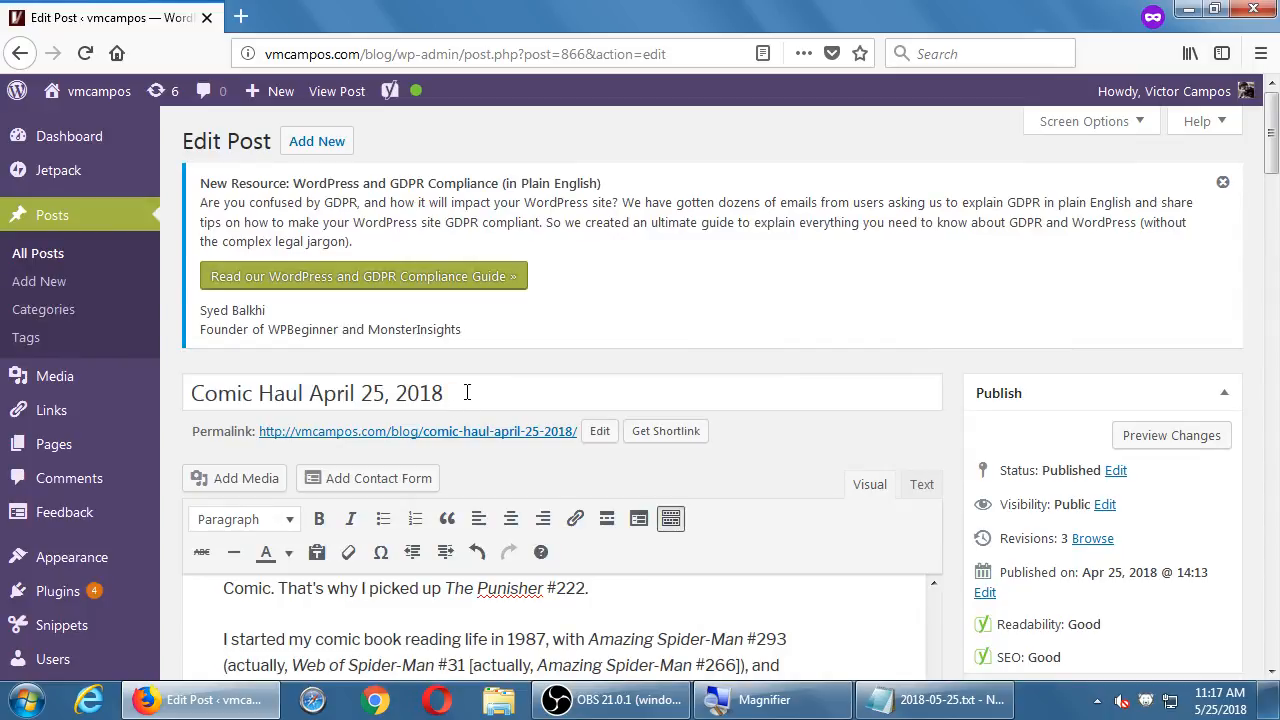
pyautogui.doubleClick(222, 392)
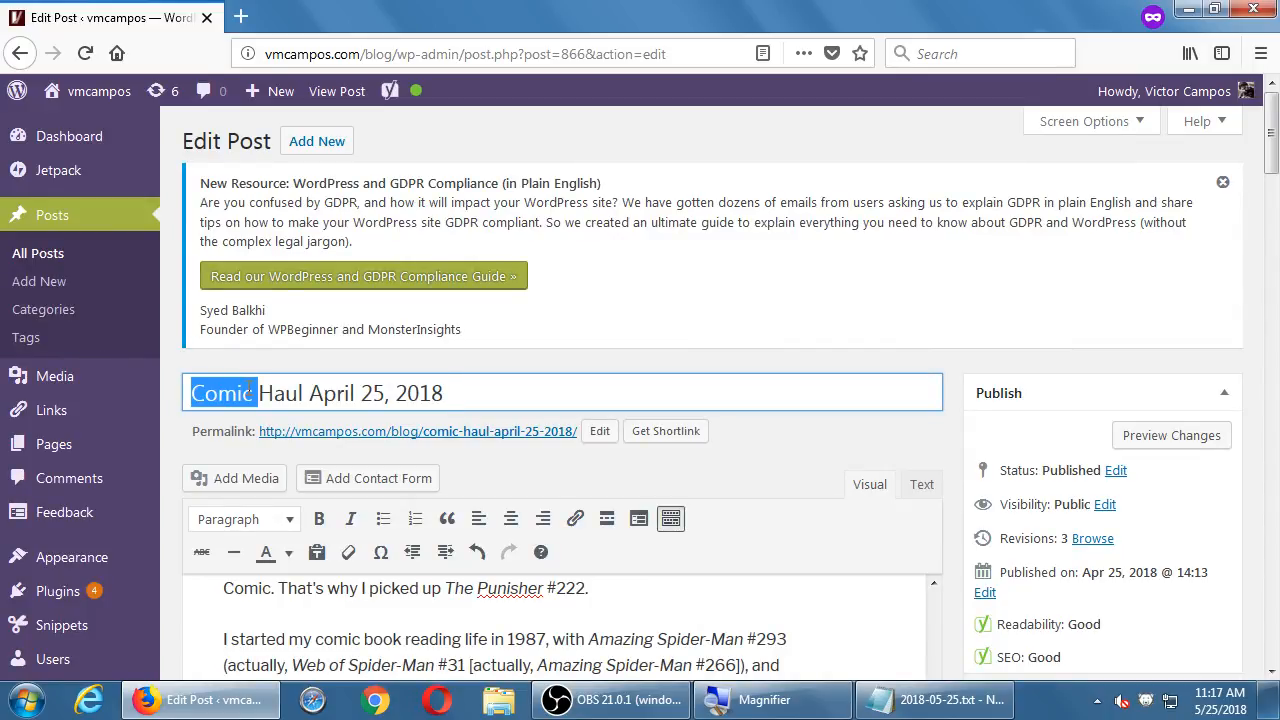
pyautogui.scroll(-3)
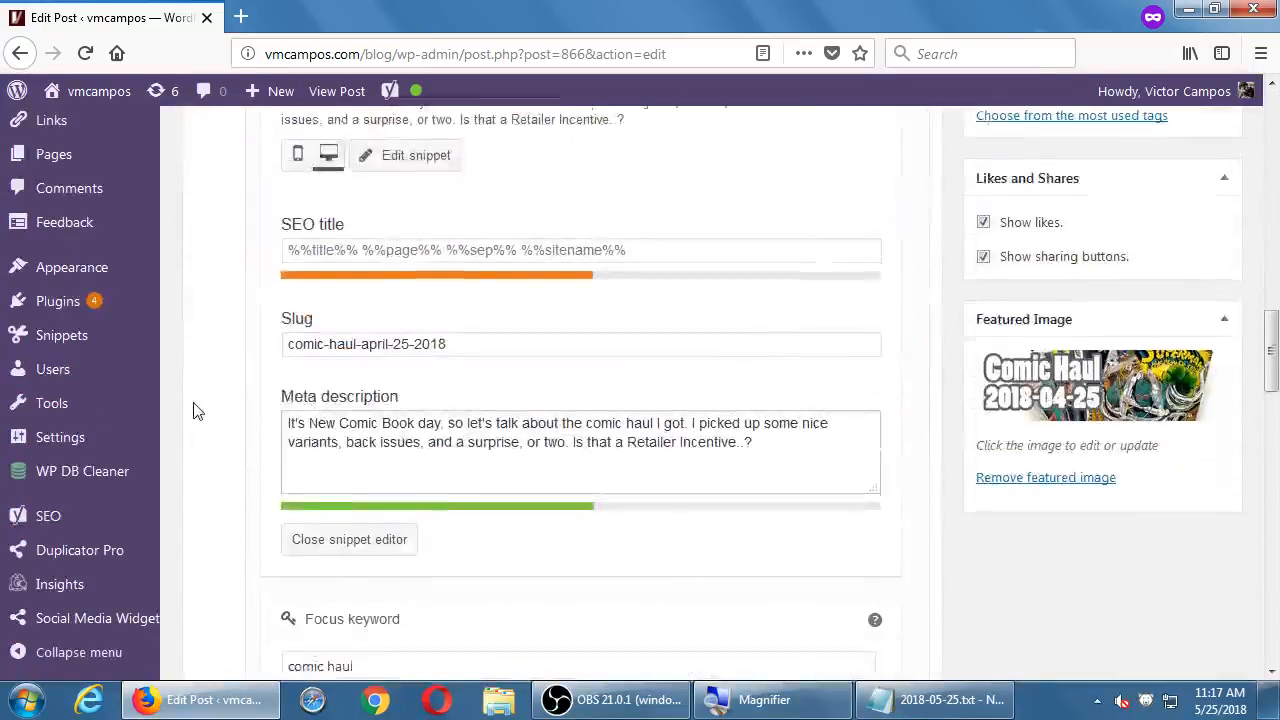
pyautogui.scroll(-3)
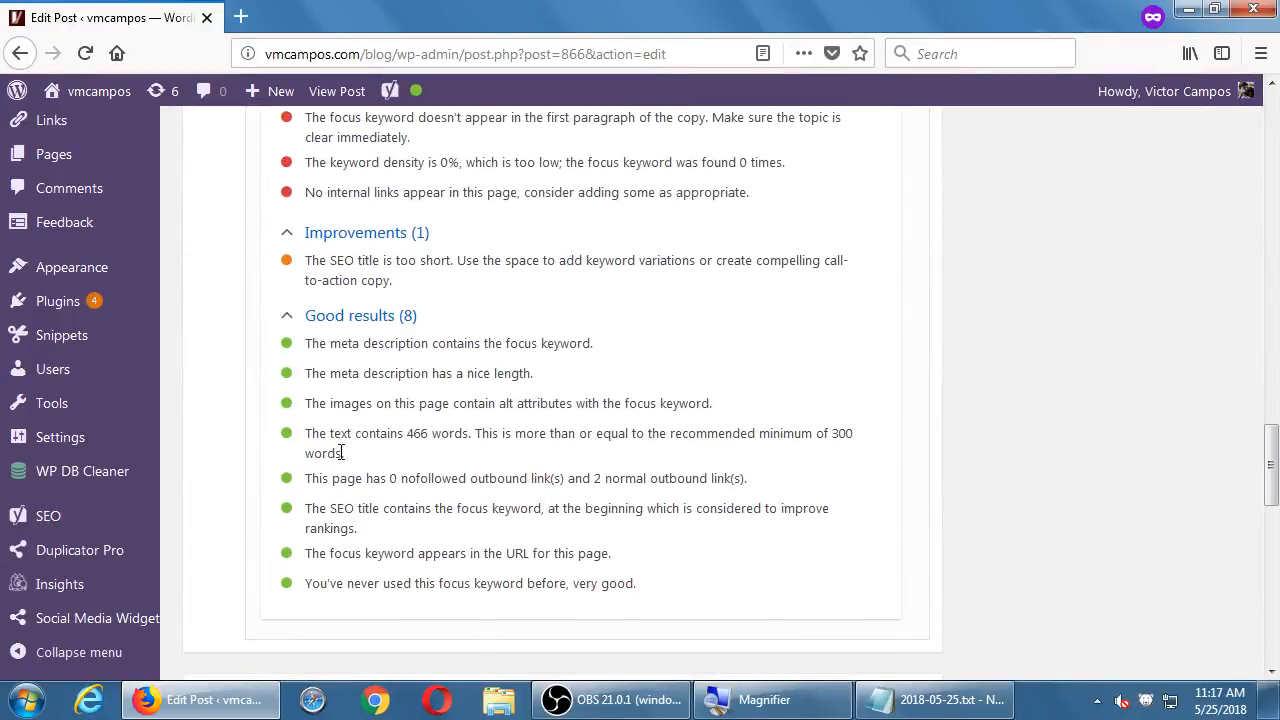
pyautogui.moveTo(848, 440)
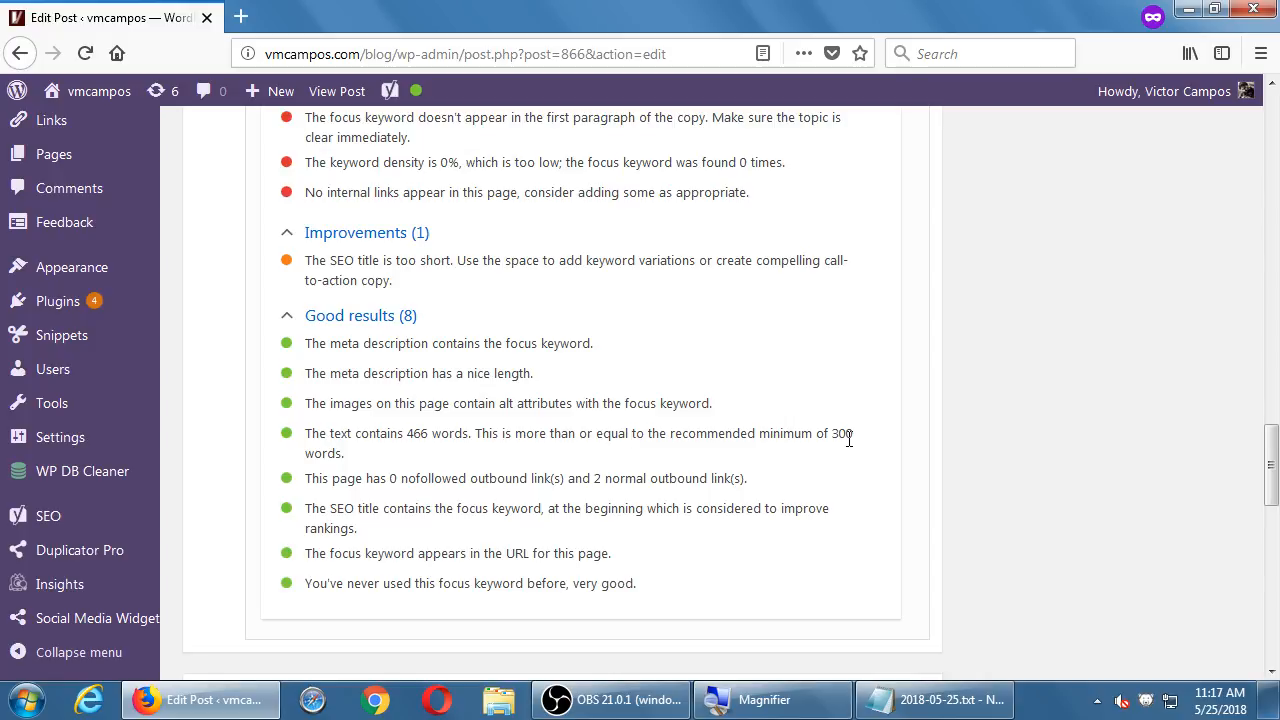
pyautogui.moveTo(398, 428)
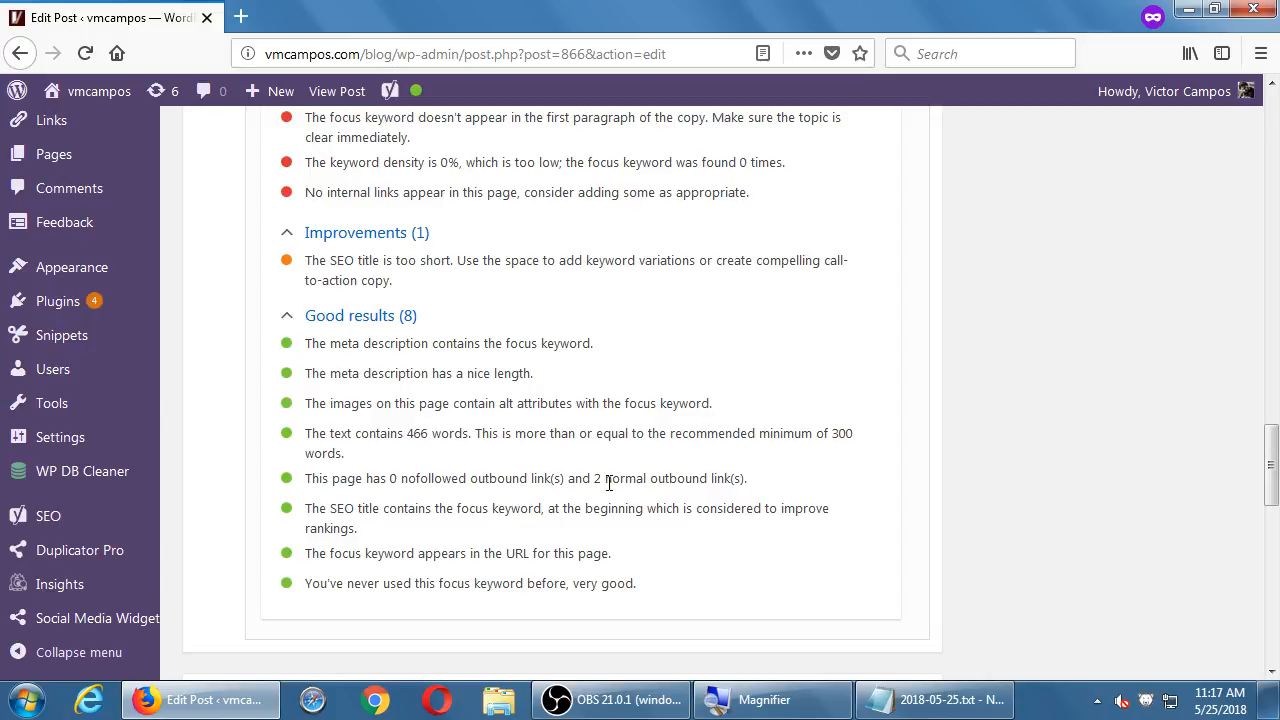
pyautogui.moveTo(612, 480)
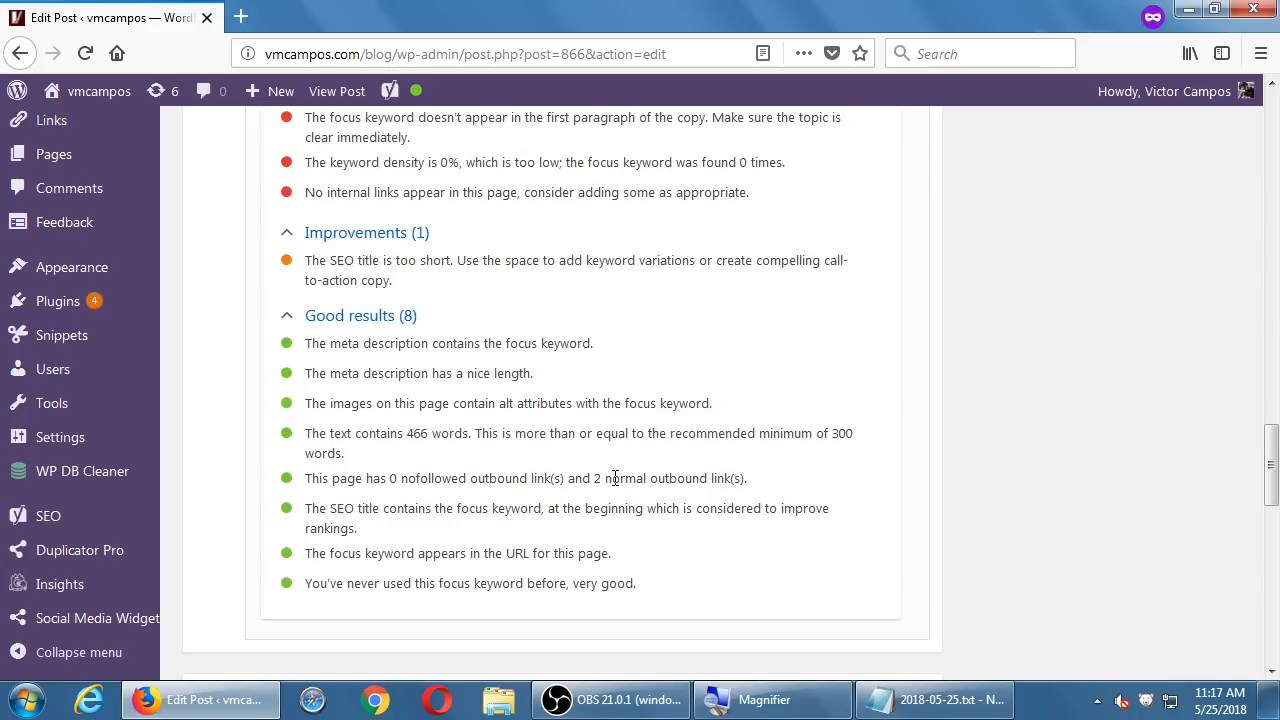
pyautogui.moveTo(952, 468)
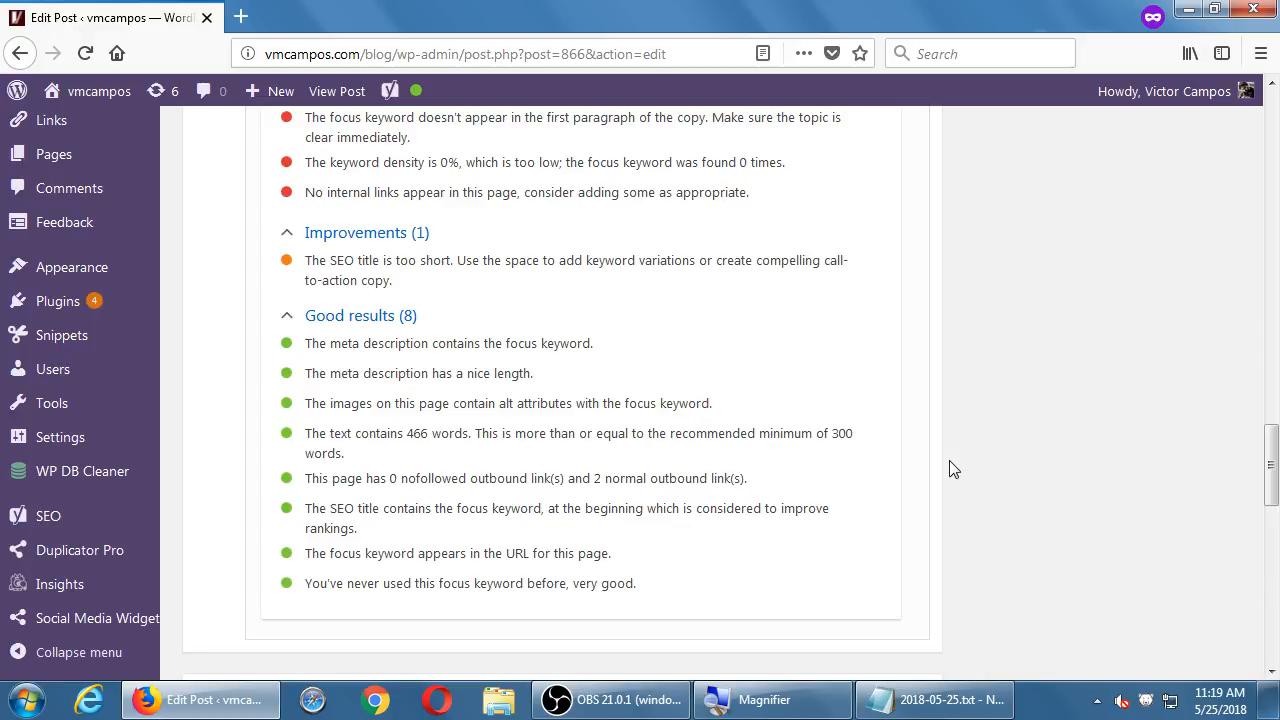
pyautogui.moveTo(940, 496)
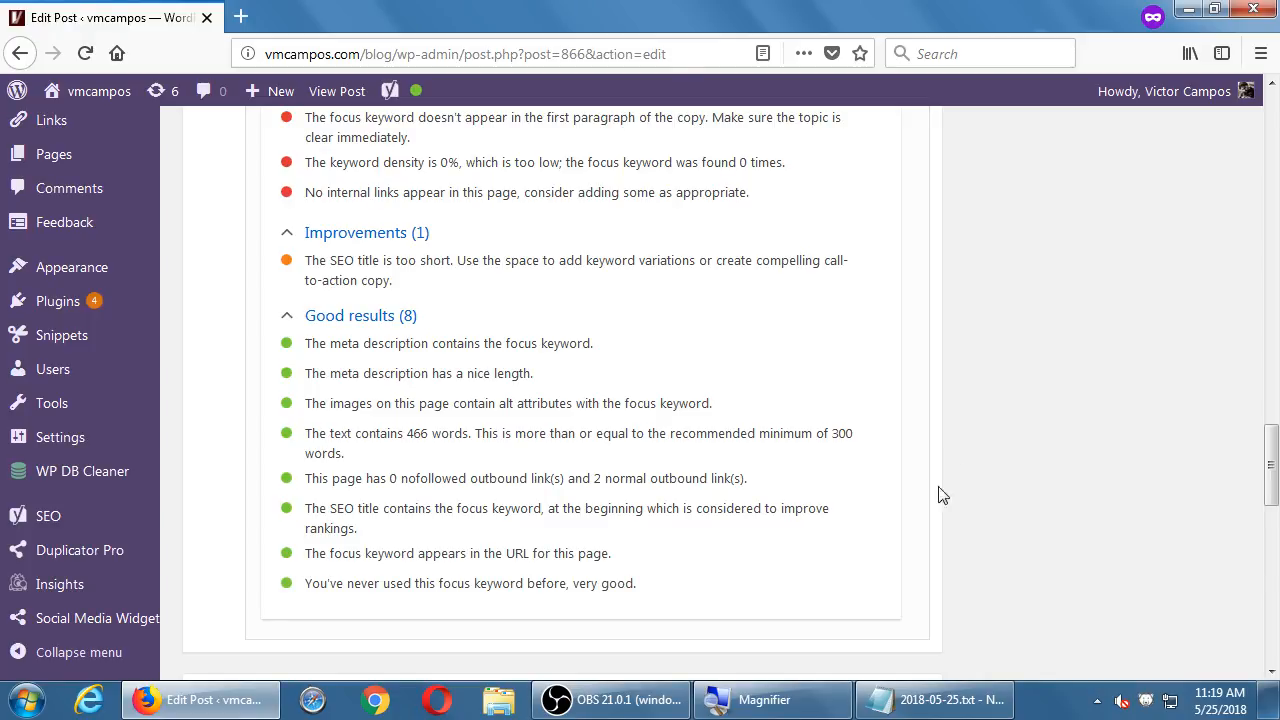
pyautogui.scroll(-3)
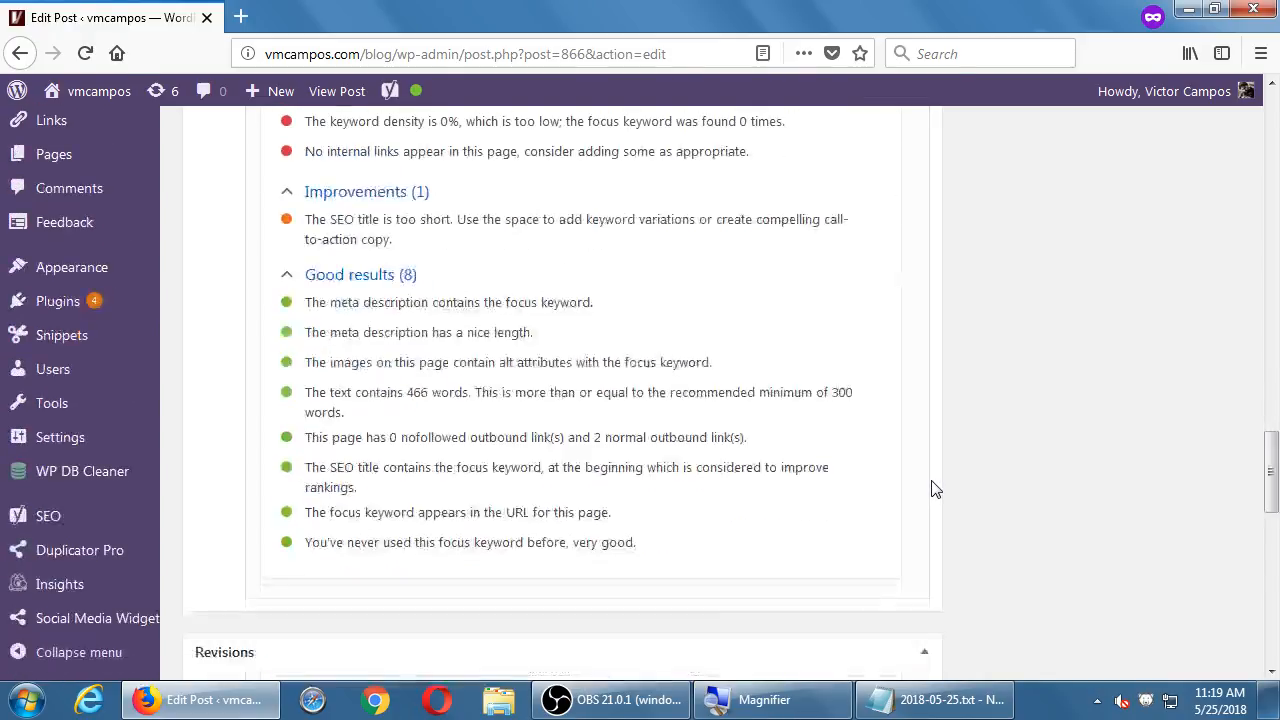
pyautogui.scroll(-3)
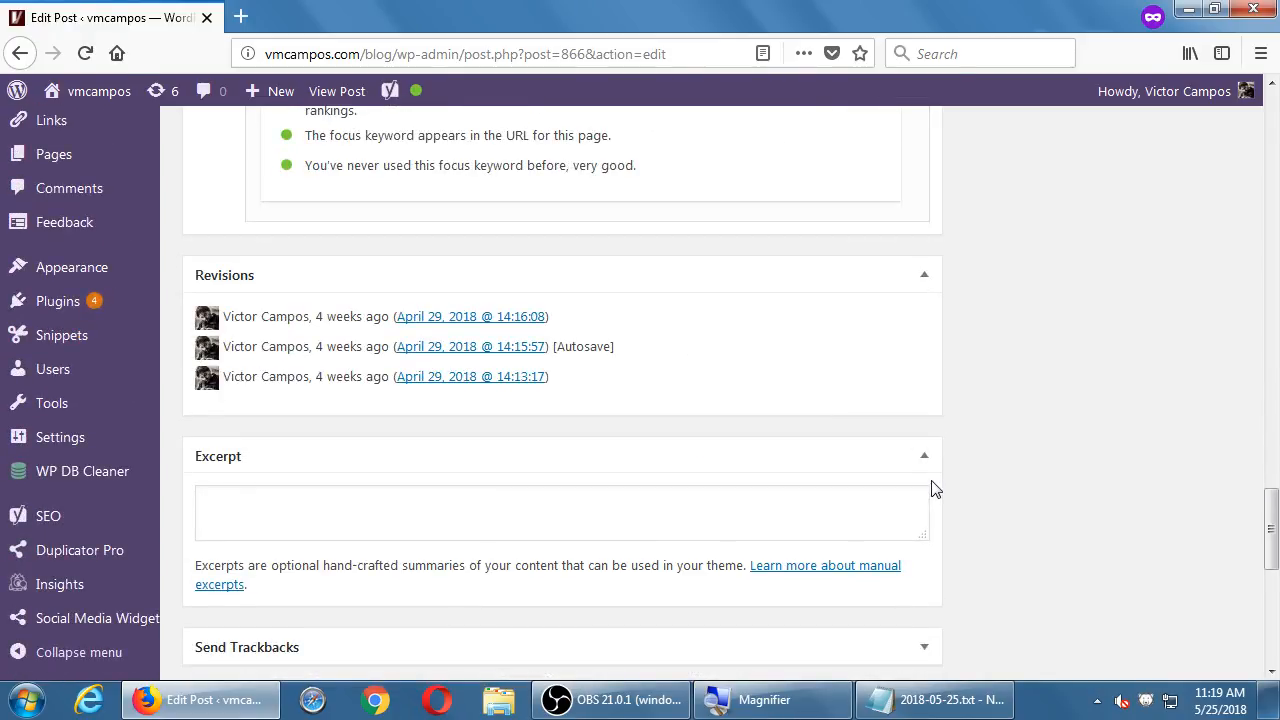
pyautogui.scroll(3)
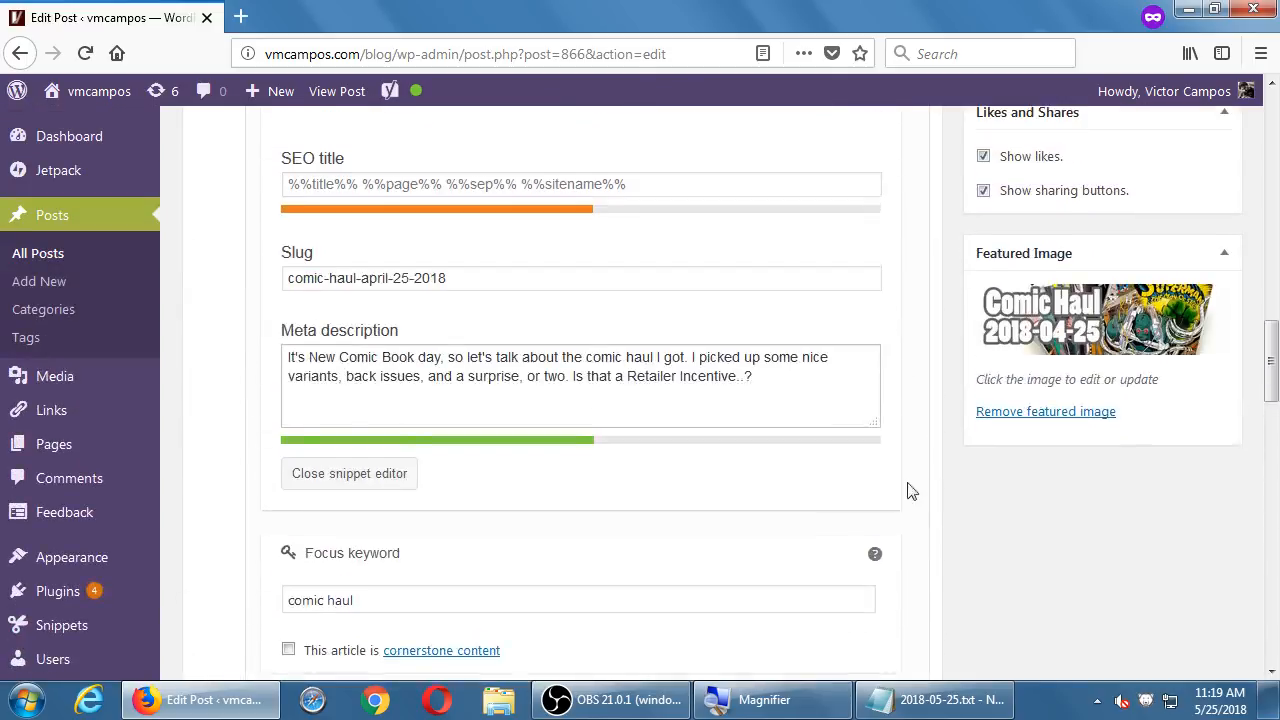
pyautogui.moveTo(52, 410)
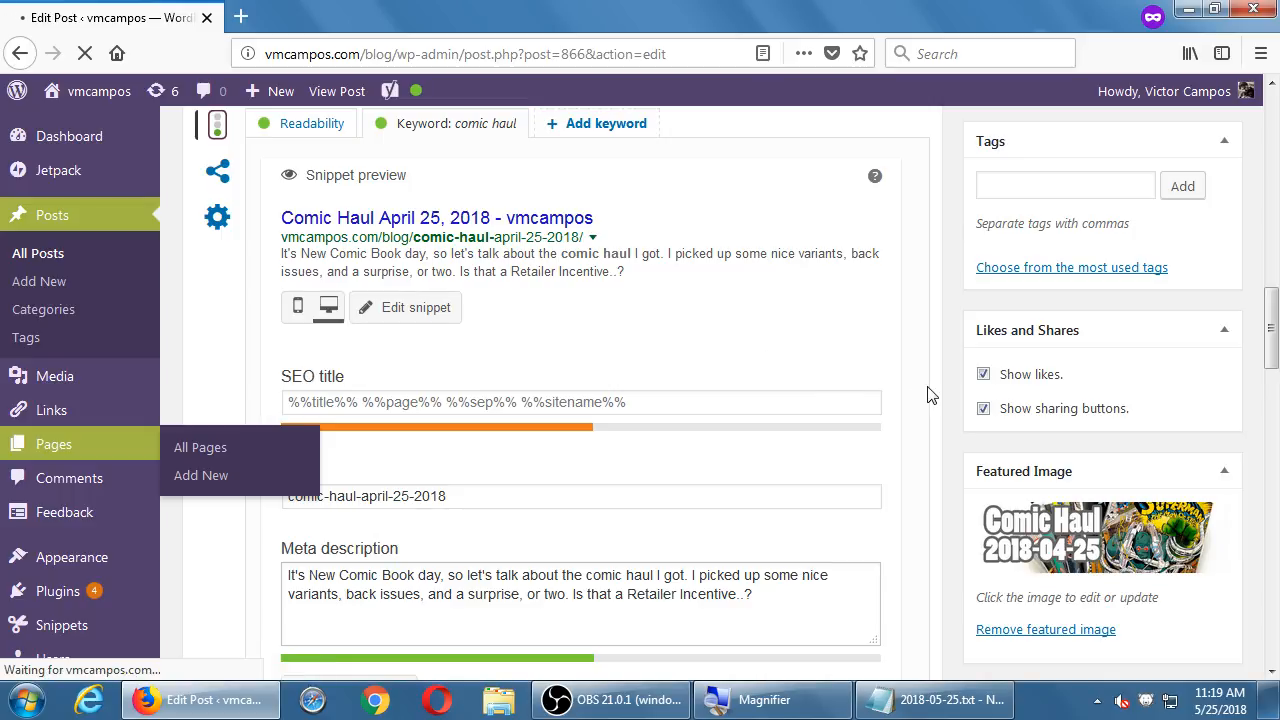
# - Show Pages > All Pages, listing the published About vmcampos page
pyautogui.click(200, 448)
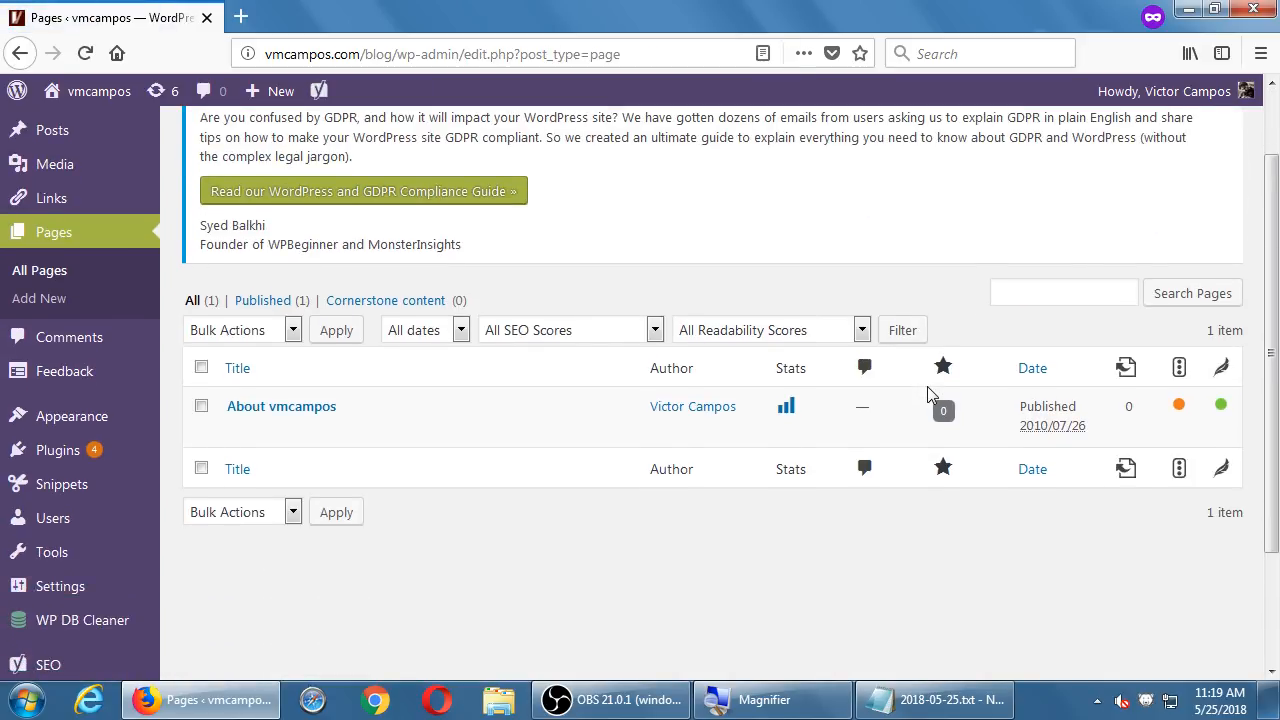
pyautogui.moveTo(1004, 532)
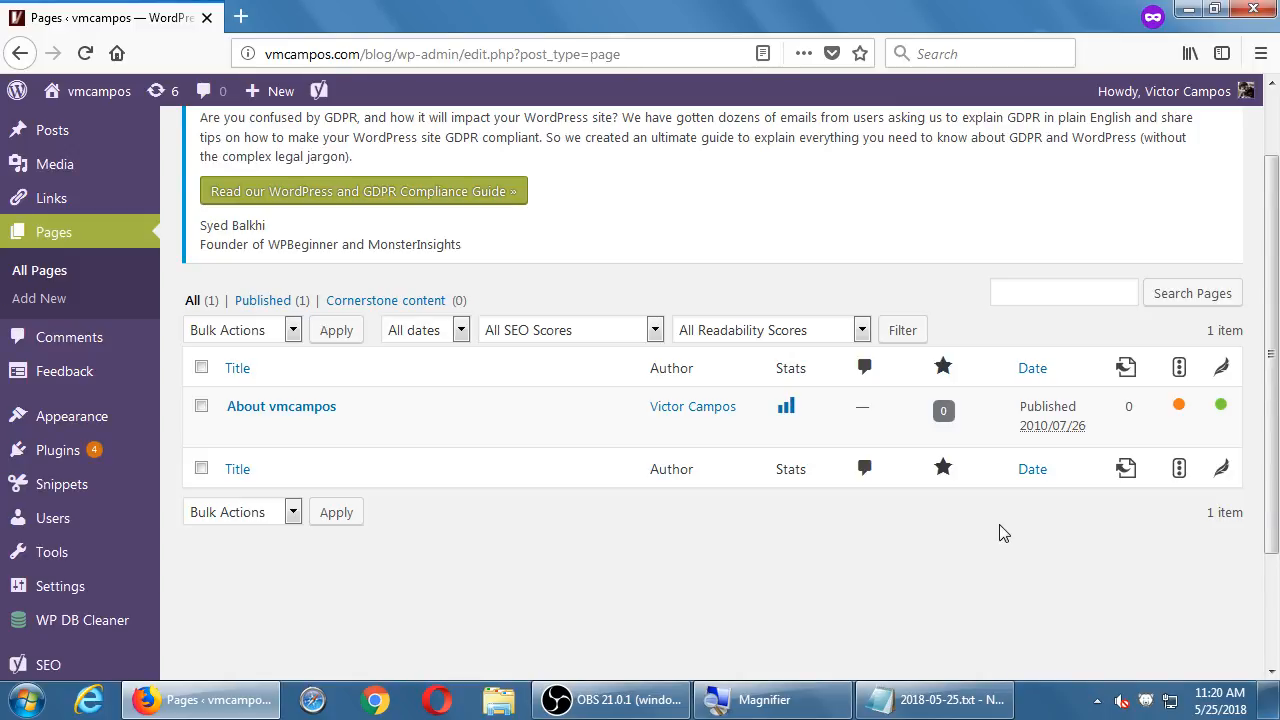
pyautogui.moveTo(256, 420)
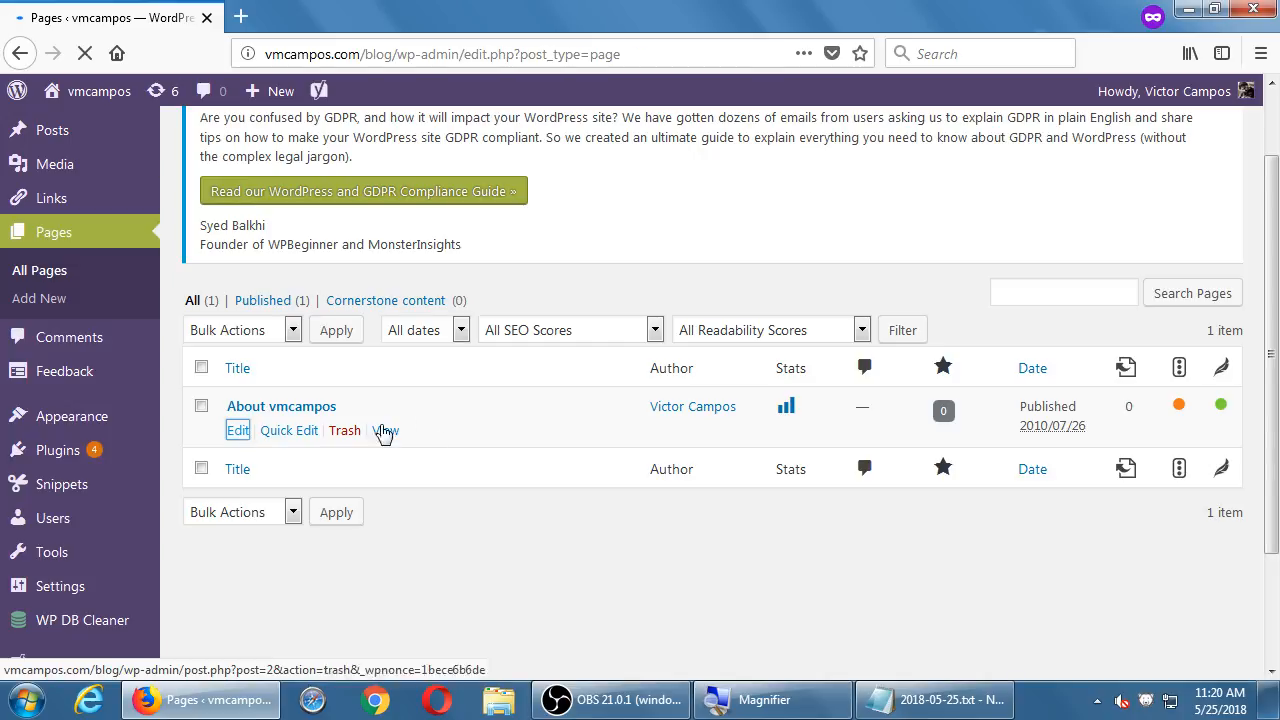
# - Edit the About vmcampos page and review its Yoast analysis, picking out the H2 subheading tip
pyautogui.click(236, 430)
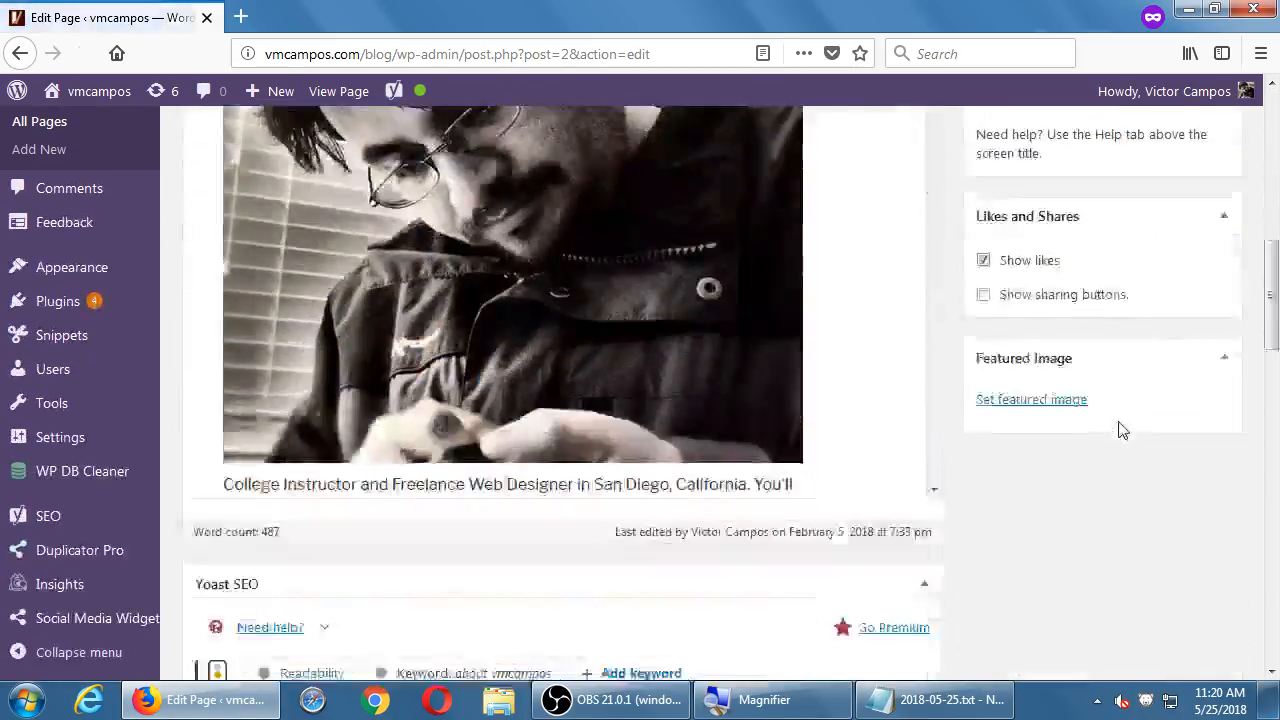
pyautogui.scroll(-3)
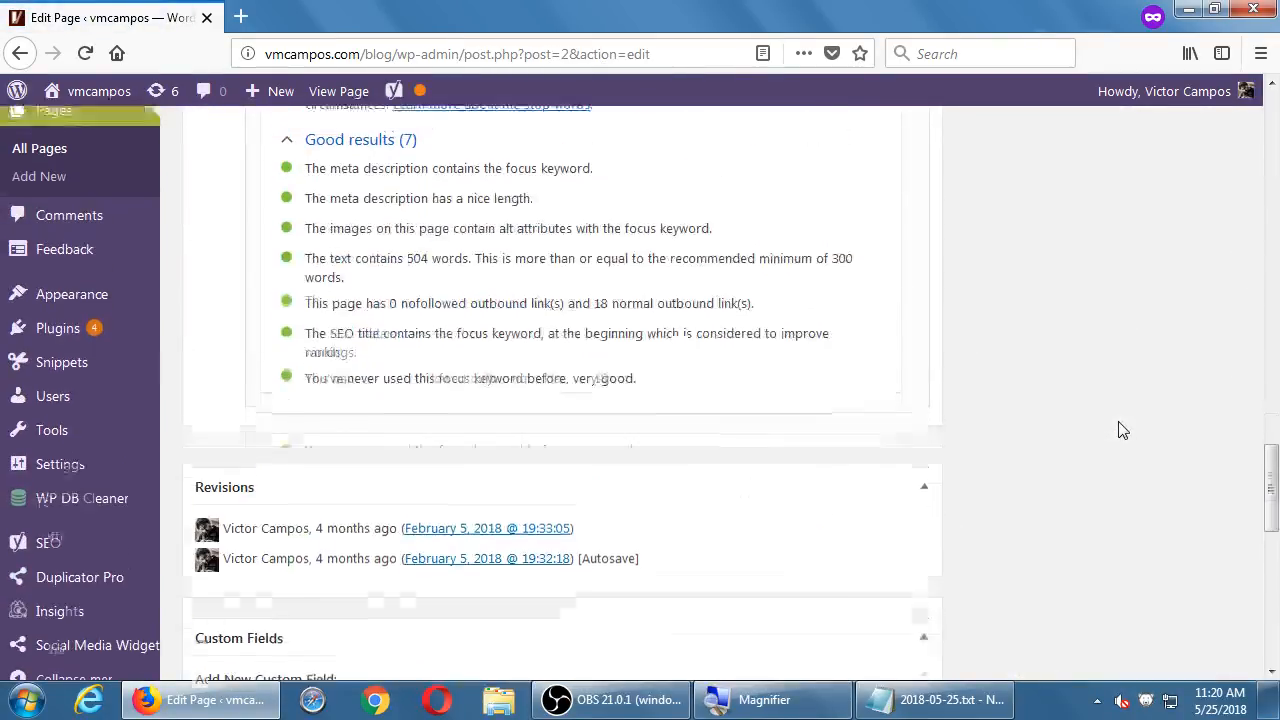
pyautogui.scroll(3)
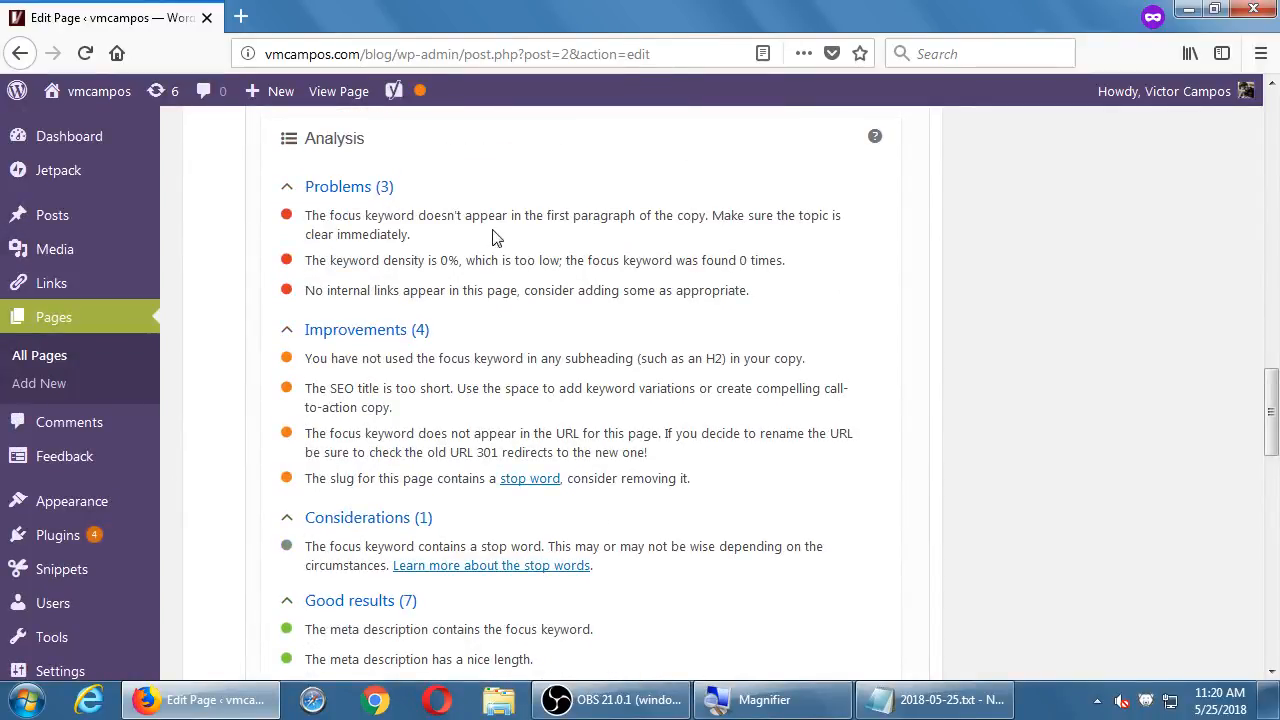
pyautogui.moveTo(484, 252)
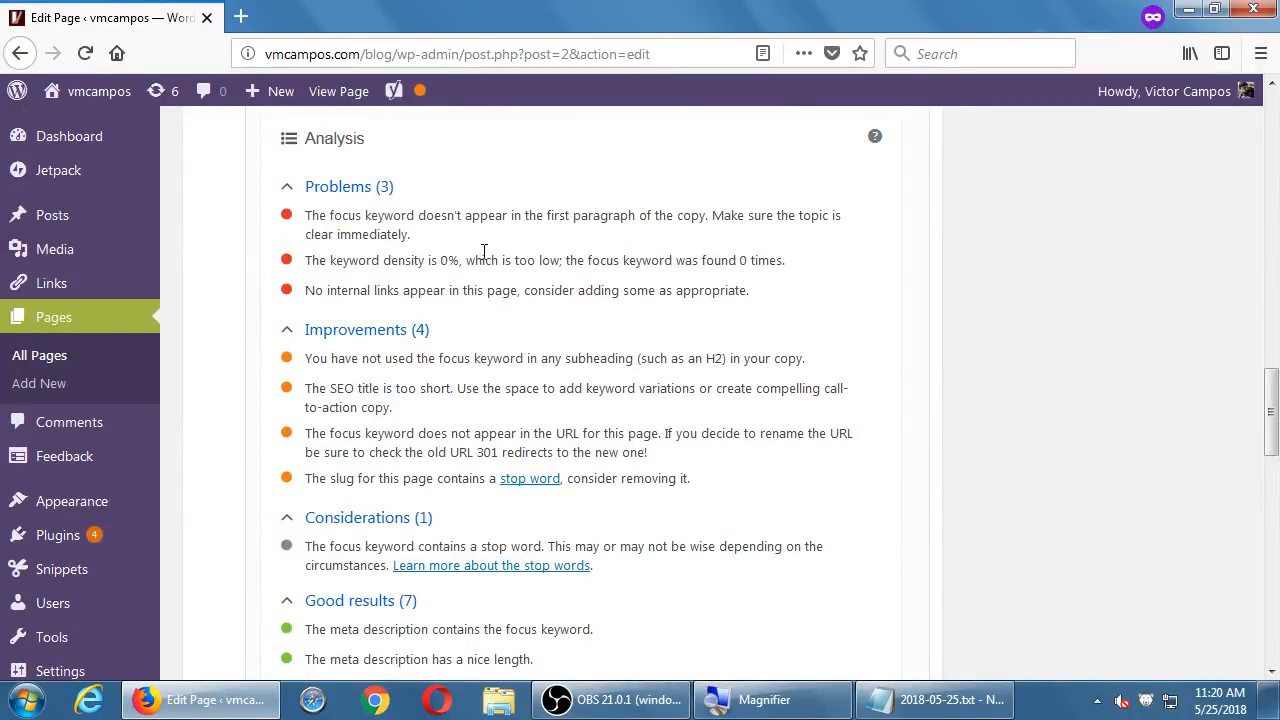
pyautogui.moveTo(416, 280)
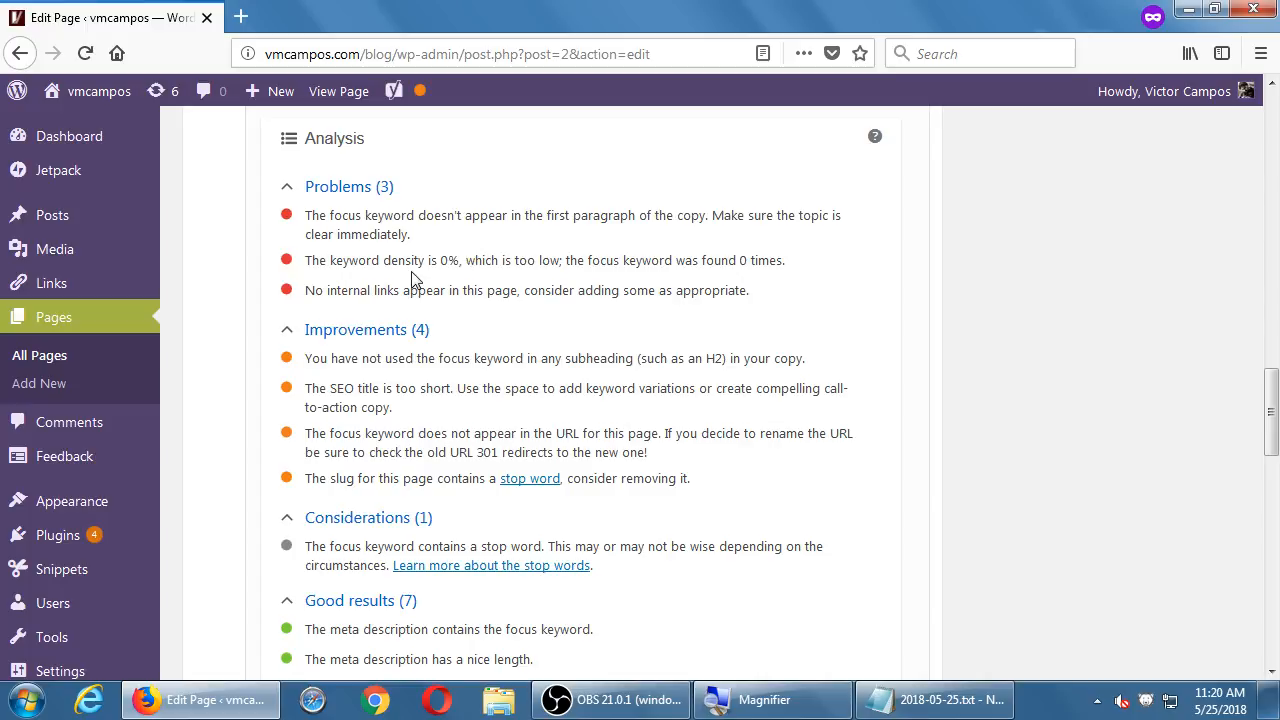
pyautogui.moveTo(420, 364)
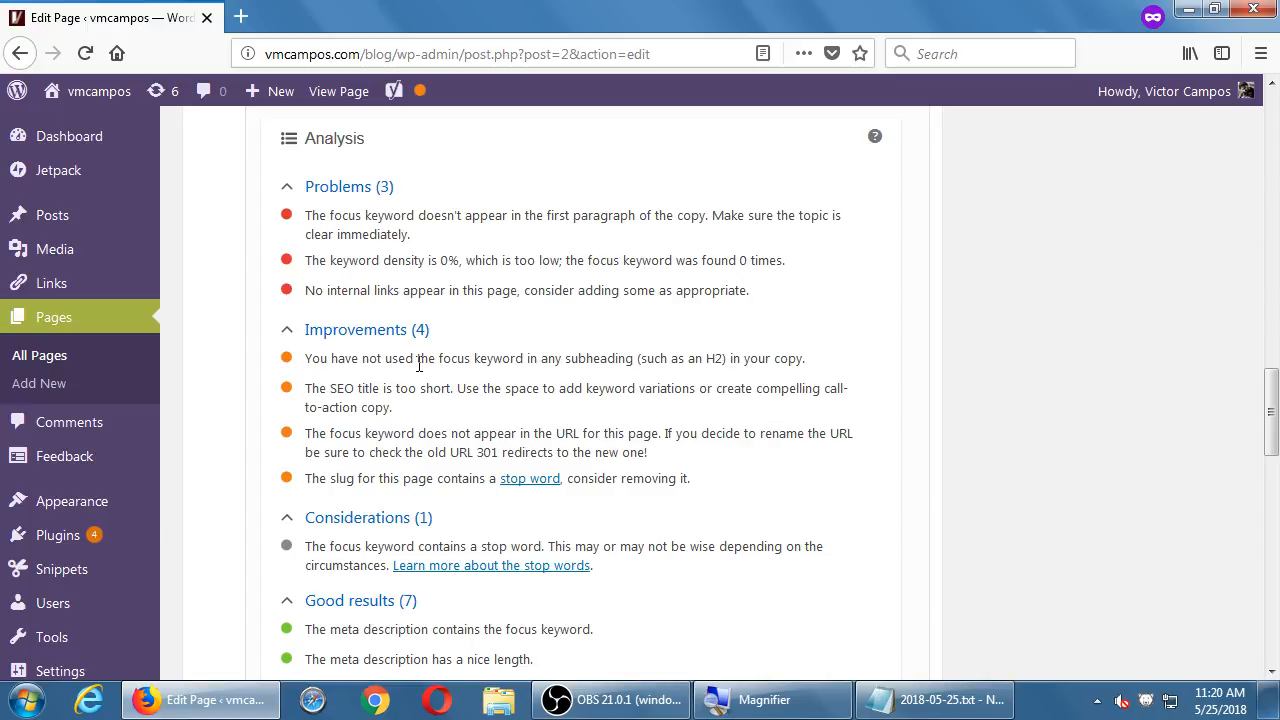
pyautogui.moveTo(718, 358)
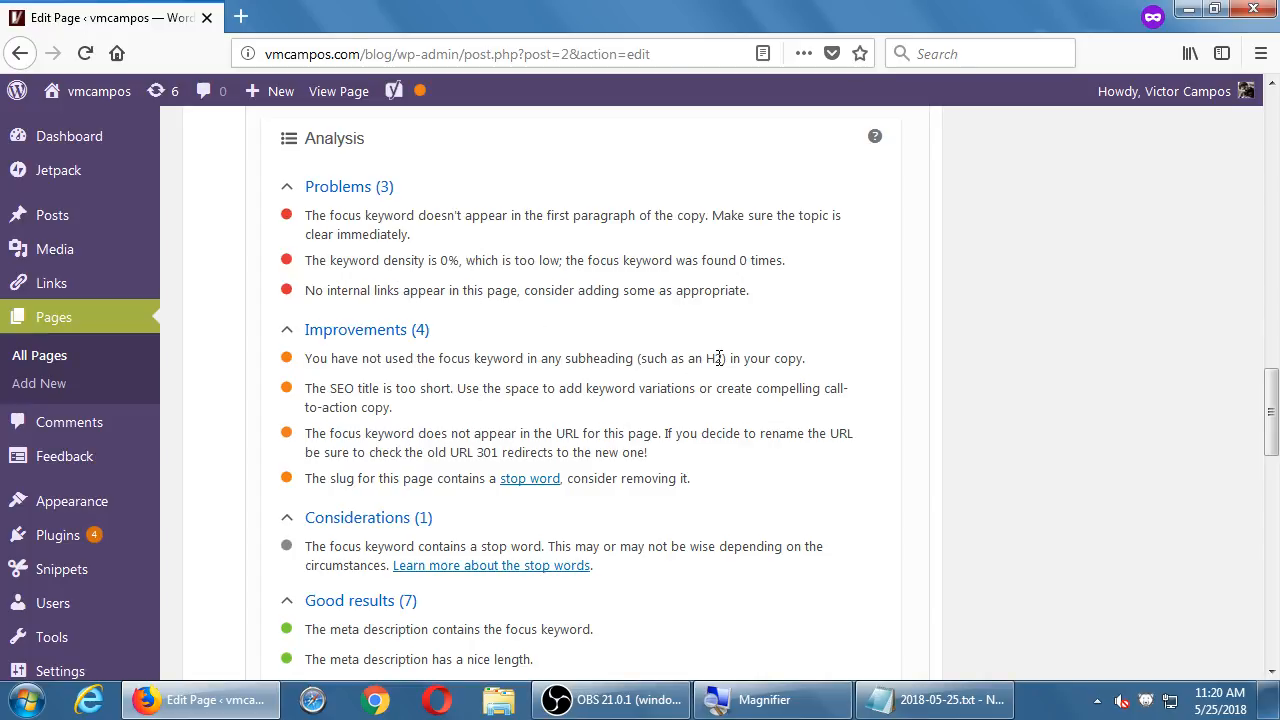
pyautogui.doubleClick(714, 358)
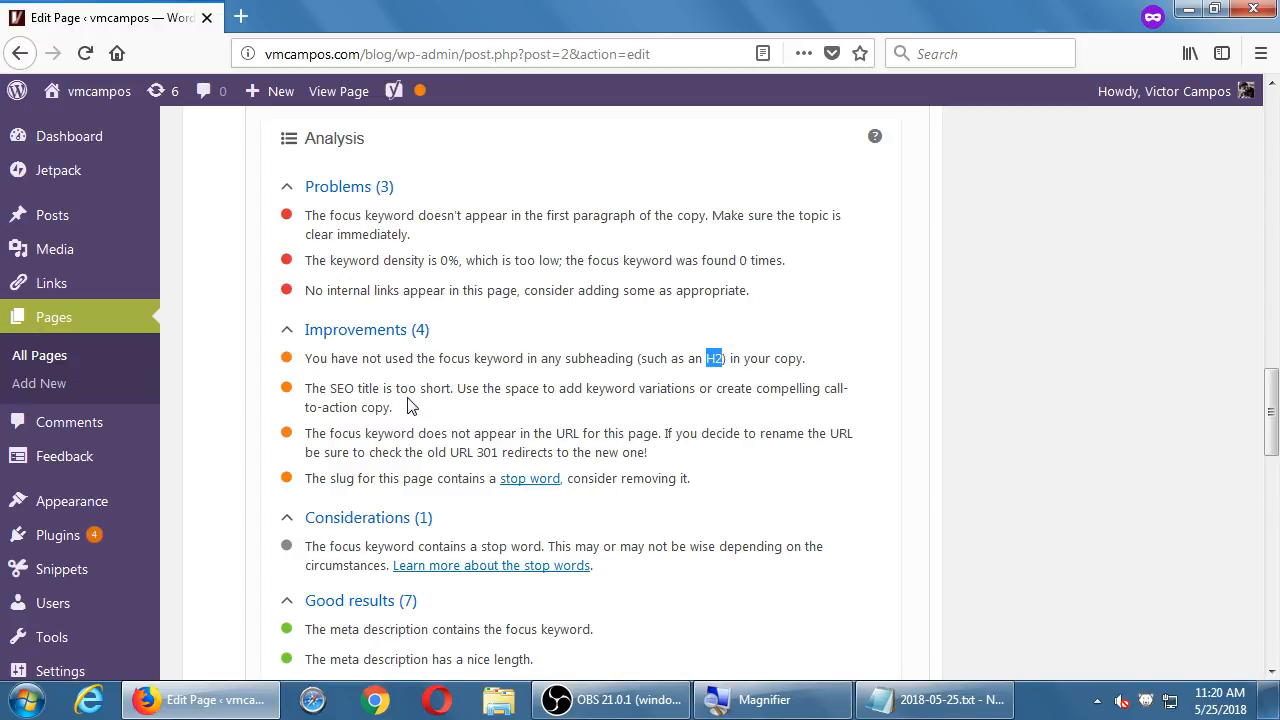
# - Scroll through the remaining analysis results, then bring the Notepad plugin notes back up
pyautogui.scroll(-3)
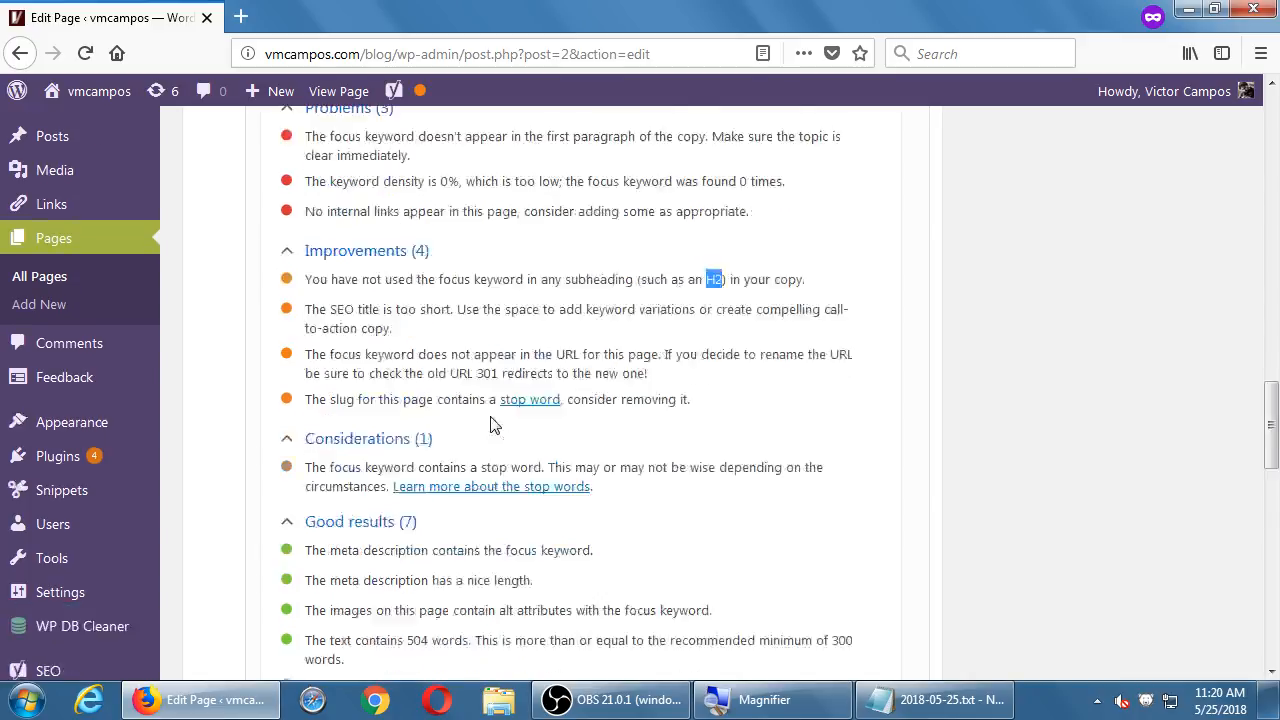
pyautogui.scroll(-3)
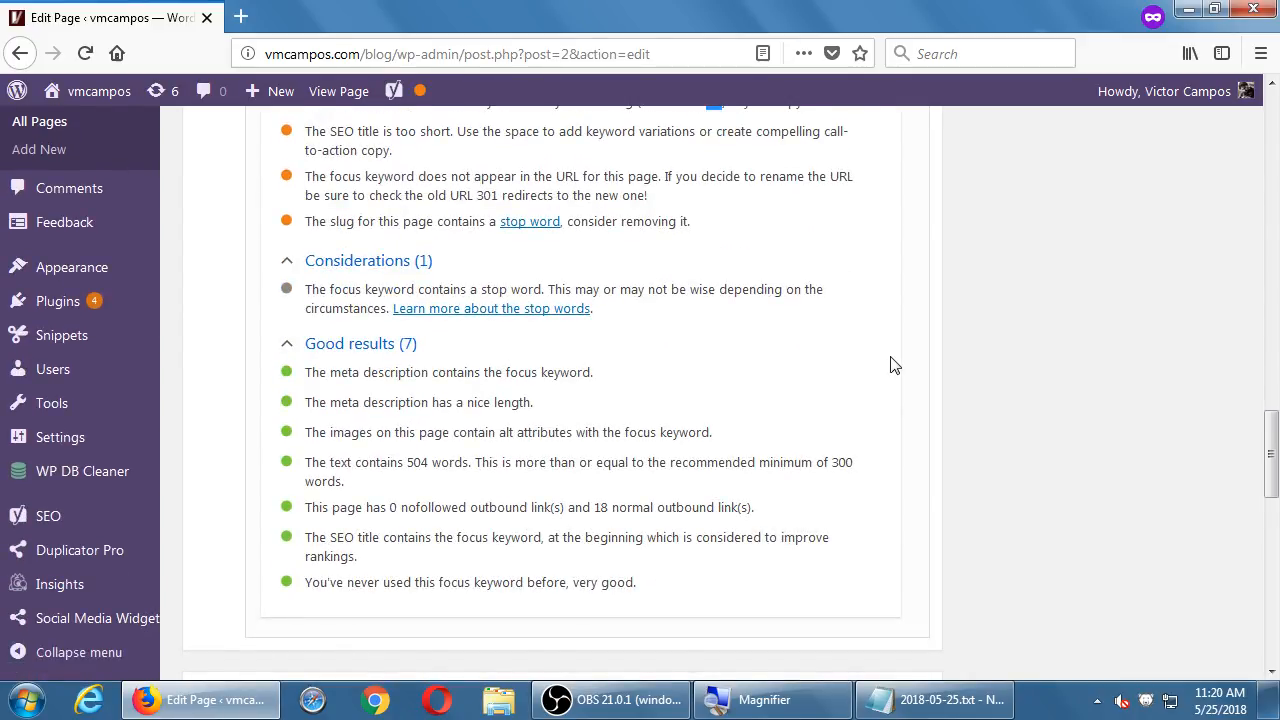
pyautogui.click(394, 92)
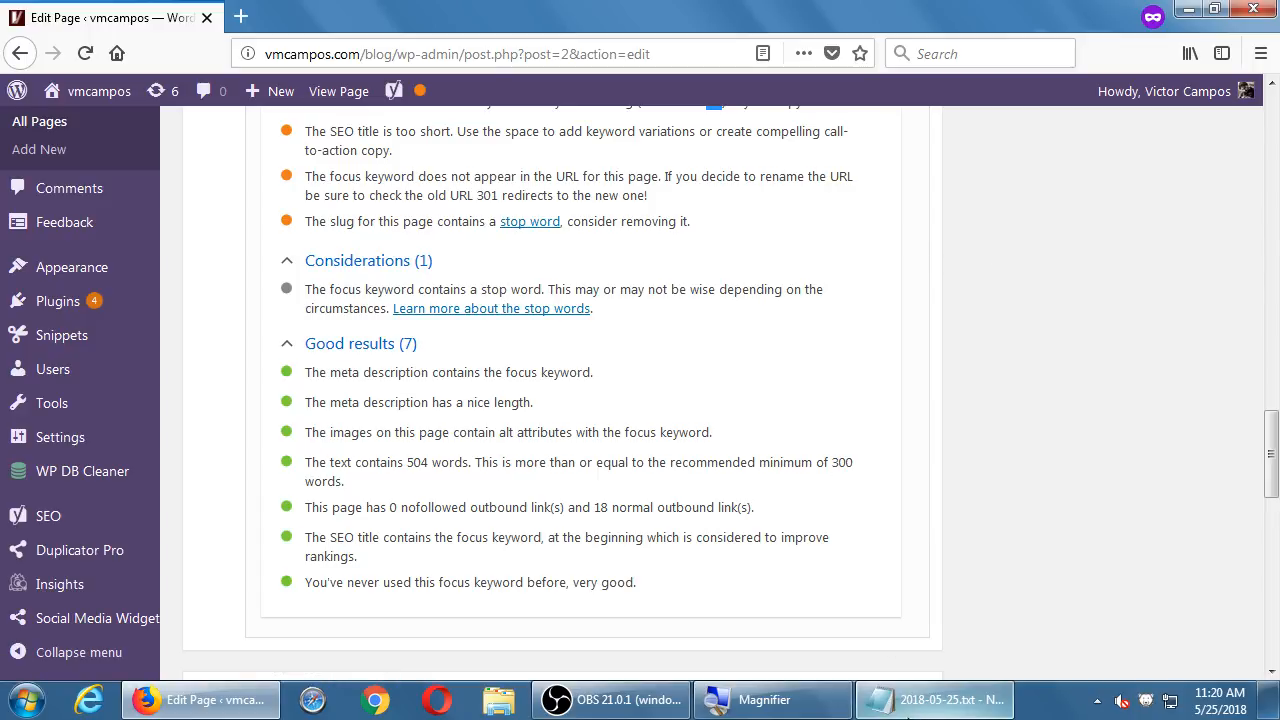
pyautogui.click(948, 700)
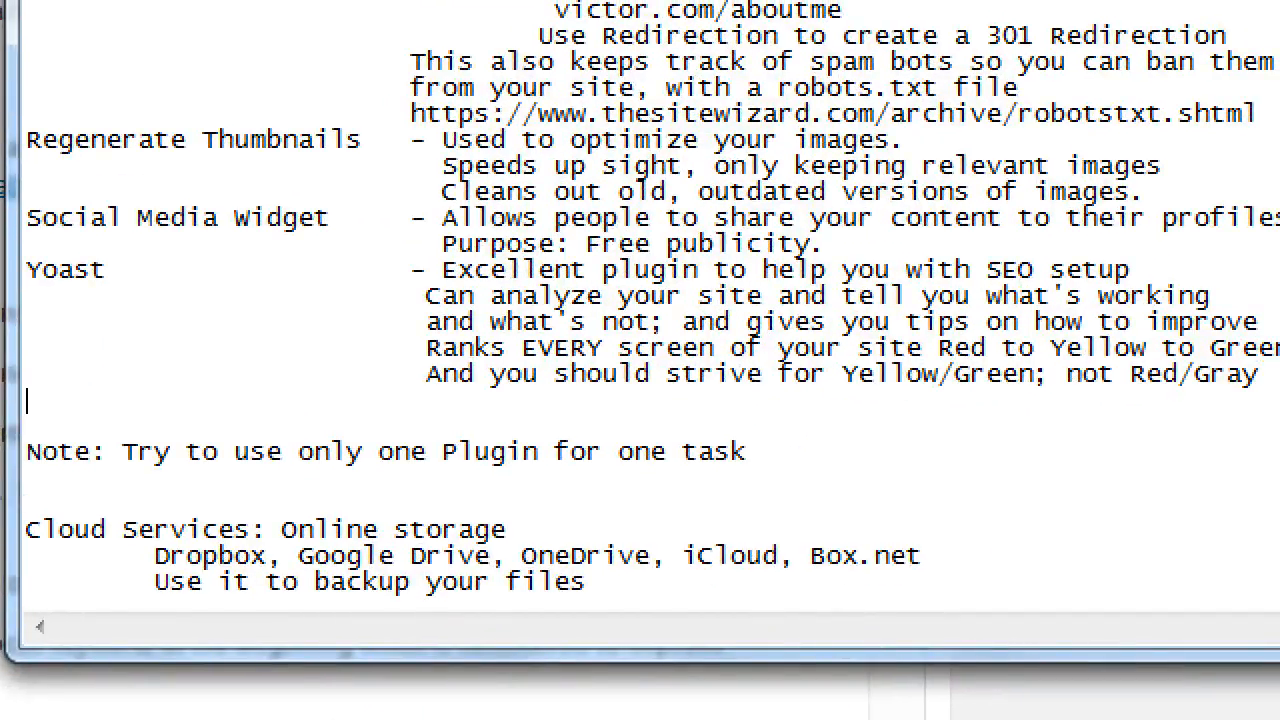
# - Under Yoast, note 'Yes, it's a lot of work! You have to figure out'
pyautogui.write('Yes')
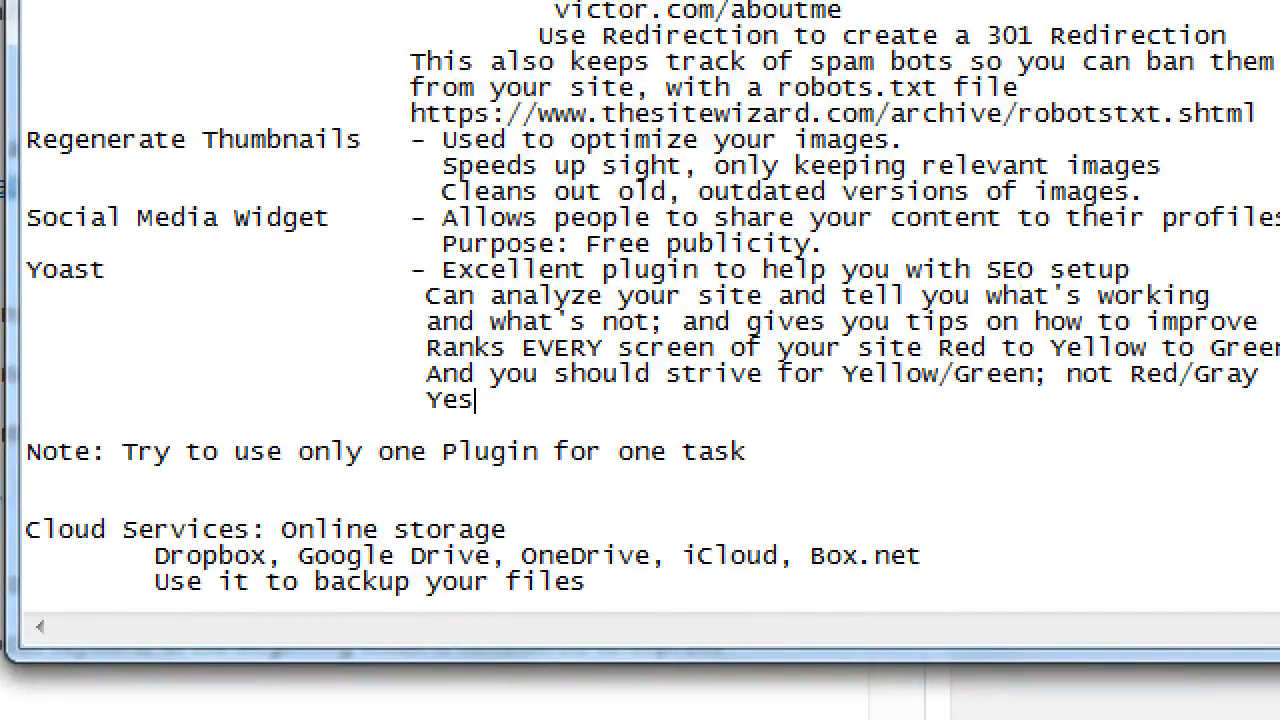
pyautogui.write(", it's a lot of wo")
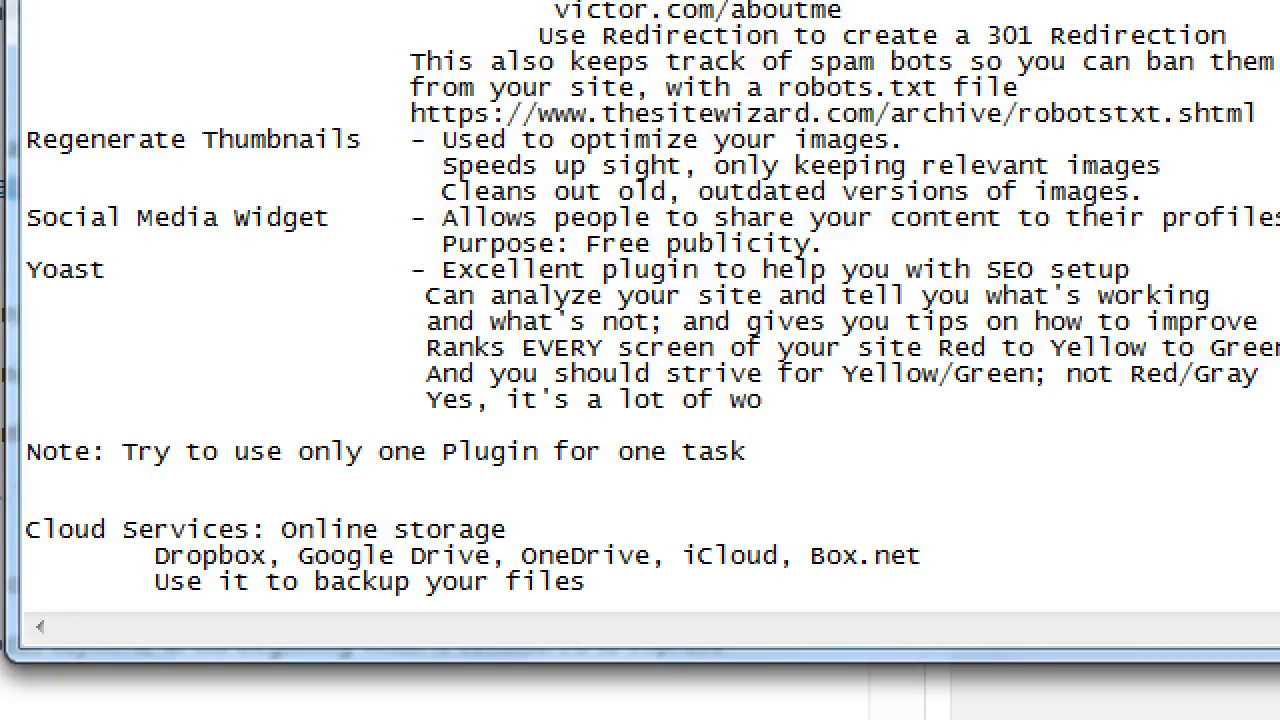
pyautogui.write('rk! You have to')
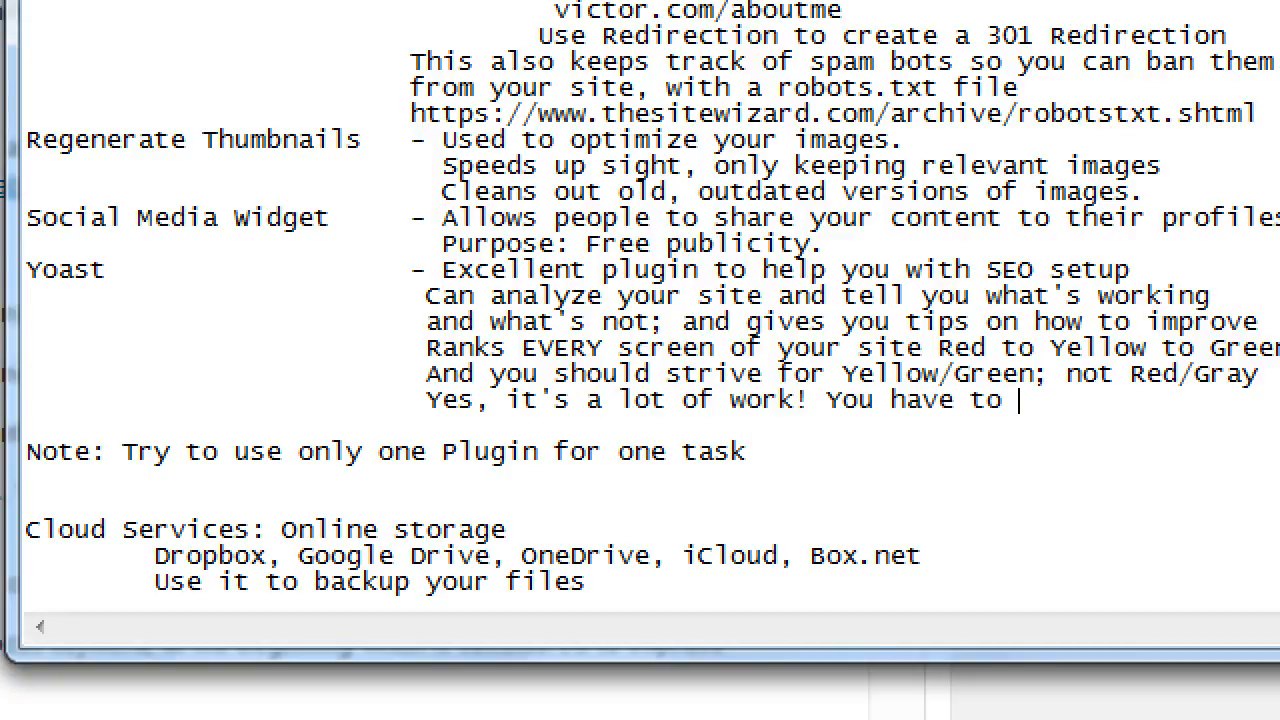
pyautogui.write('figre out')
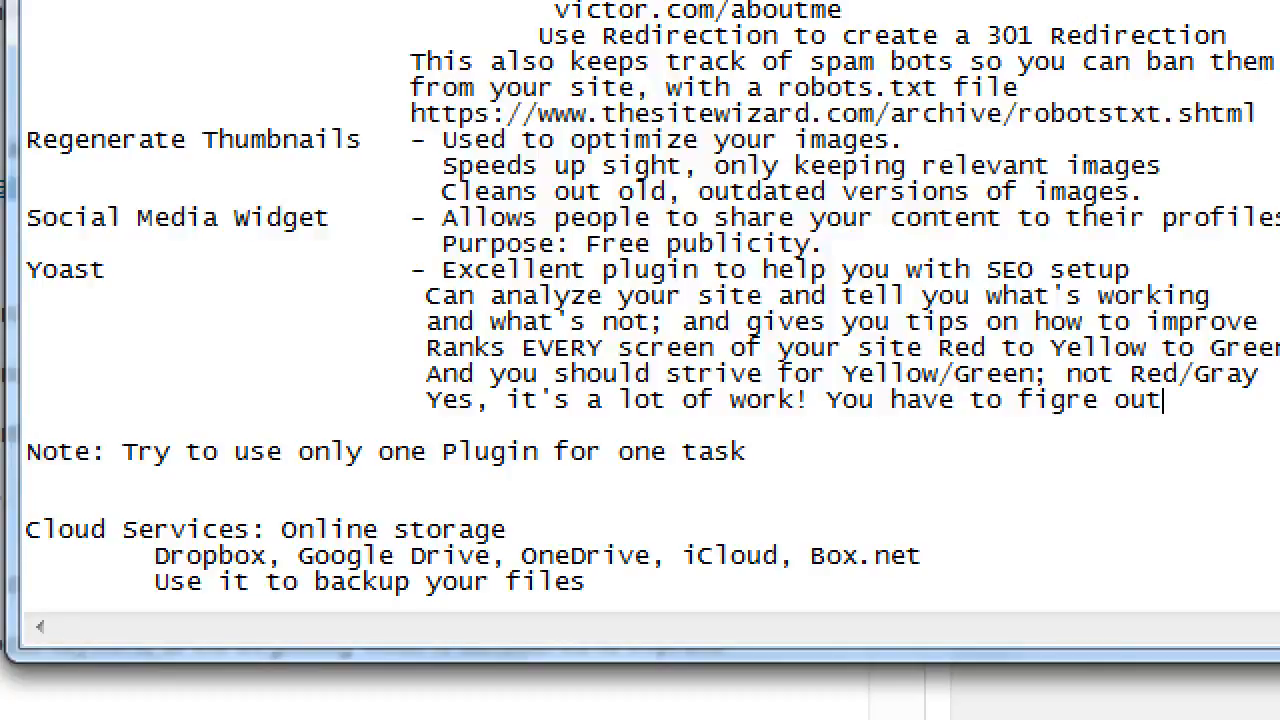
pyautogui.write('u')
pyautogui.write('Ke')
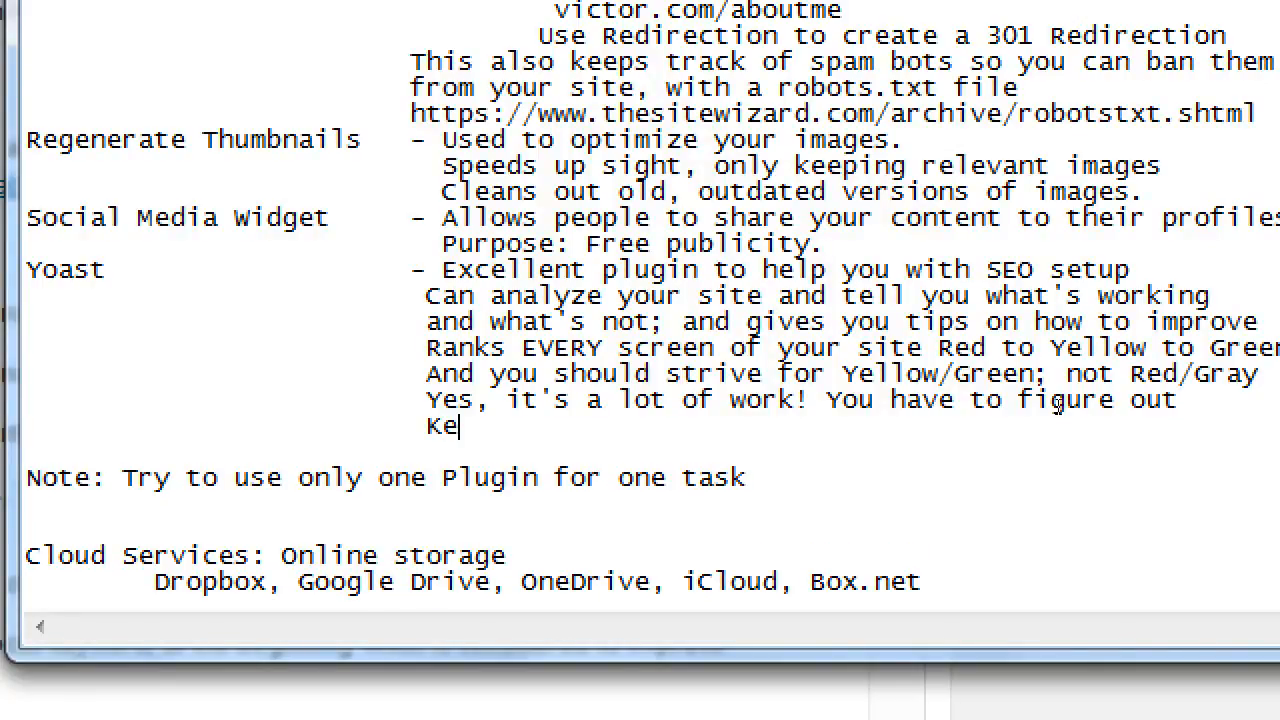
# - Finish with 'keywords, and add them to your site, page by page.' and return to WordPress
pyautogui.write('ywords, and add the')
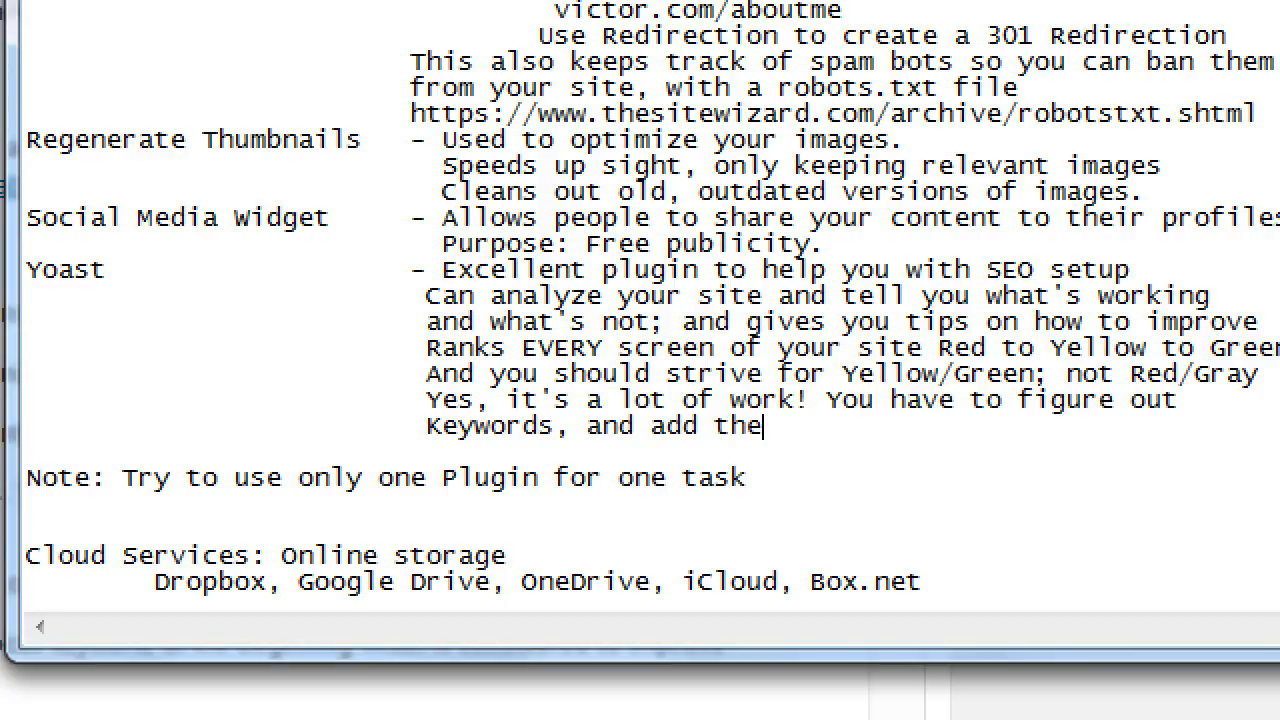
pyautogui.write('m to your site')
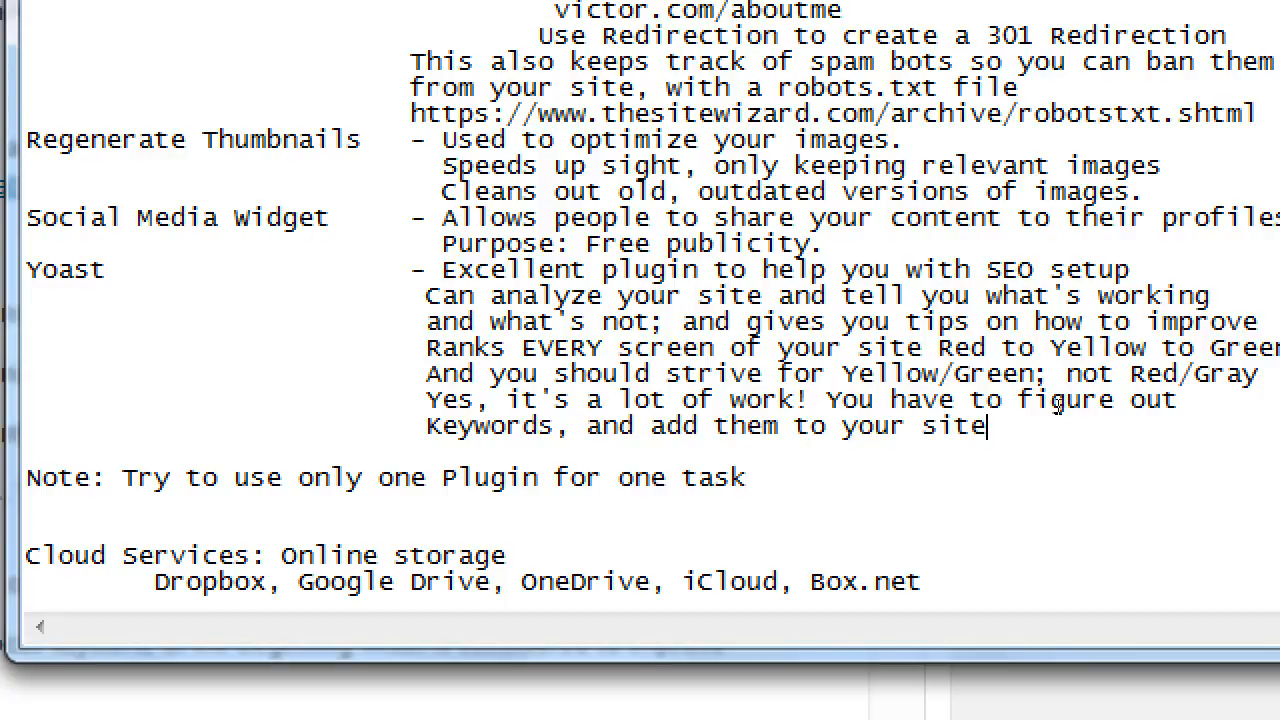
pyautogui.write(', page')
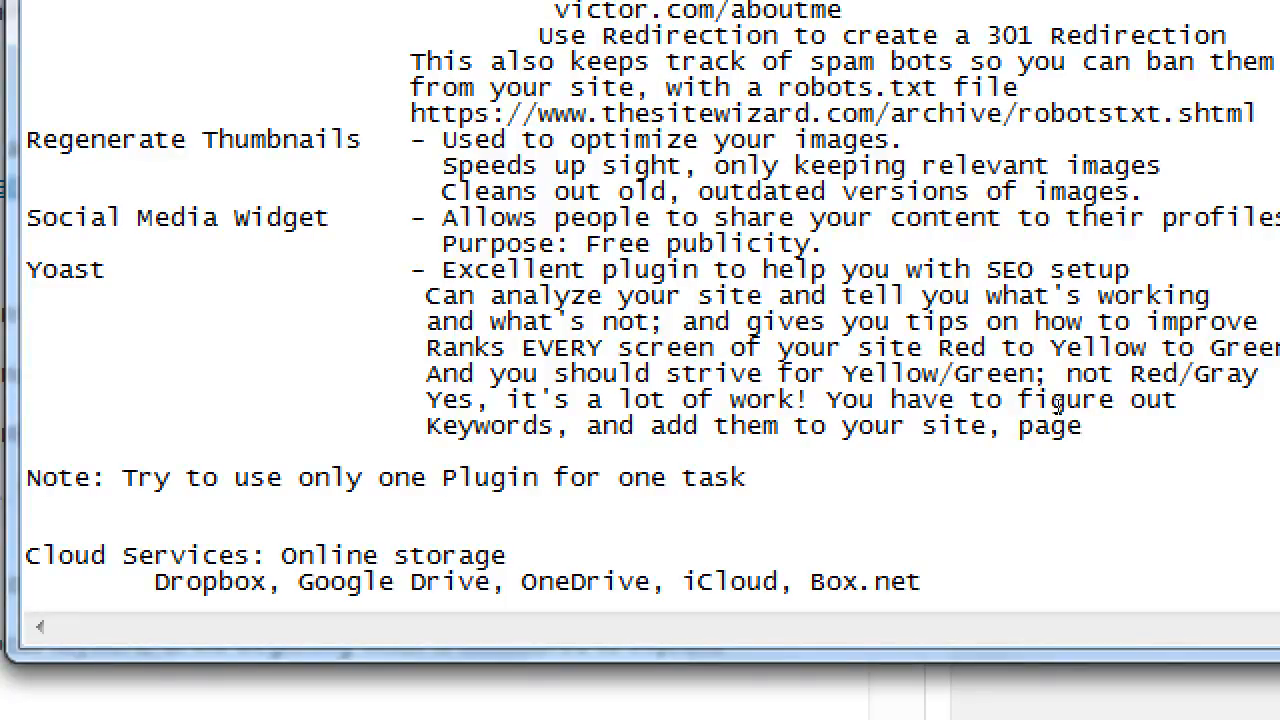
pyautogui.write('by page.*')
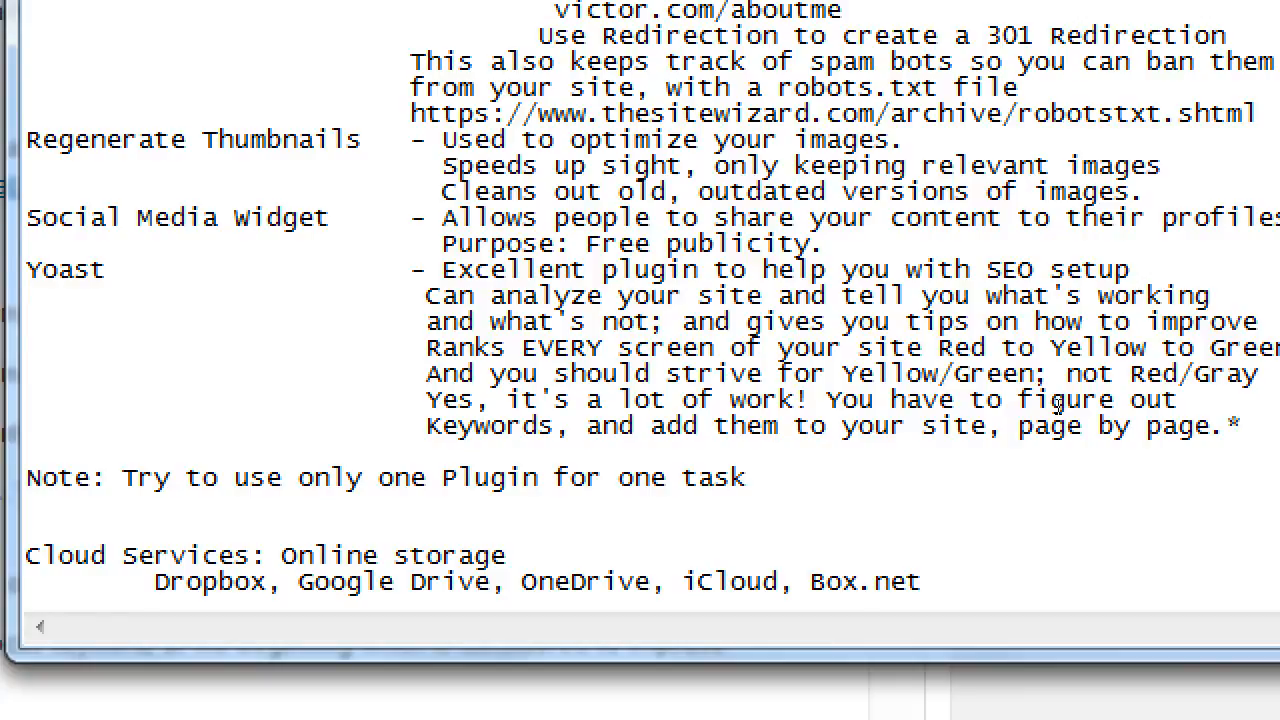
pyautogui.click(200, 700)
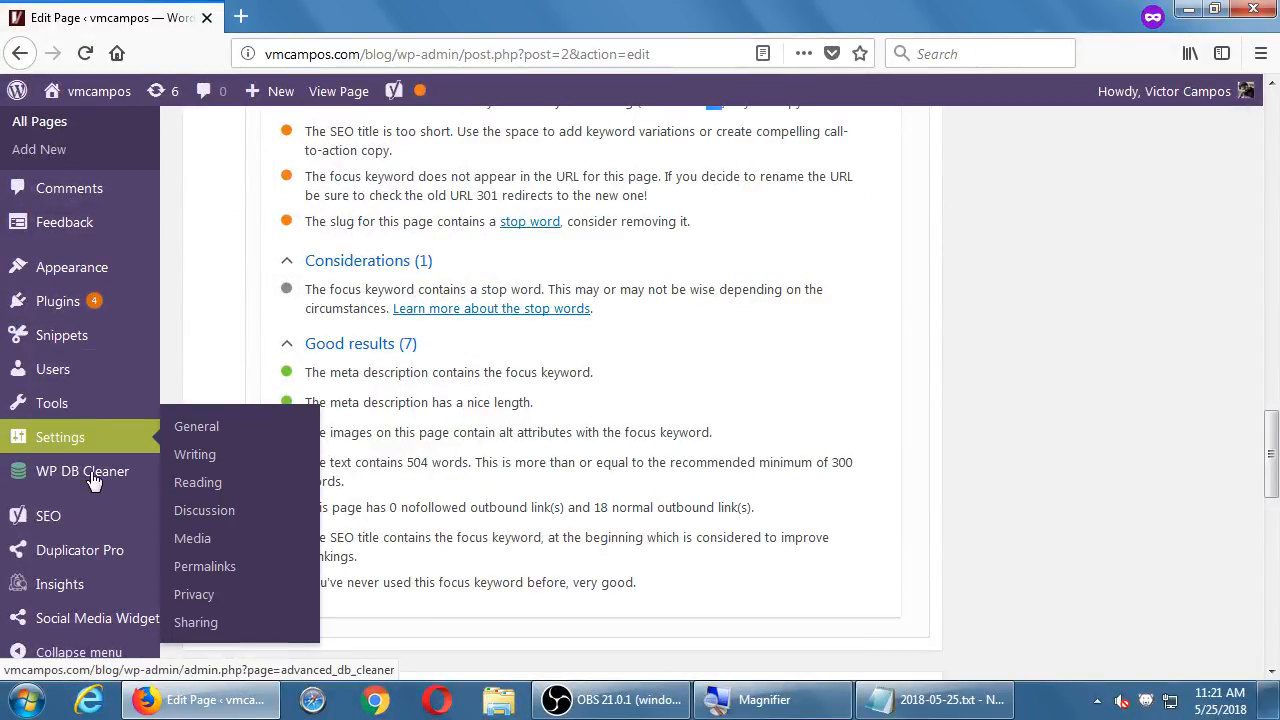
# - Search the Installed Plugins list for 'musically', finding no match
pyautogui.click(56, 300)
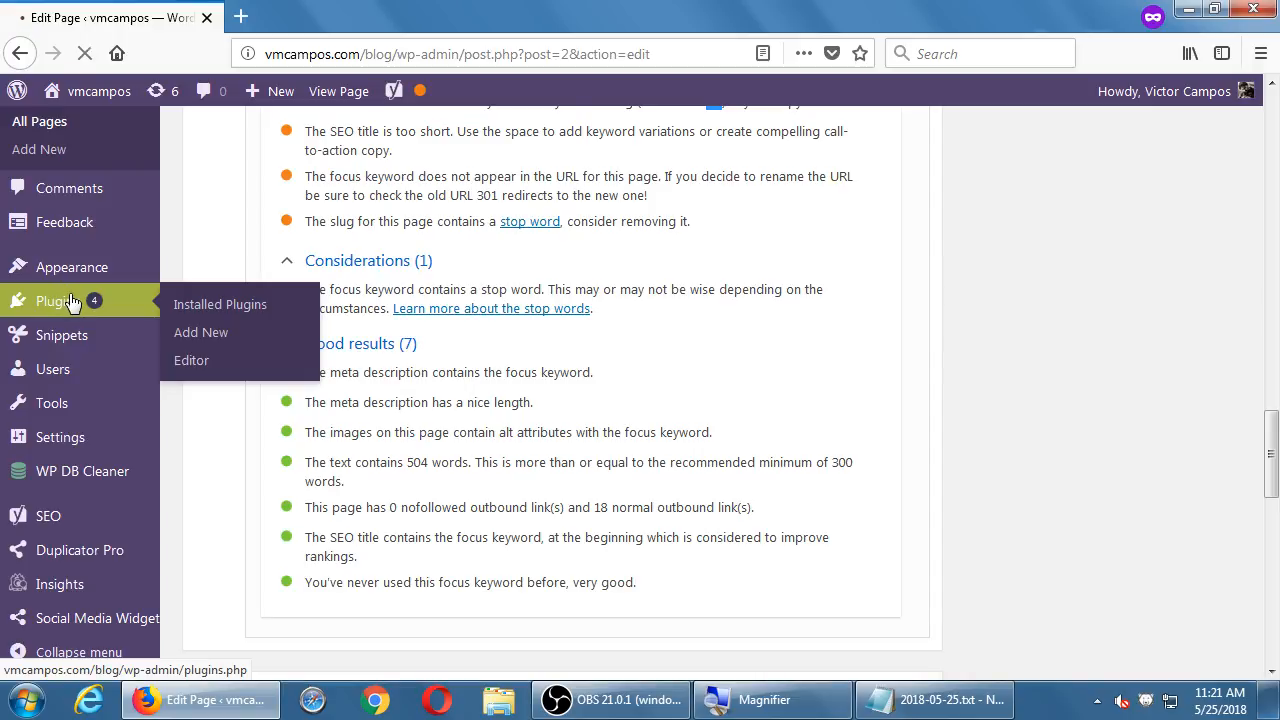
pyautogui.click(220, 304)
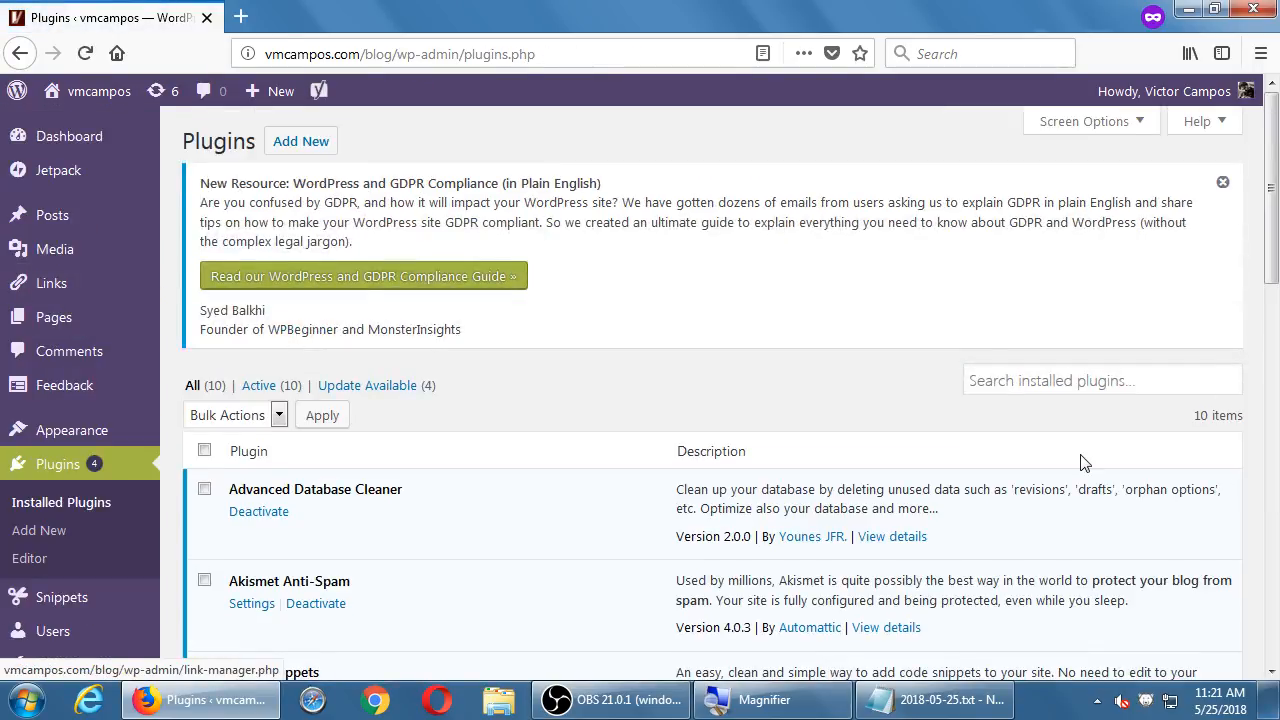
pyautogui.click(1102, 380)
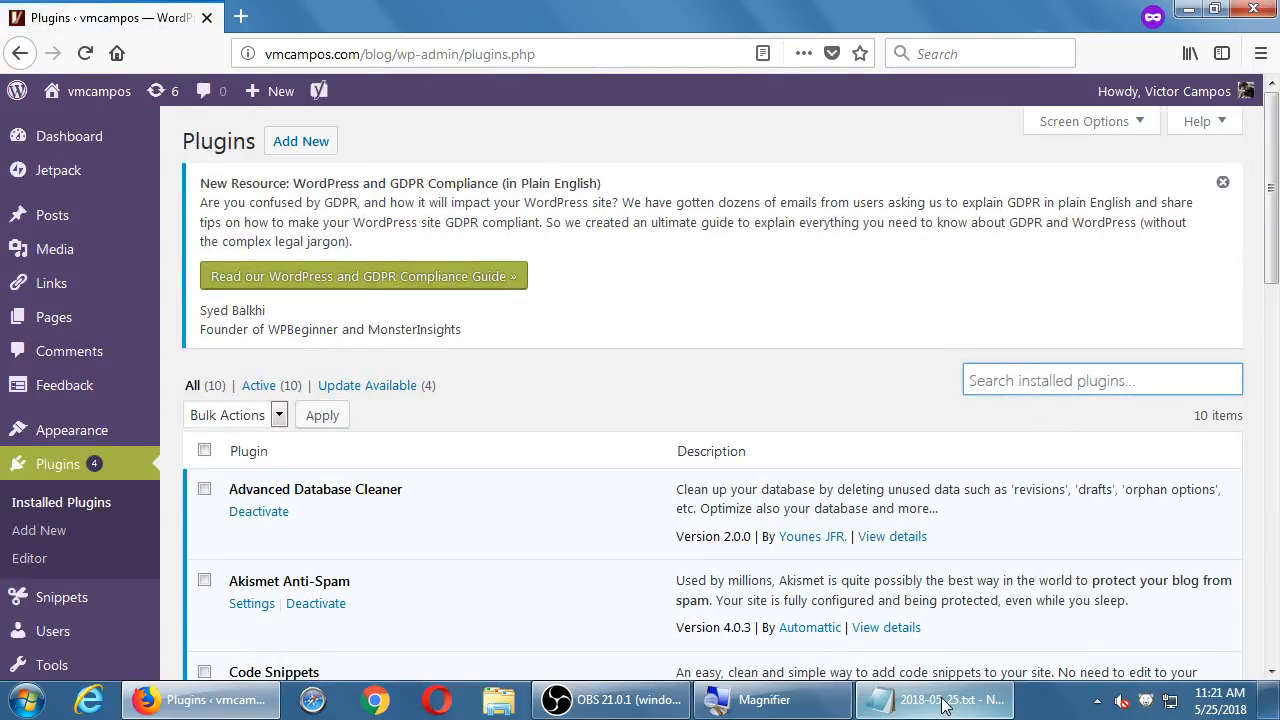
pyautogui.click(936, 700)
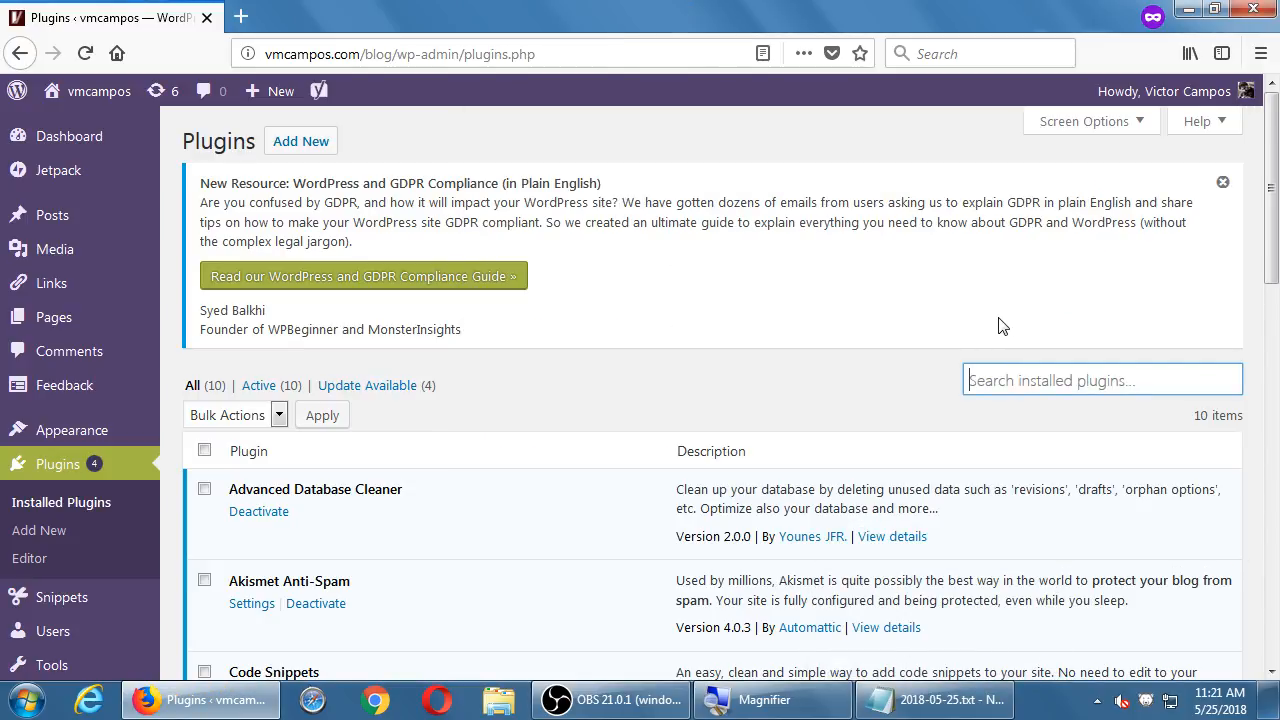
pyautogui.write('musica')
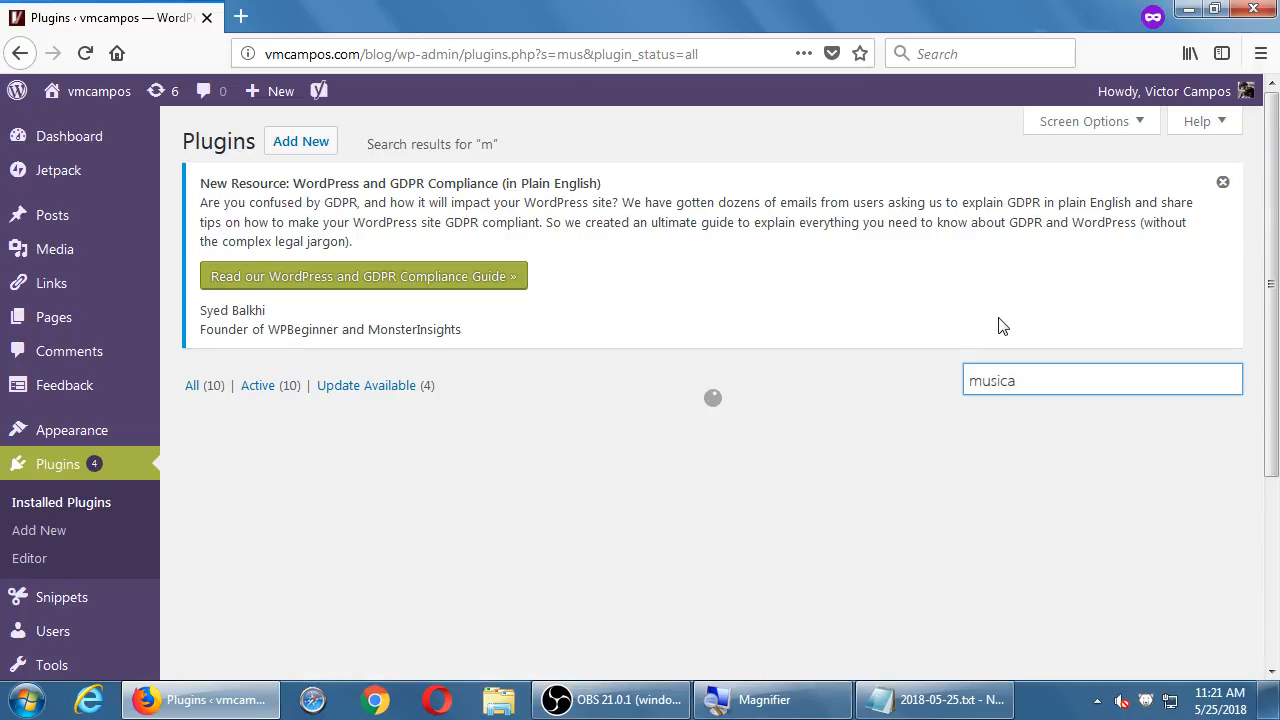
pyautogui.write('lly')
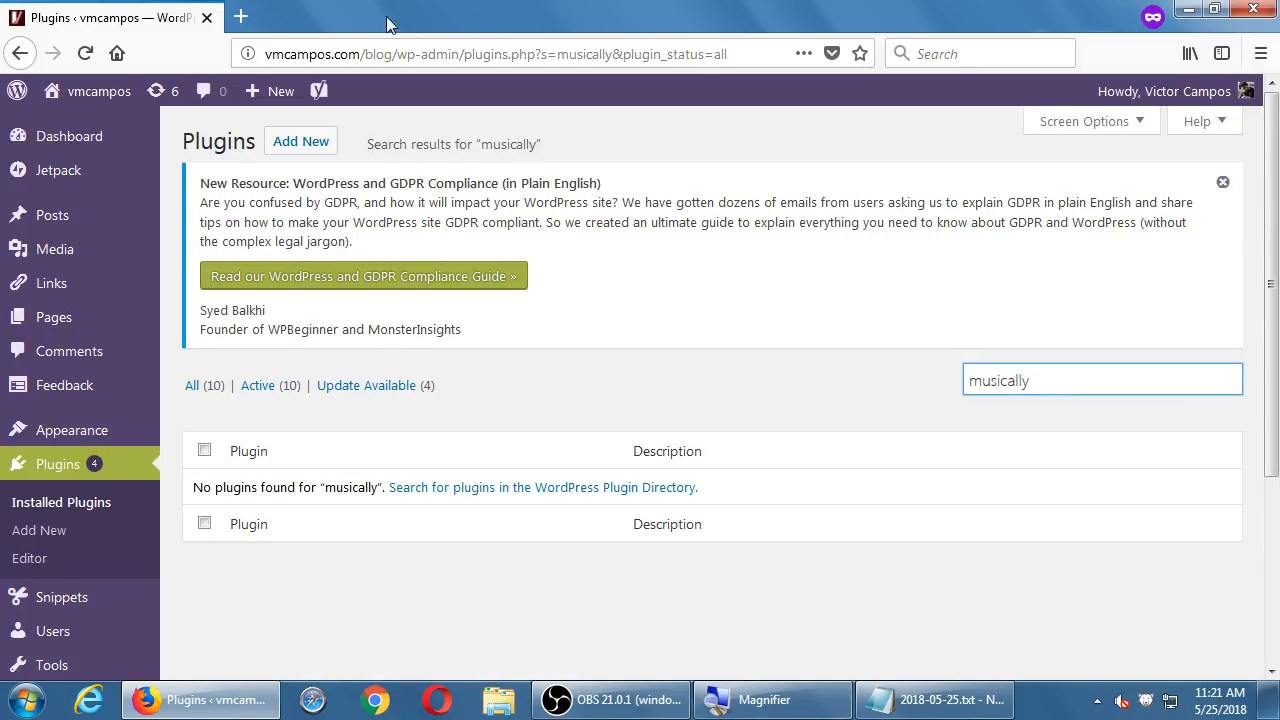
# - Search the WordPress Plugin Directory for 'musically' and start a new browser tab
pyautogui.click(300, 140)
pyautogui.write('m')
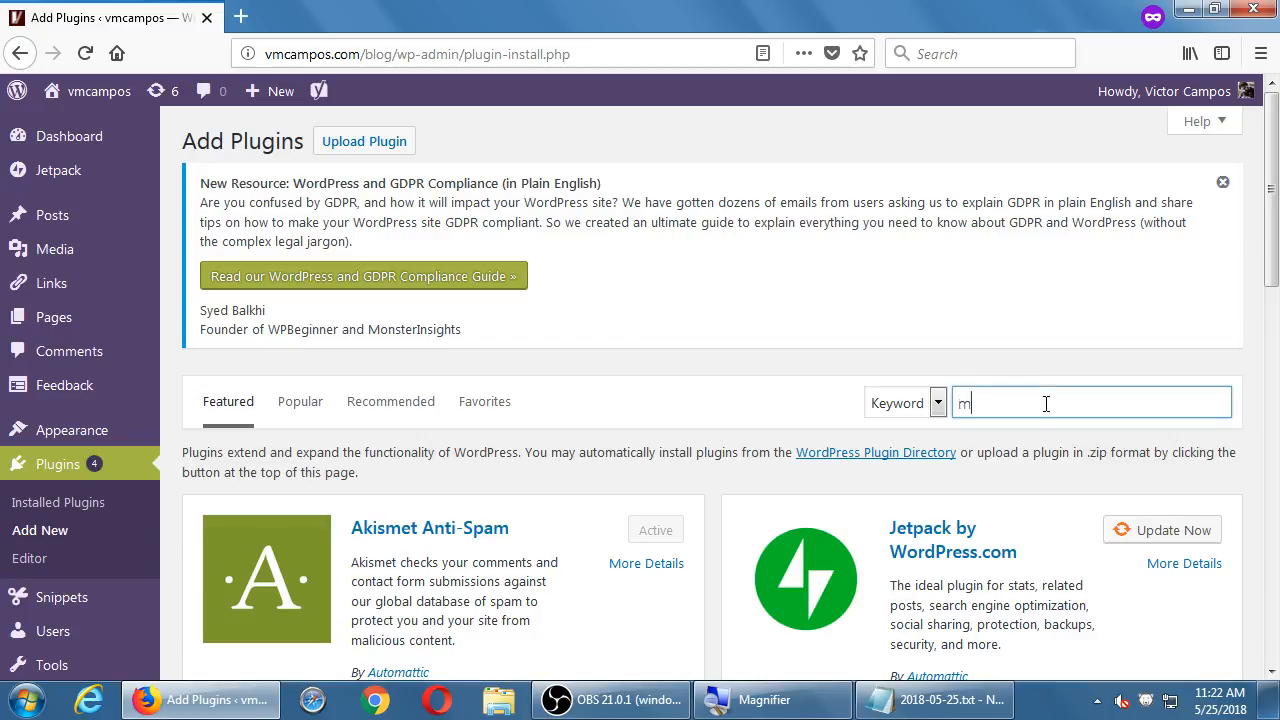
pyautogui.write('usically')
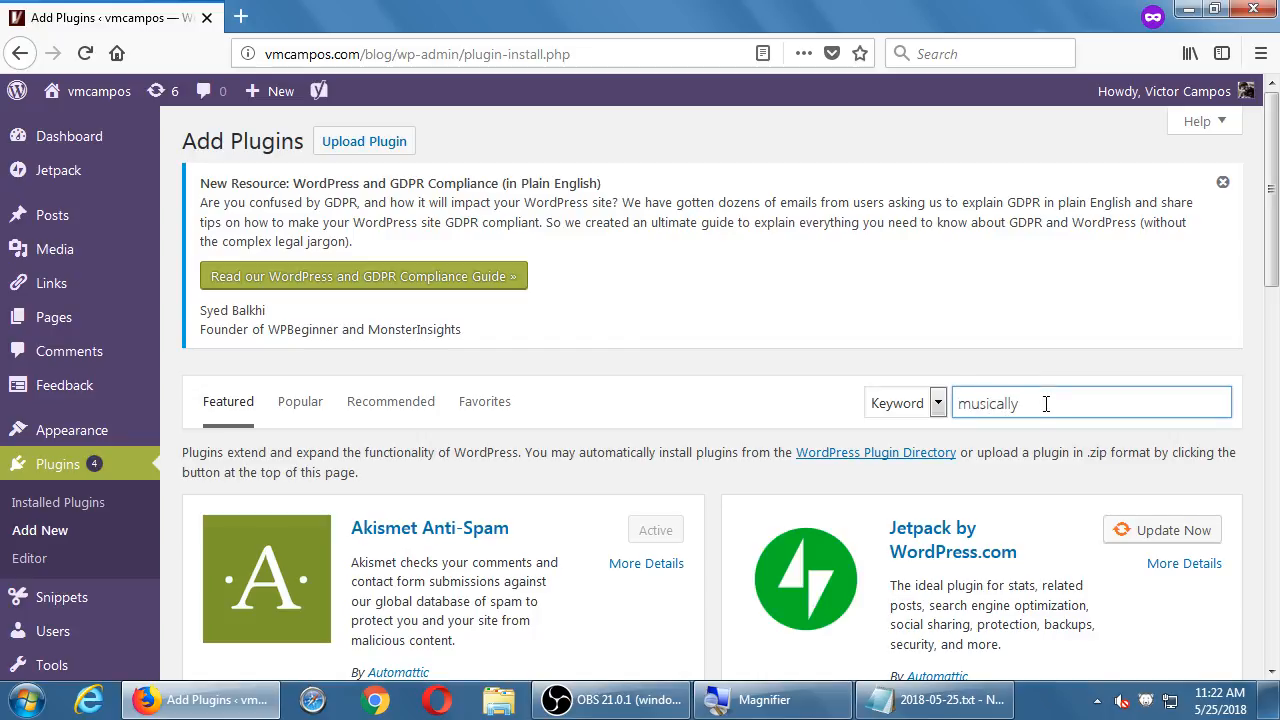
pyautogui.press('Return')
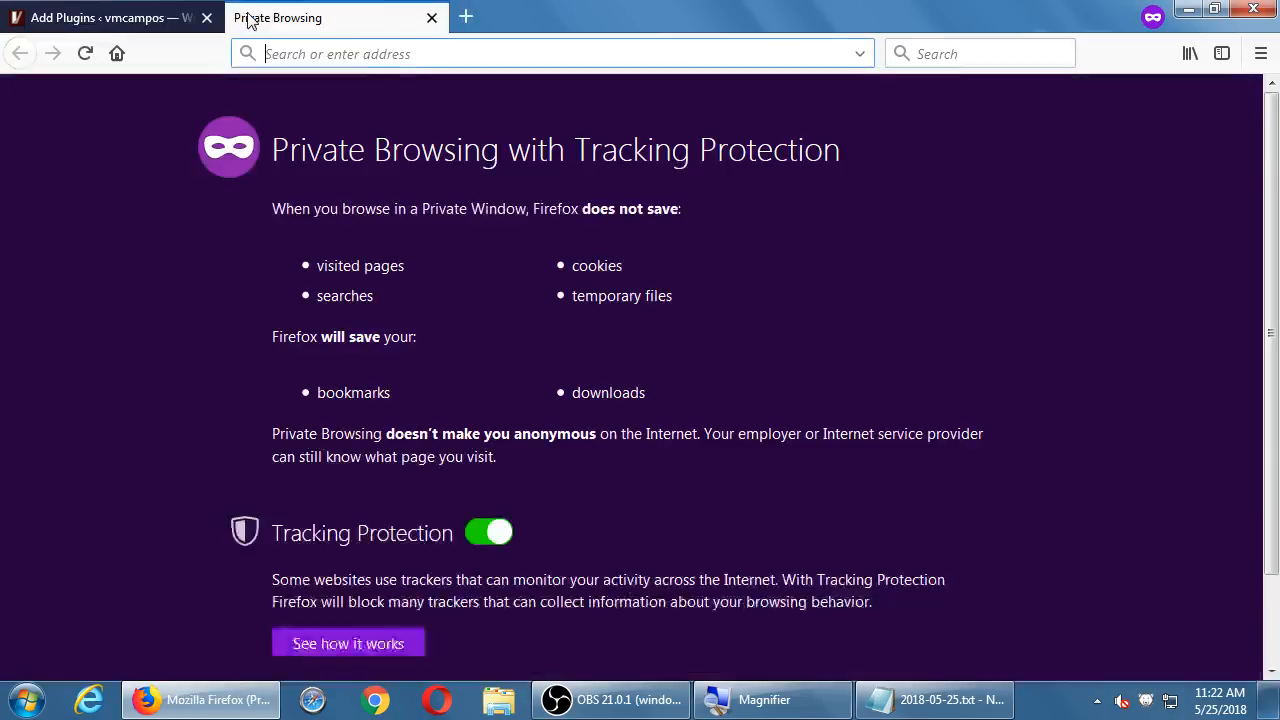
# - Web-search 'musically wordpress plugin' and review WordPress.org's Soundy Background Music plugin page
pyautogui.write('musically+wordpress+plugin&pc=MOZI&fo')
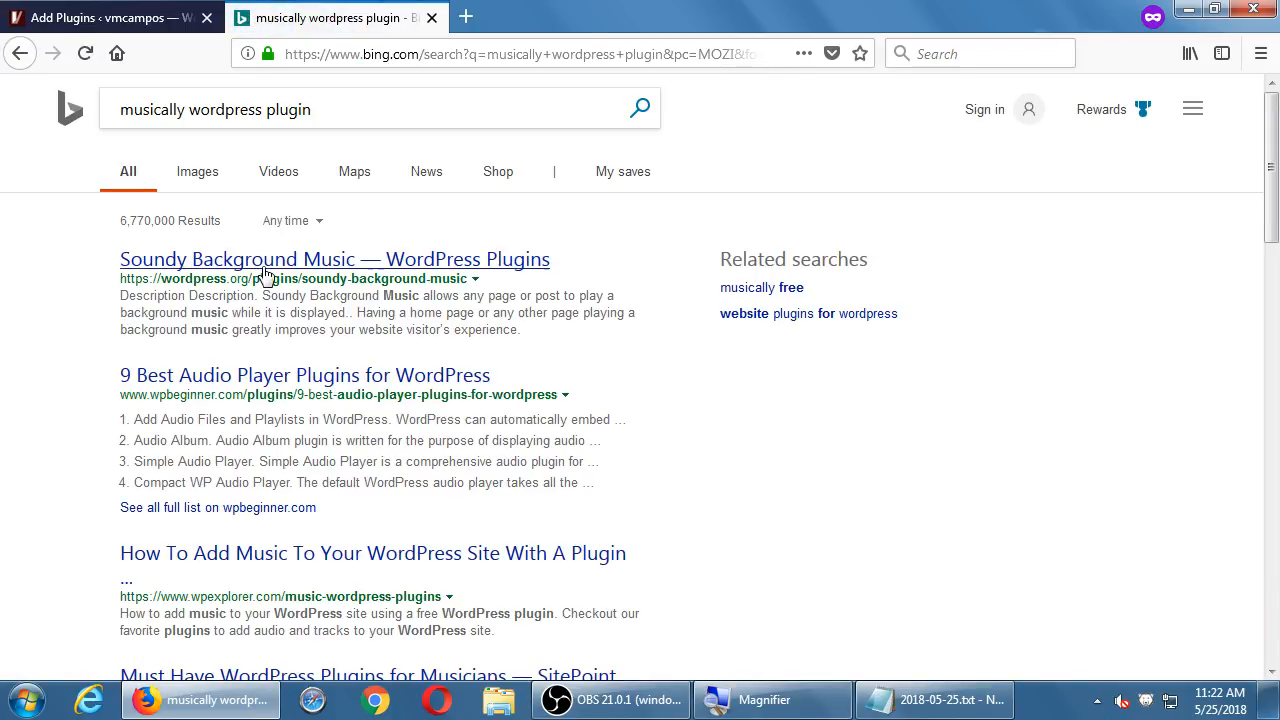
pyautogui.click(334, 260)
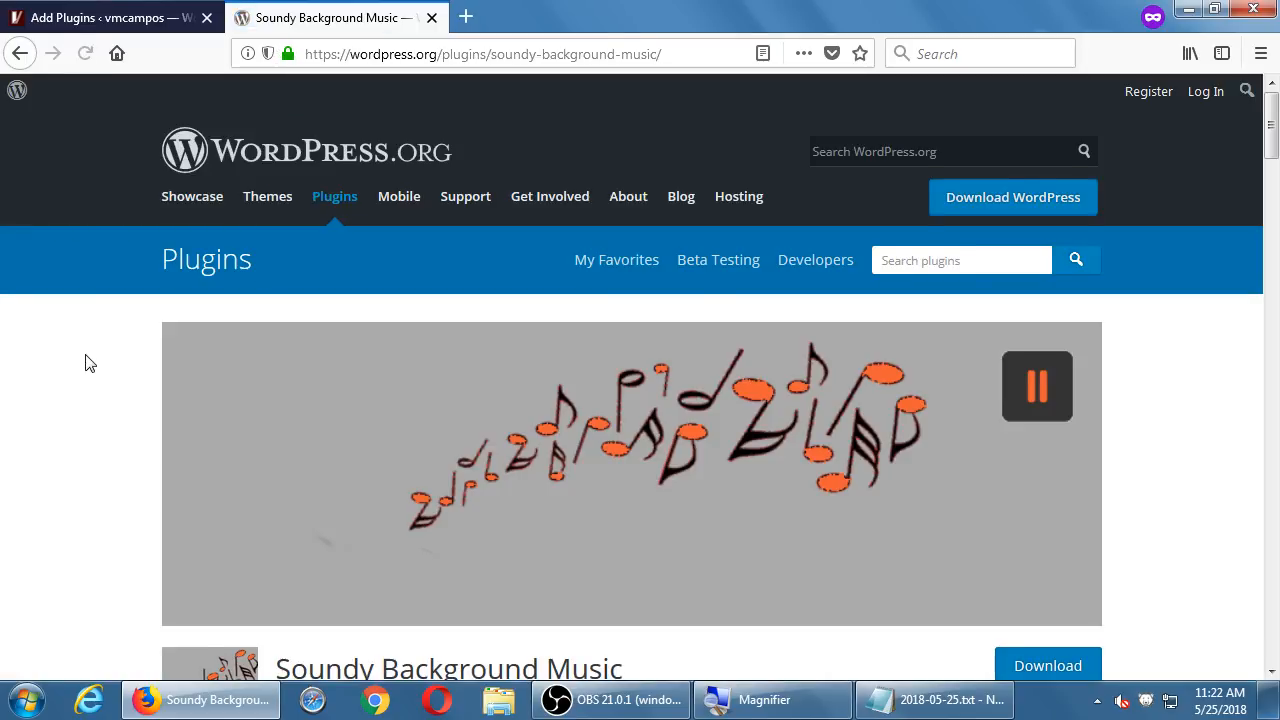
pyautogui.scroll(-3)
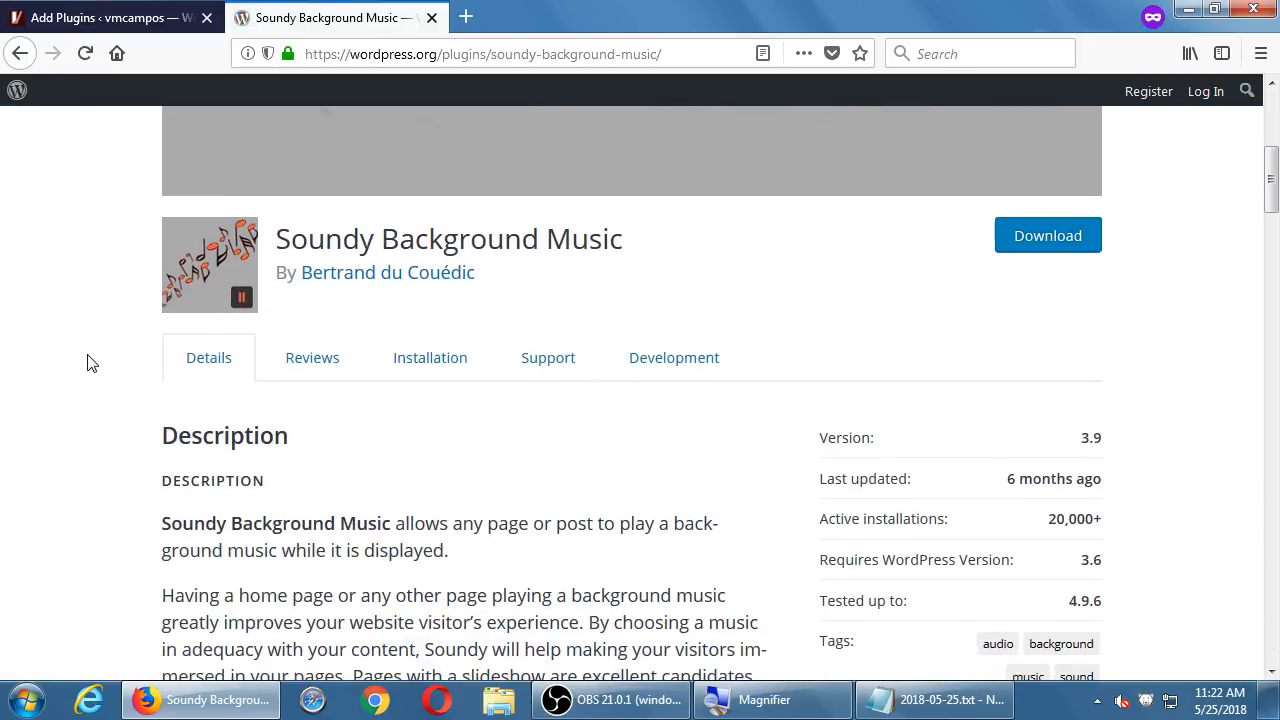
pyautogui.scroll(-3)
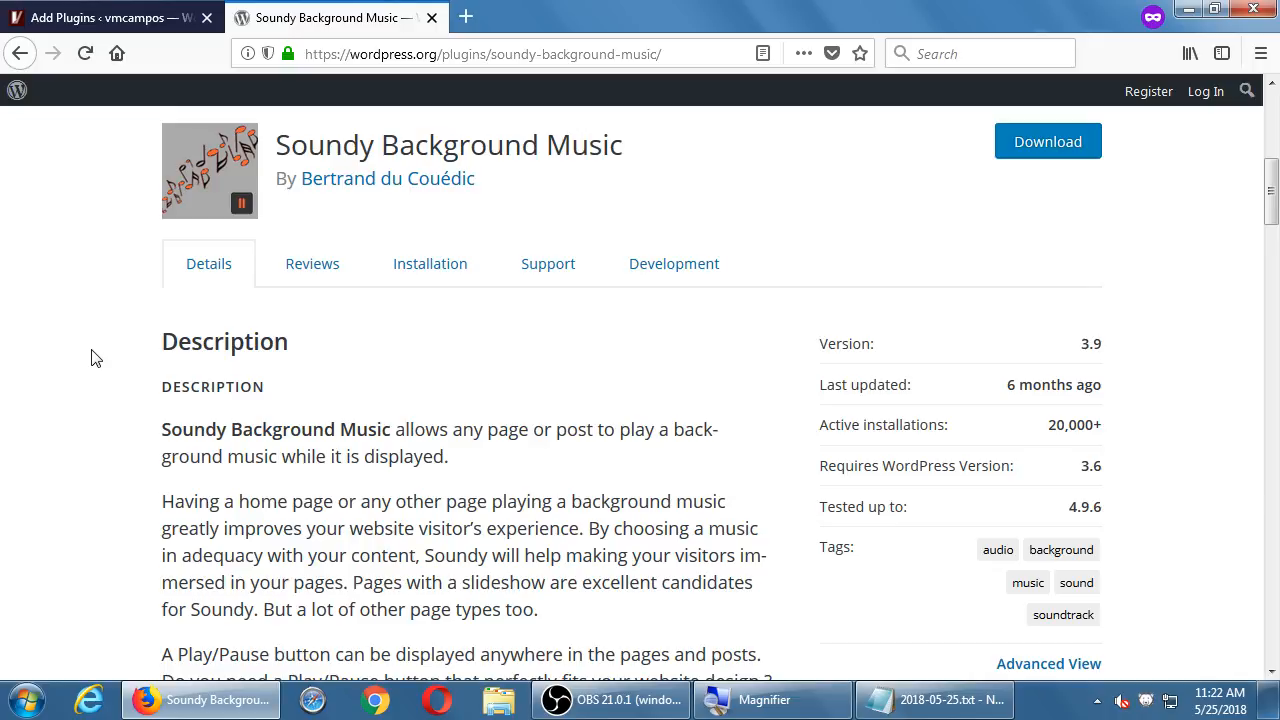
pyautogui.scroll(-3)
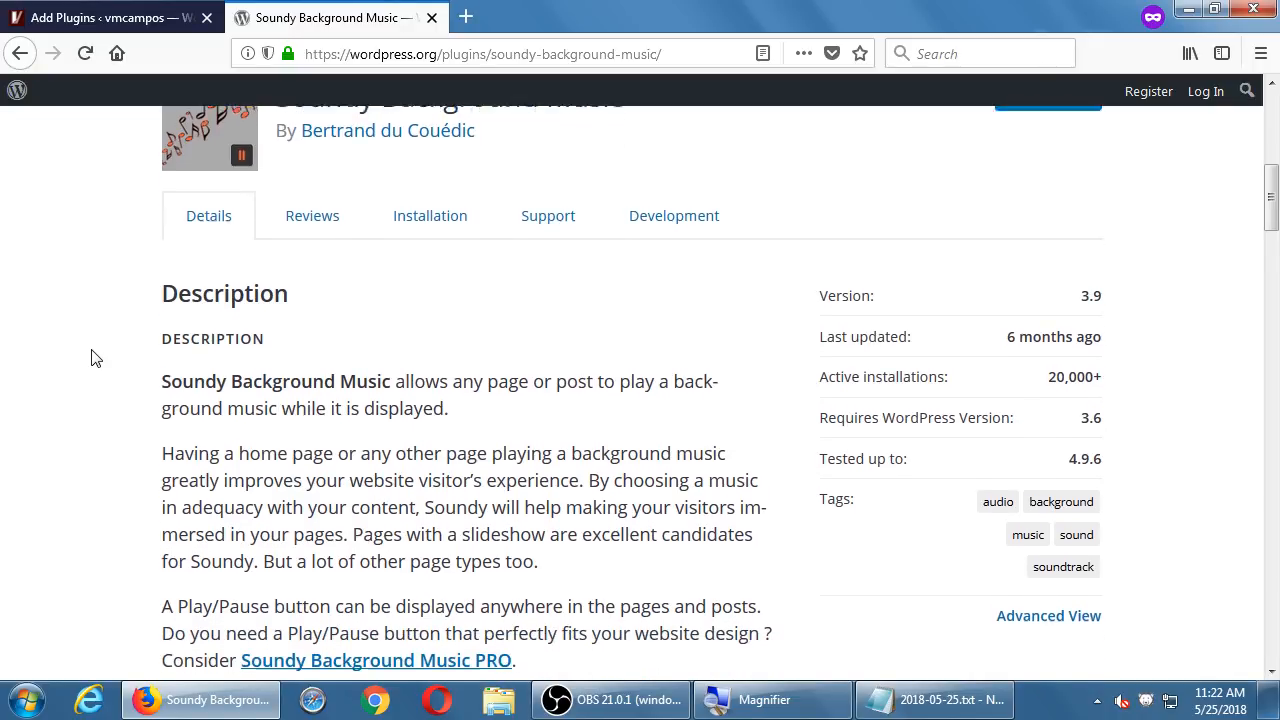
pyautogui.scroll(-3)
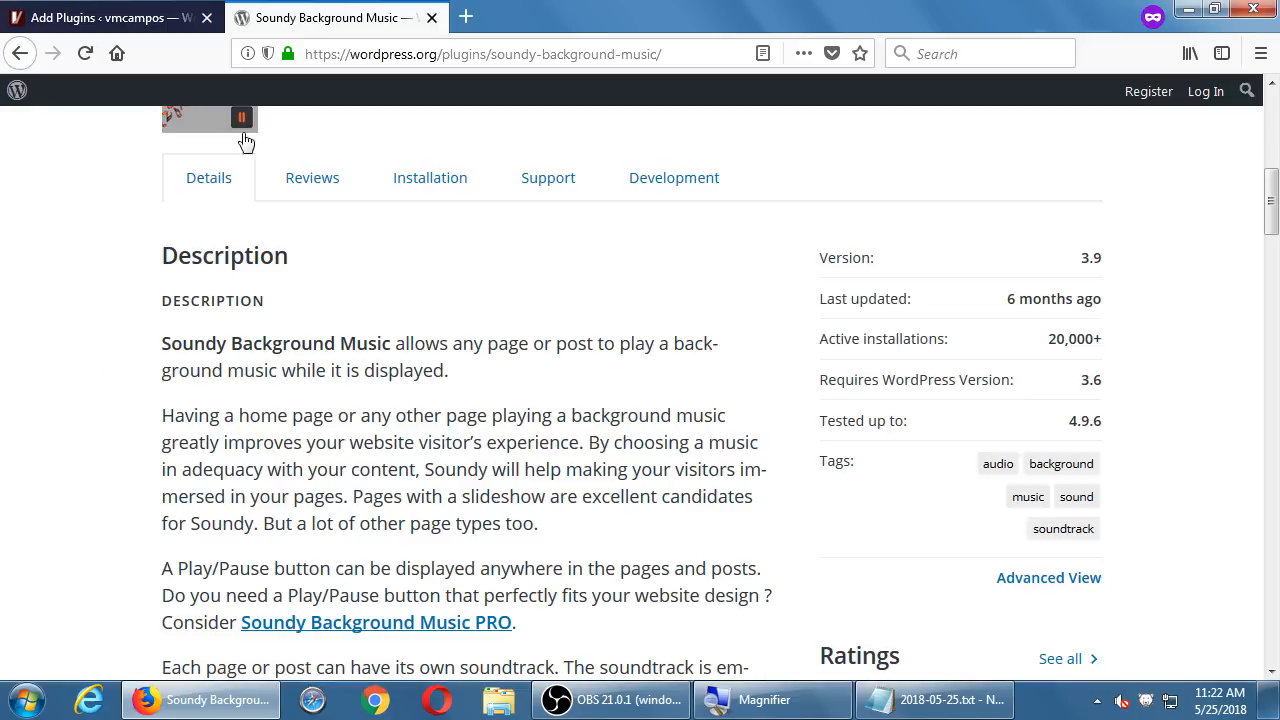
# - Take the Soundy plugin page's web address and switch back to the Notepad notes
pyautogui.click(480, 52)
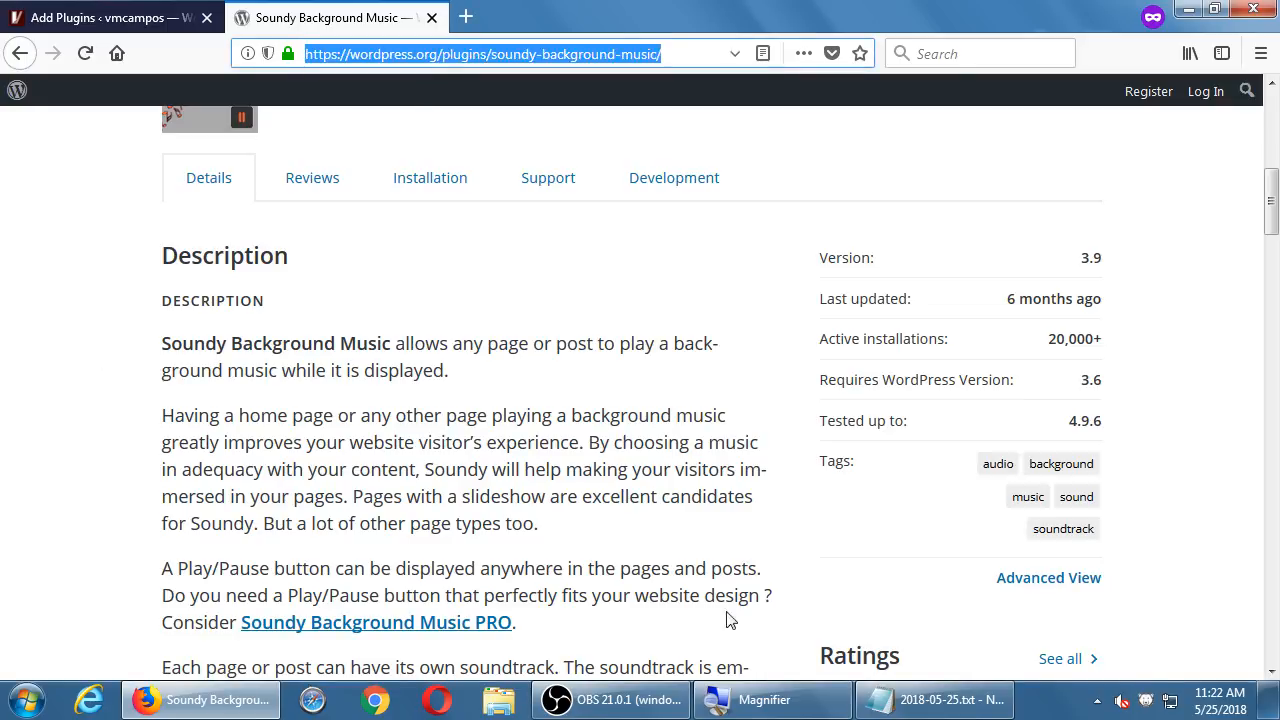
pyautogui.click(936, 700)
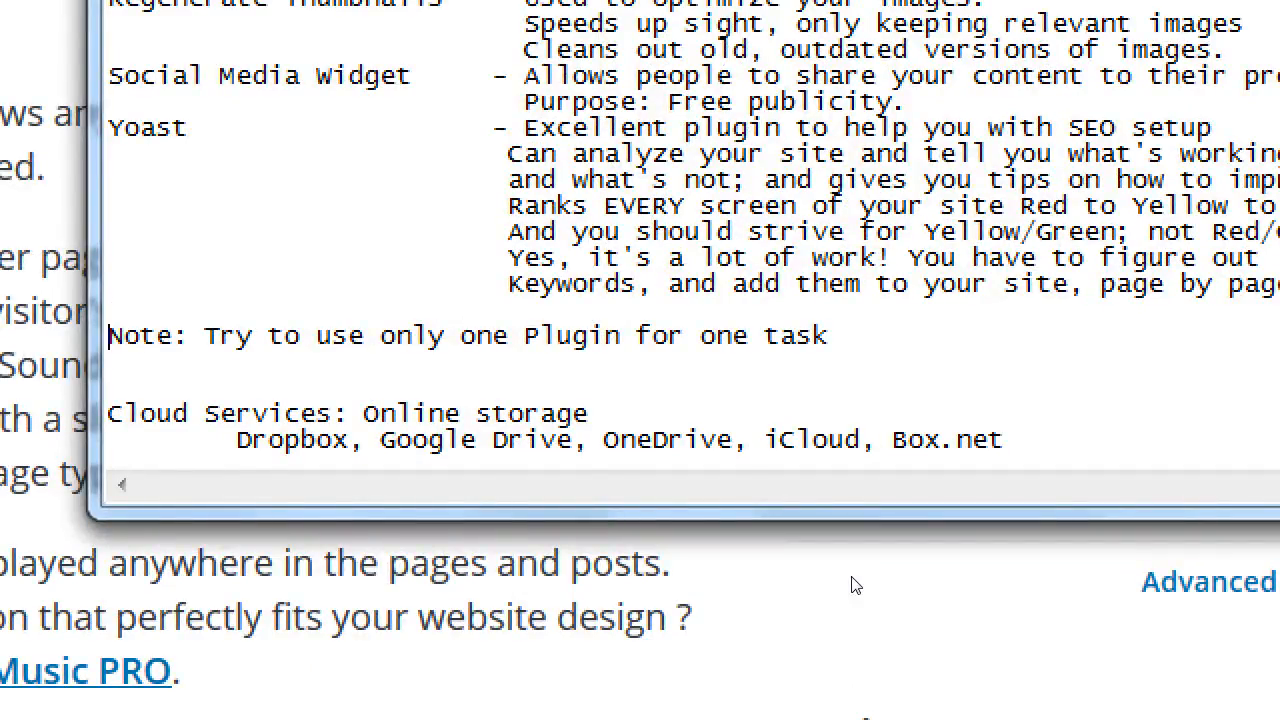
# - Write 'Student Recs:' with the line 'Play music in the background of your site' above the Soundy link
pyautogui.write('Student Recs:')
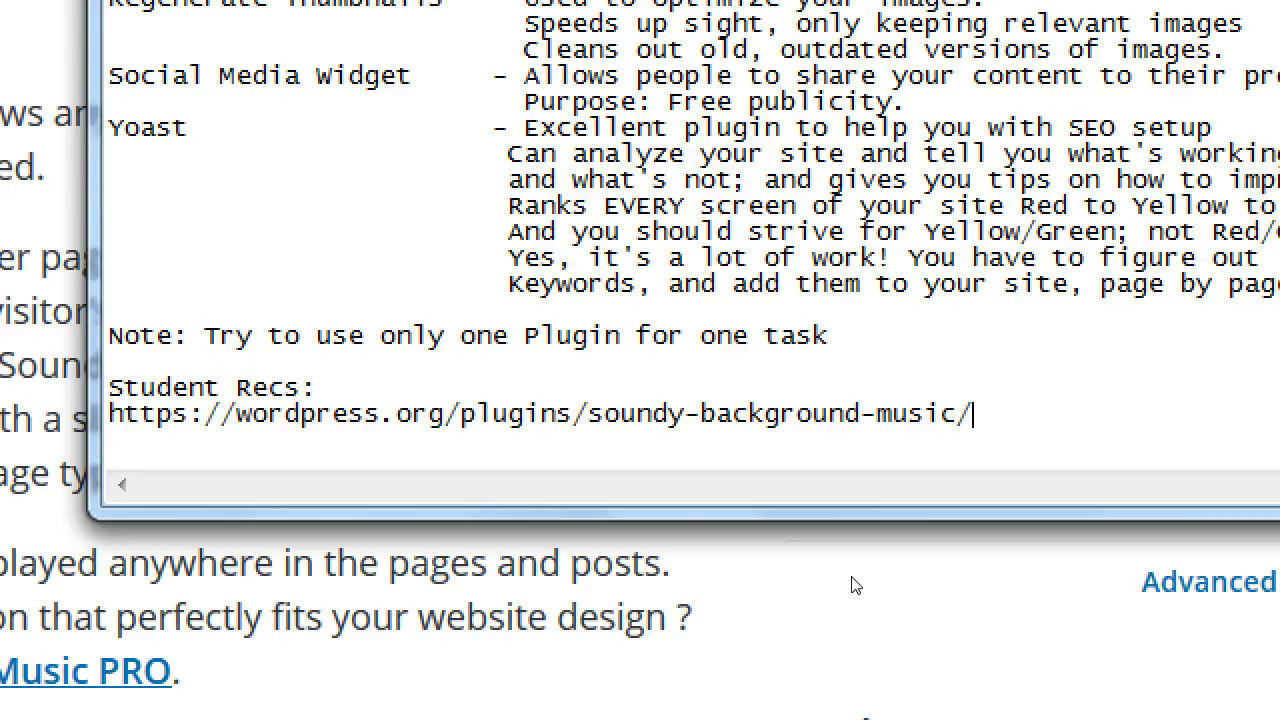
pyautogui.write('Play m')
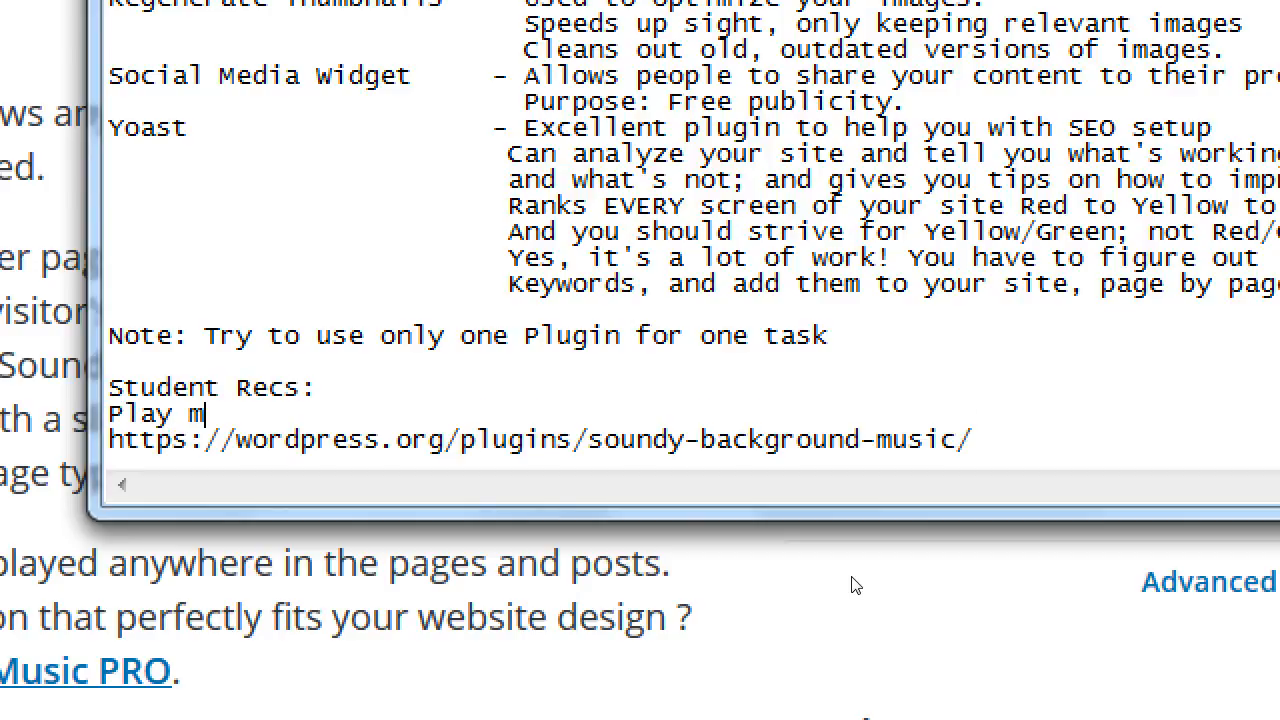
pyautogui.write('usic in the back')
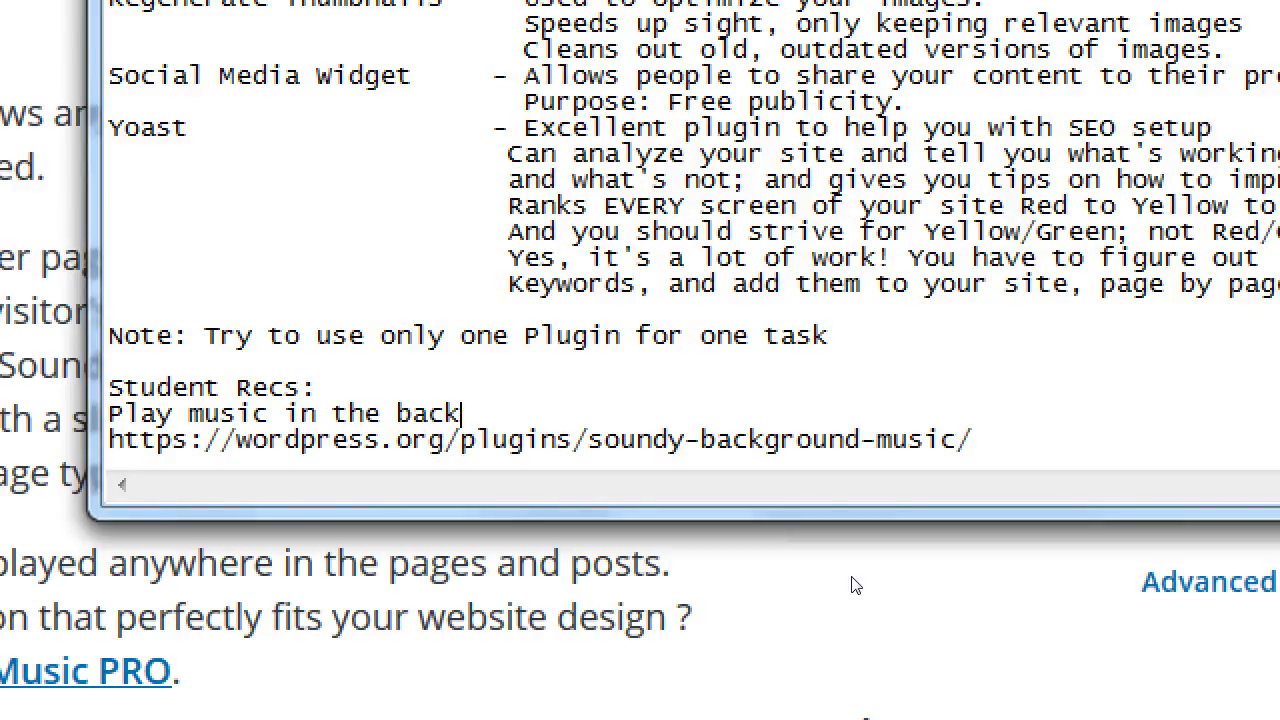
pyautogui.write('ground of your site')
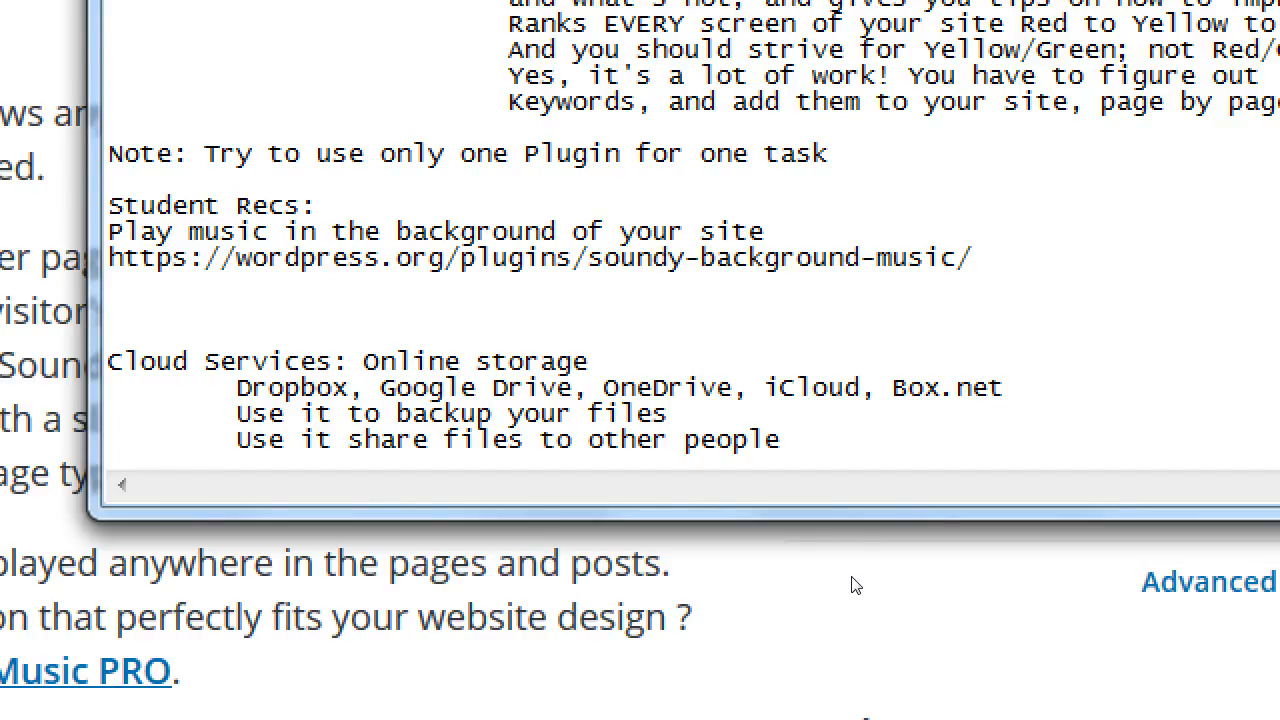
pyautogui.click(110, 284)
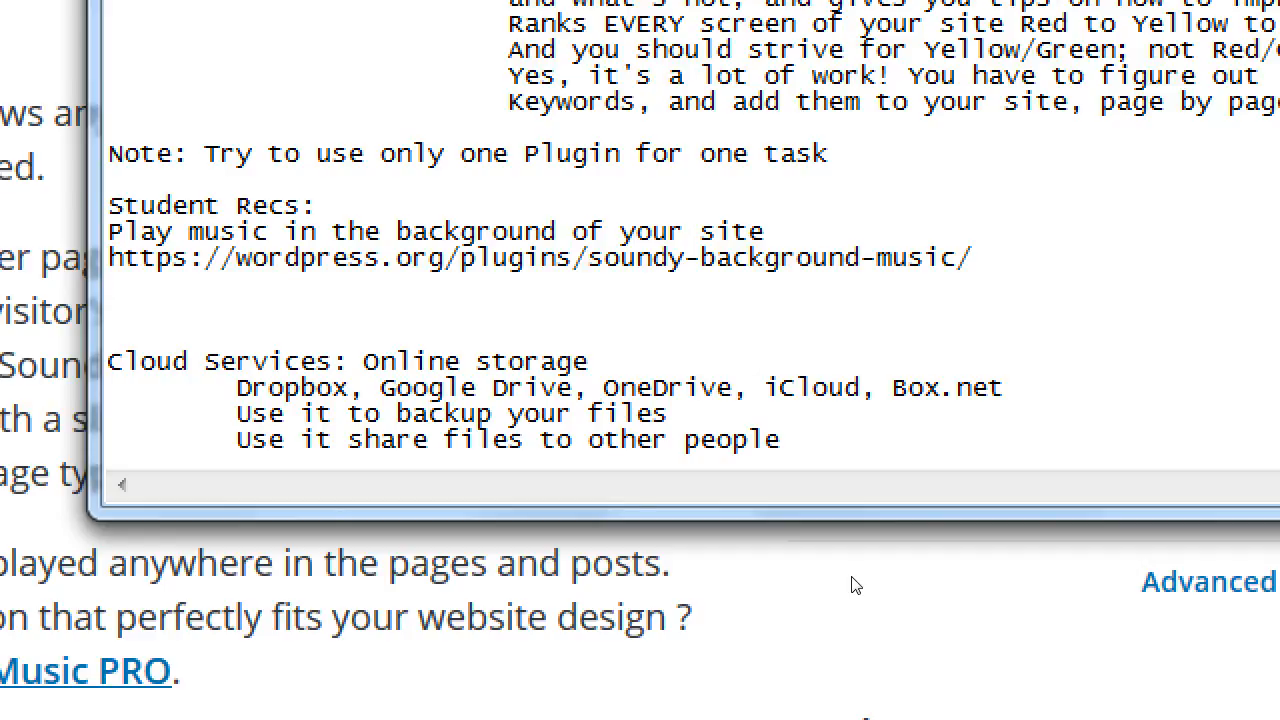
pyautogui.click(110, 284)
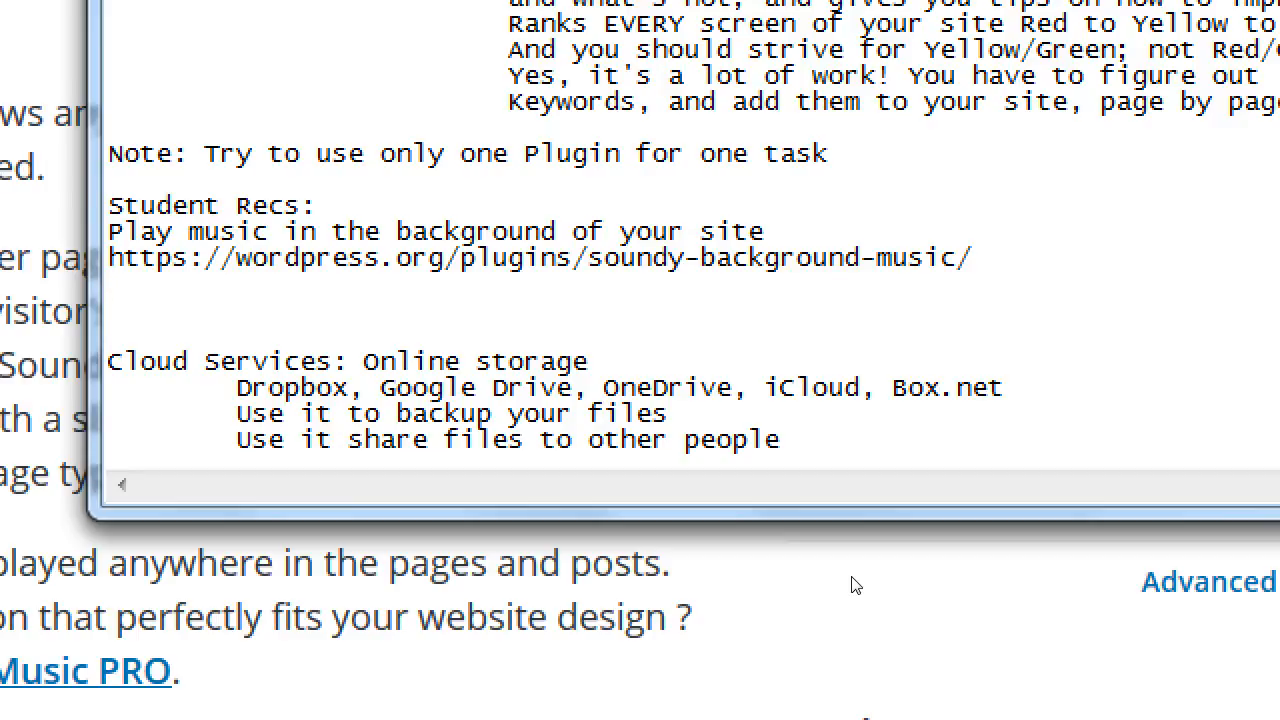
pyautogui.click(110, 284)
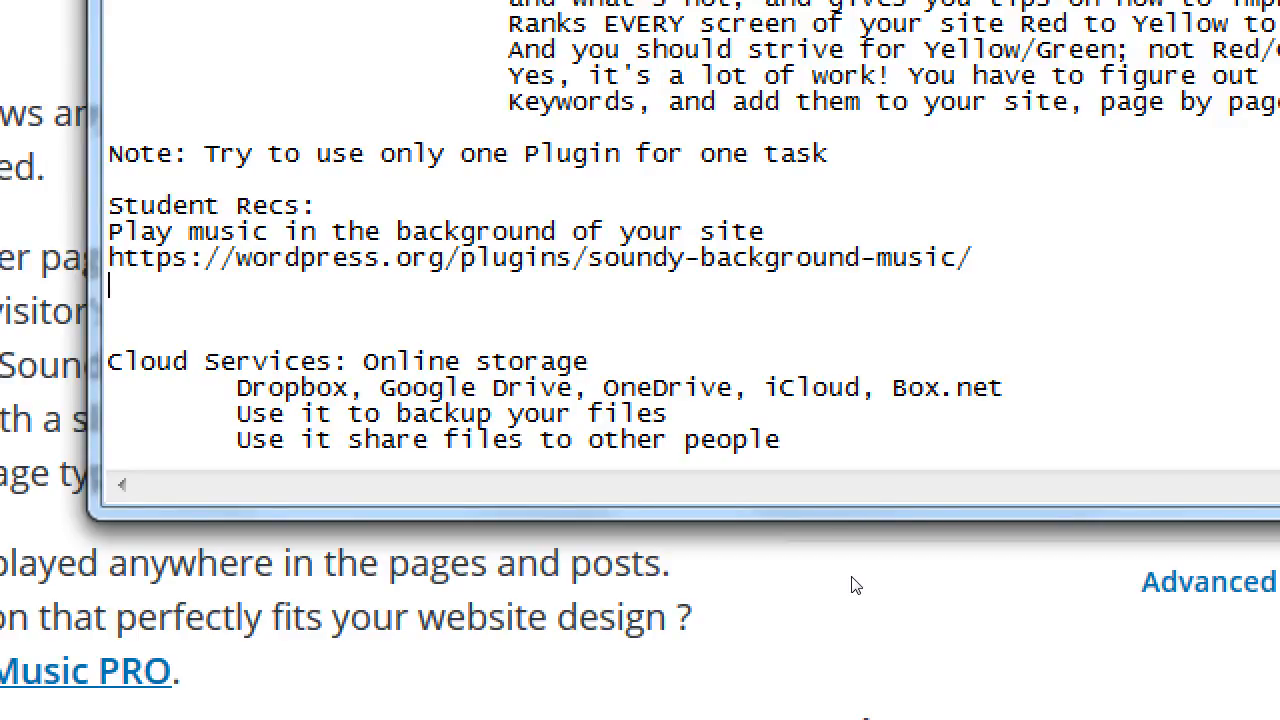